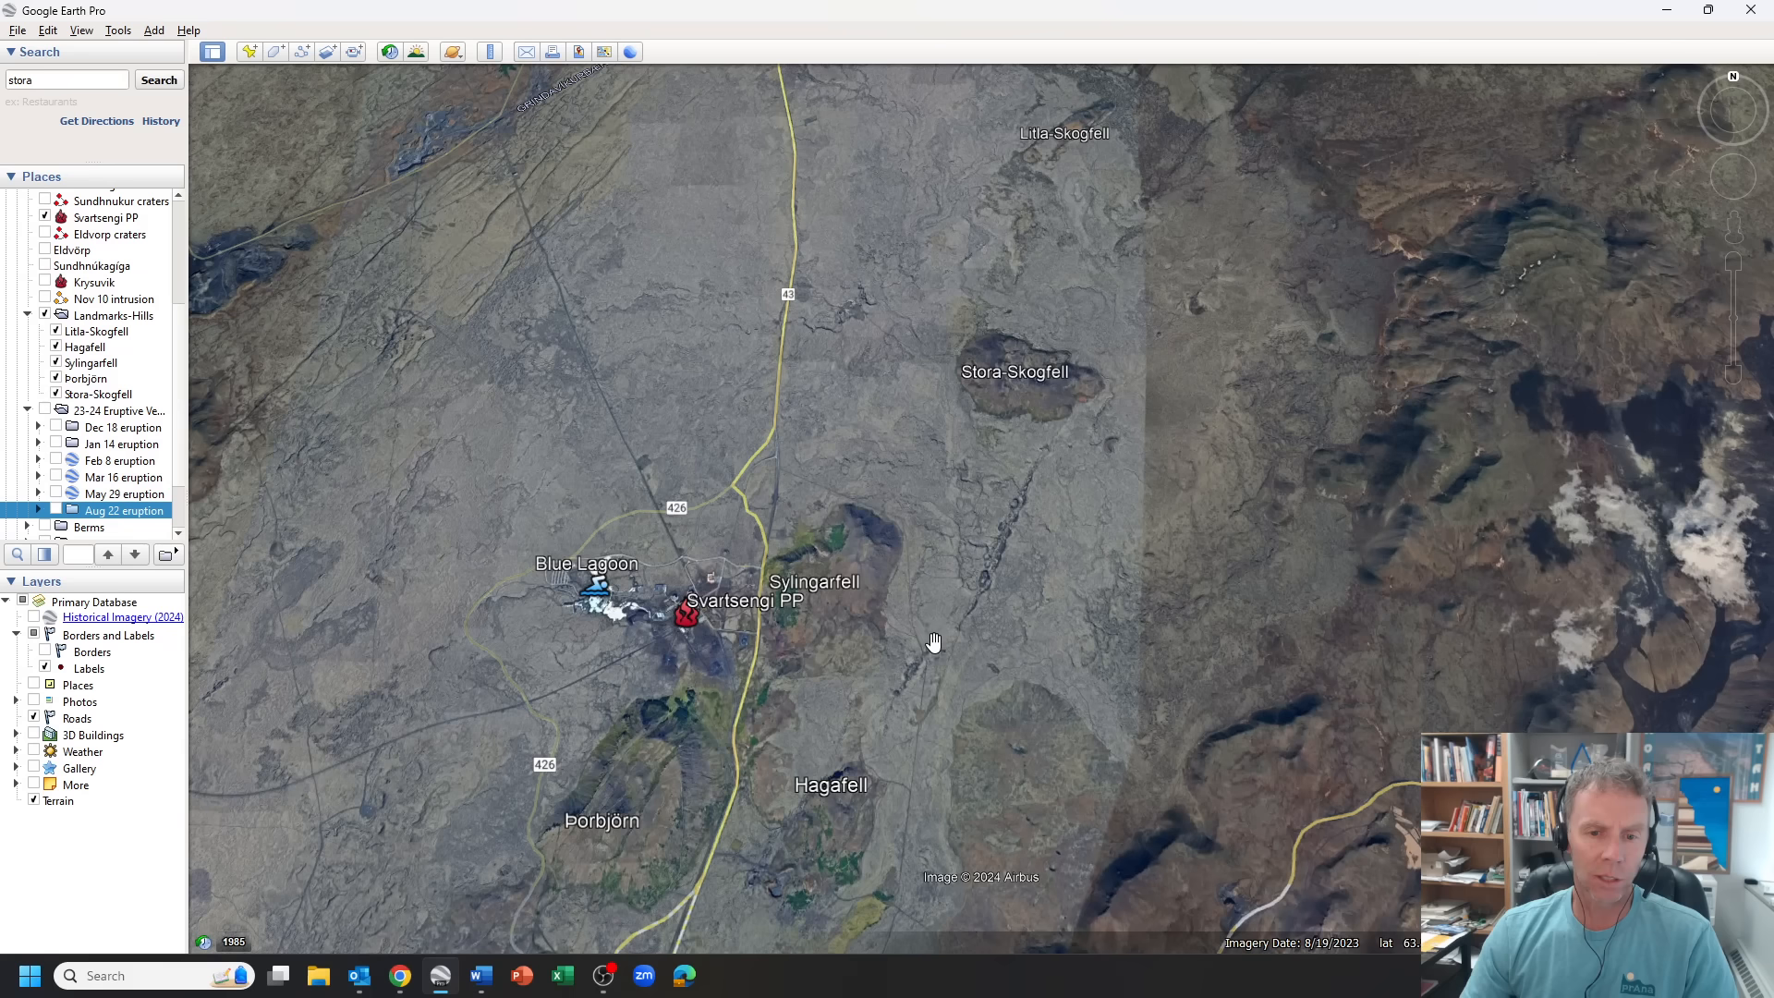
mouse_move(1046, 399)
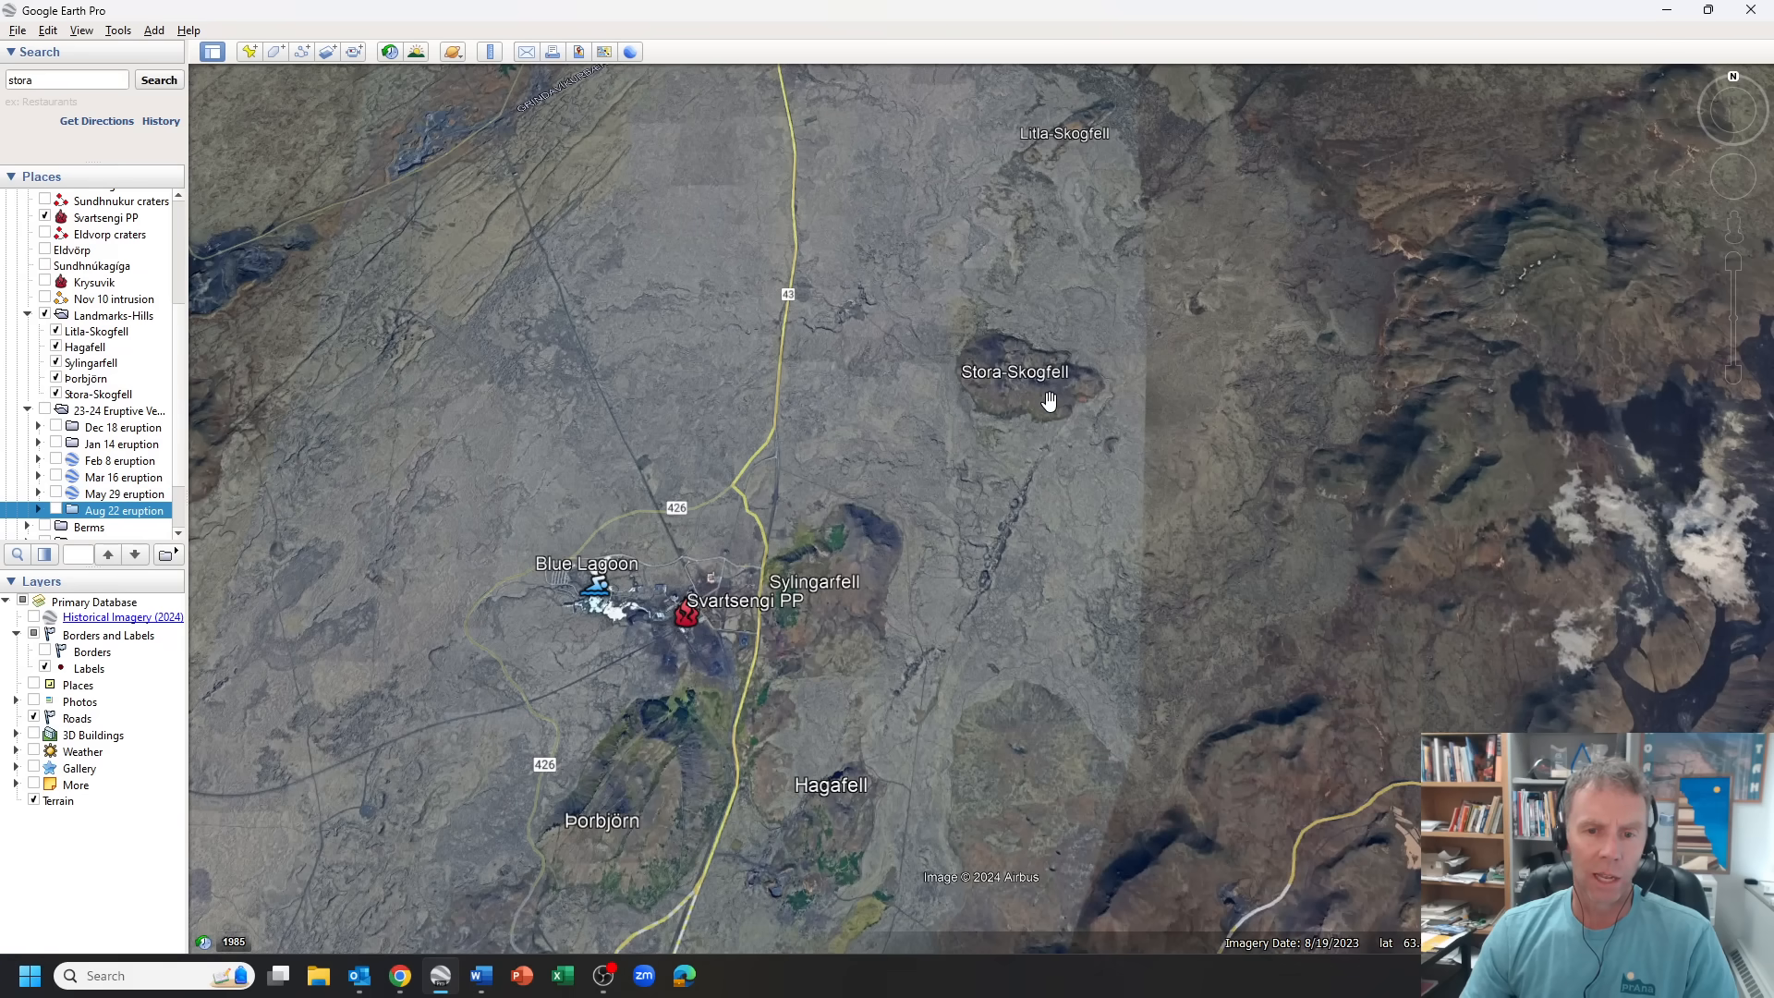
mouse_move(1011, 568)
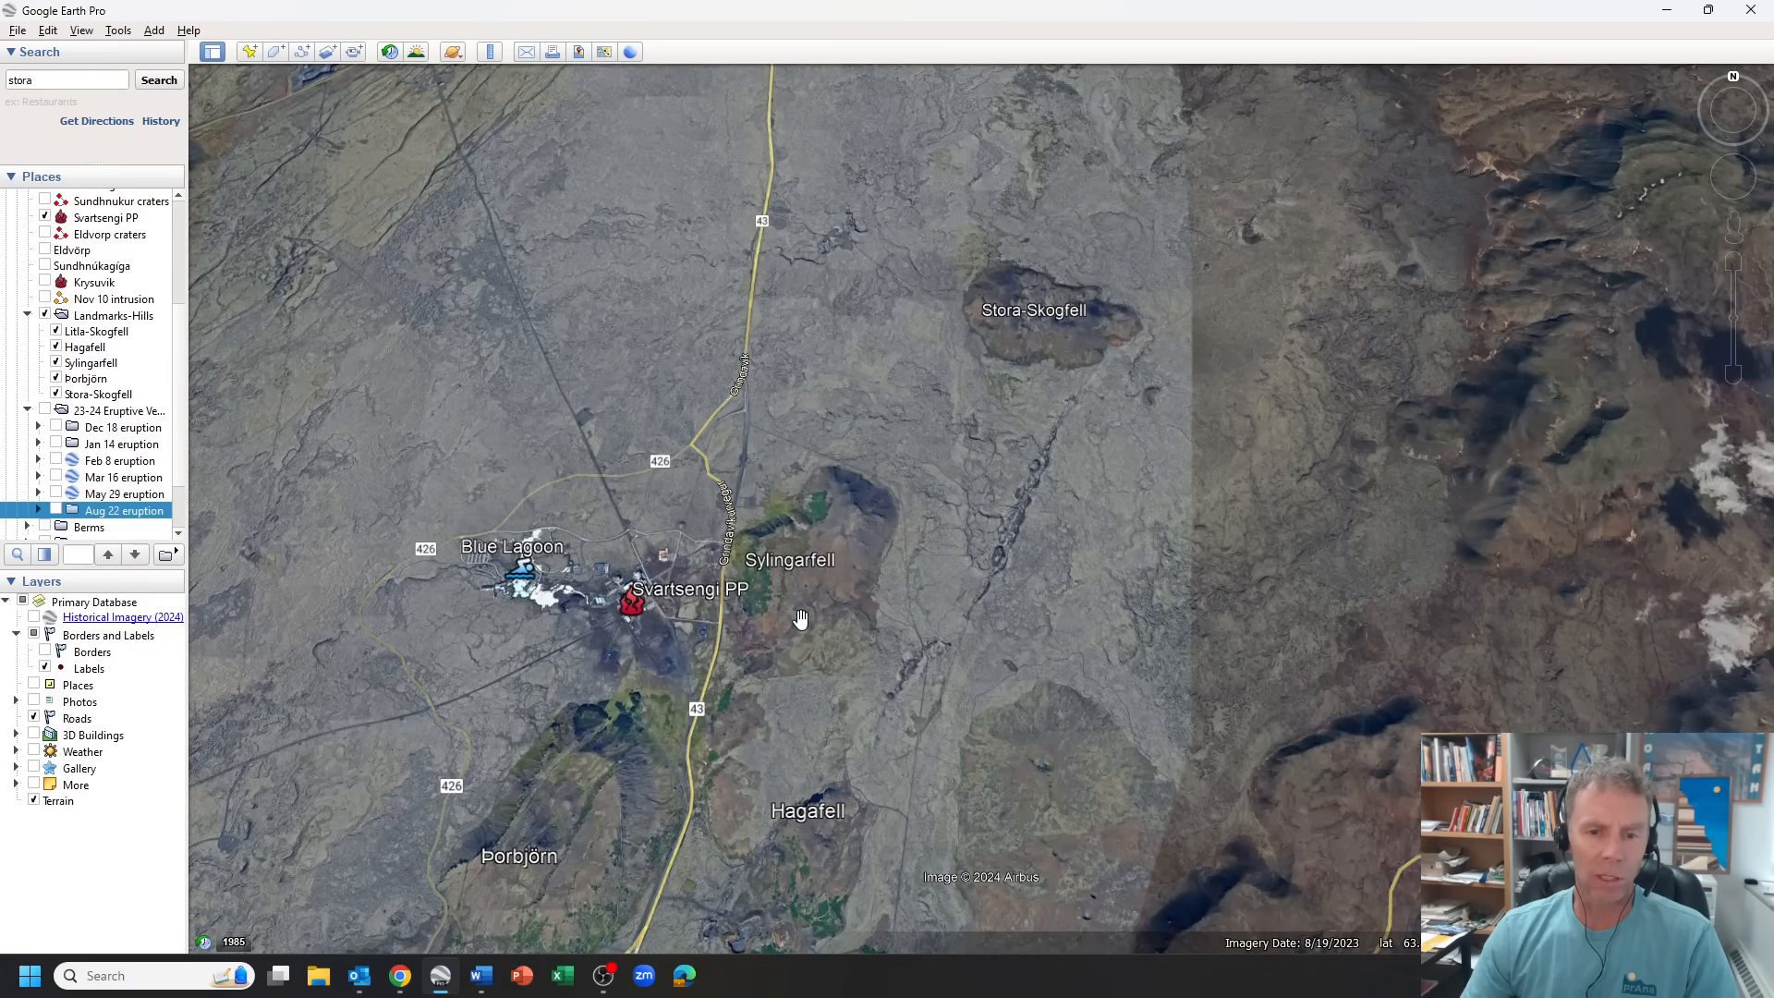
mouse_move(963, 622)
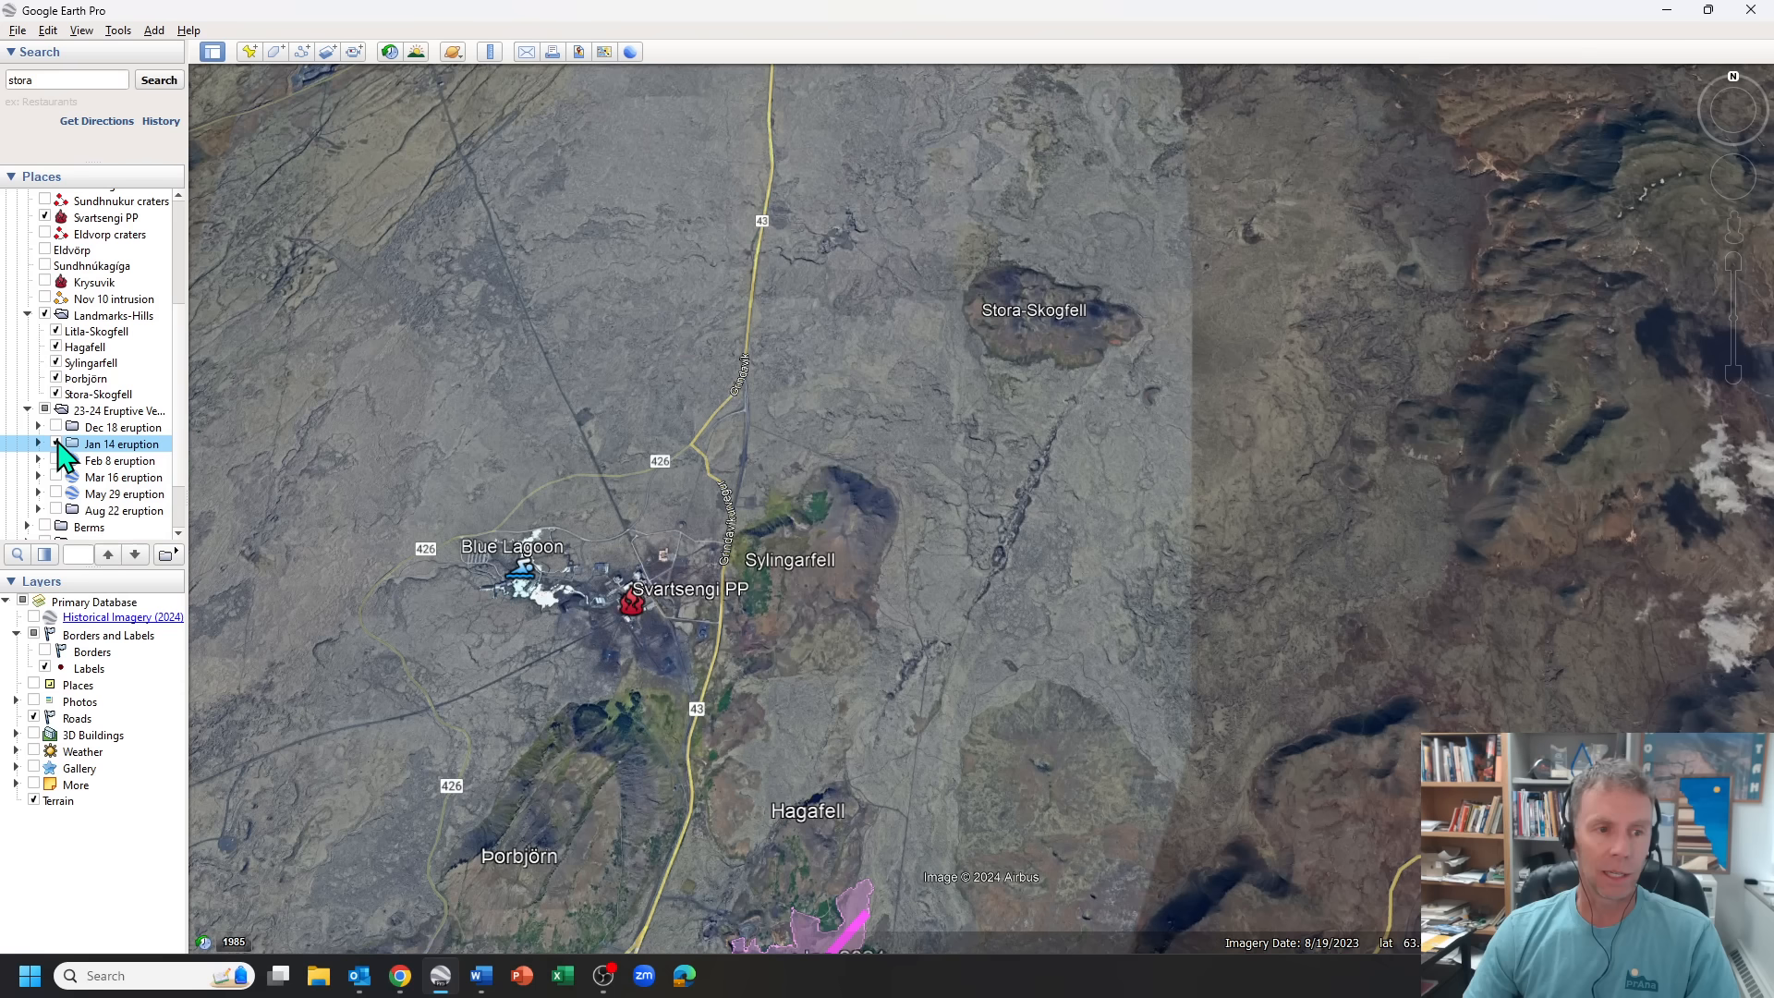
- Show the Dec 18, Feb 8 and Mar 16 eruption lava flows and the next eruption's outline under 23-24 Eruptive Vents
left_click(53, 426)
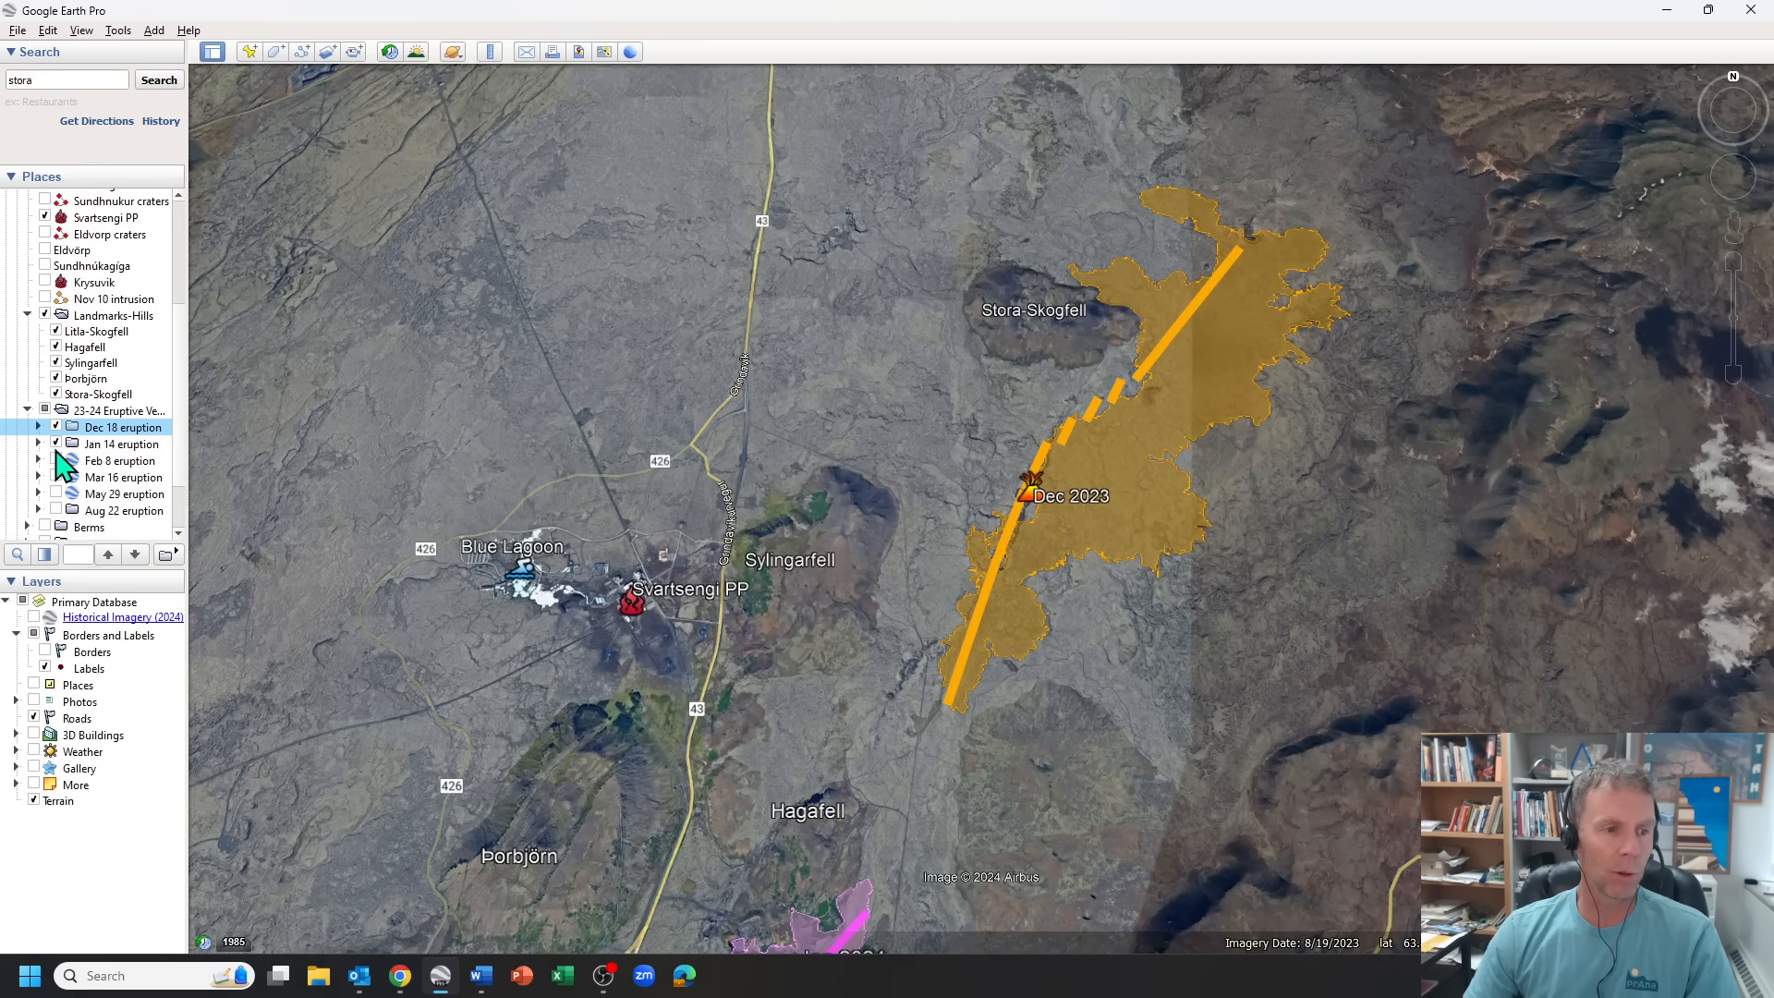
left_click(54, 460)
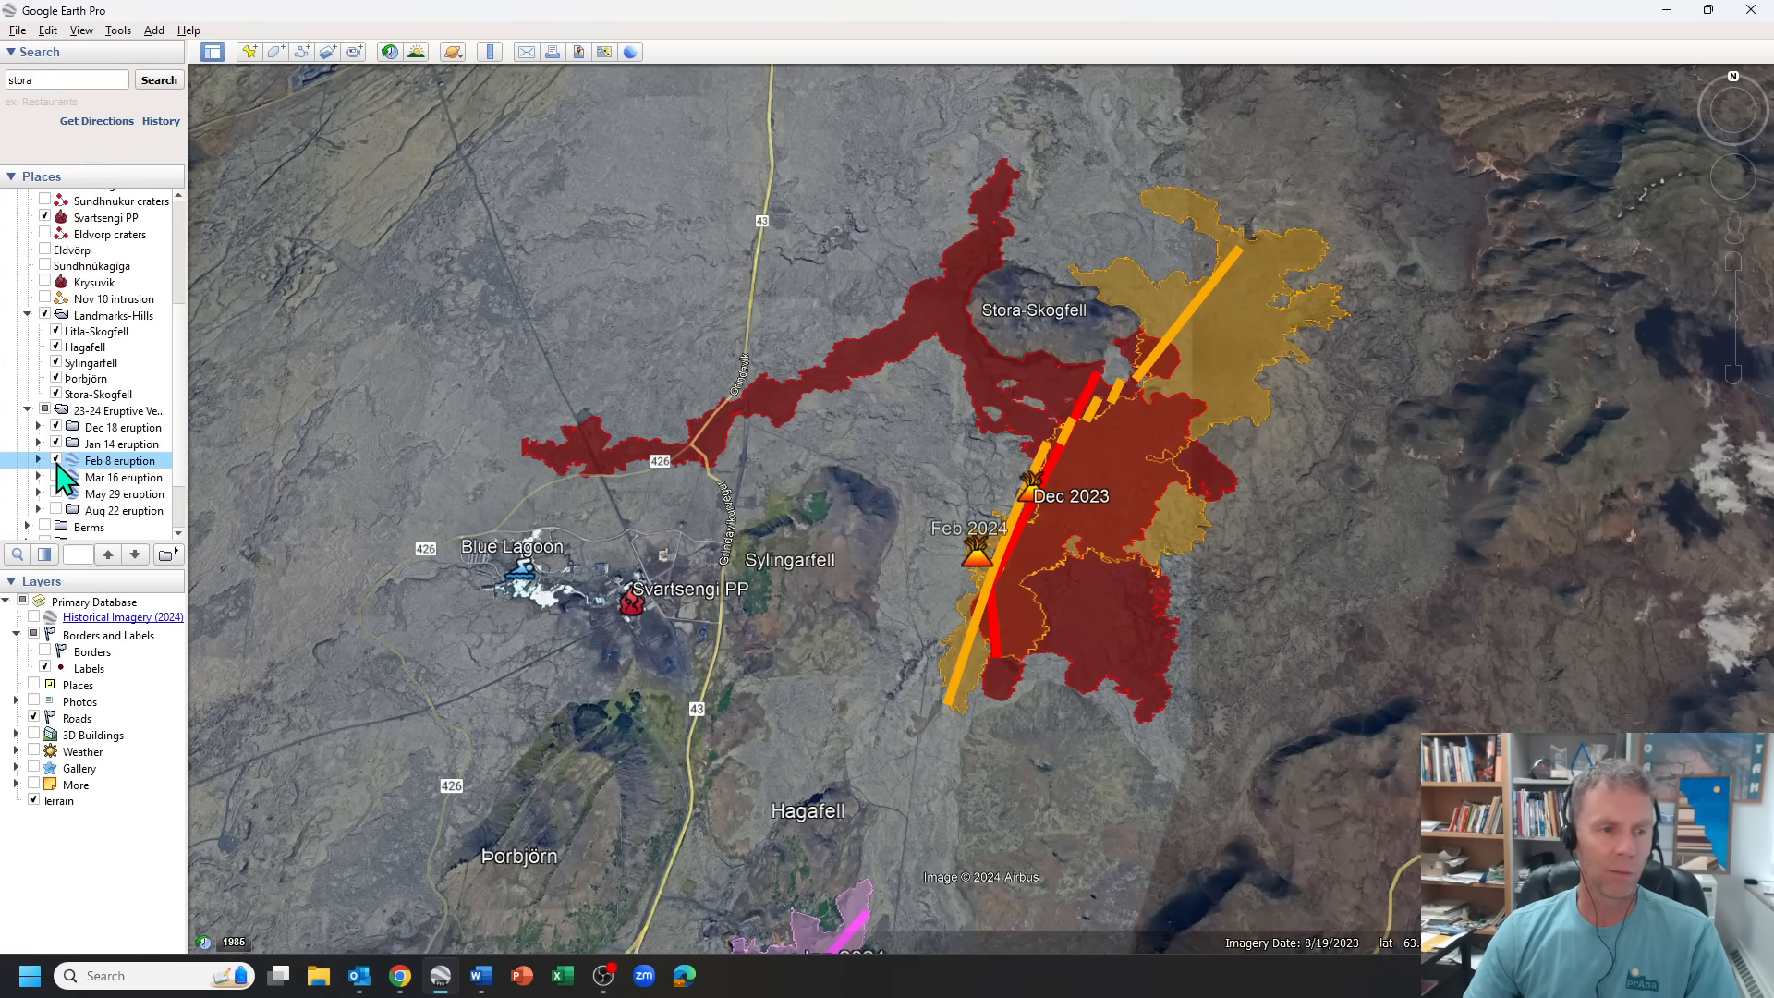
left_click(57, 477)
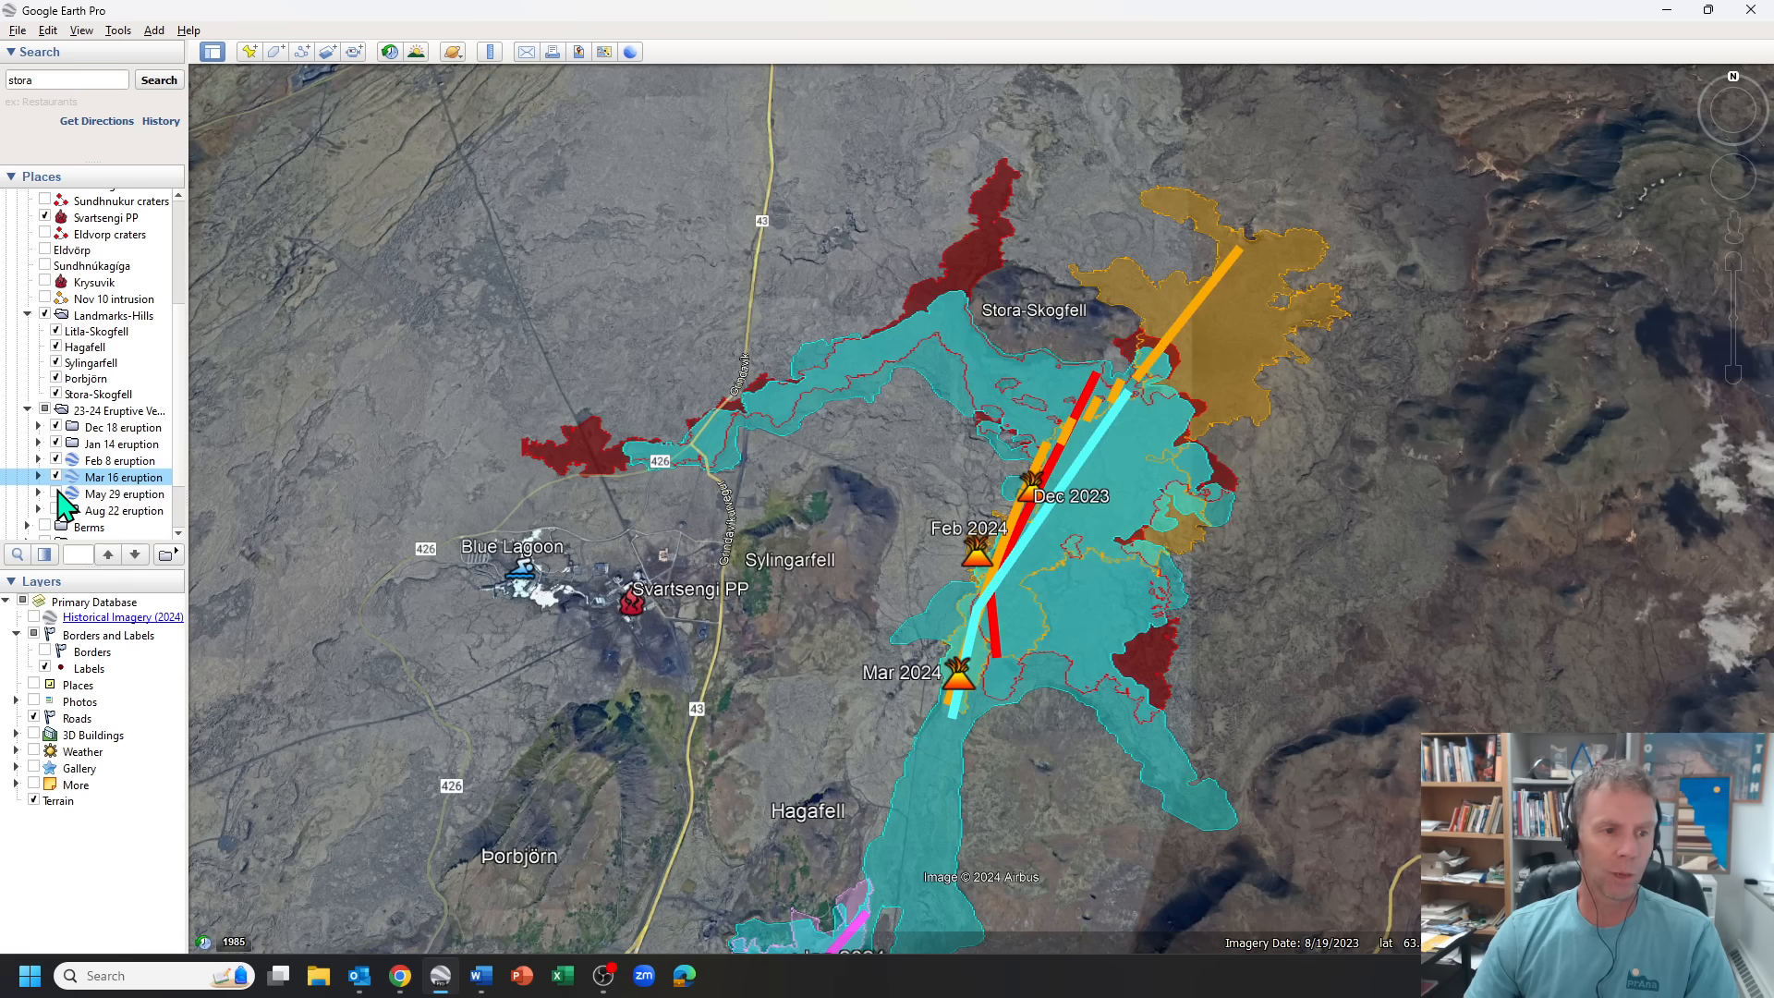
left_click(55, 495)
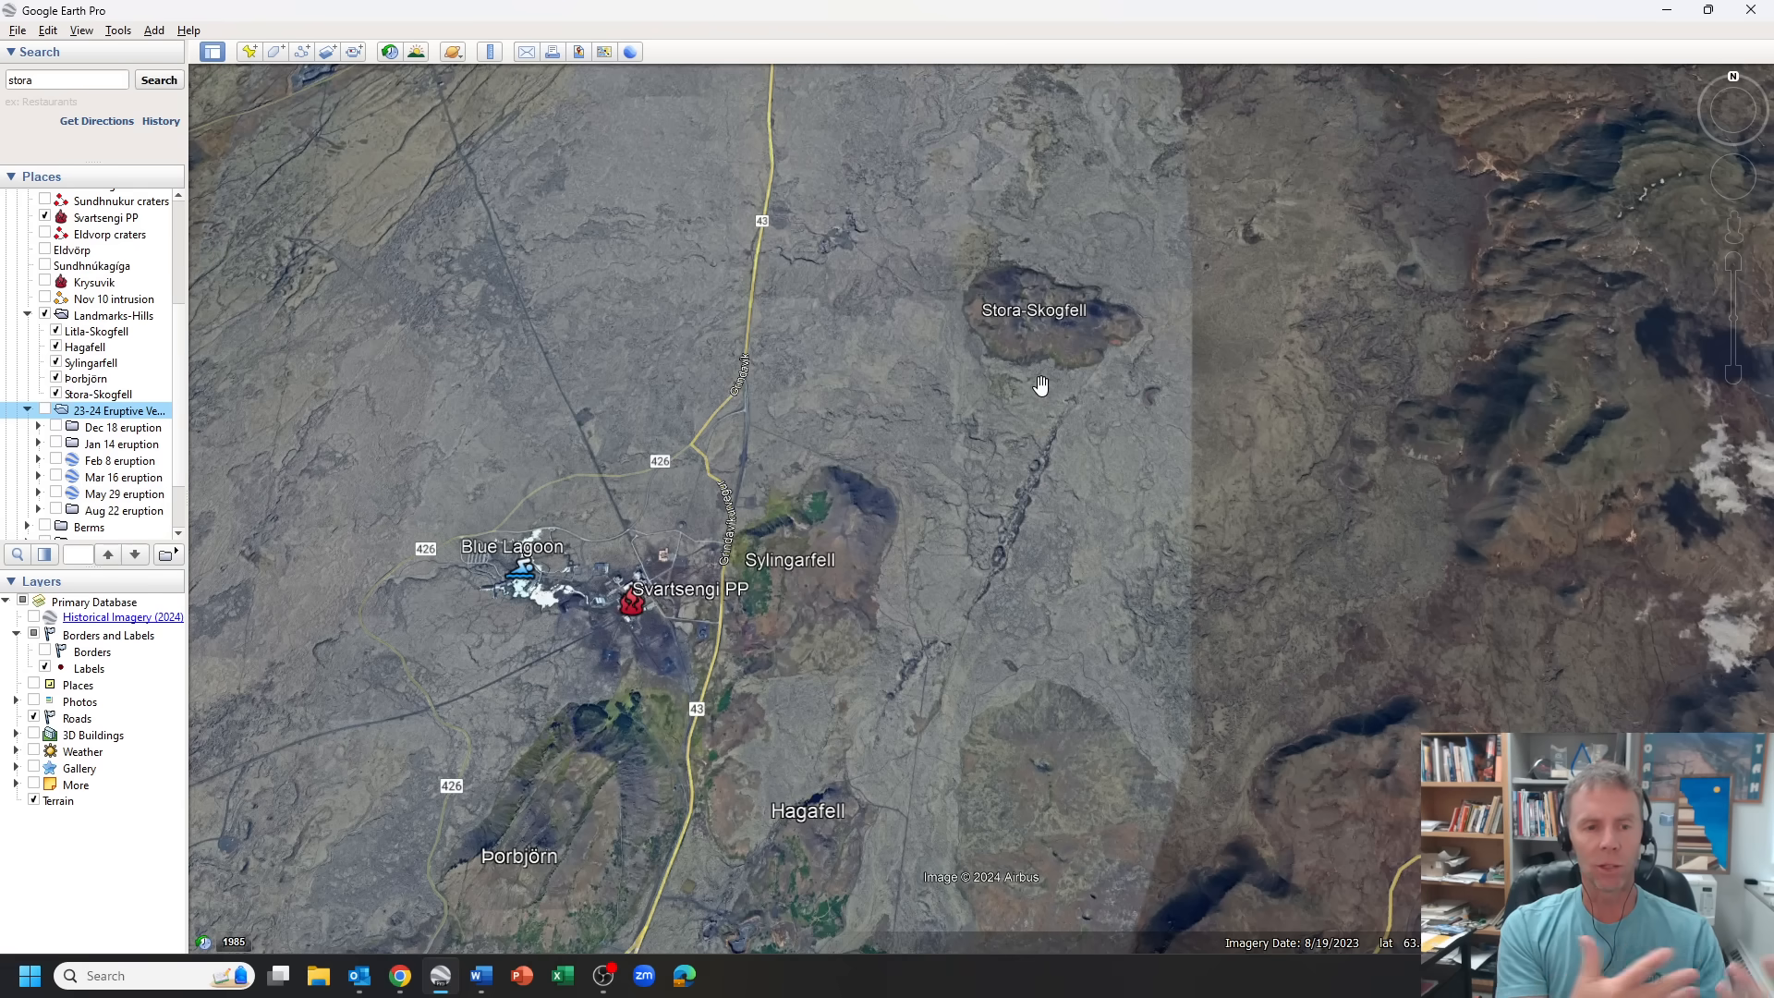
mouse_move(425, 856)
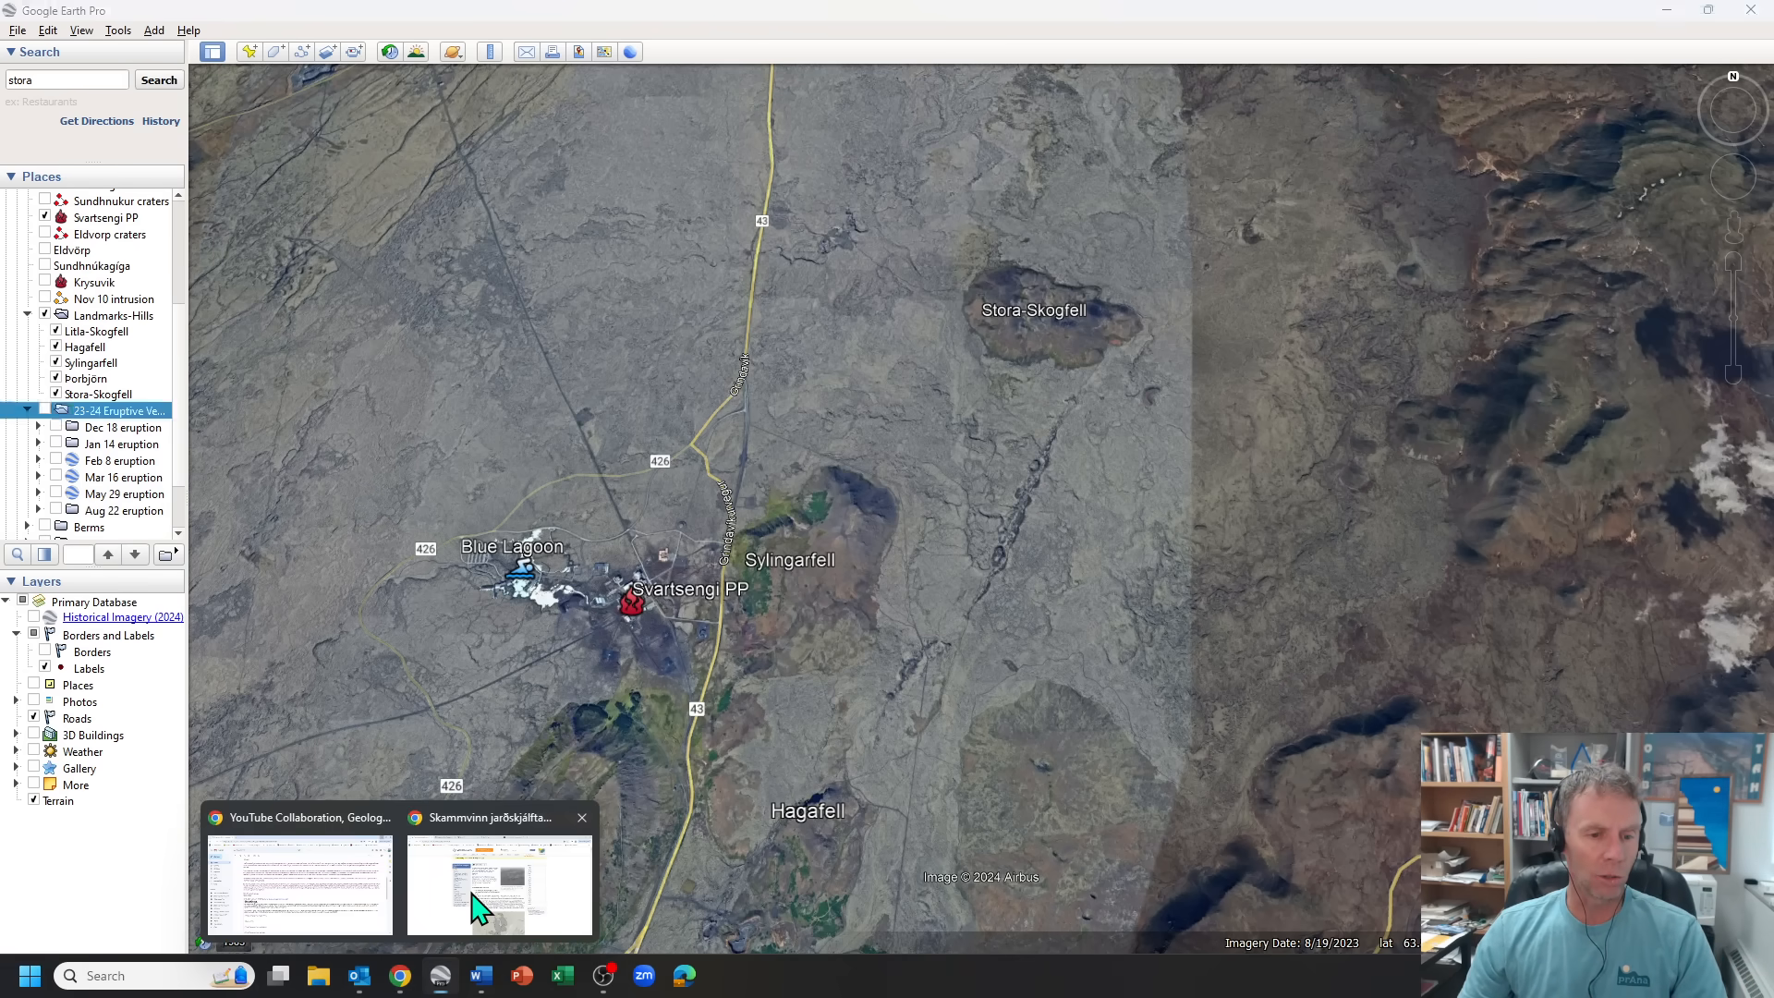
- Switch to the vedur.is Sundhnúkur quake-sequence article and scroll past its summary to the night-time earthquake map
left_click(498, 883)
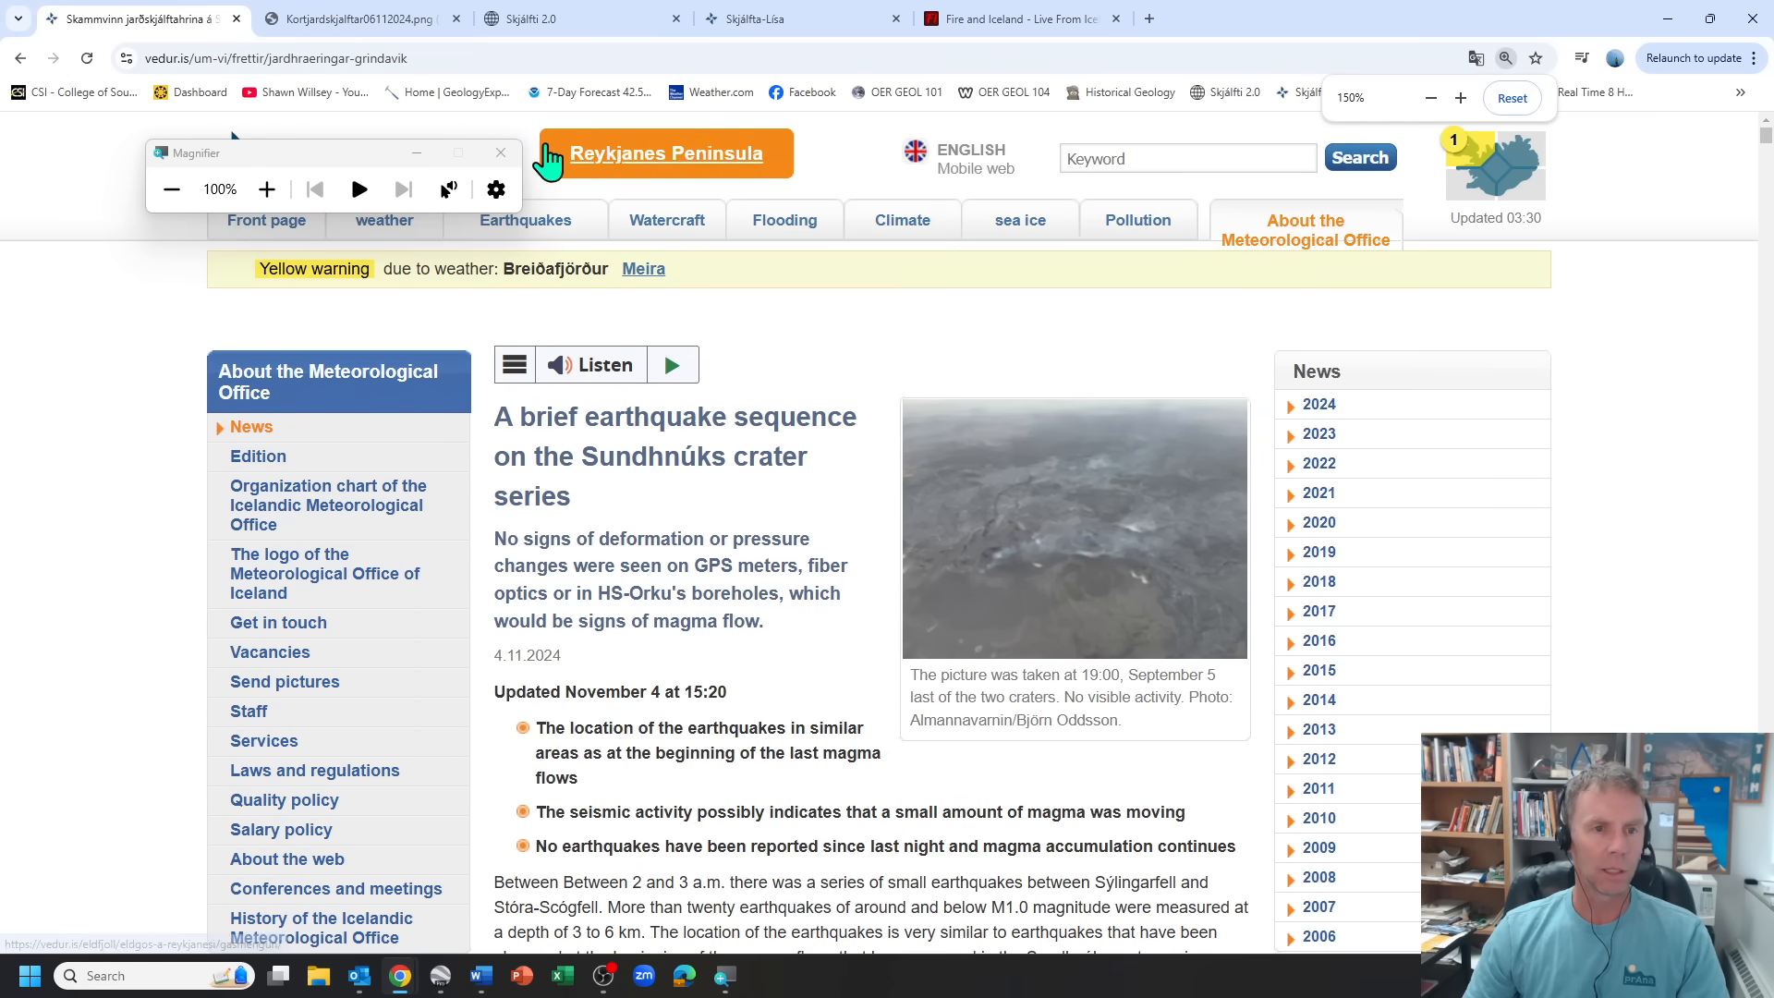
scroll("down", 3)
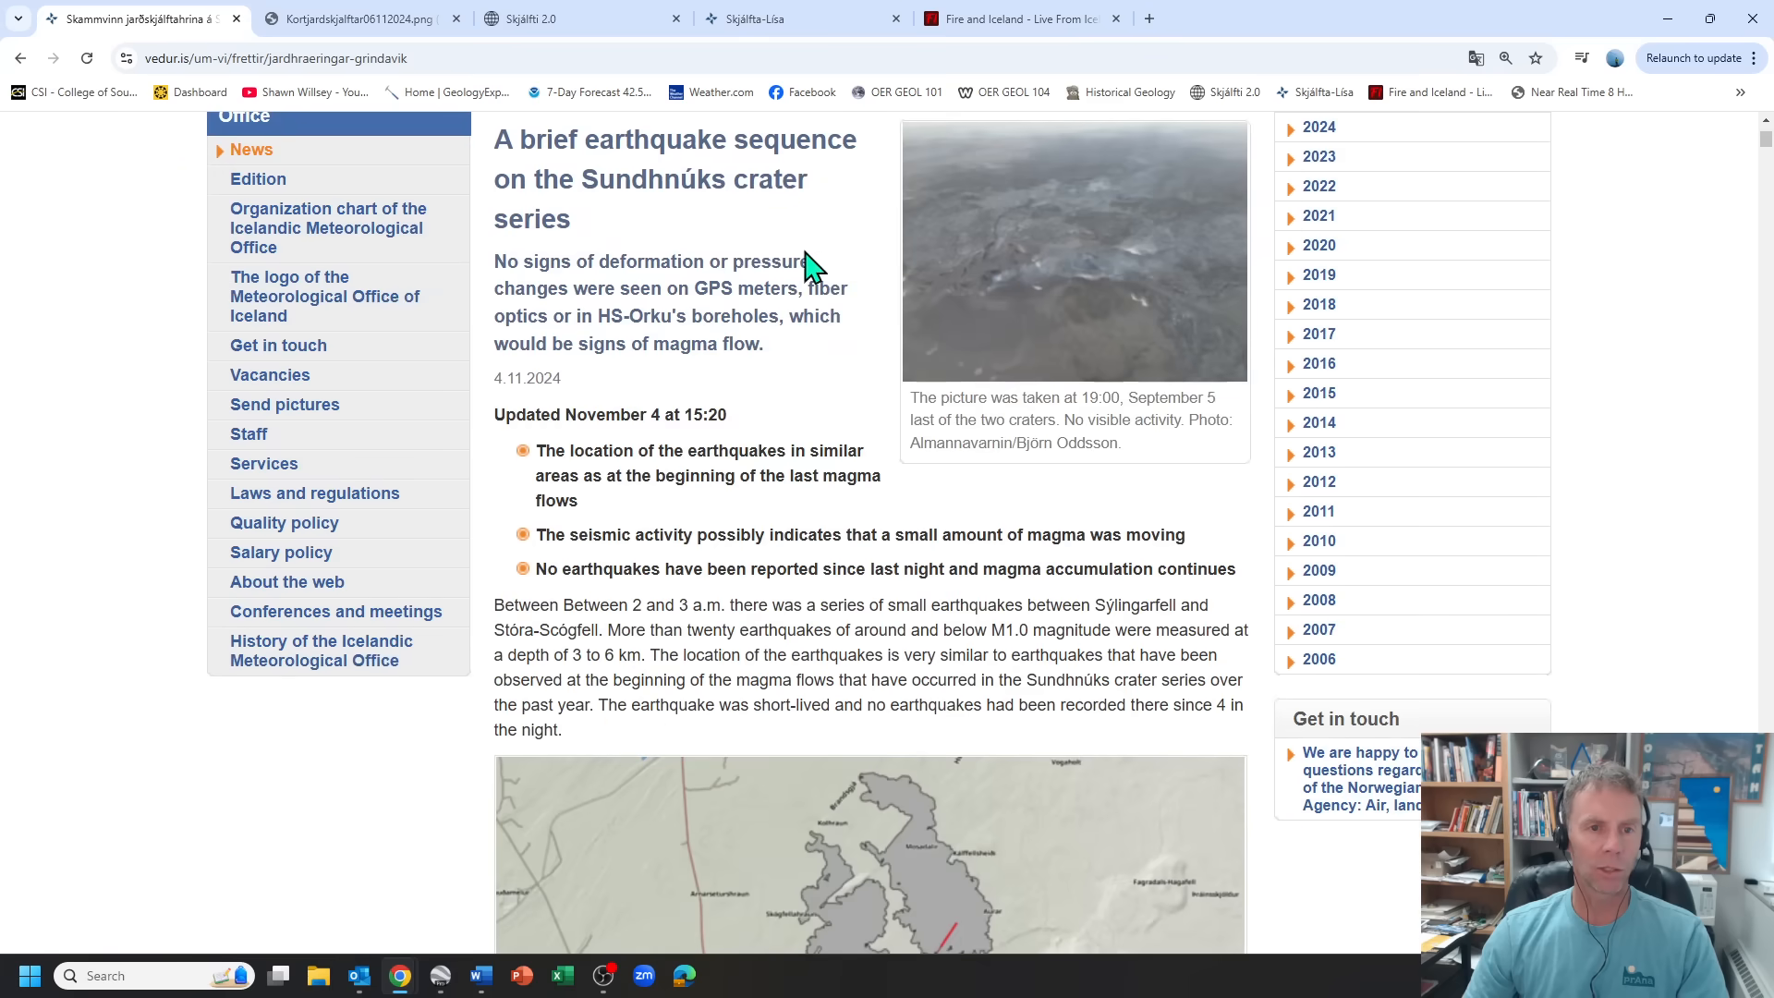
mouse_move(810, 224)
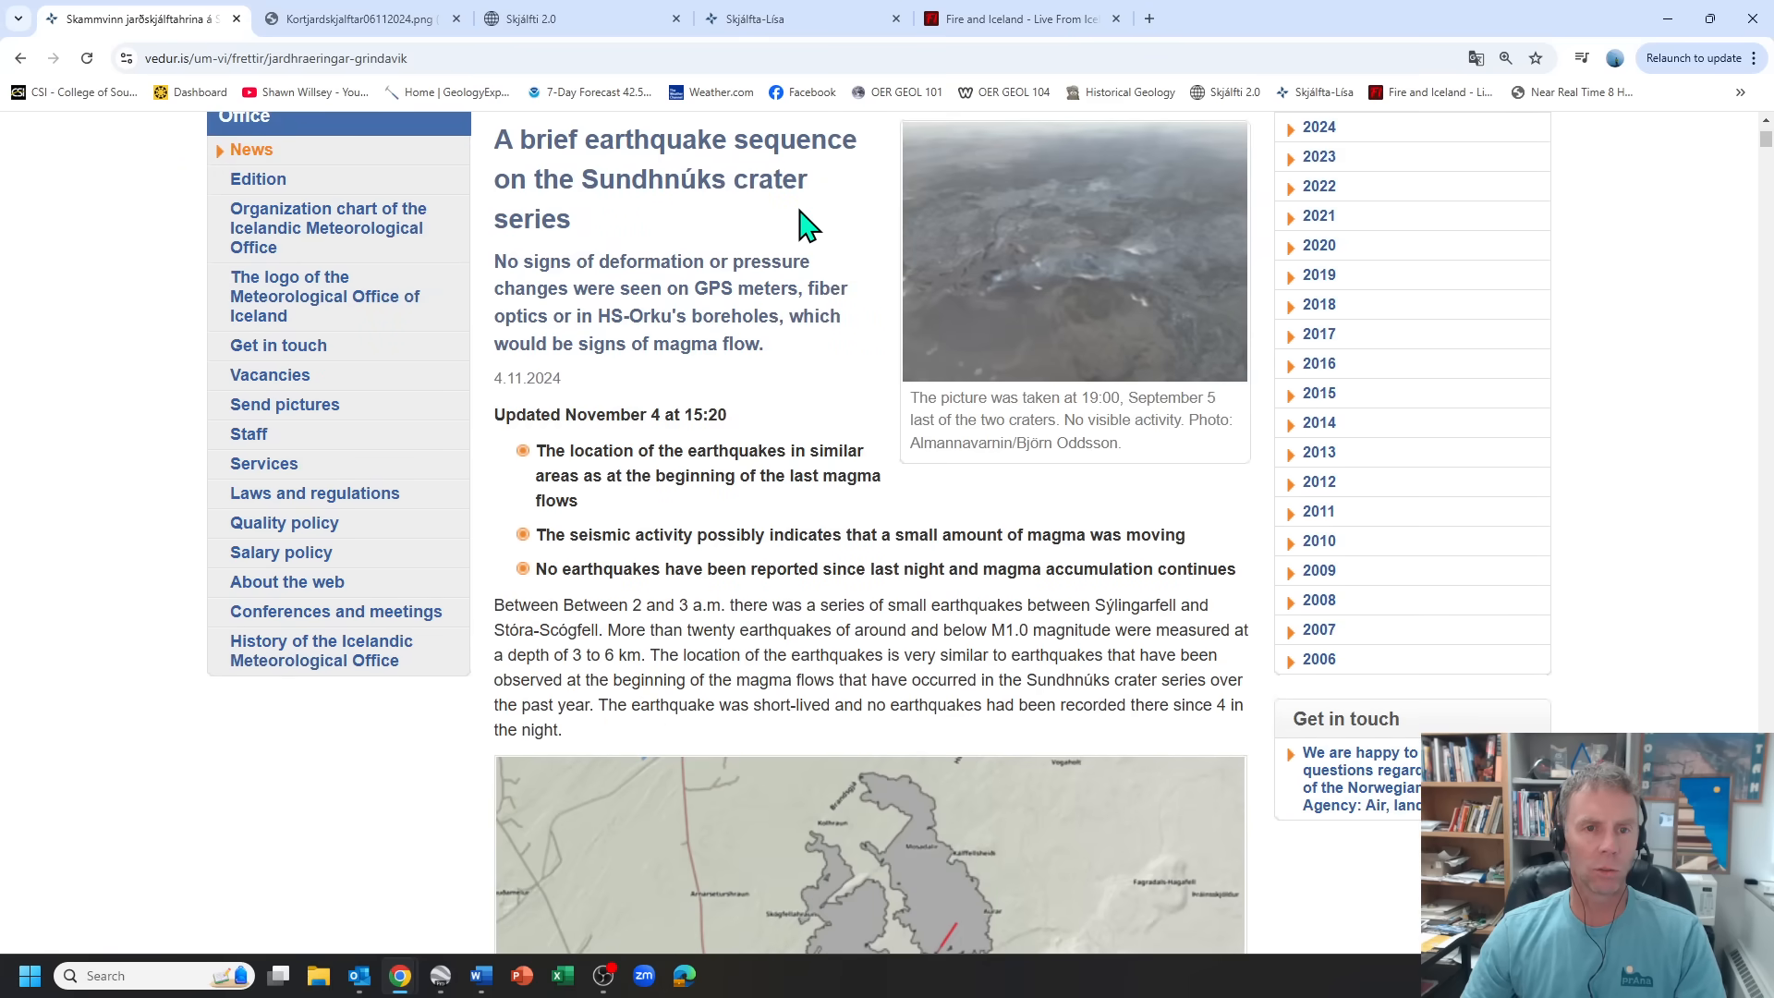
mouse_move(696, 292)
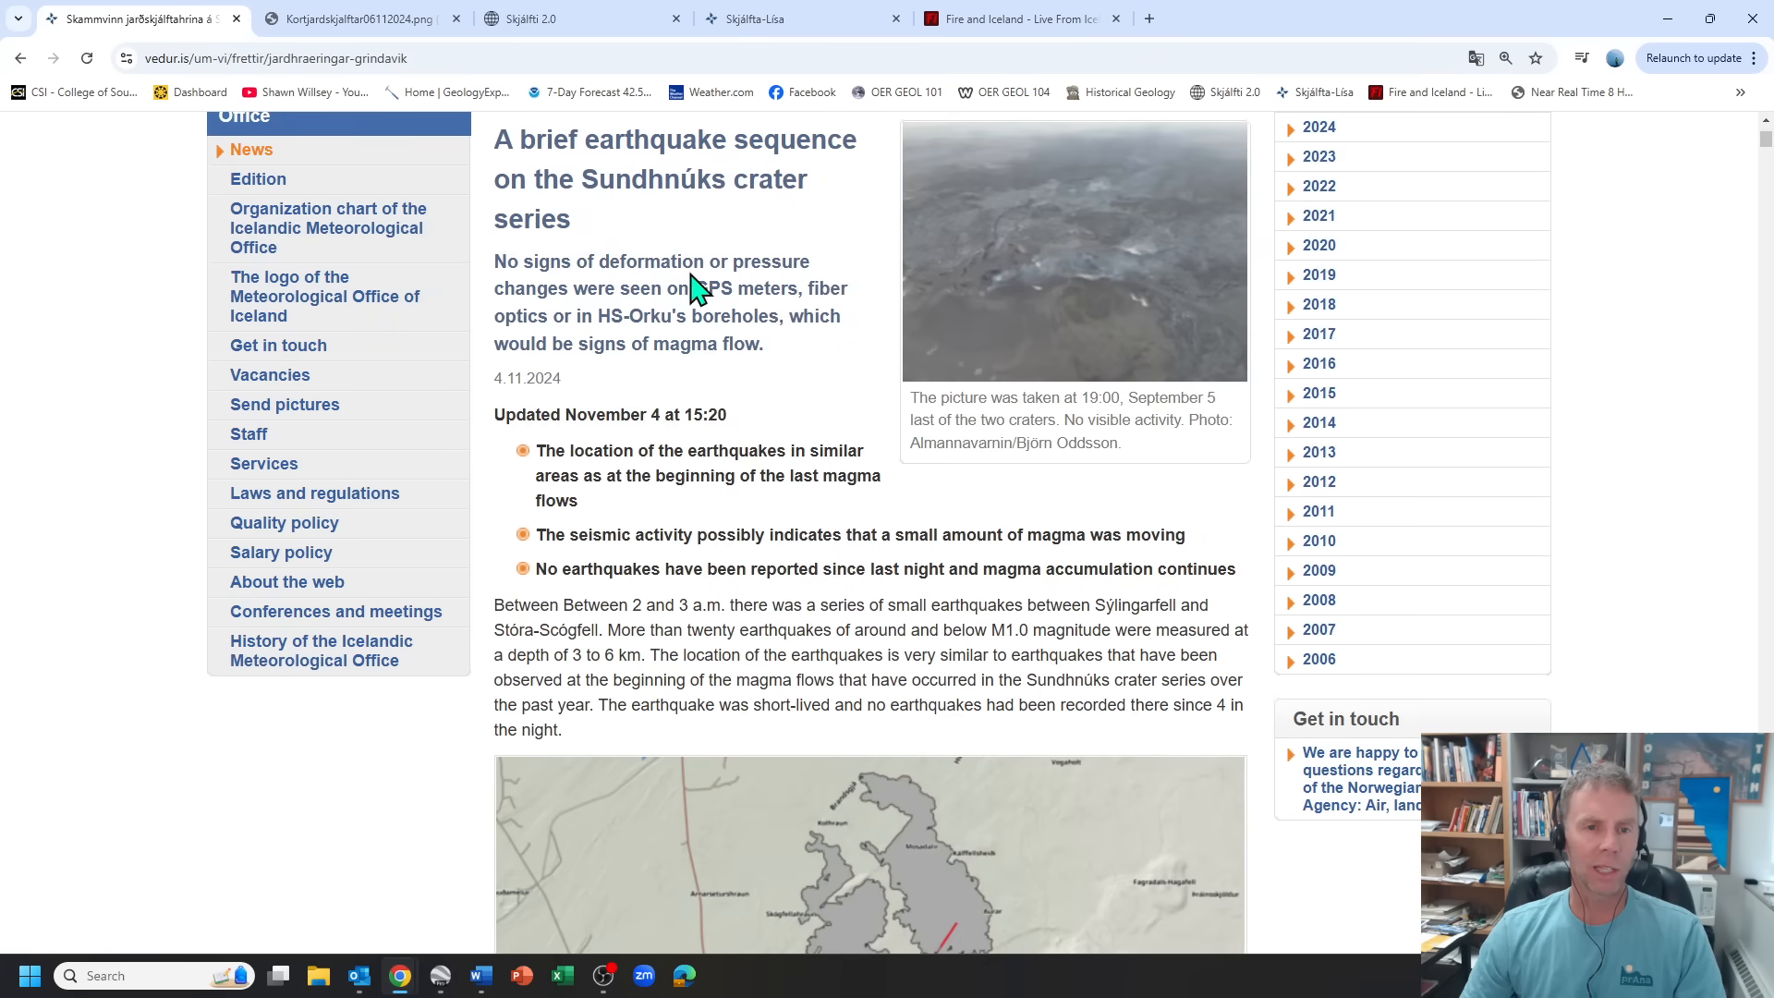
mouse_move(710, 292)
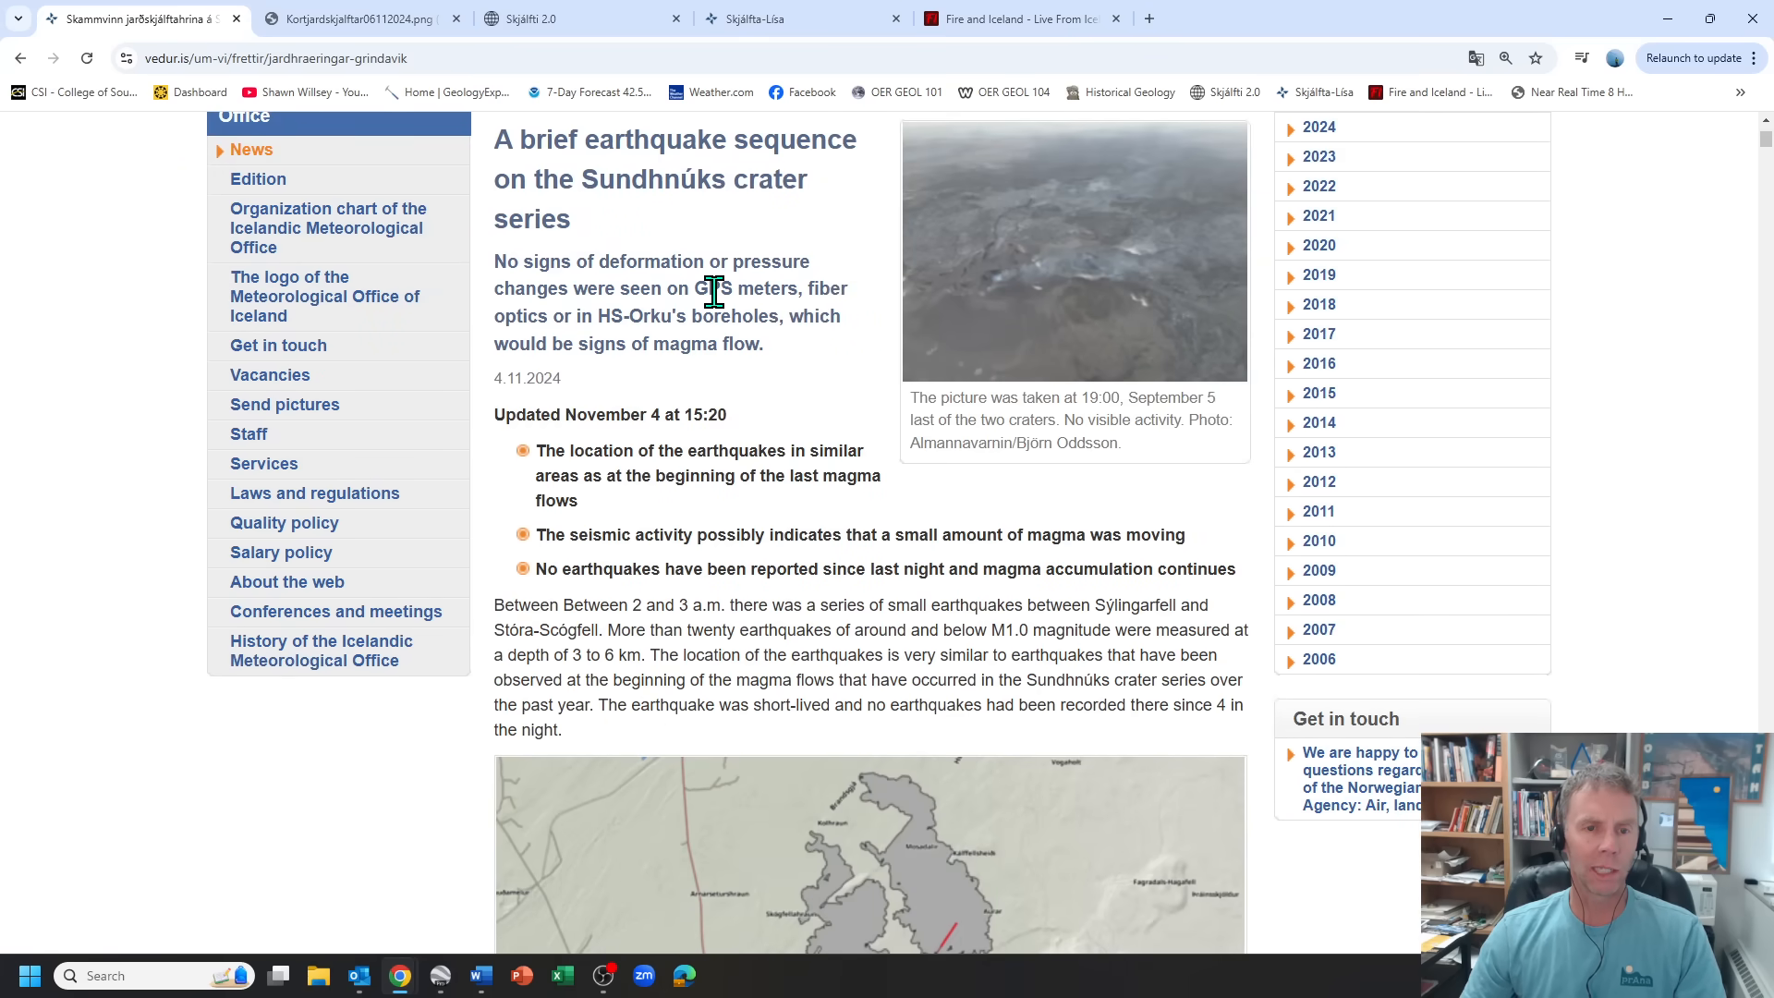
mouse_move(515, 320)
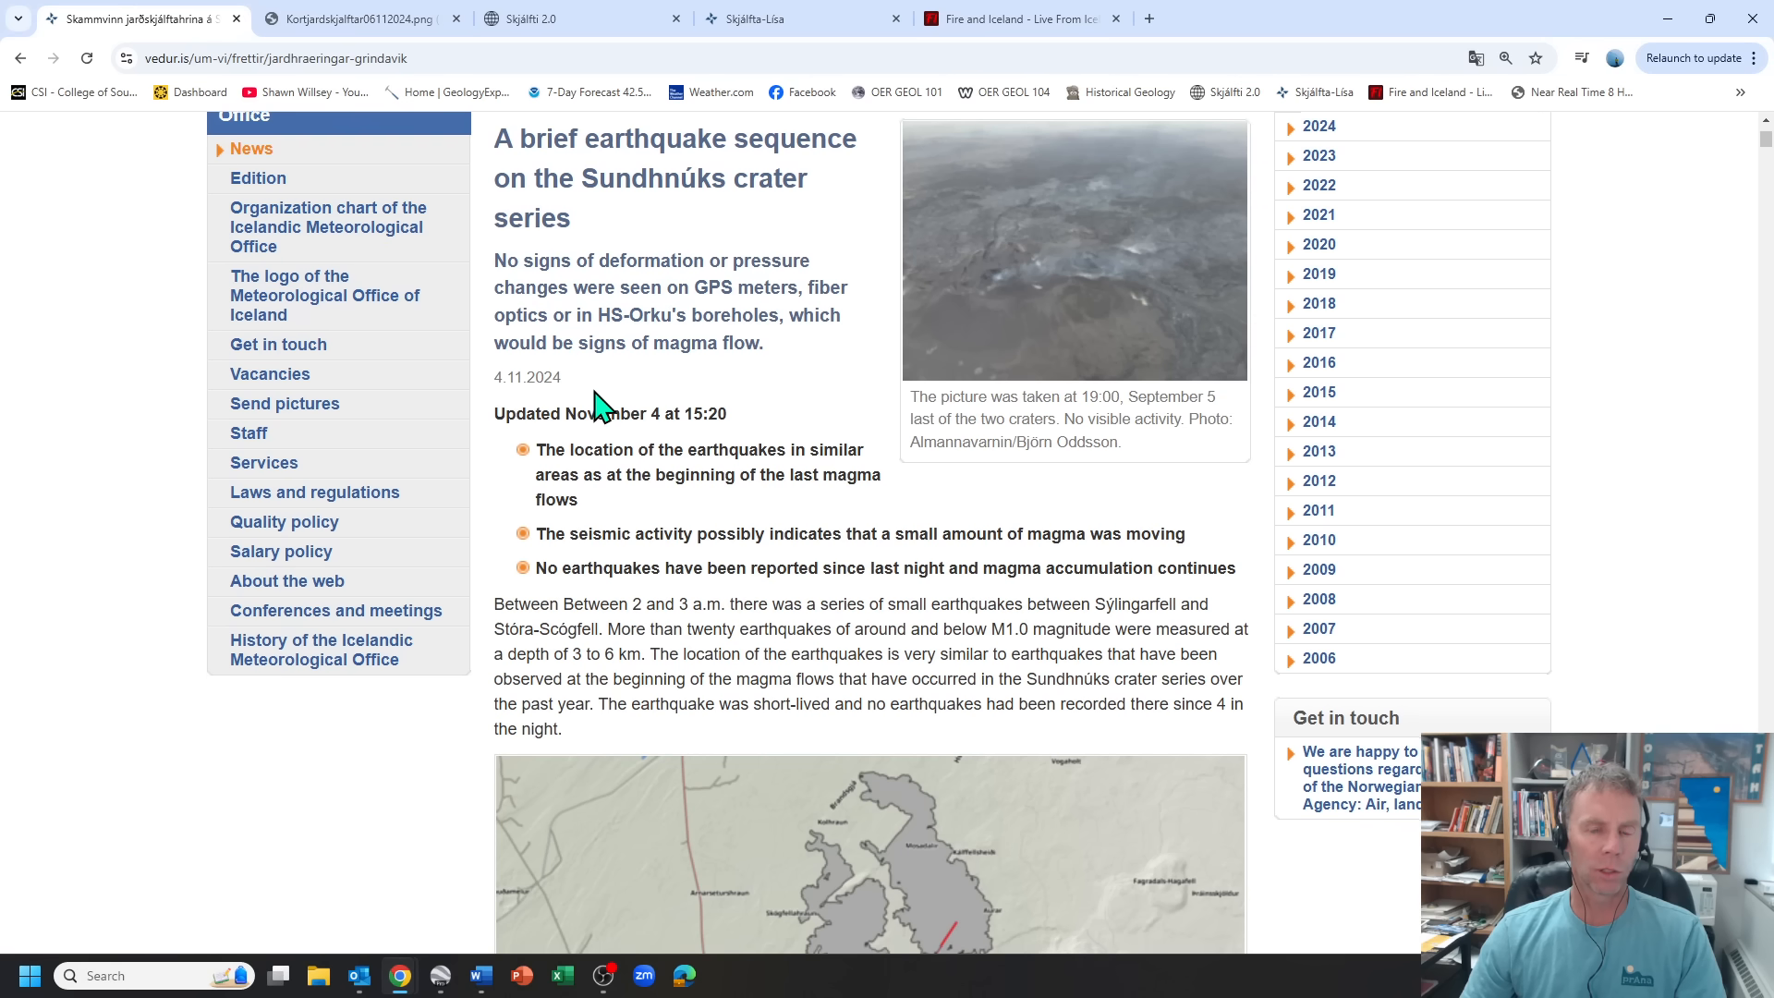
scroll("down", 3)
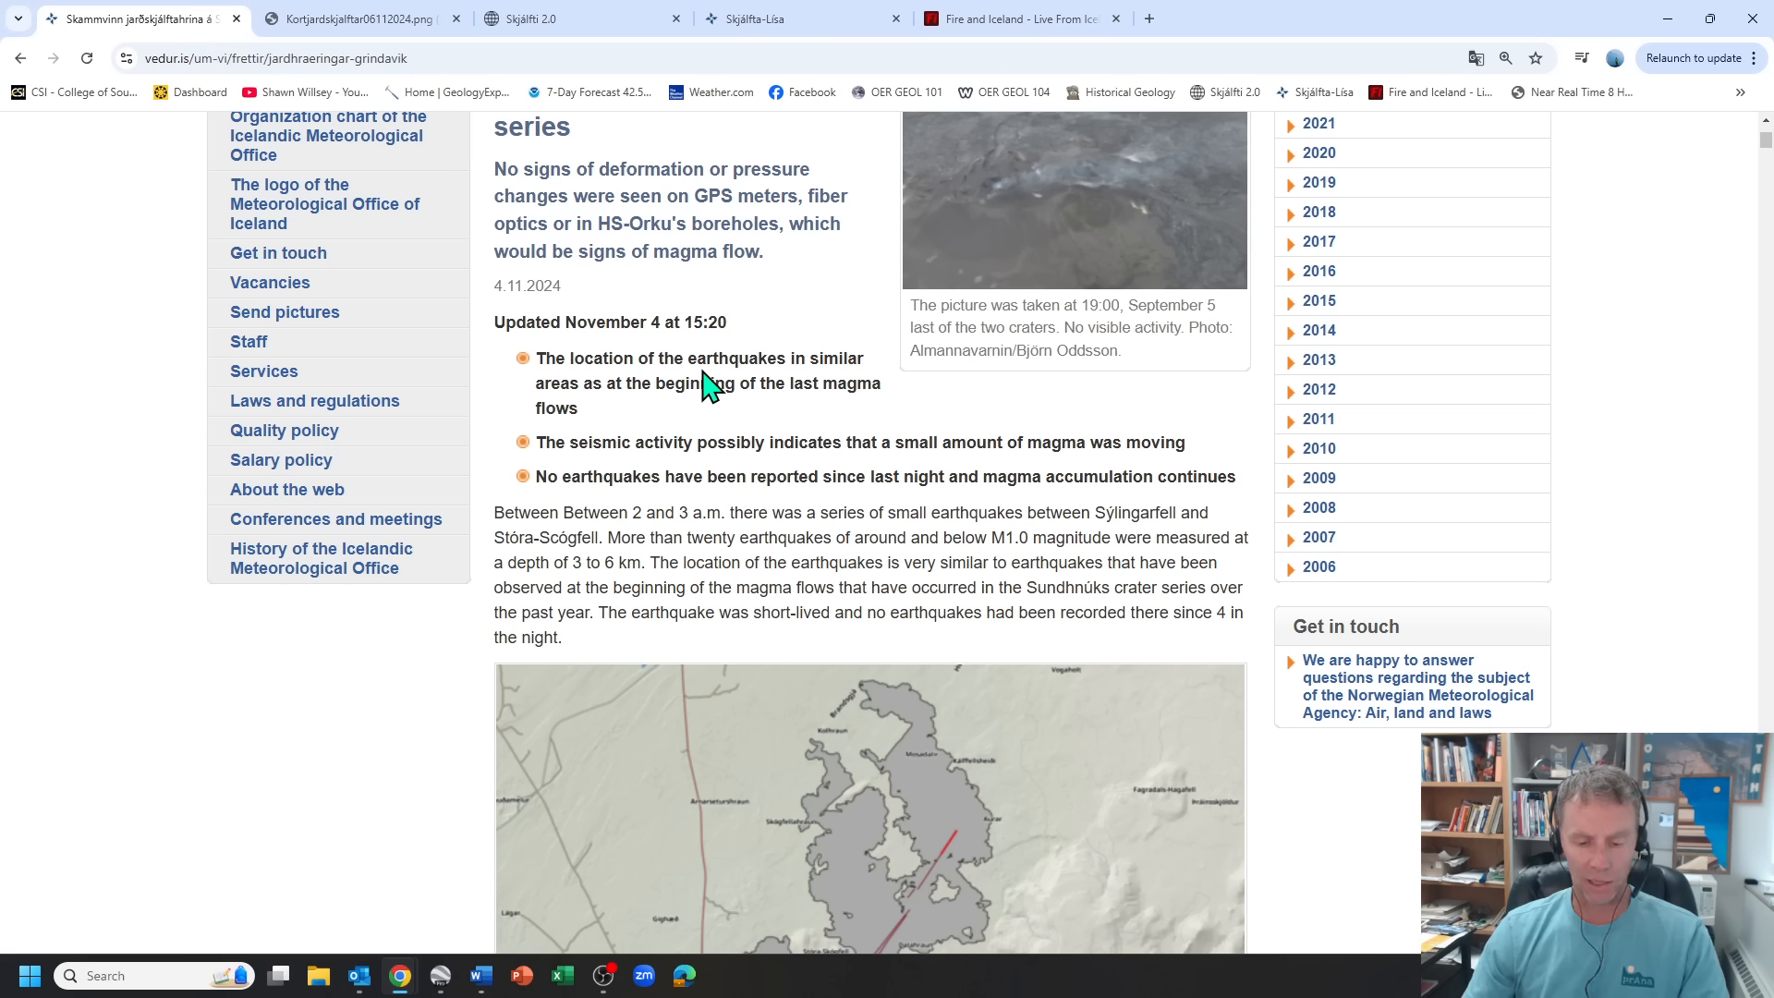
mouse_move(813, 420)
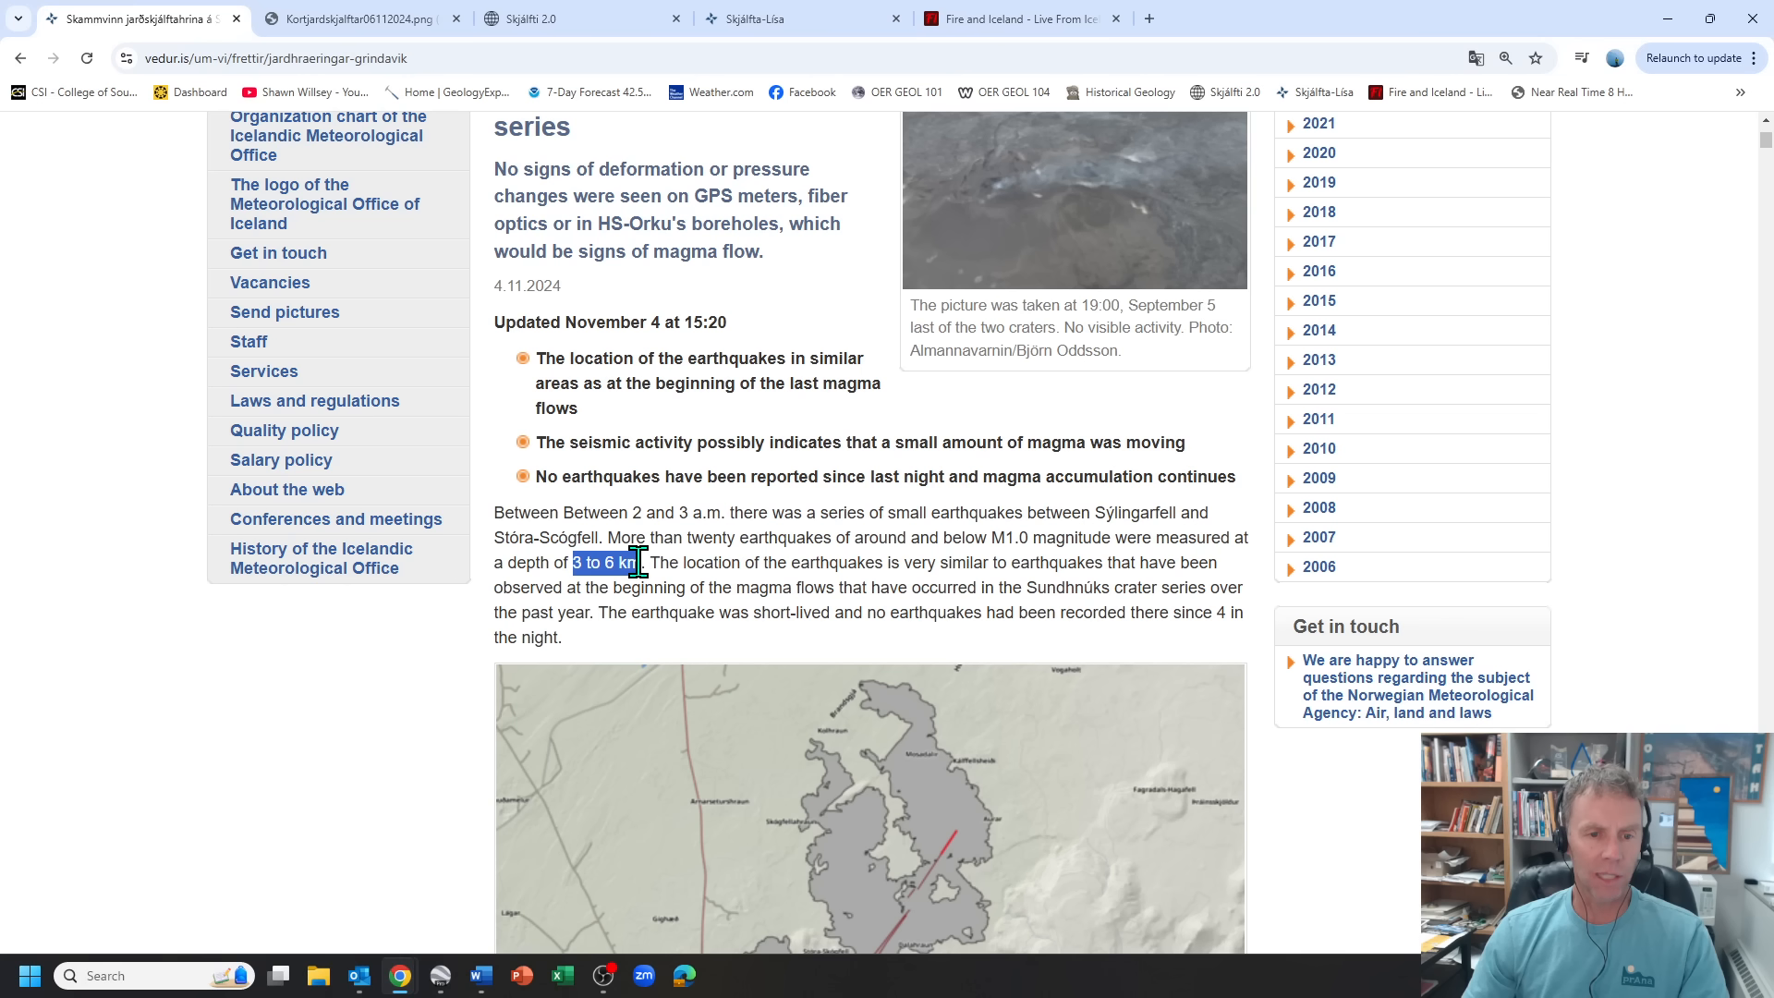
scroll("down", 3)
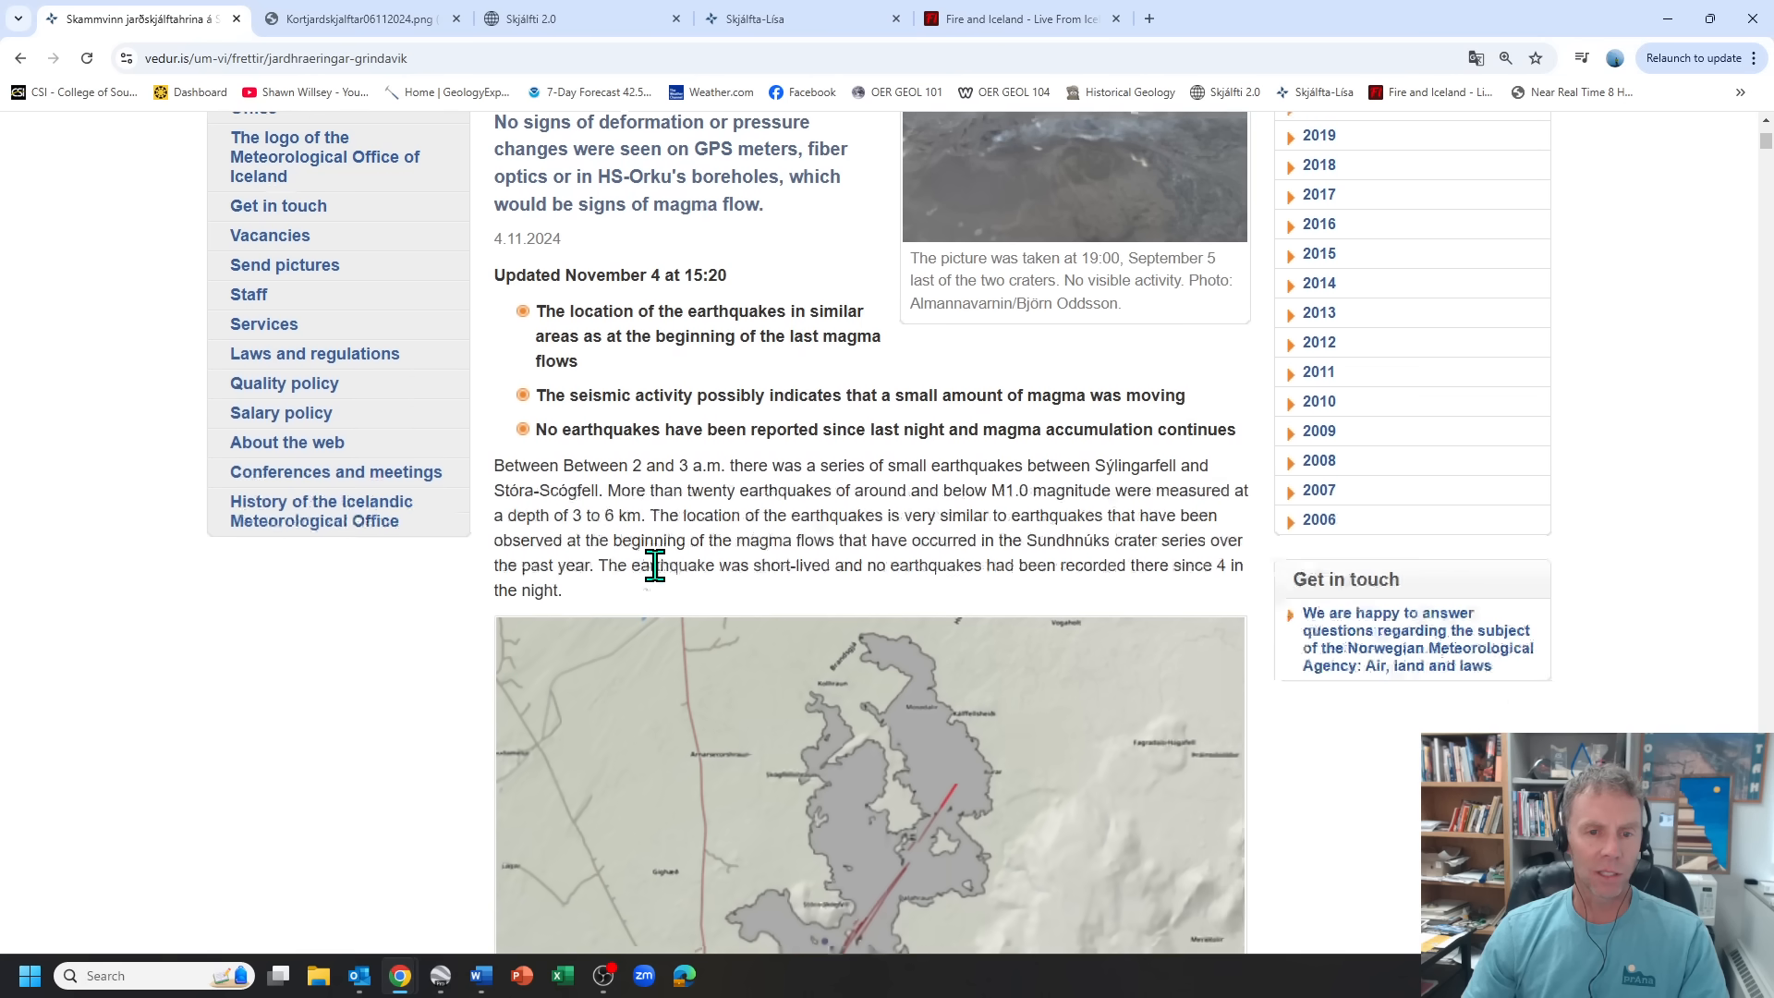
scroll("down", 3)
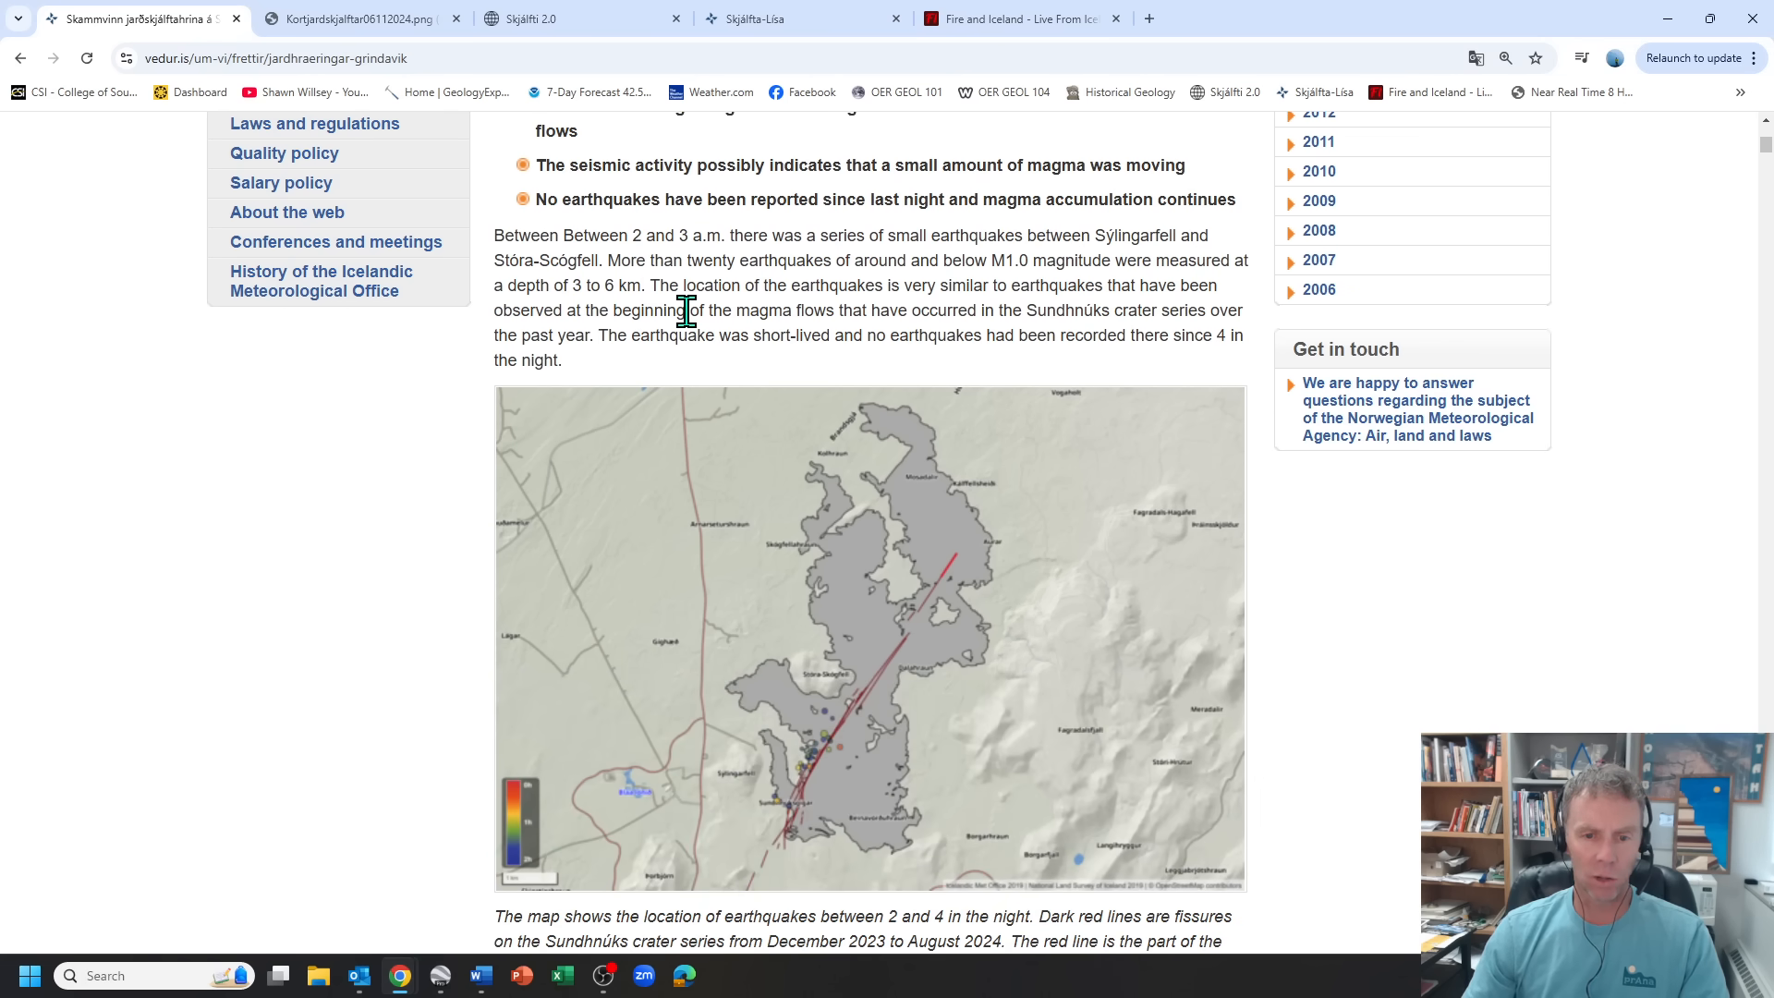
mouse_move(724, 281)
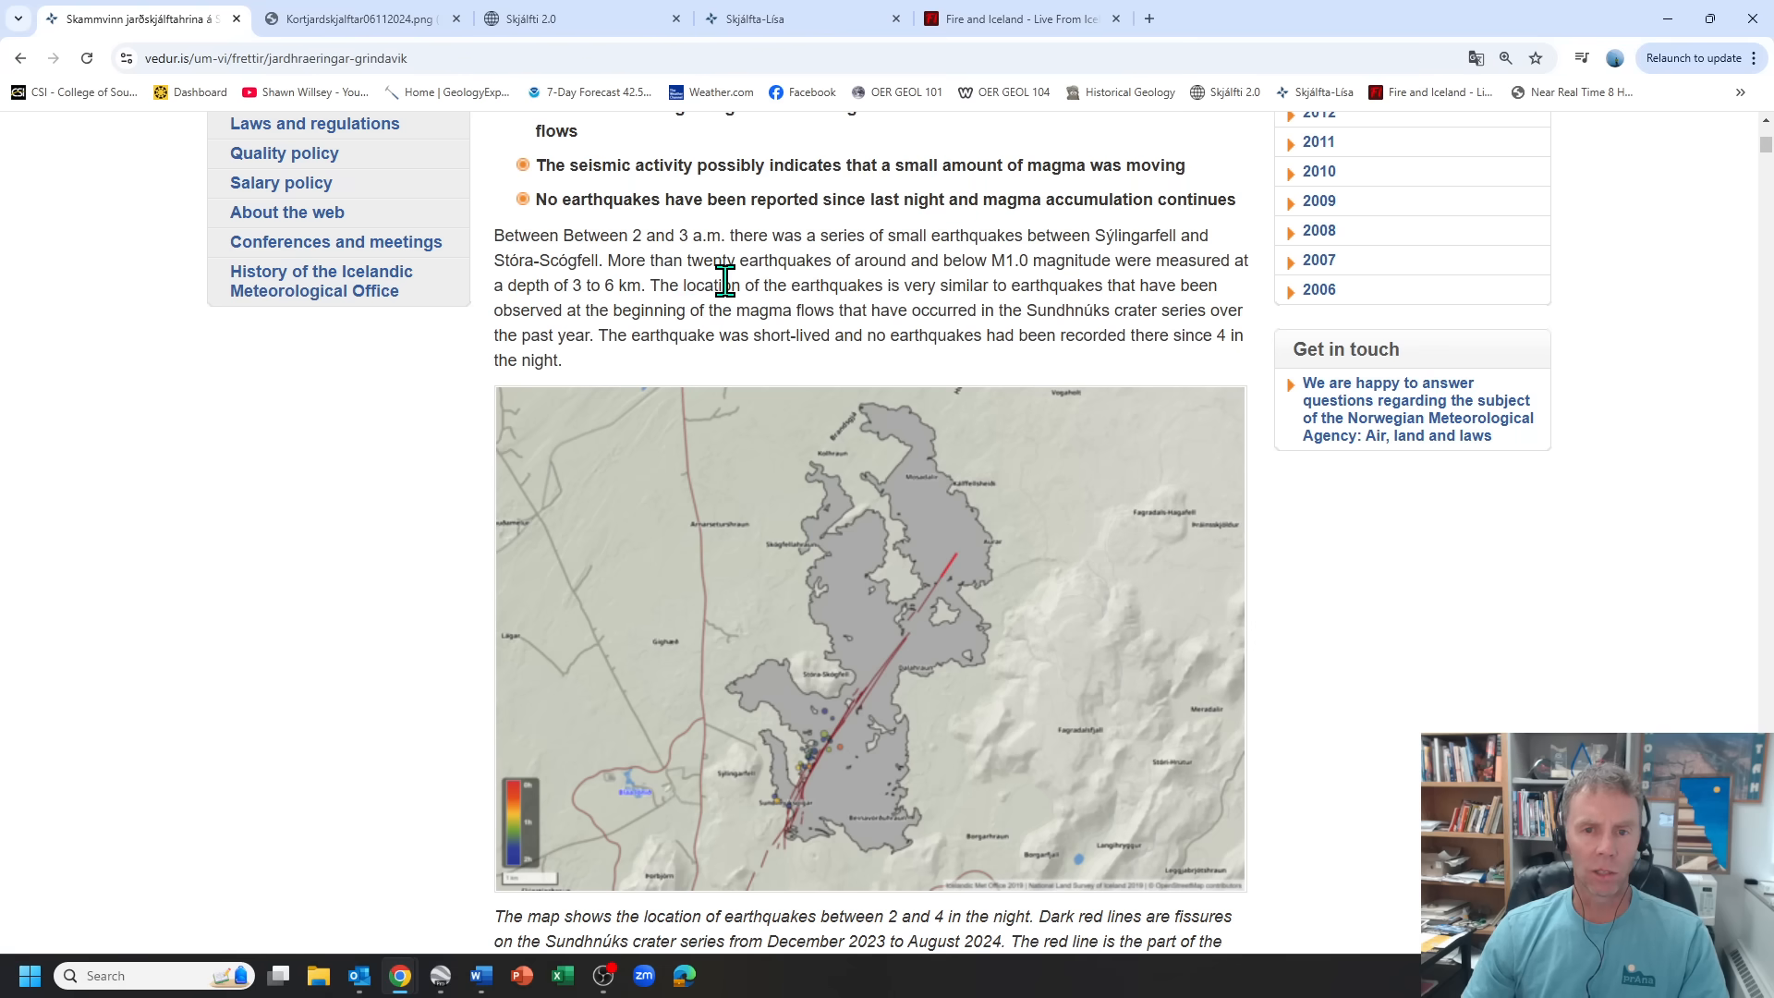
mouse_move(1168, 331)
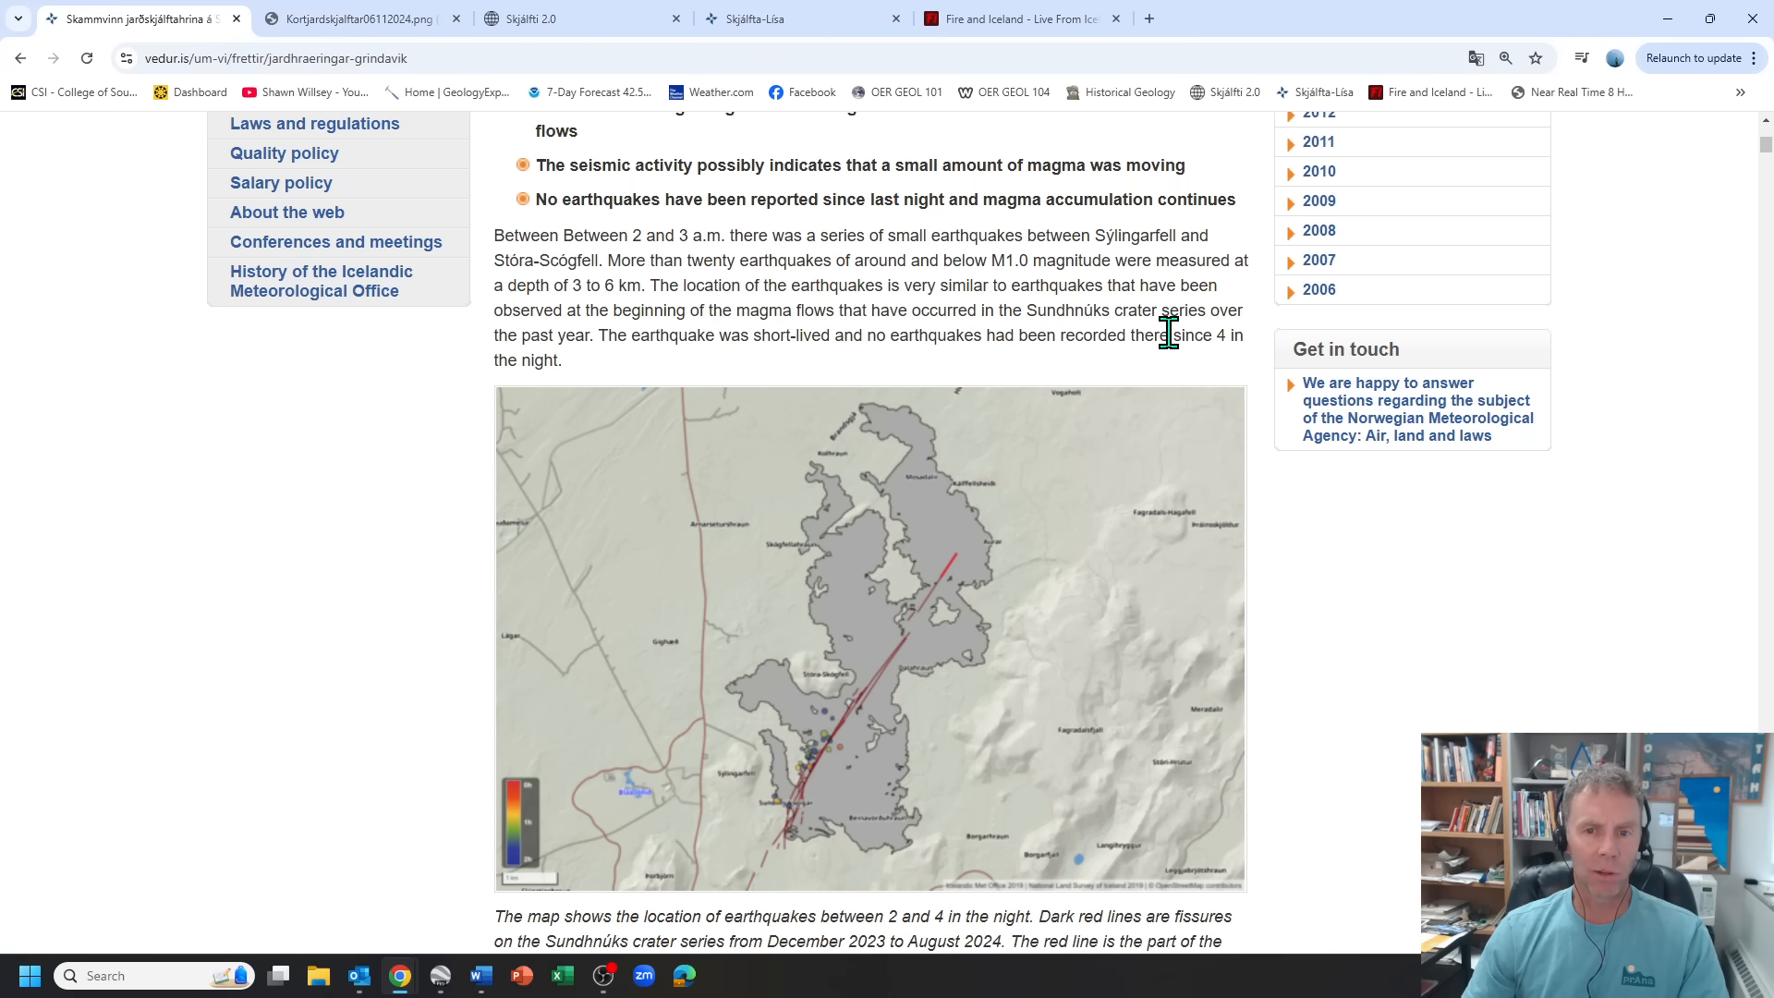
scroll("down", 3)
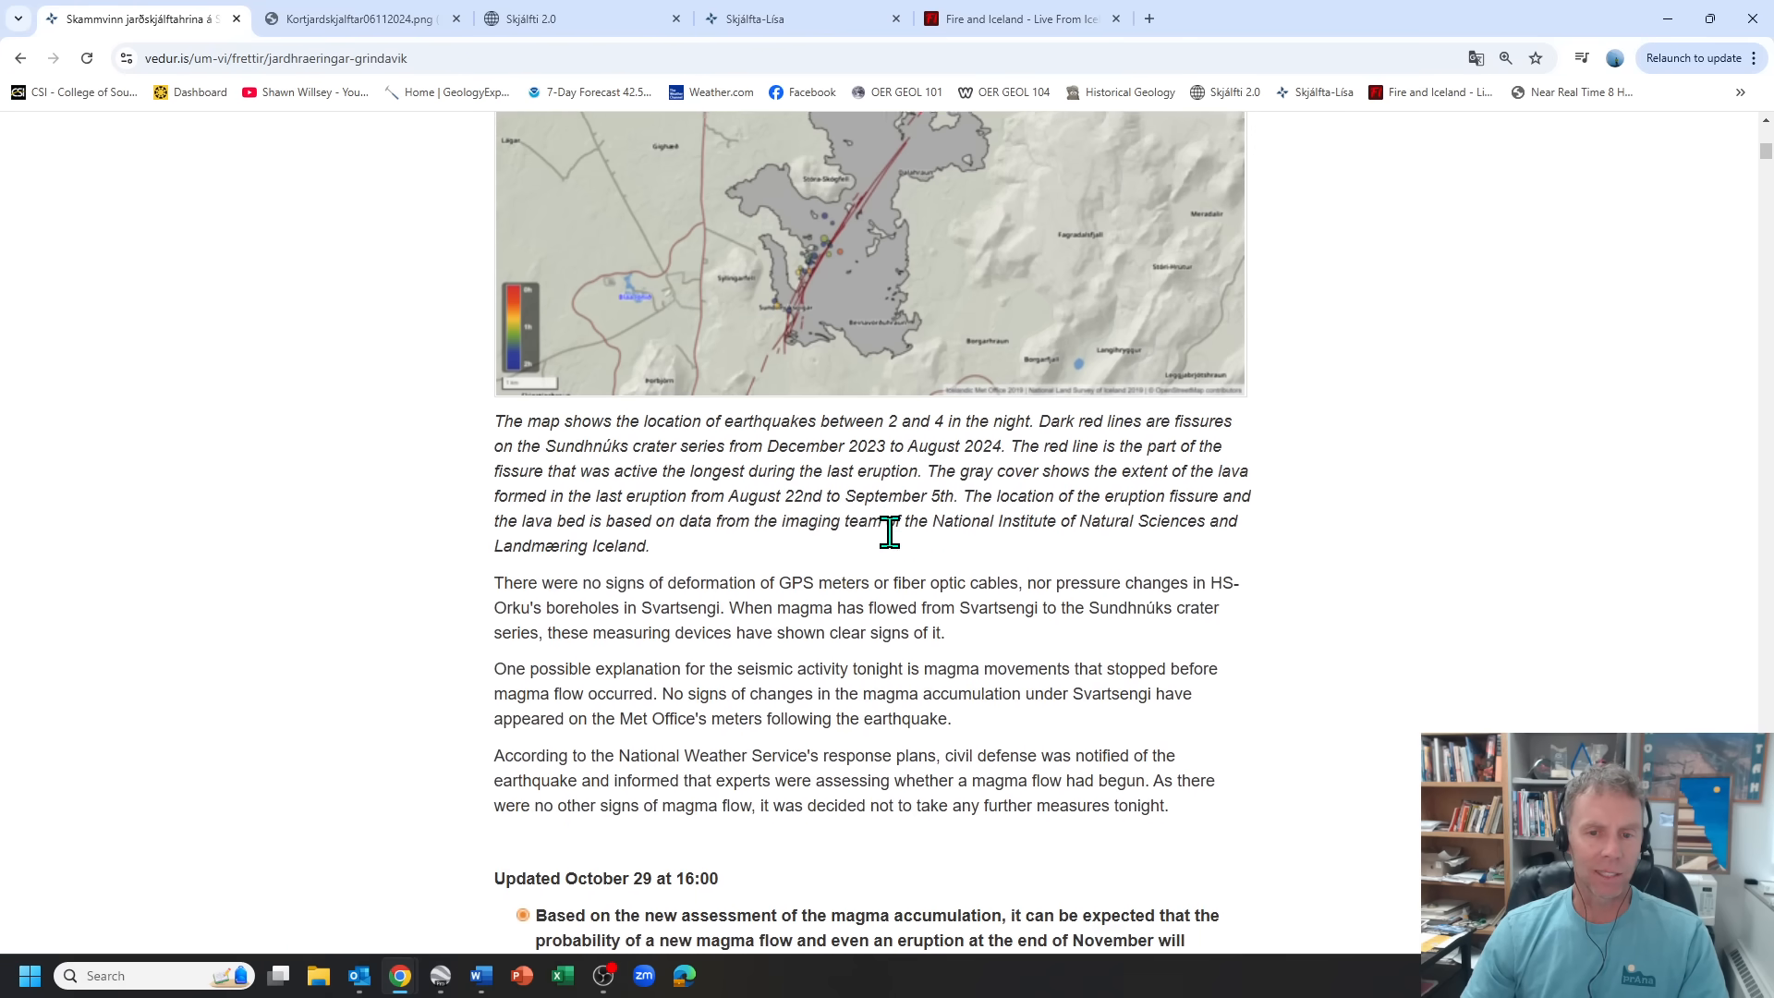
scroll("down", 3)
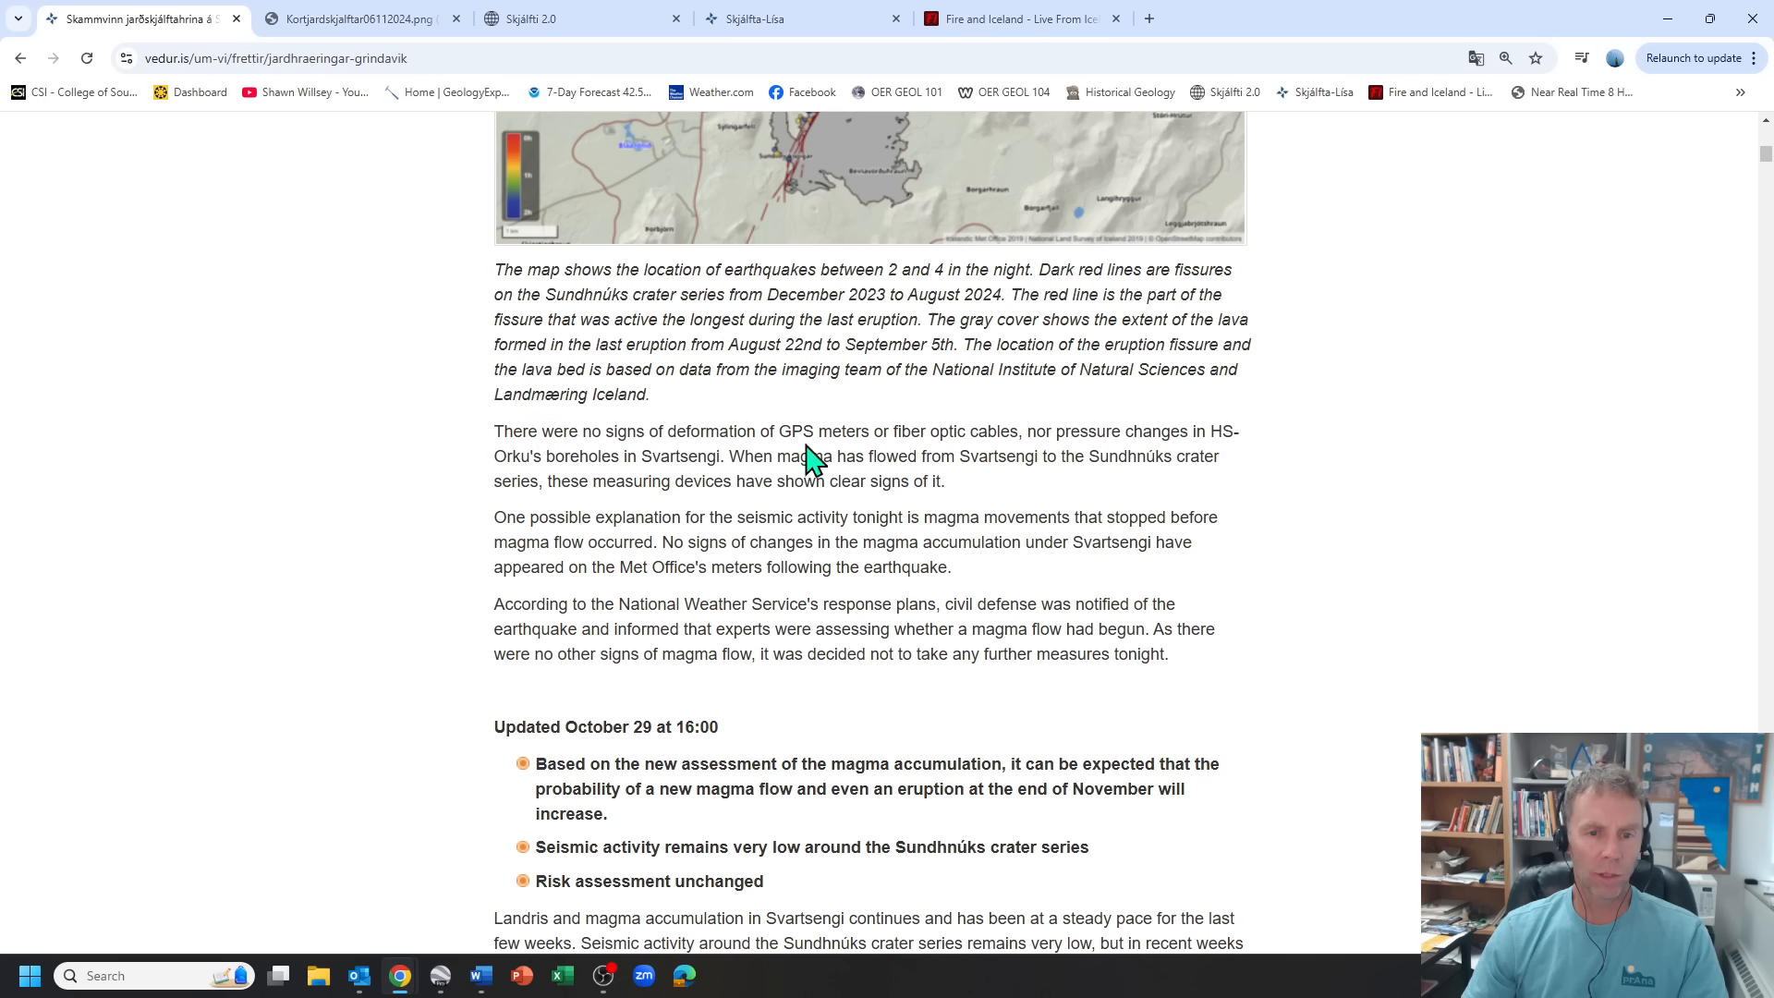
mouse_move(427, 551)
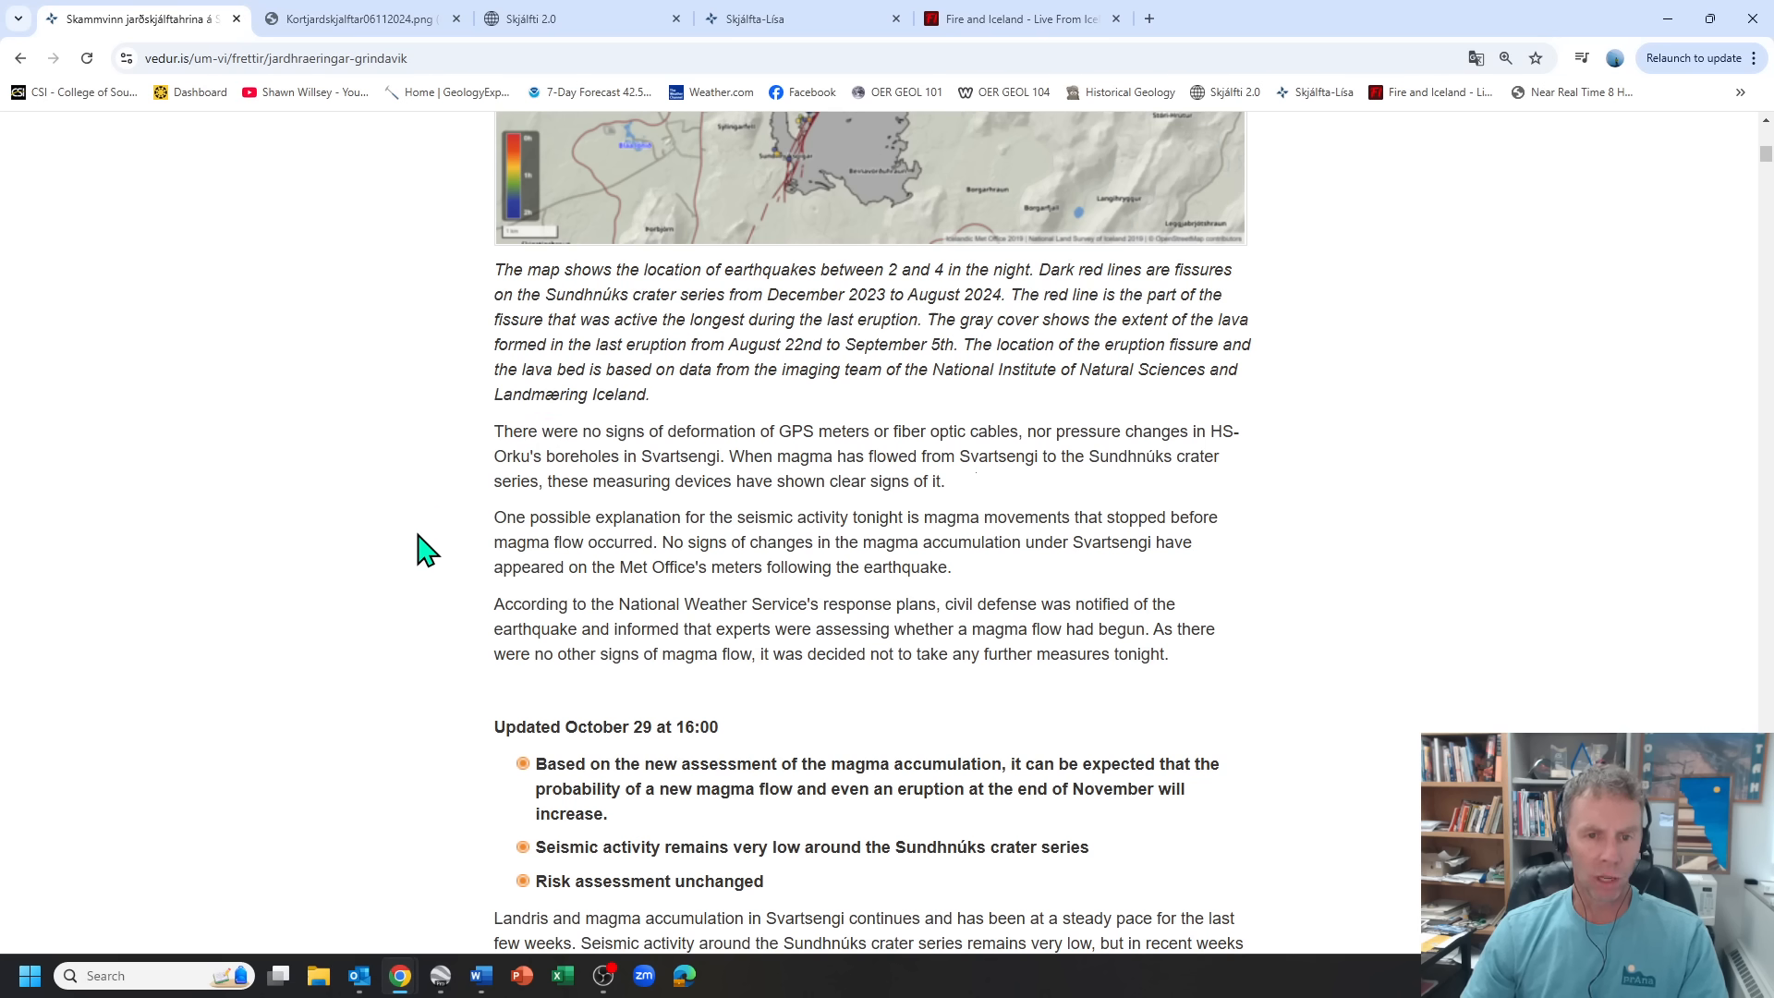
mouse_move(948, 547)
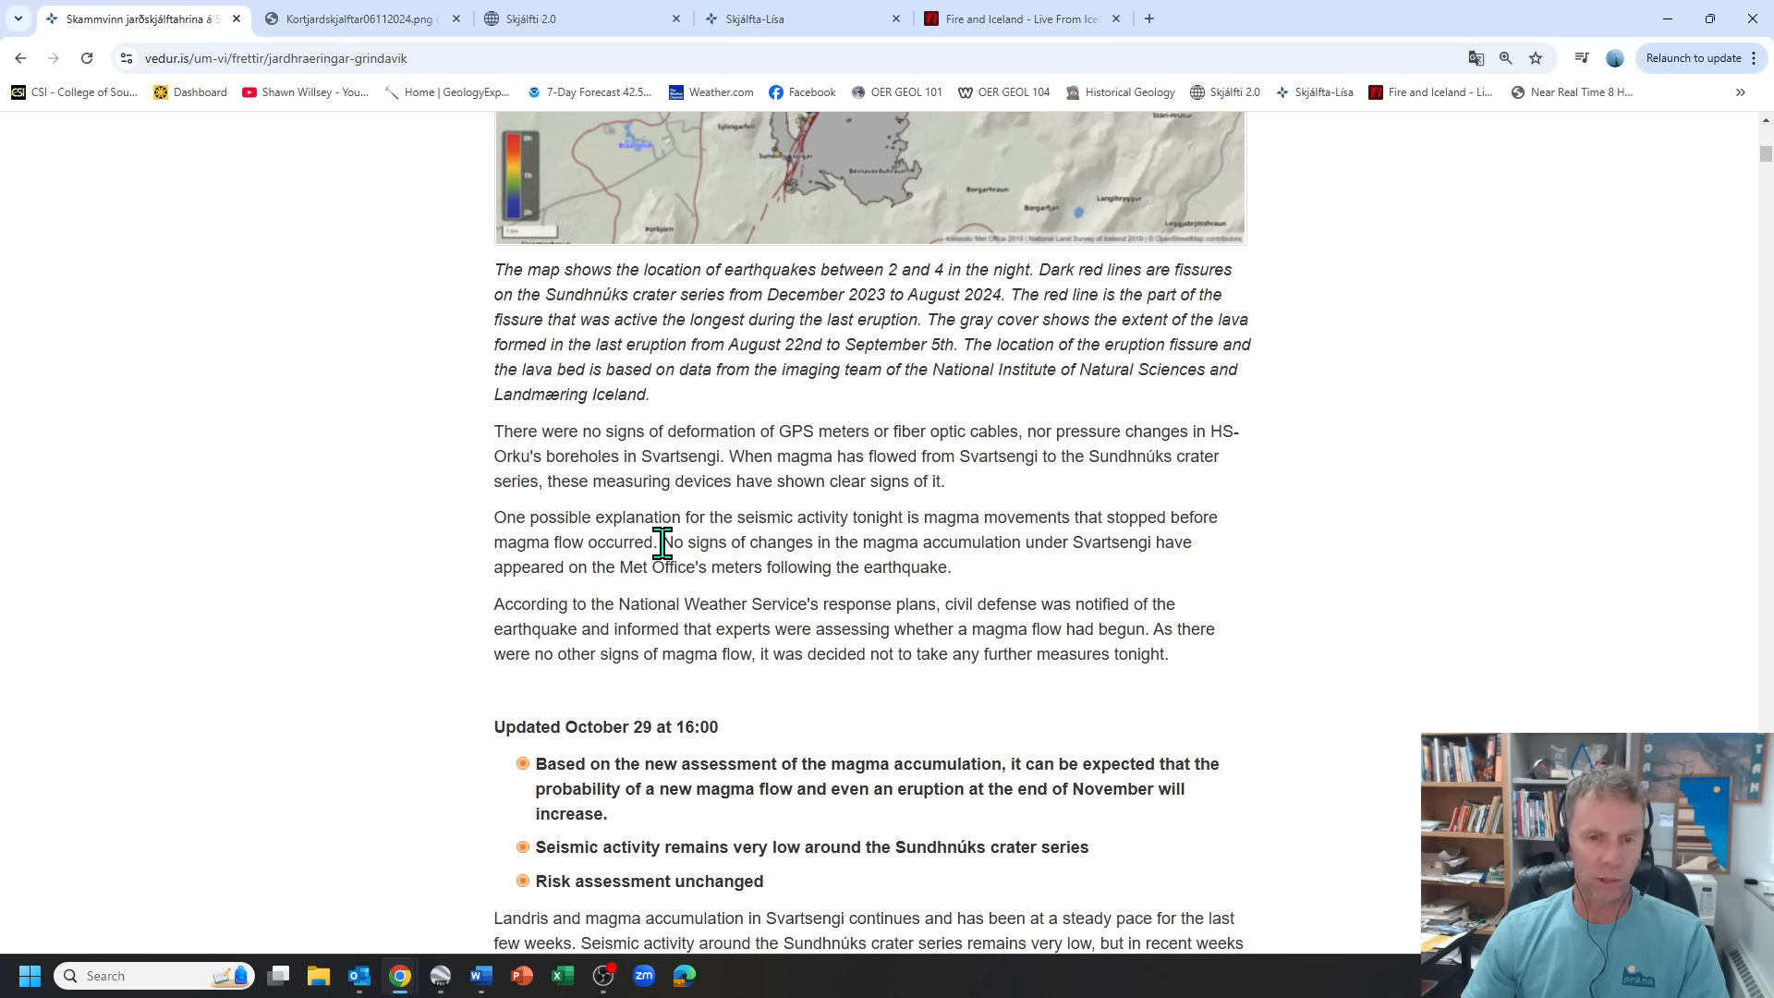
mouse_move(937, 549)
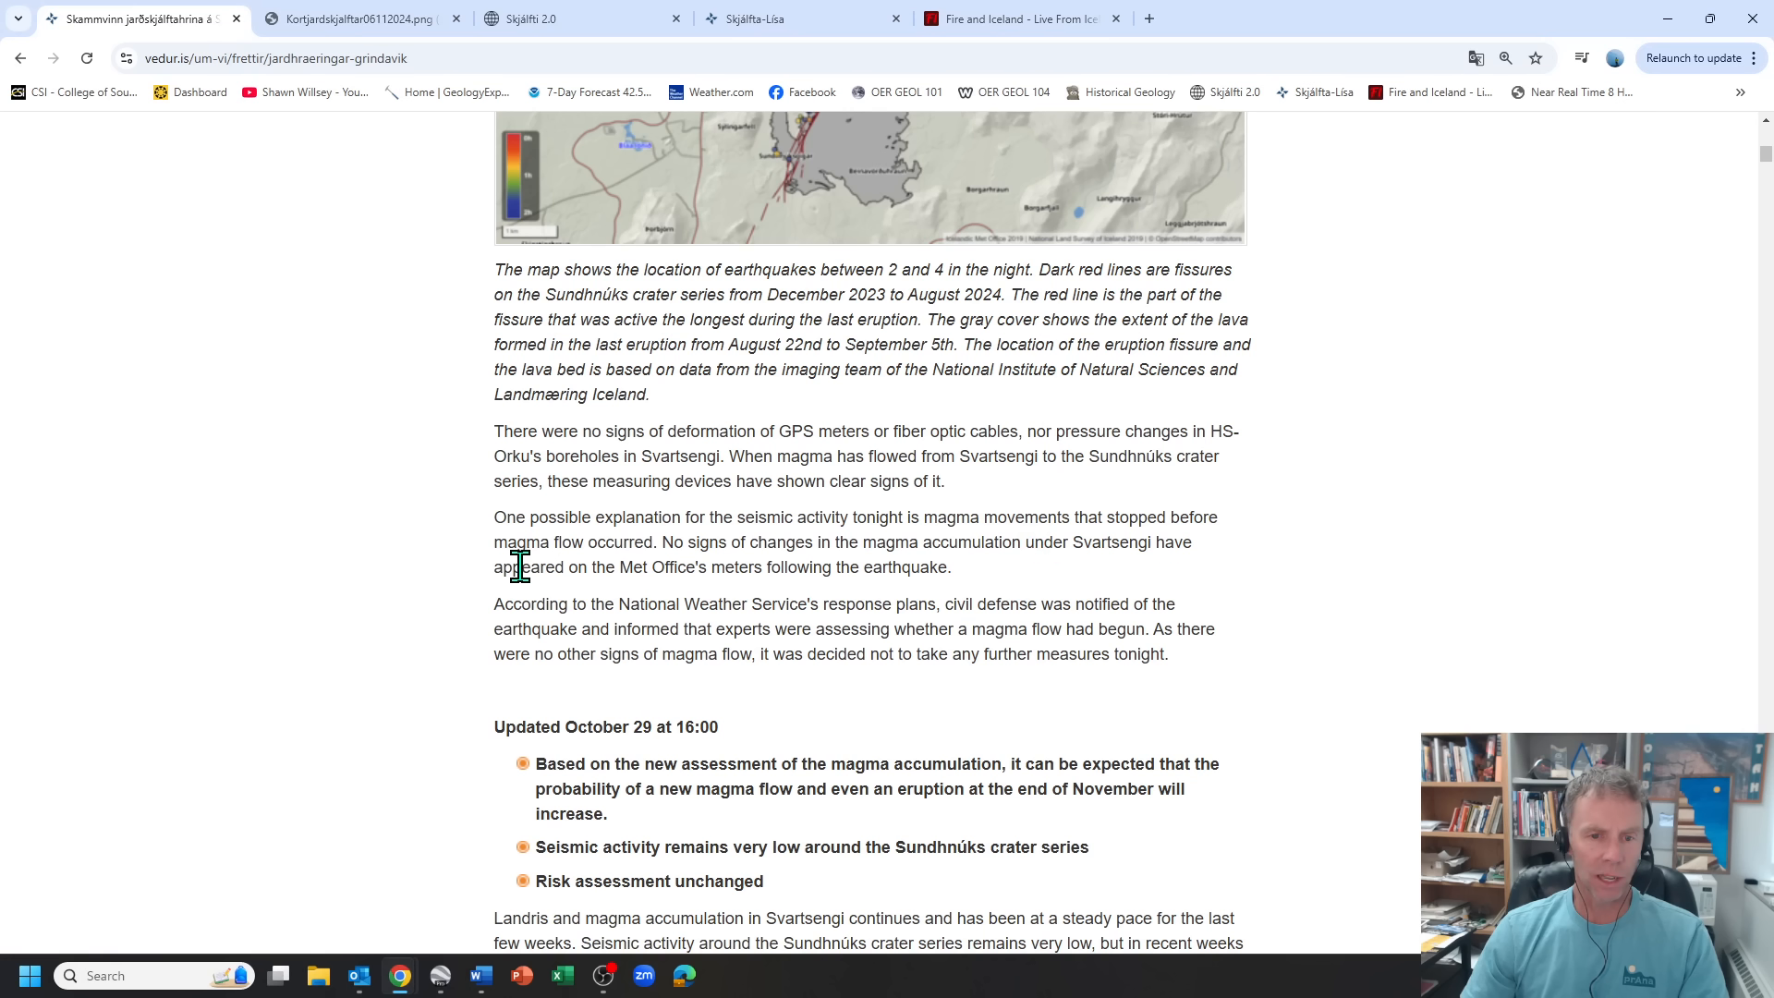
mouse_move(810, 608)
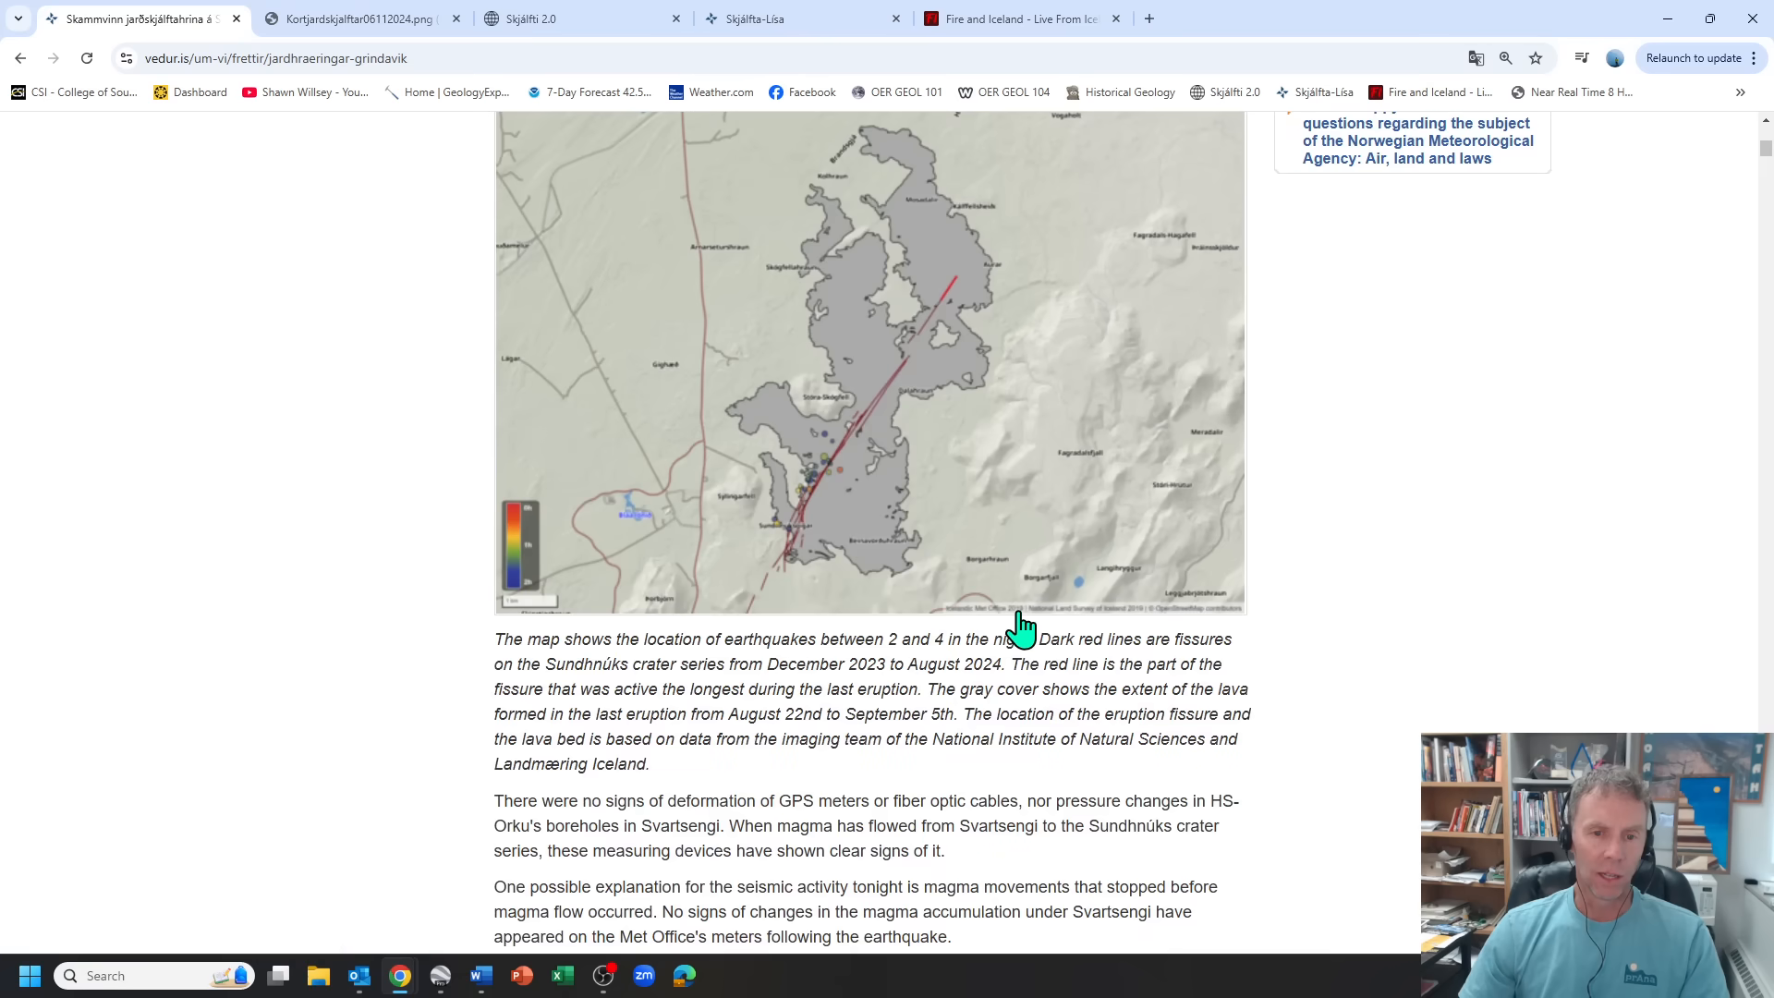
scroll("up", 3)
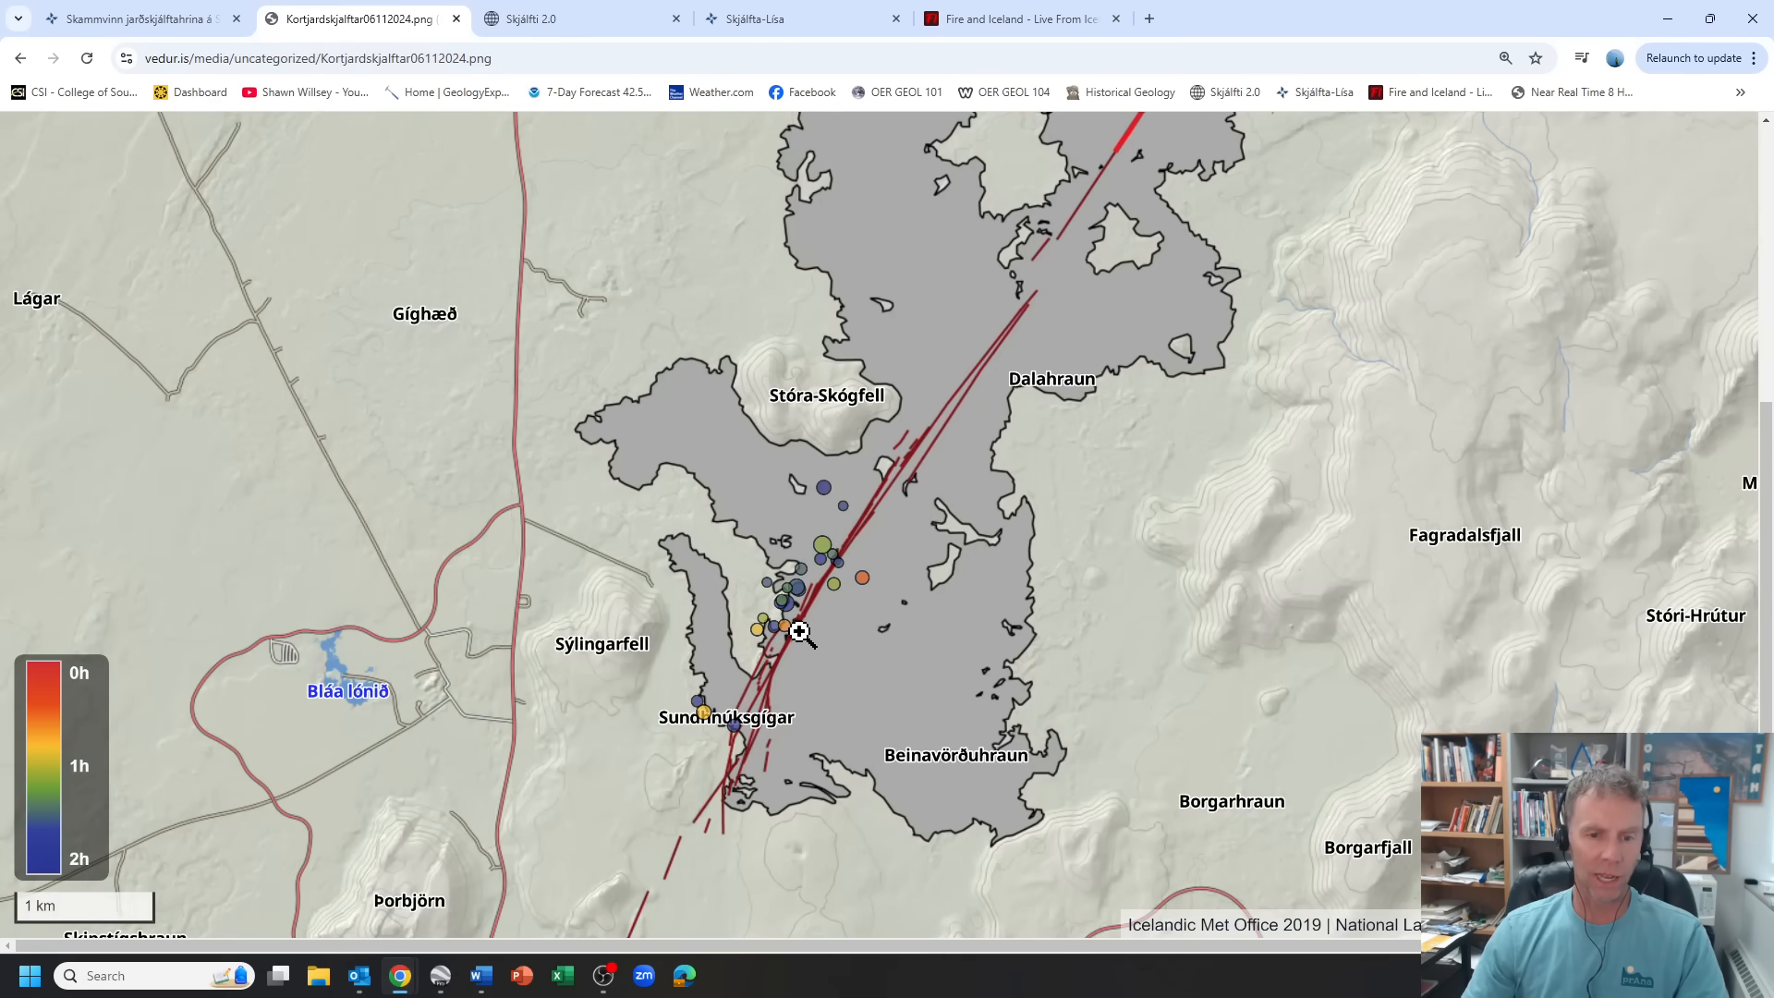
mouse_move(1035, 293)
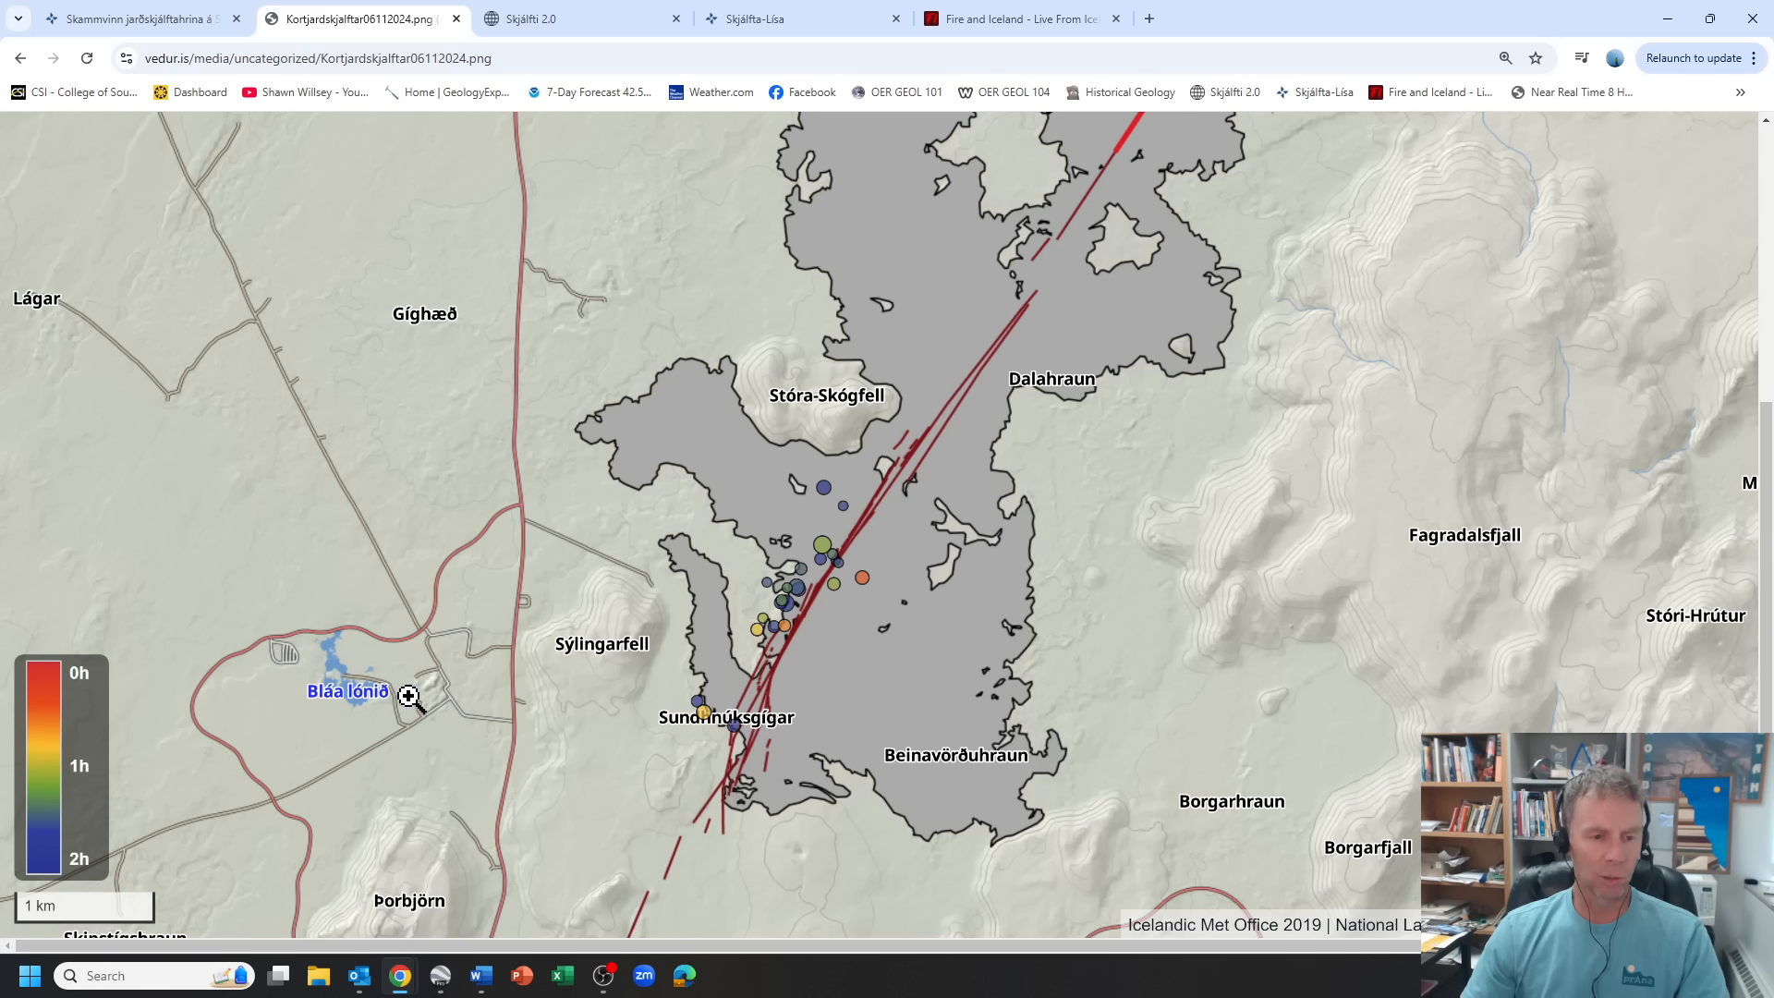
mouse_move(623, 627)
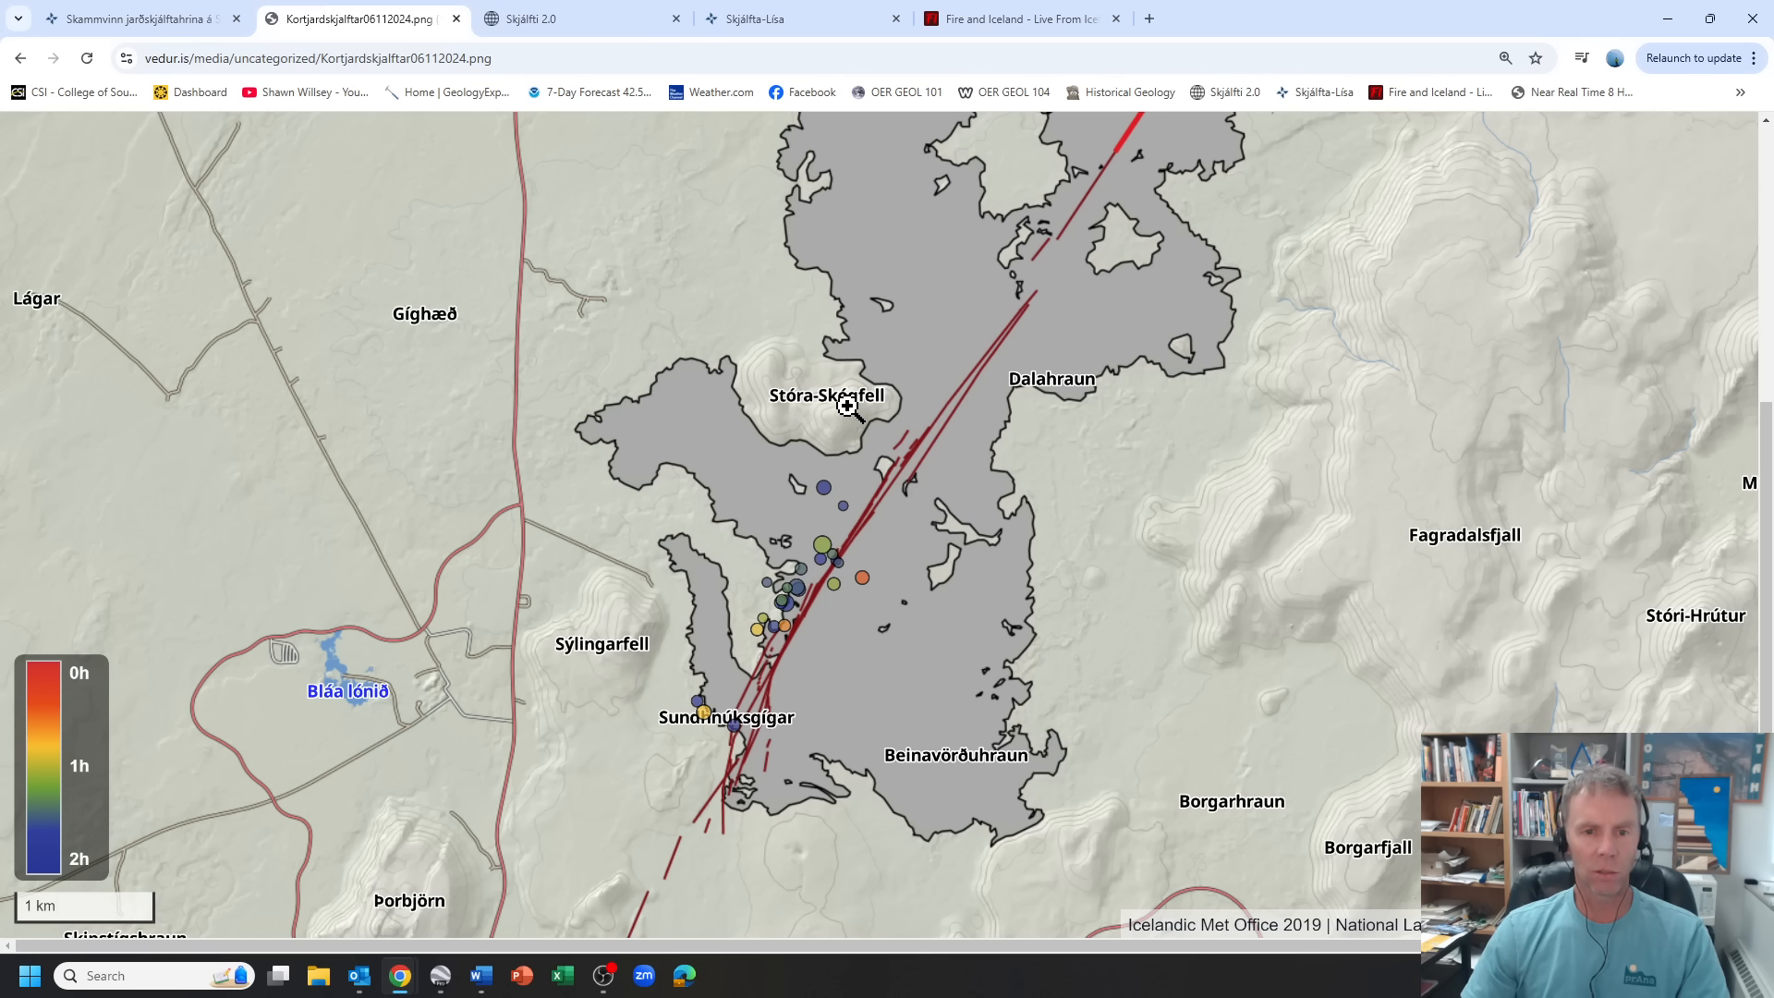
mouse_move(826, 554)
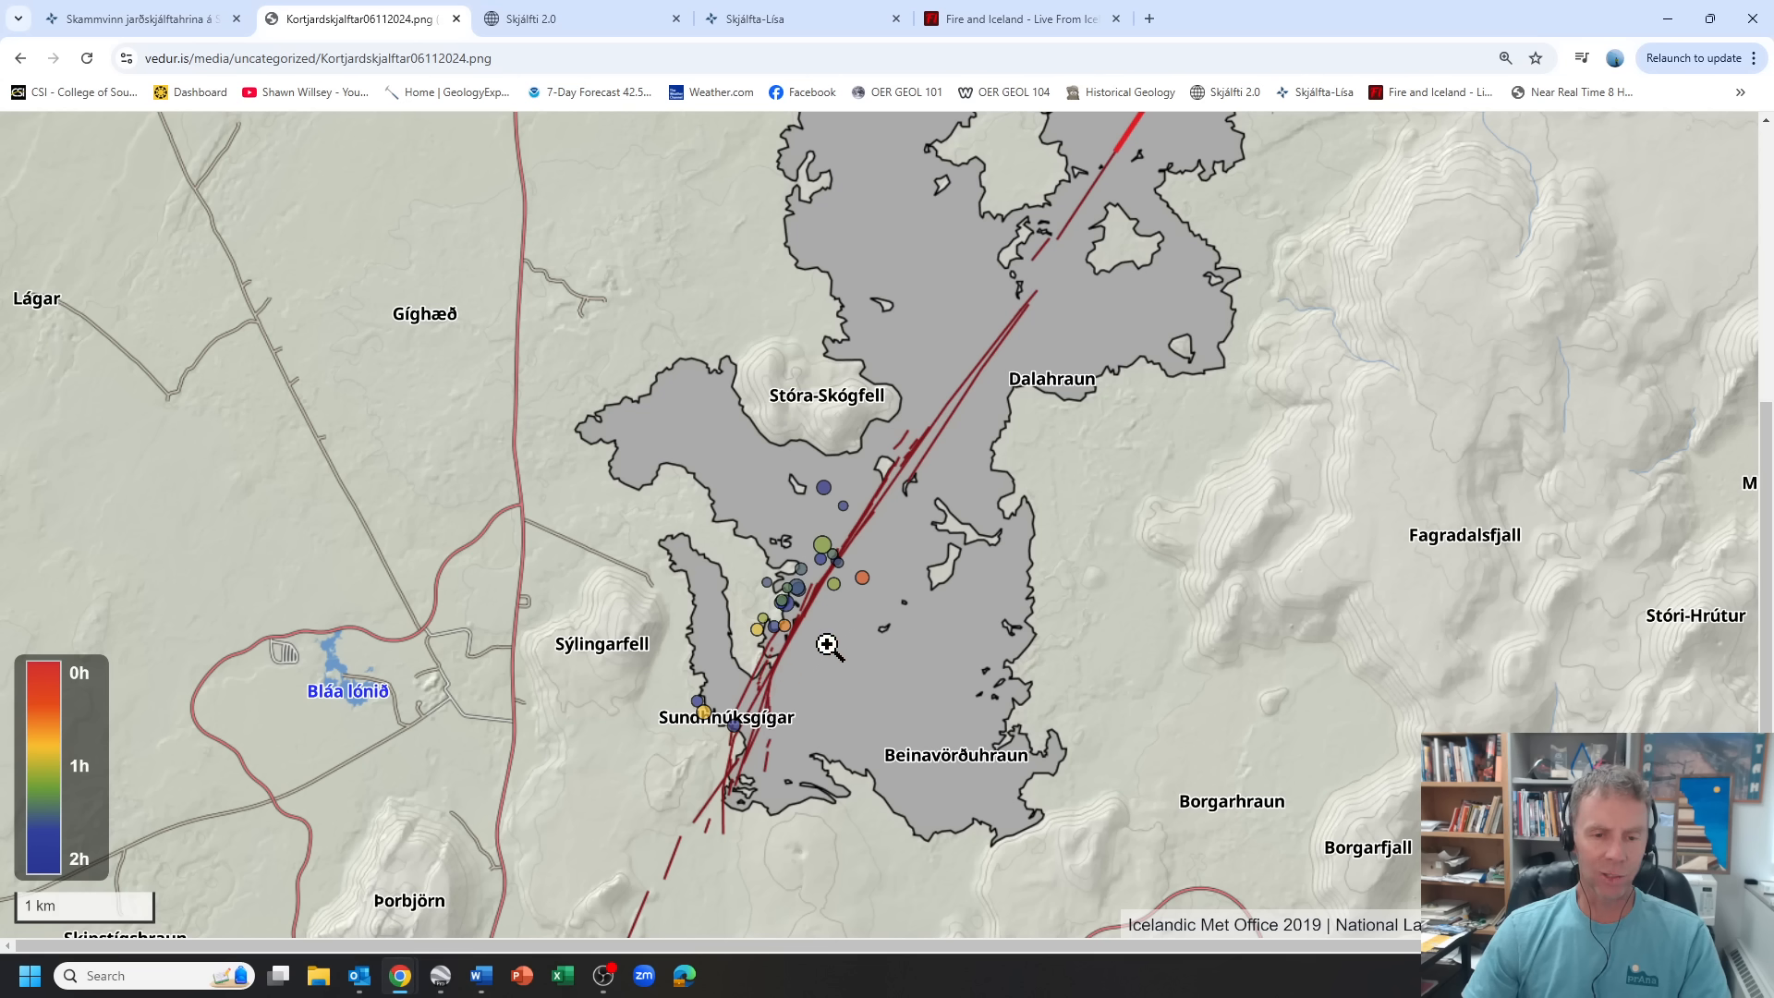
mouse_move(941, 482)
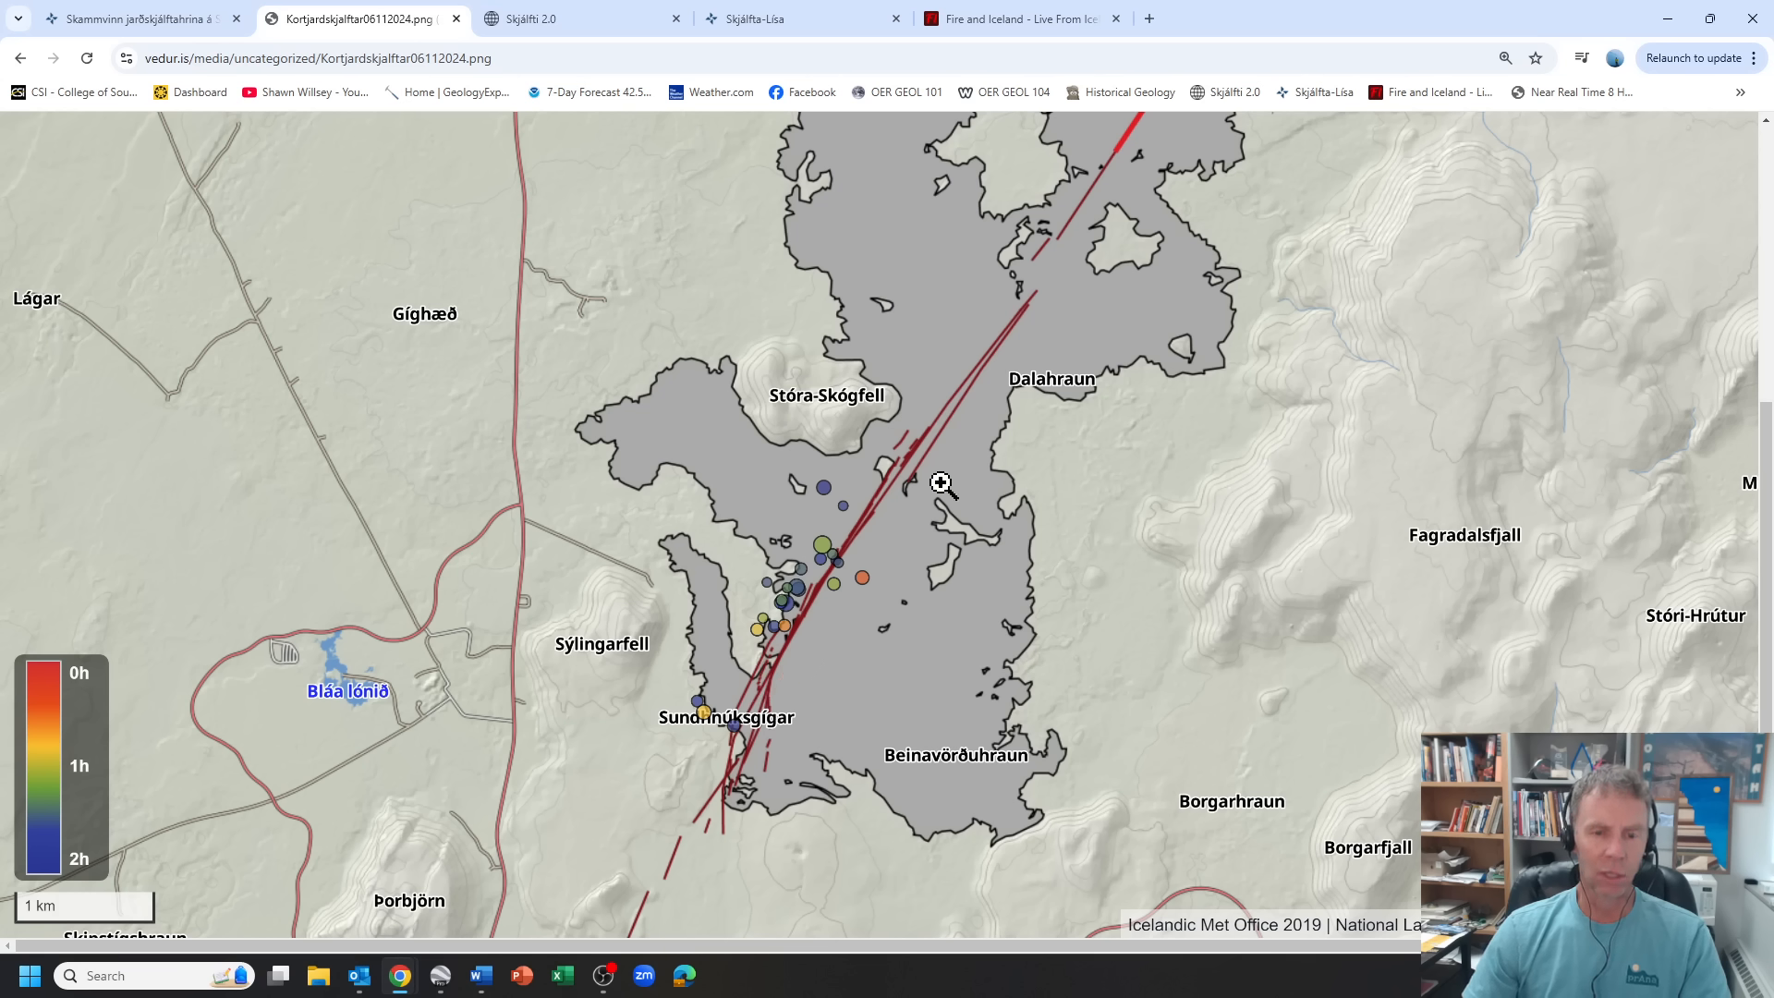
mouse_move(747, 682)
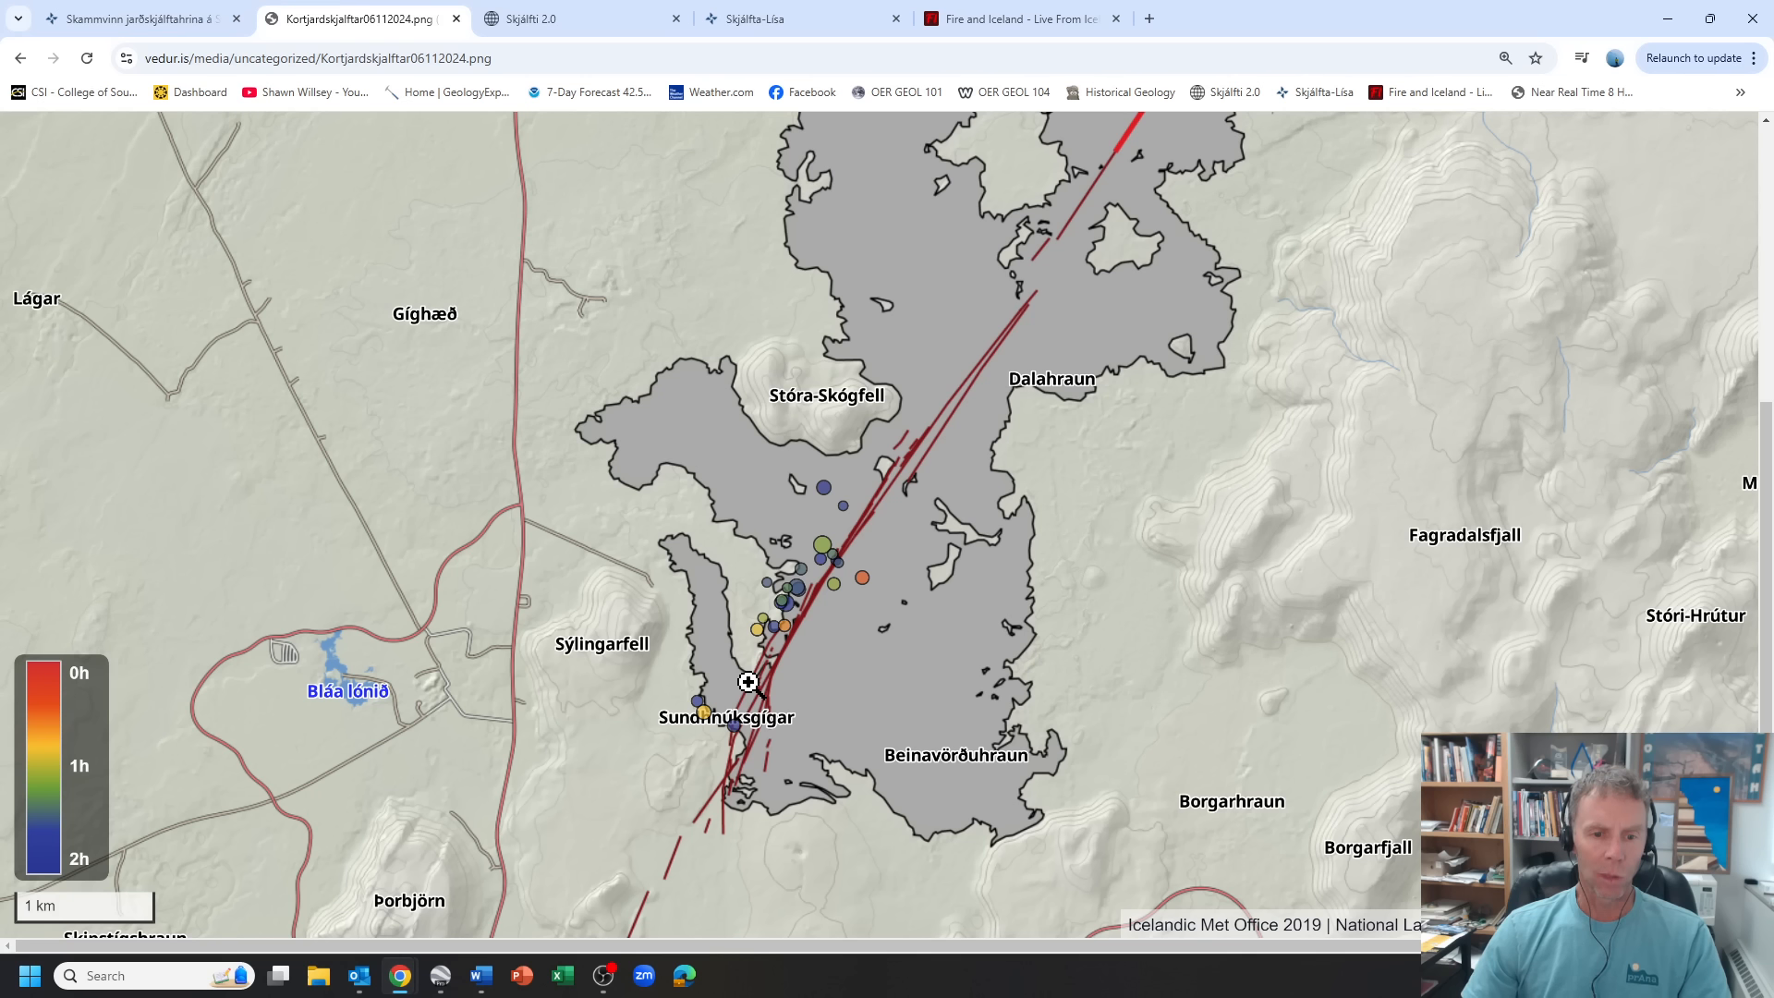
mouse_move(1049, 279)
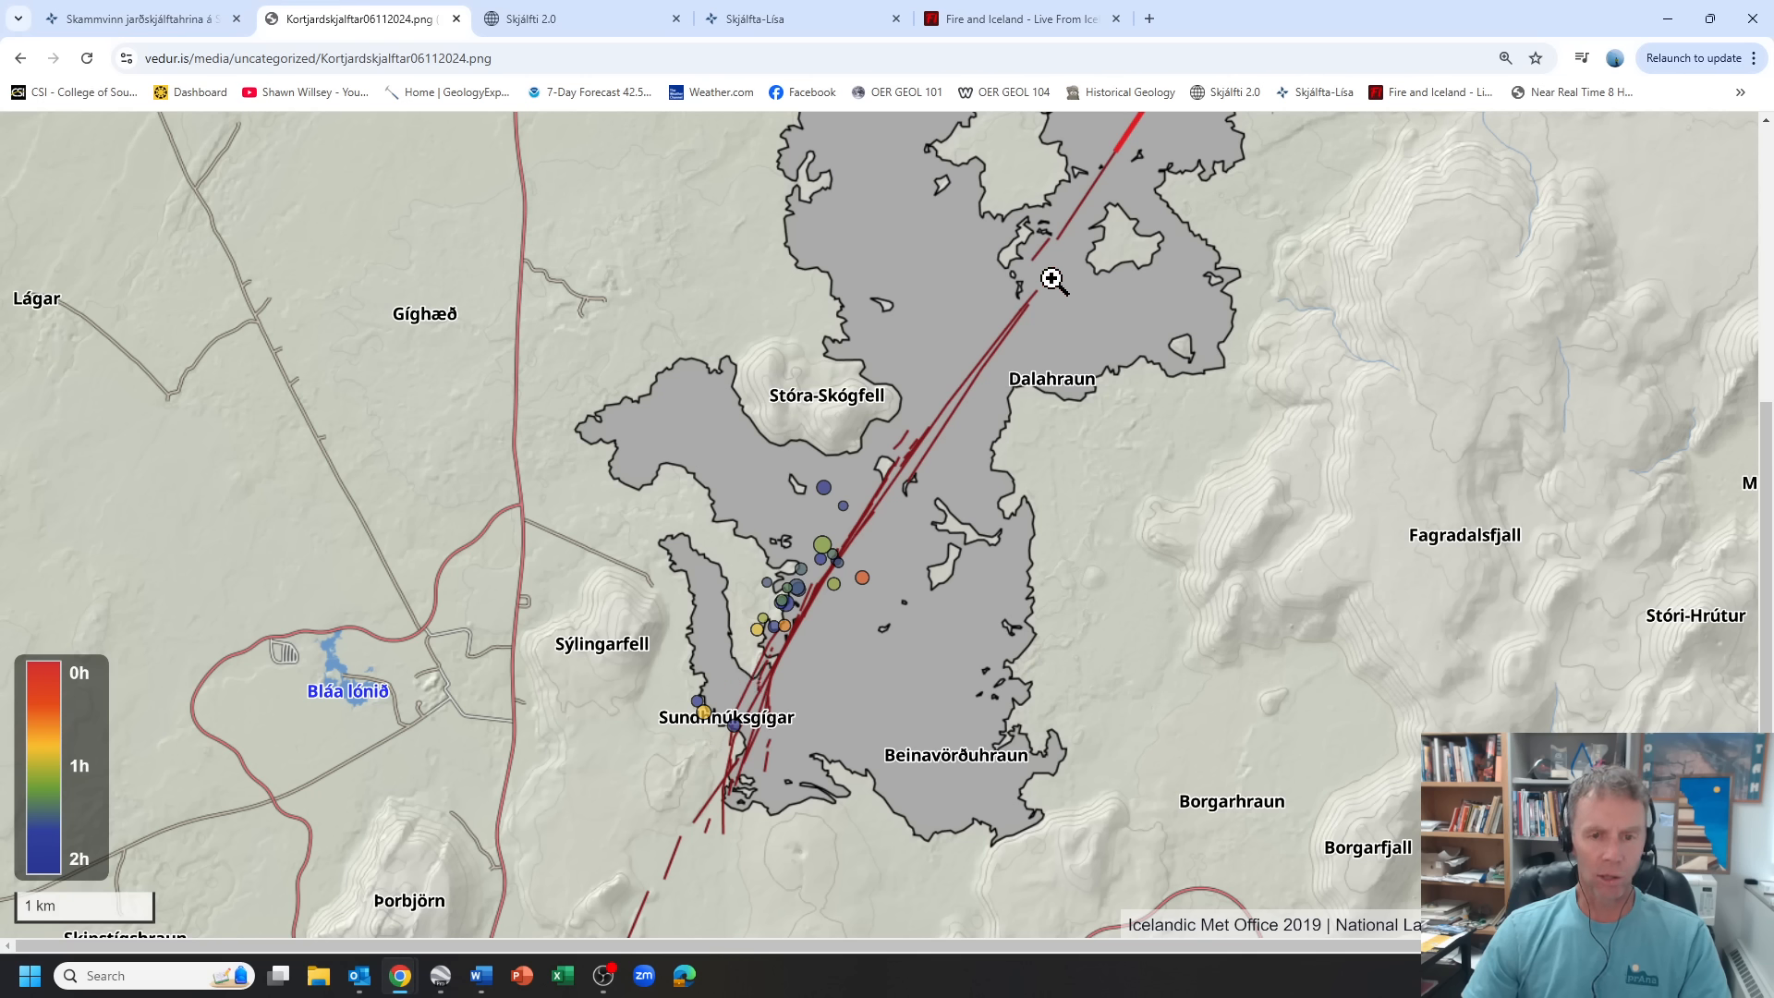
mouse_move(937, 388)
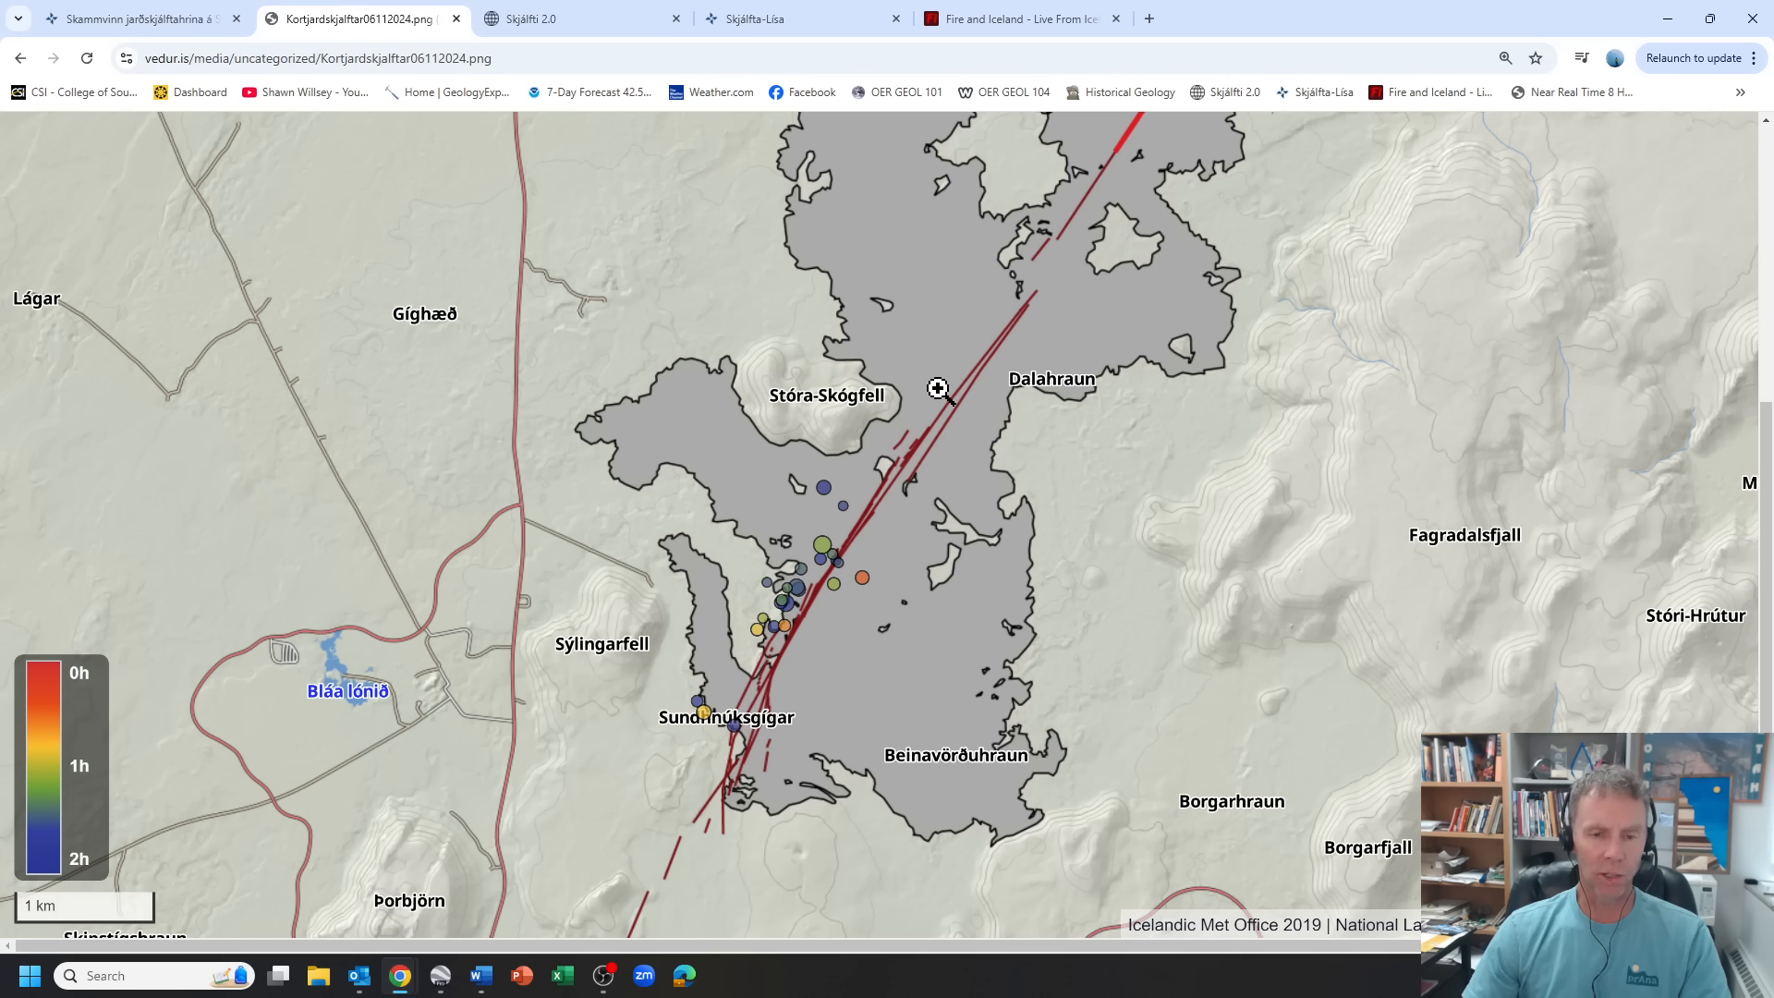
mouse_move(745, 666)
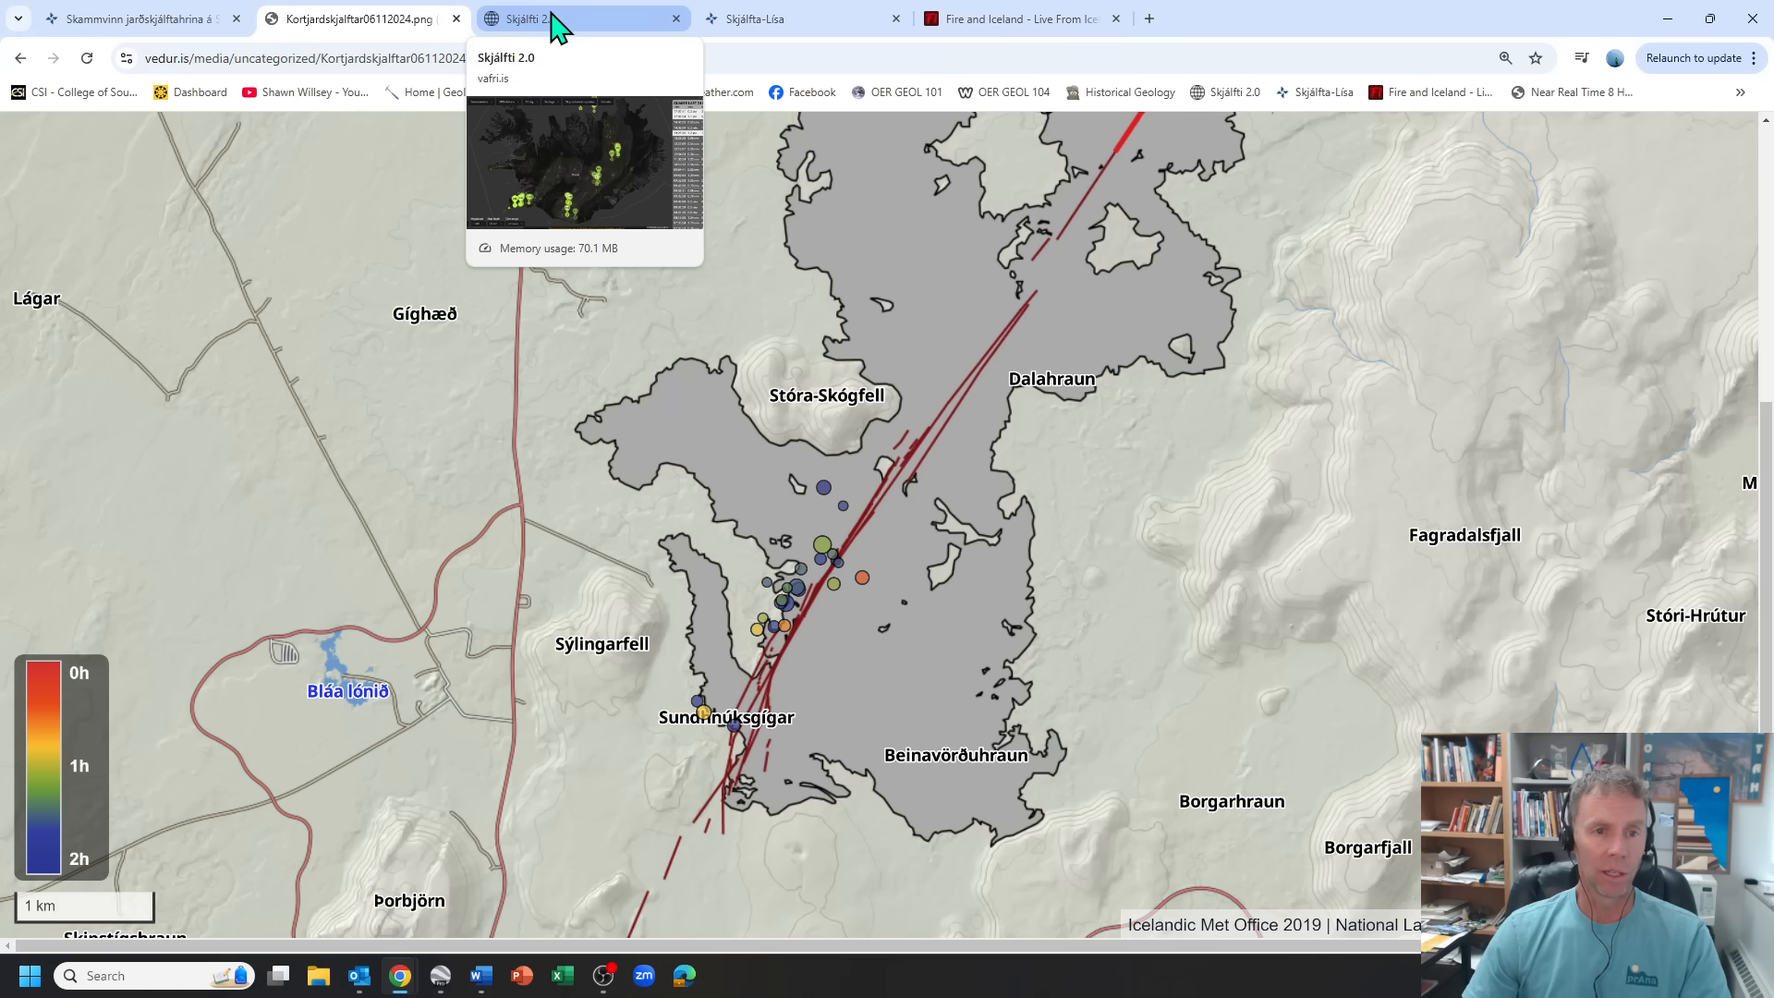
- On the Skjálfti 2.0 map, zoom to the quake cluster north of Grindavík and set the Magnitude filter to All
left_click(581, 18)
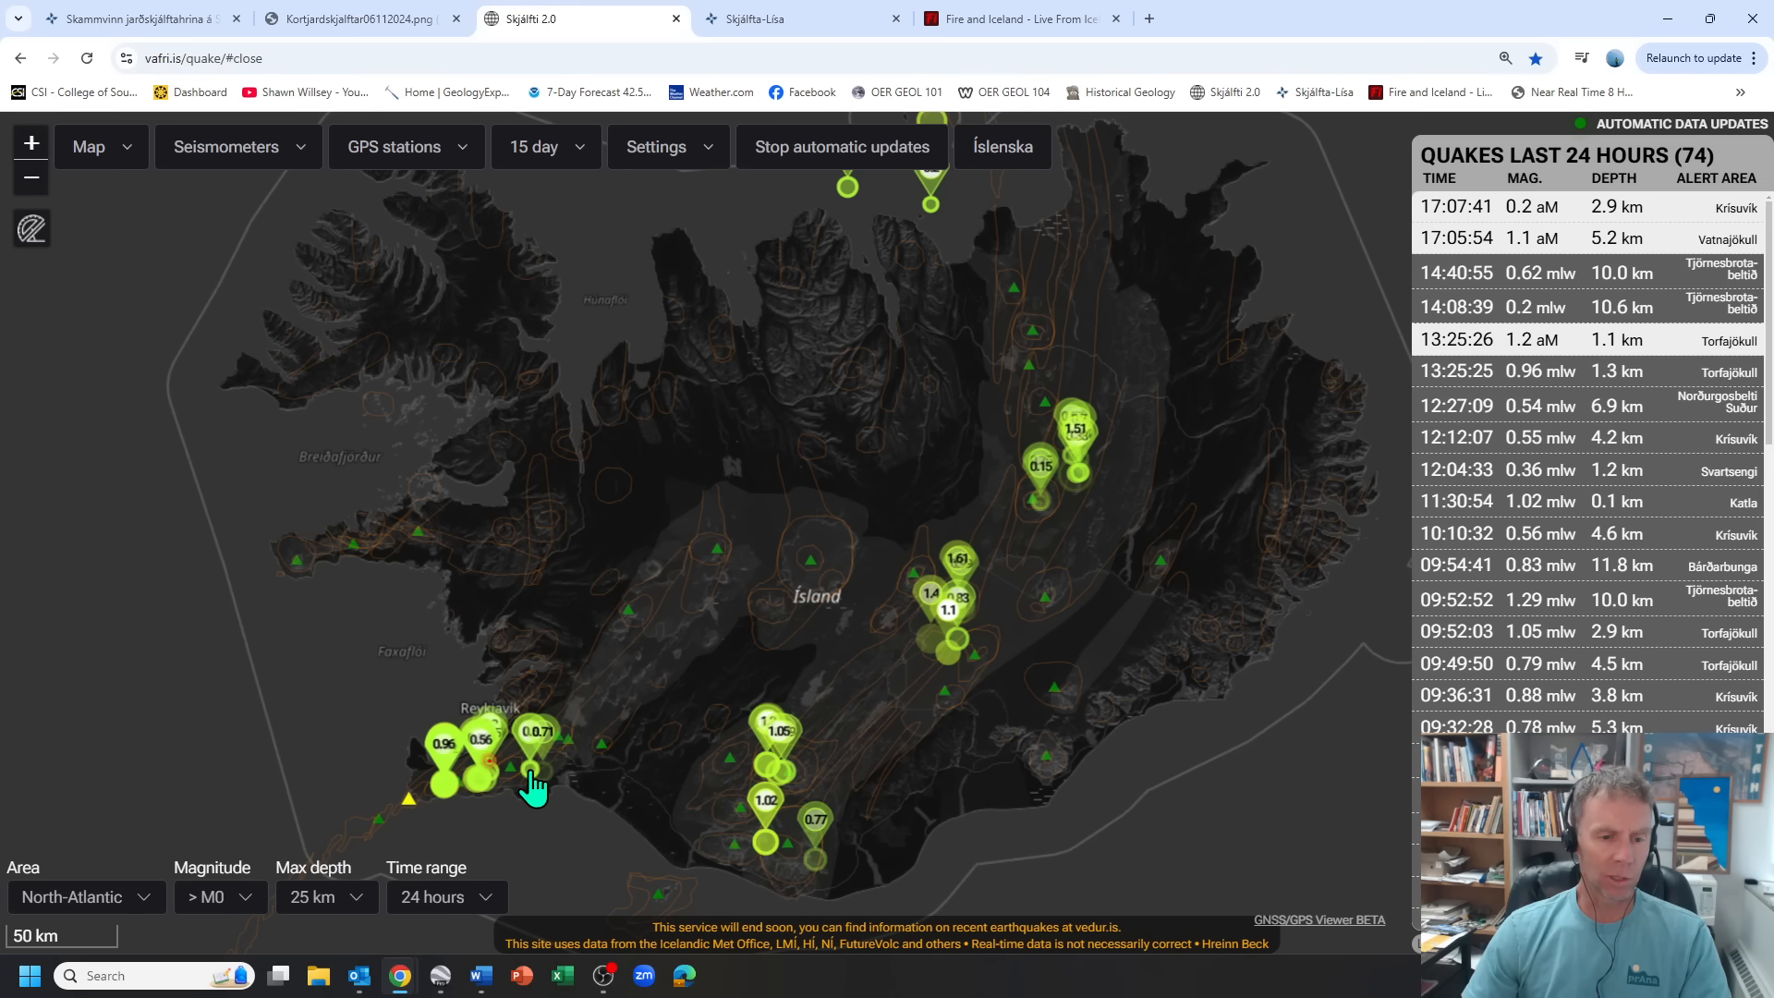
scroll("down", 3)
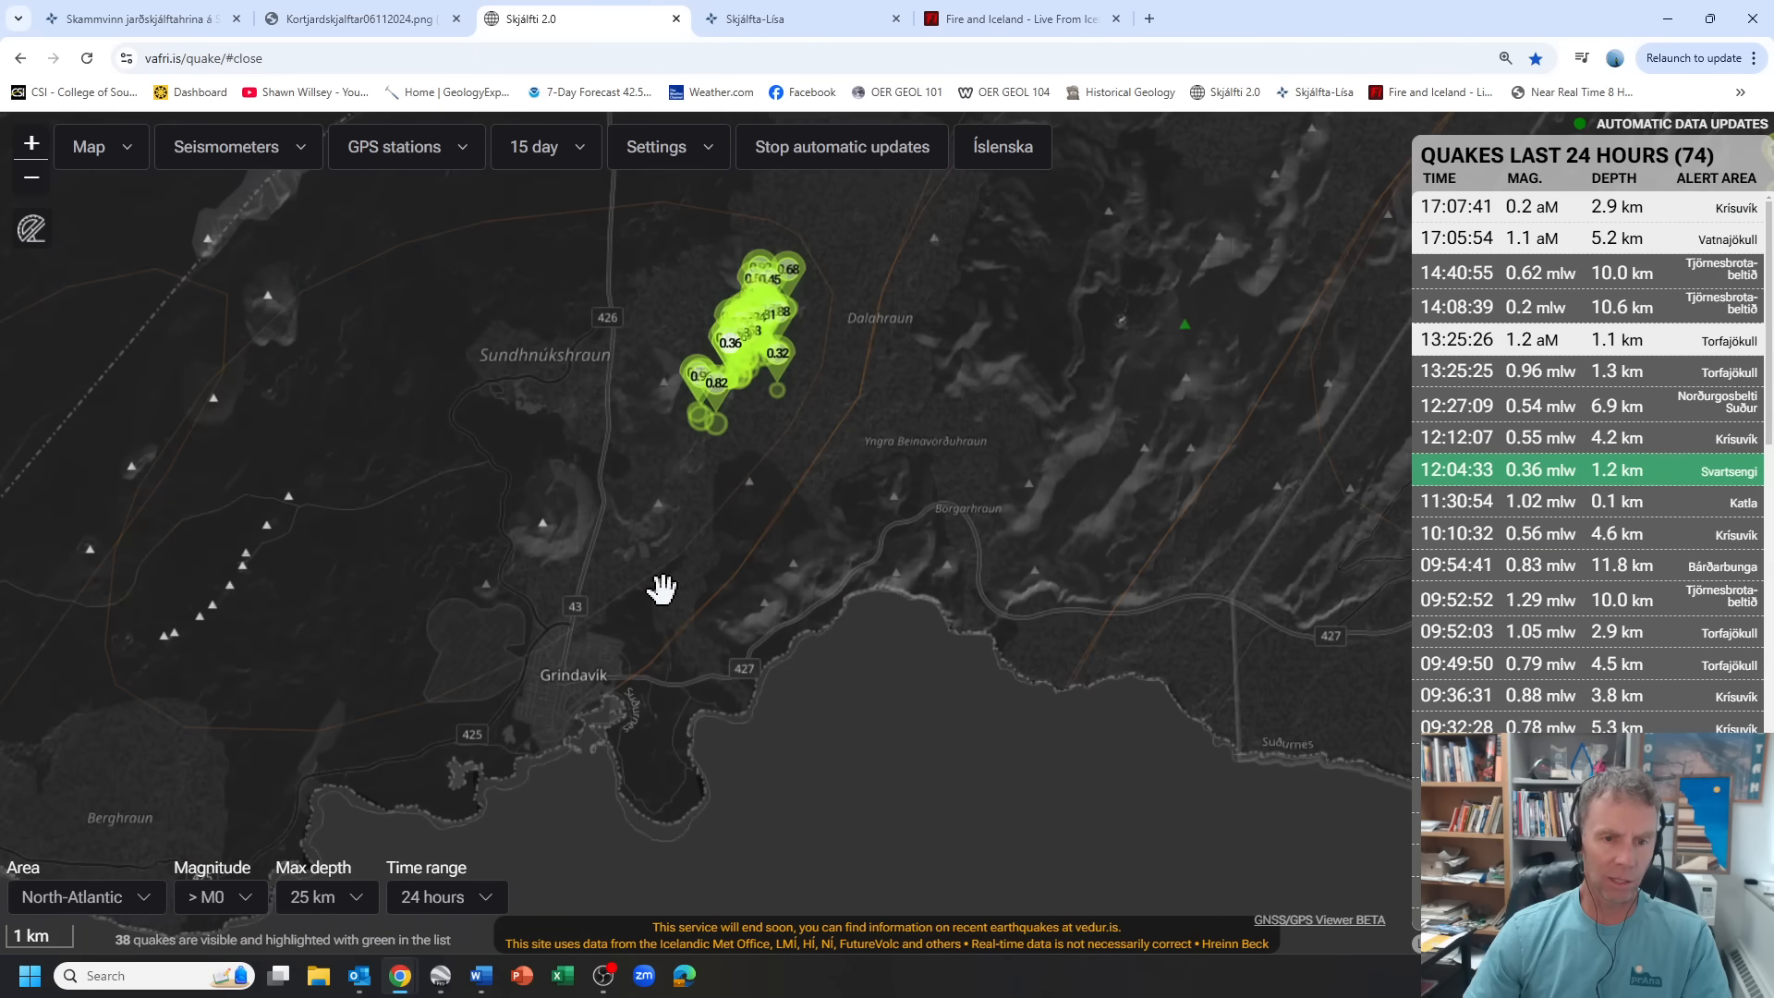
left_click_drag(661, 587, 752, 336)
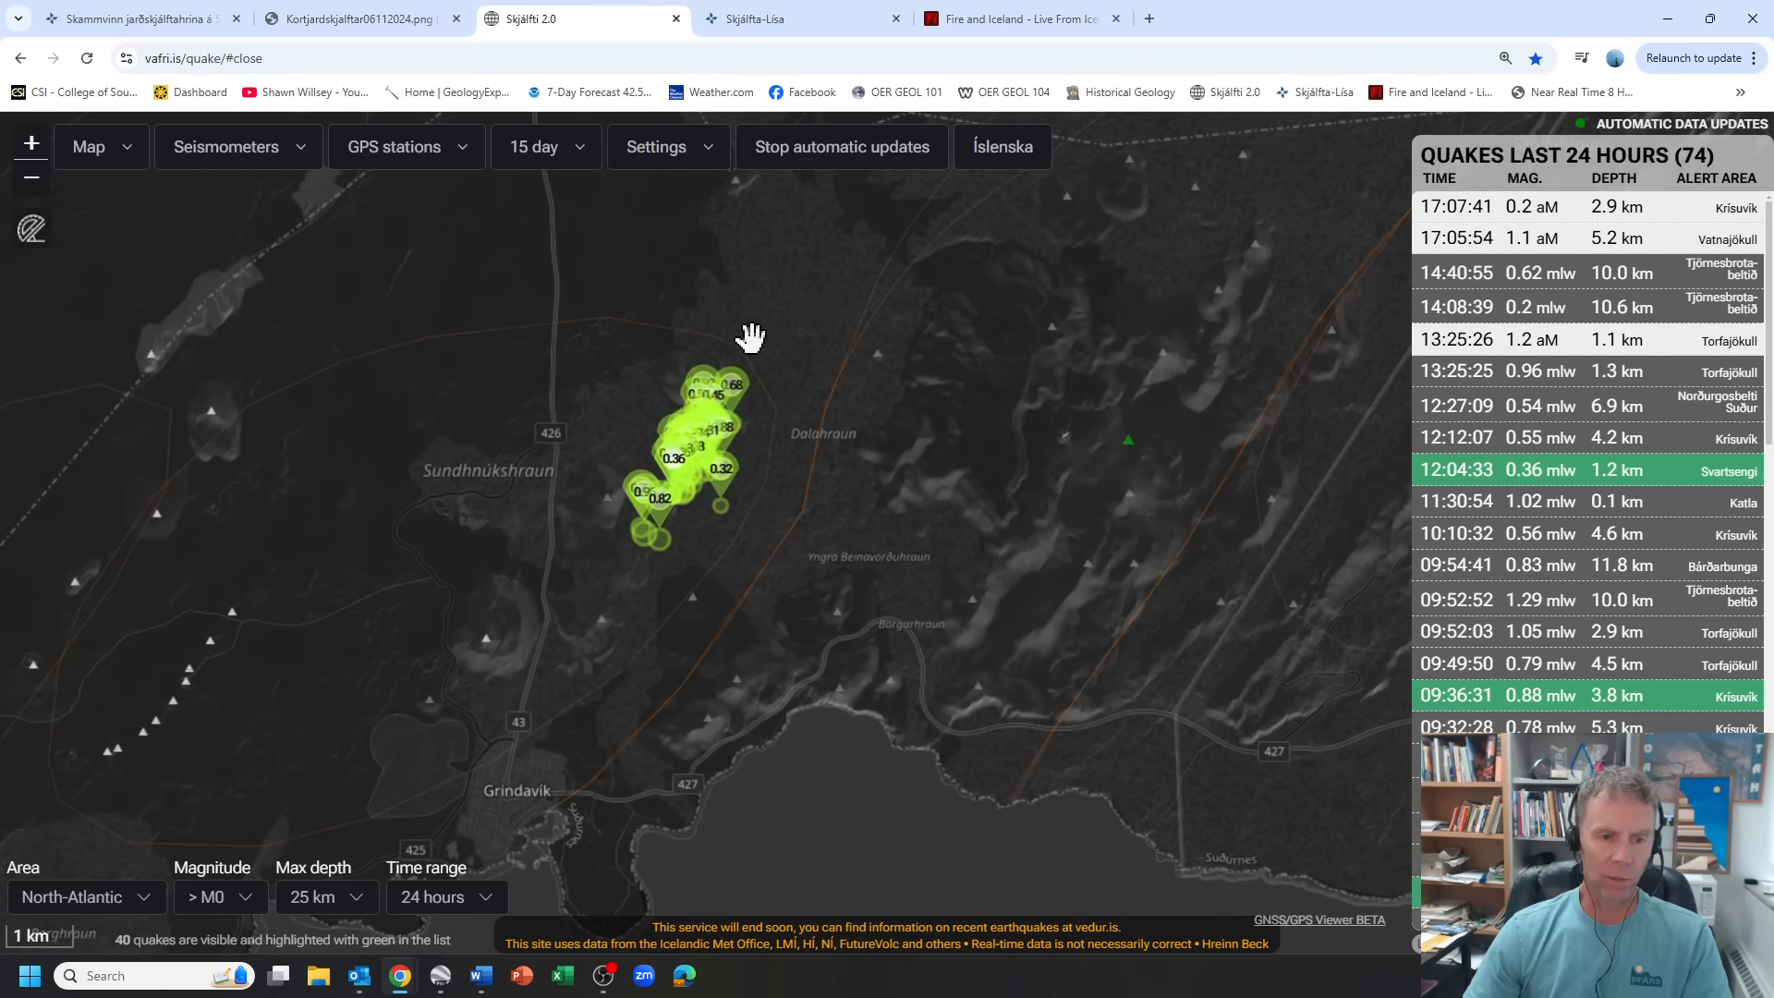
mouse_move(214, 911)
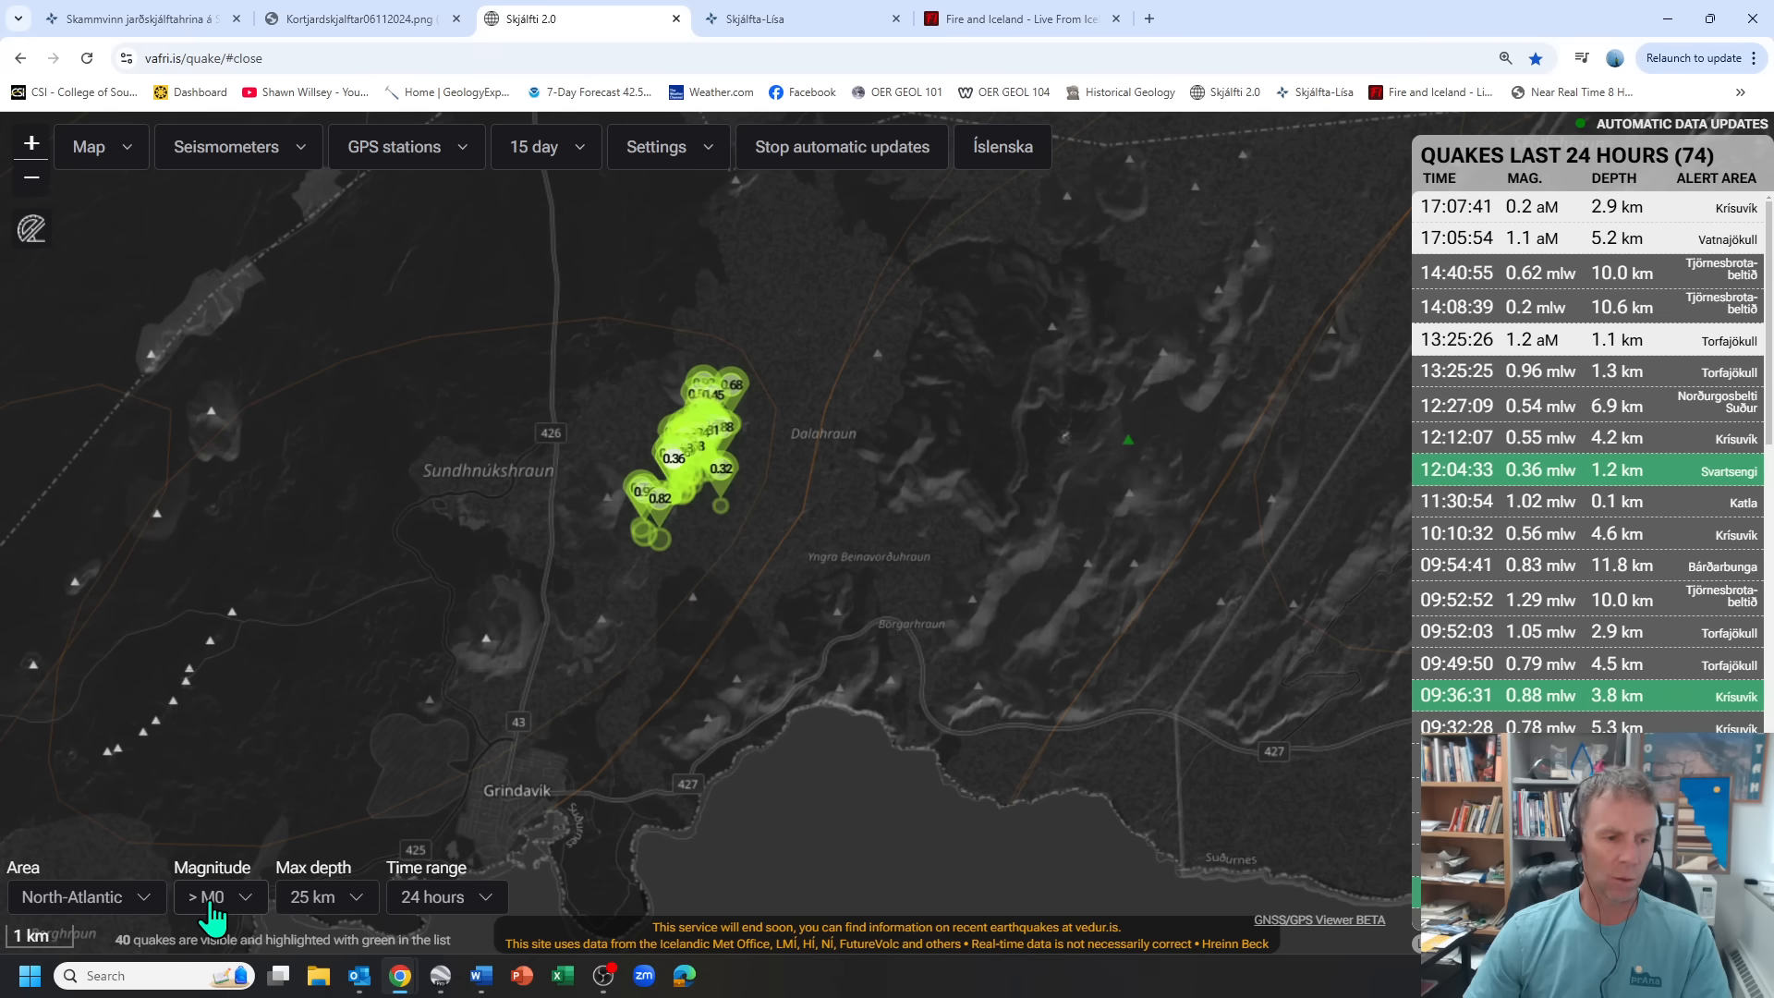
left_click(218, 896)
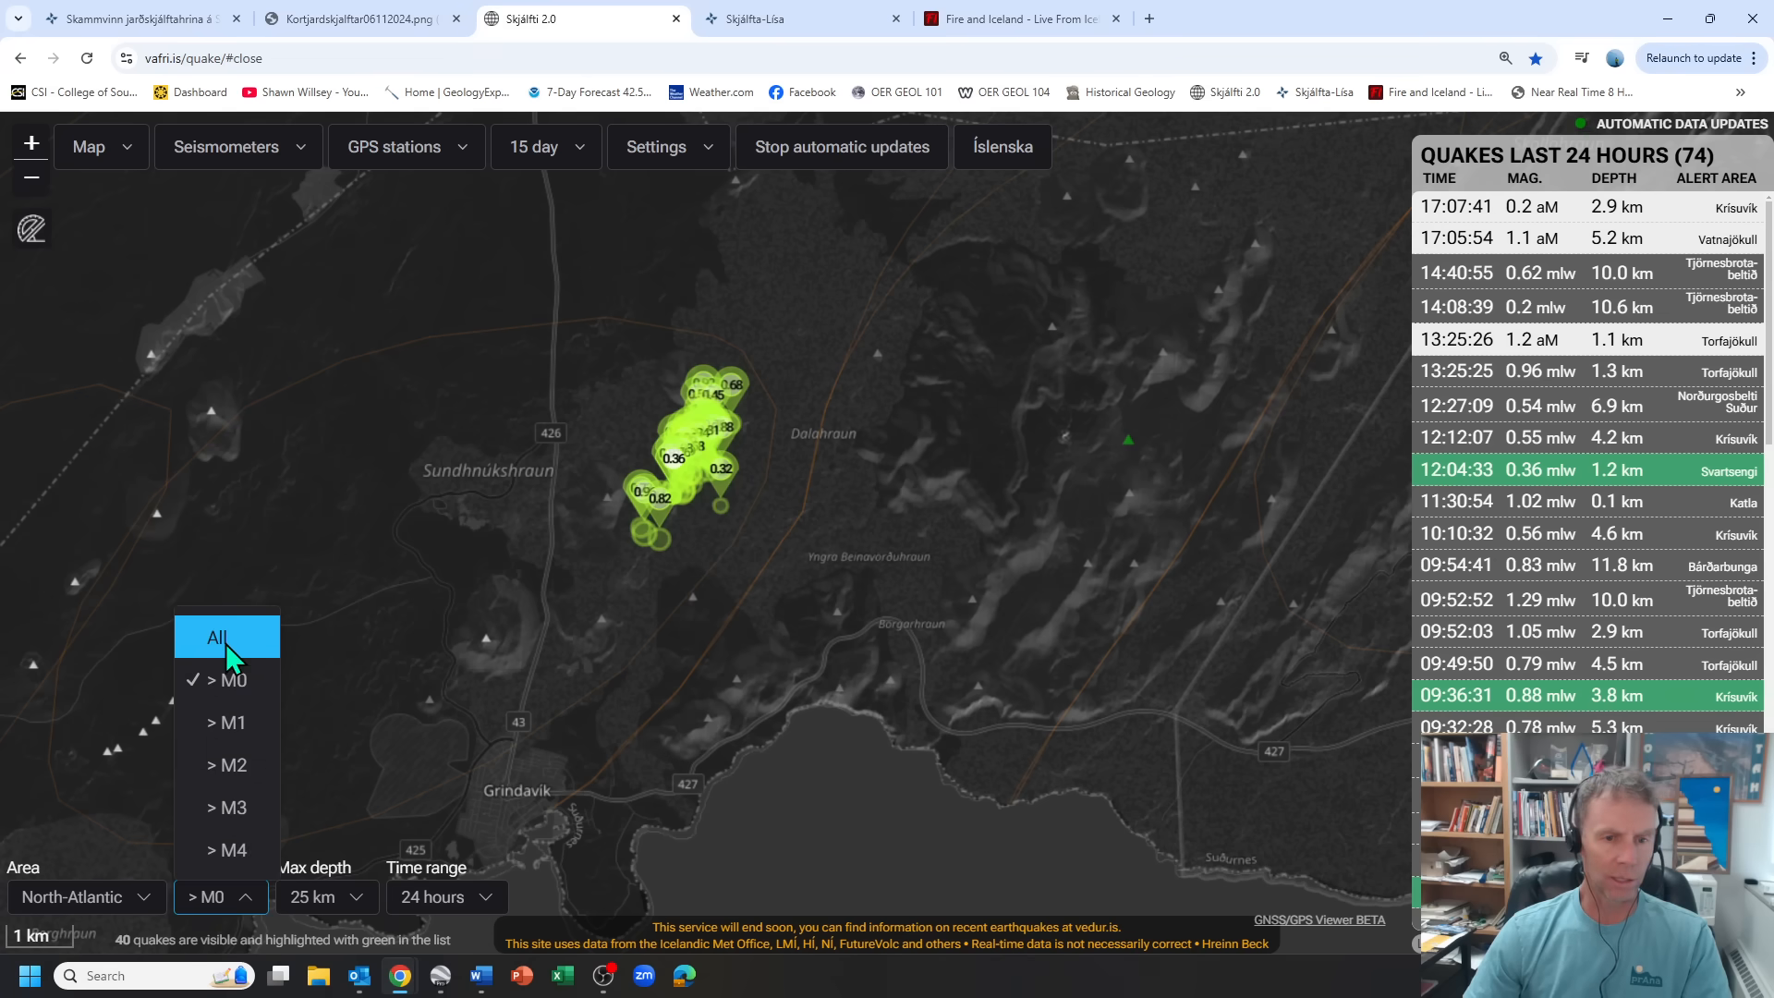
left_click(216, 638)
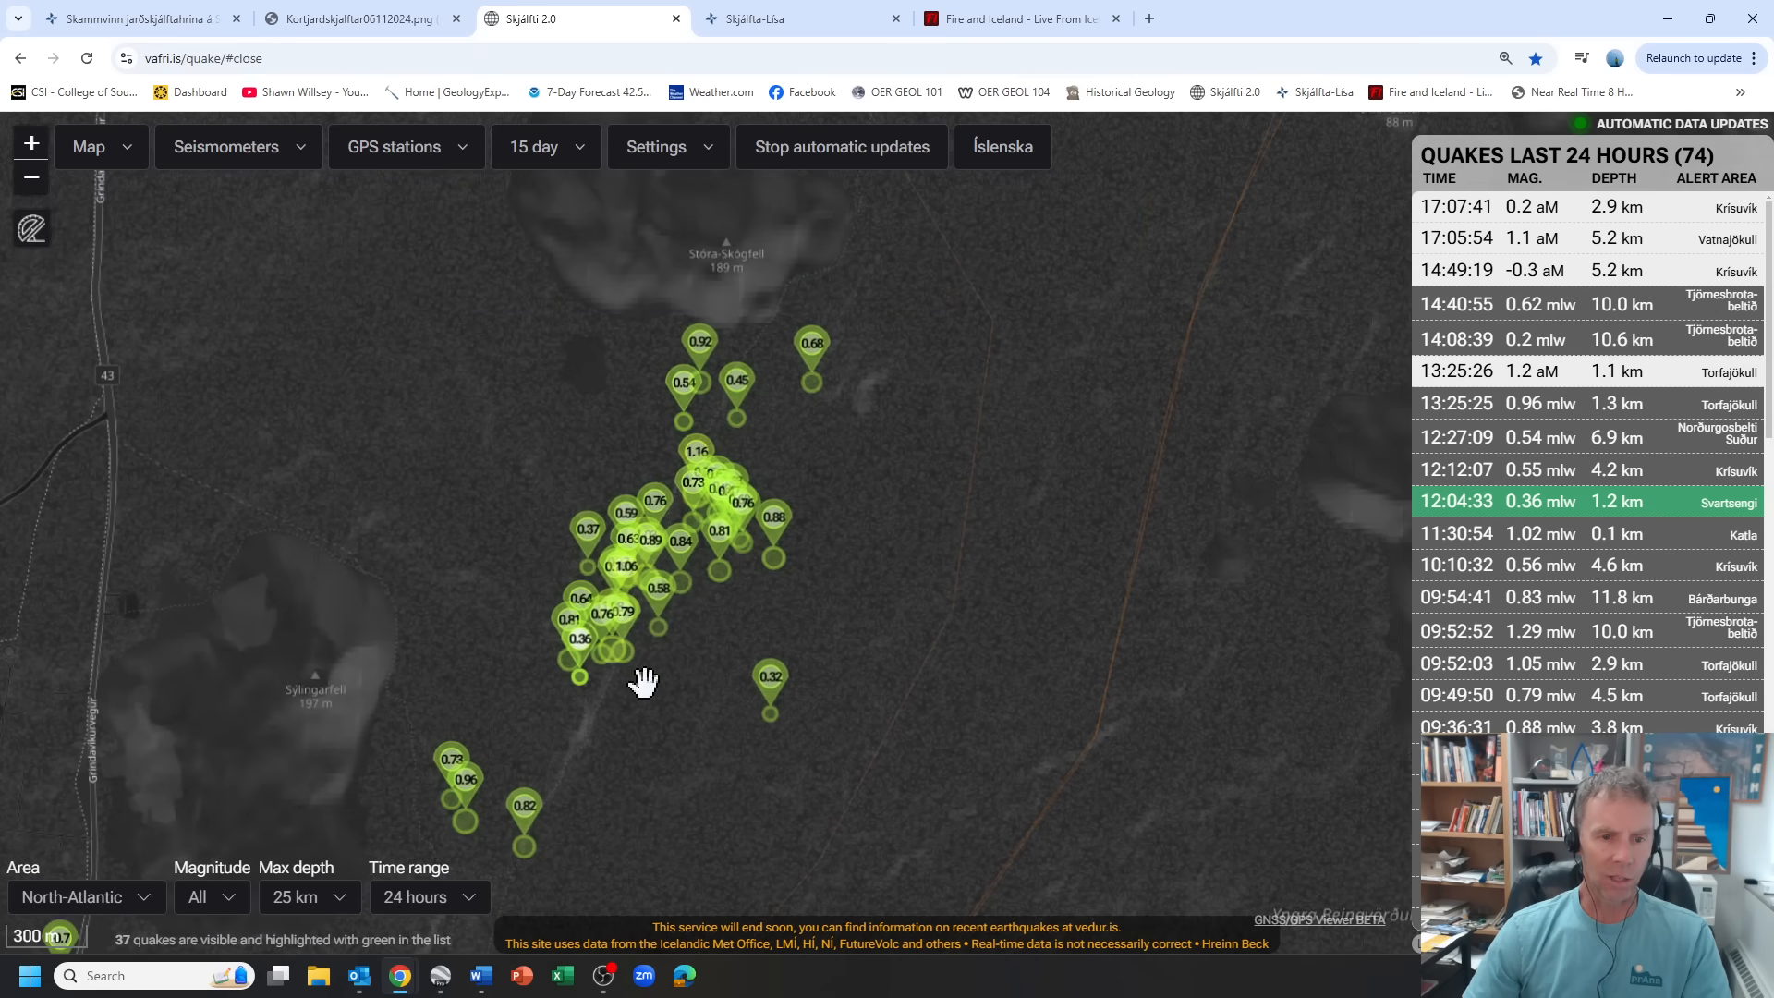
left_click_drag(645, 679, 651, 725)
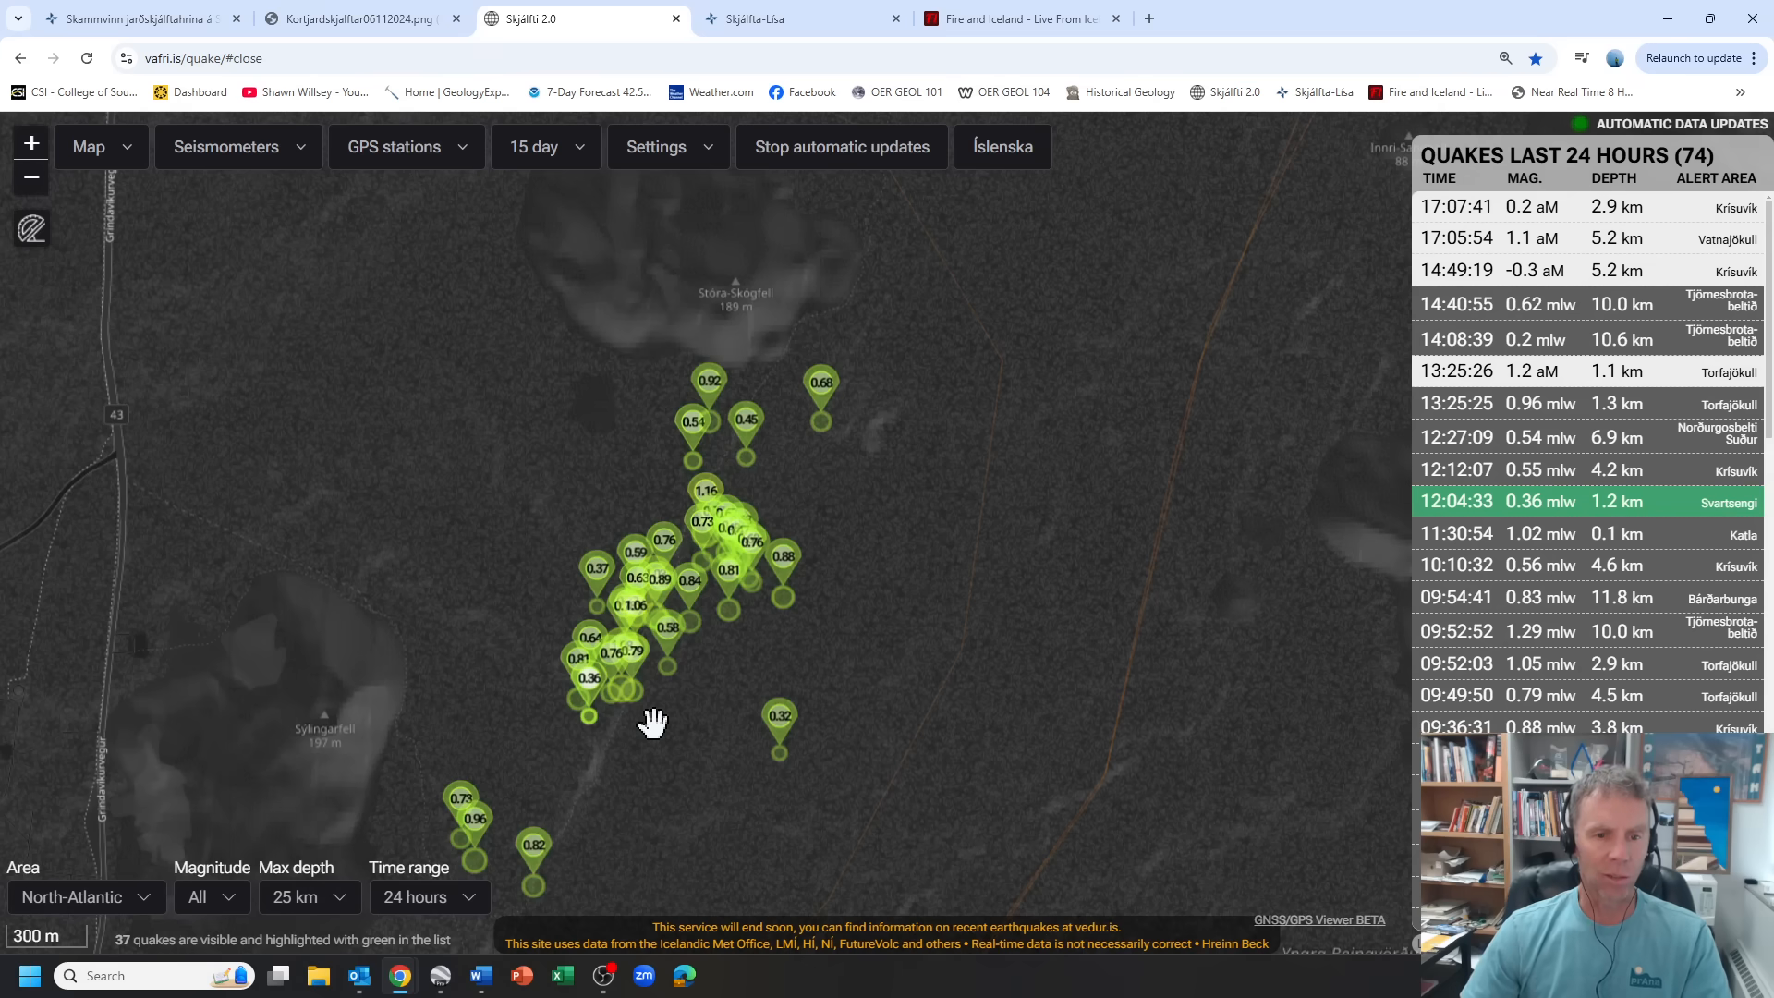
mouse_move(643, 640)
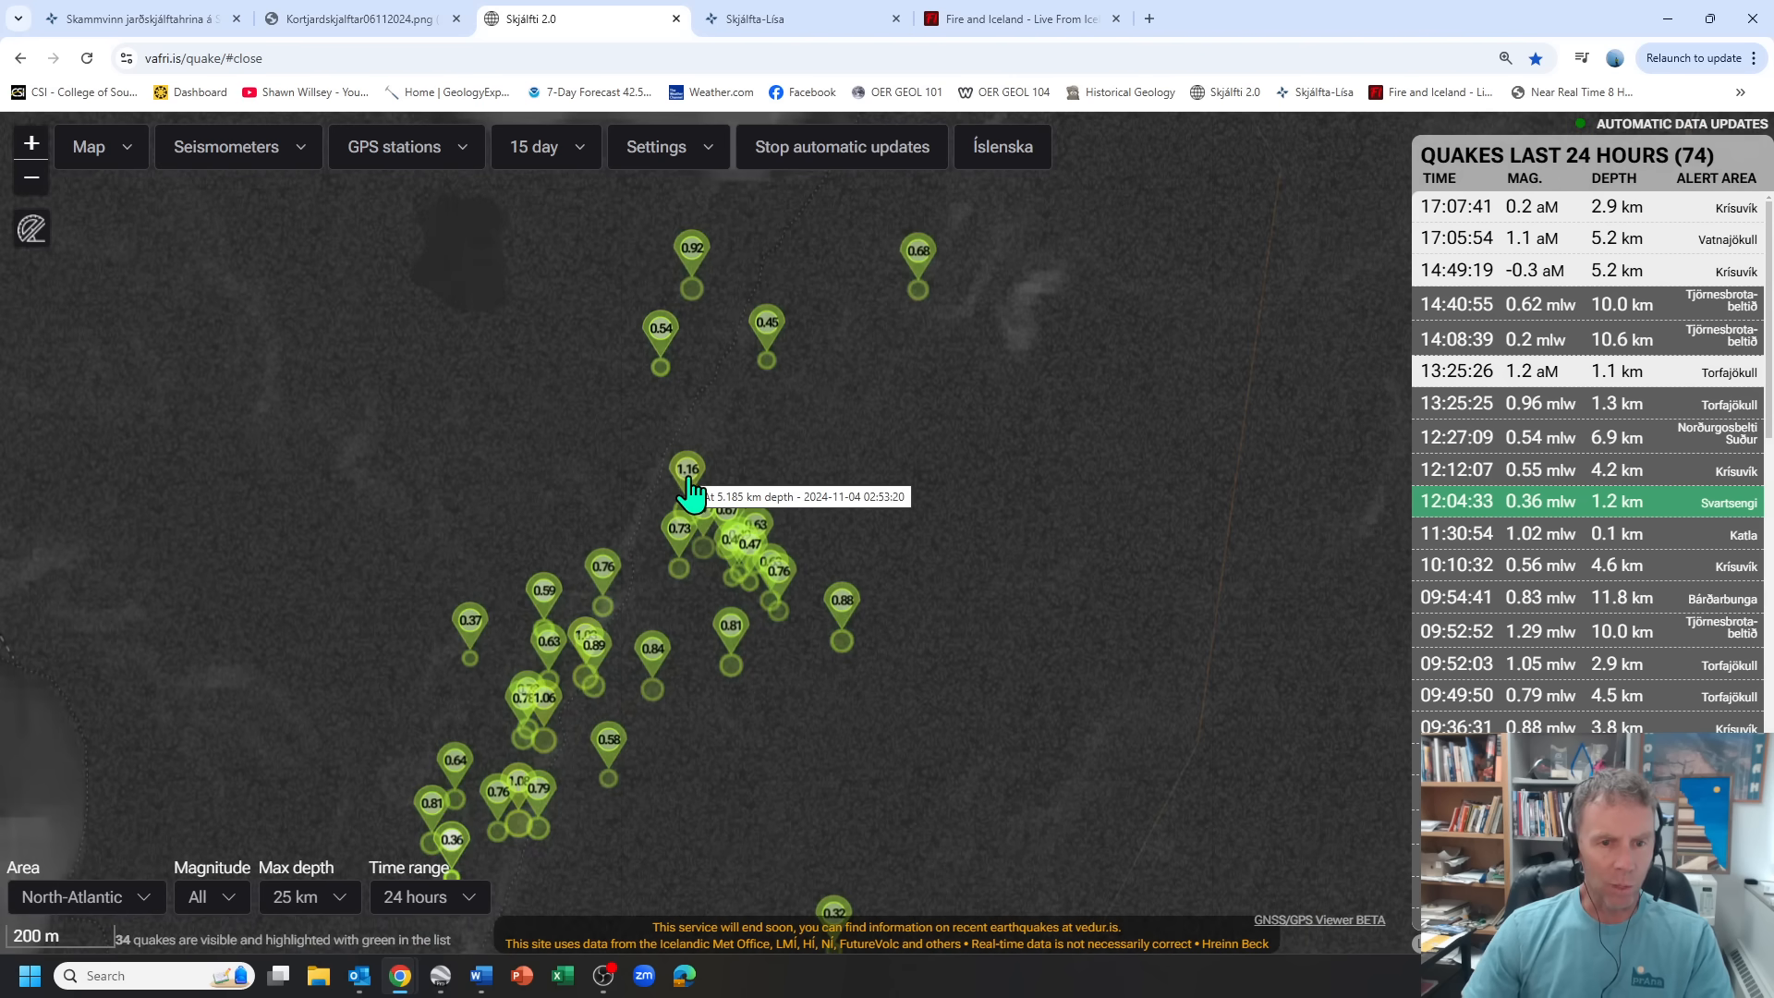
mouse_move(756, 715)
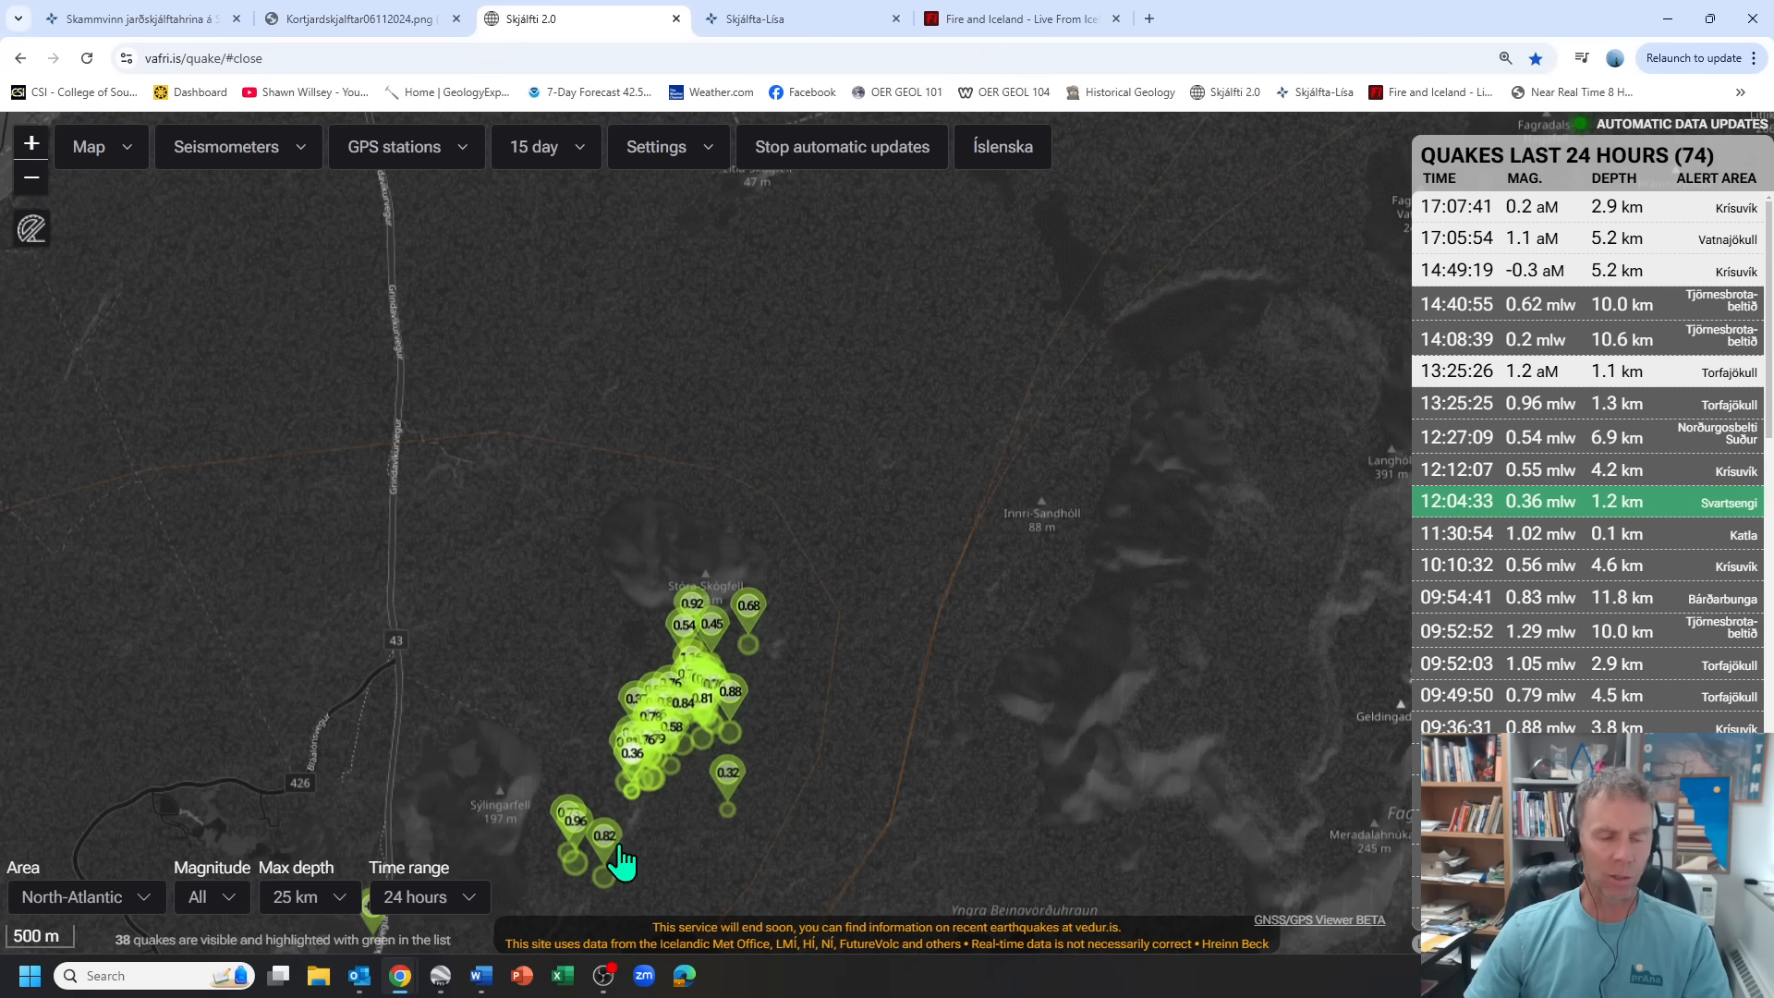
mouse_move(623, 843)
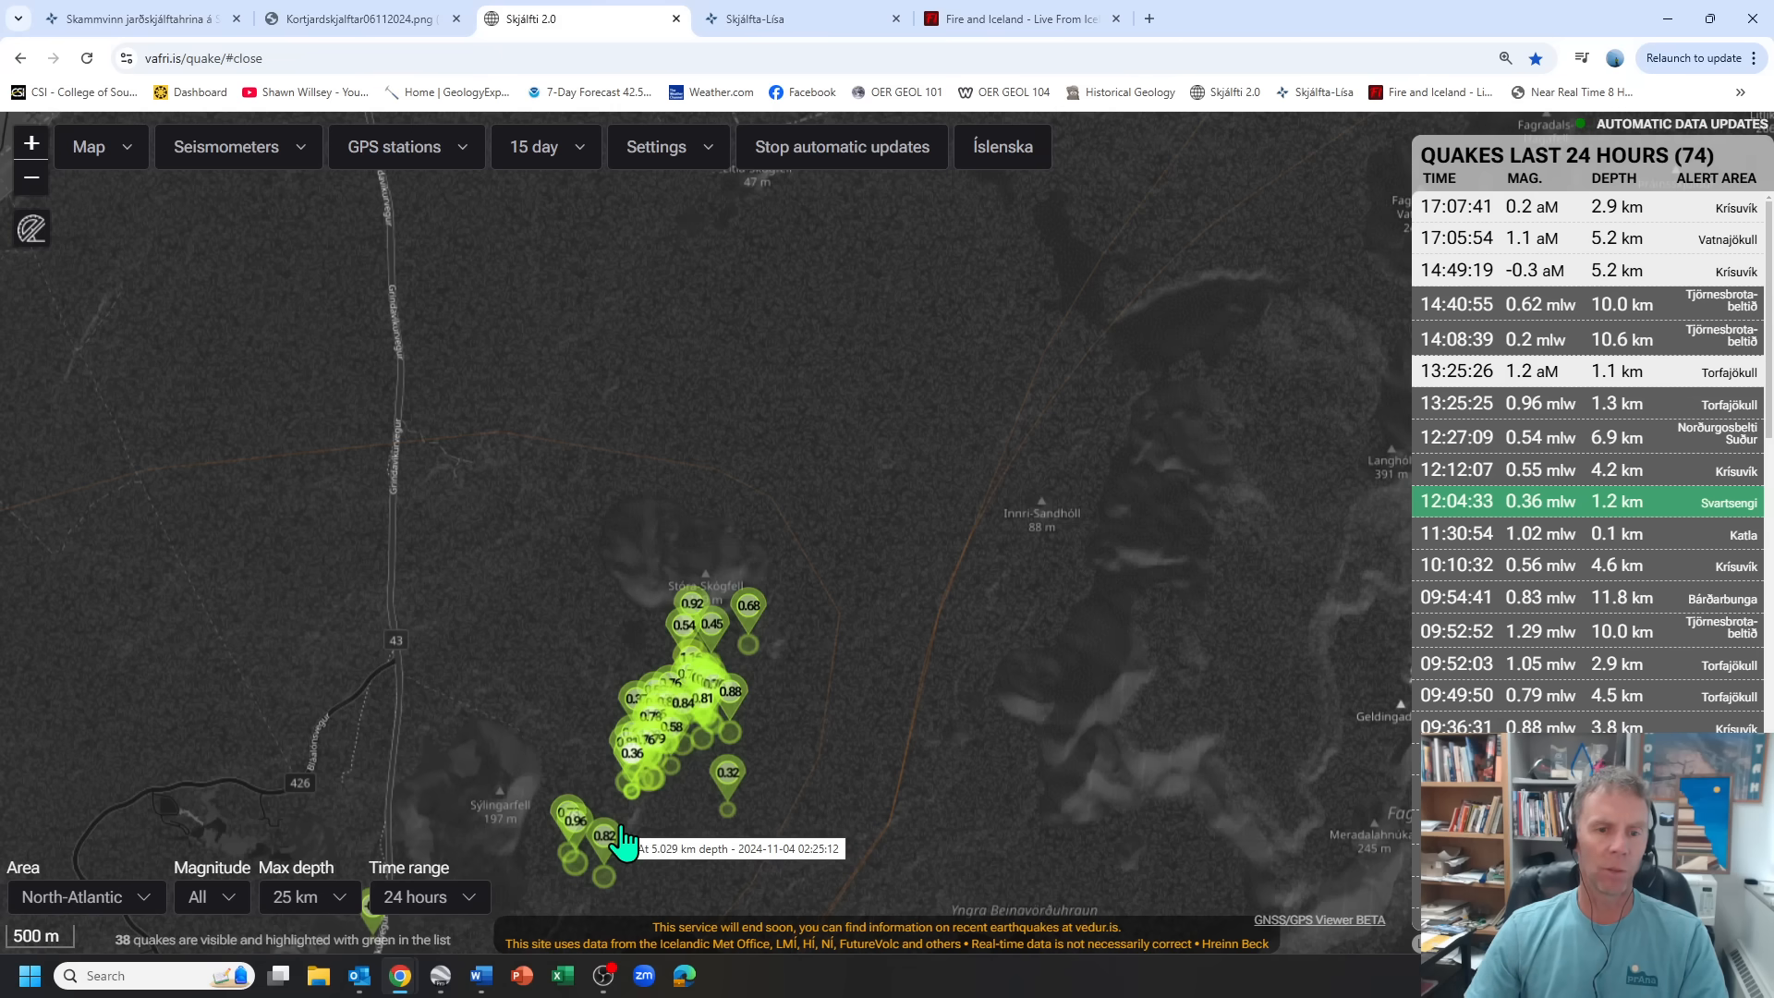
mouse_move(673, 849)
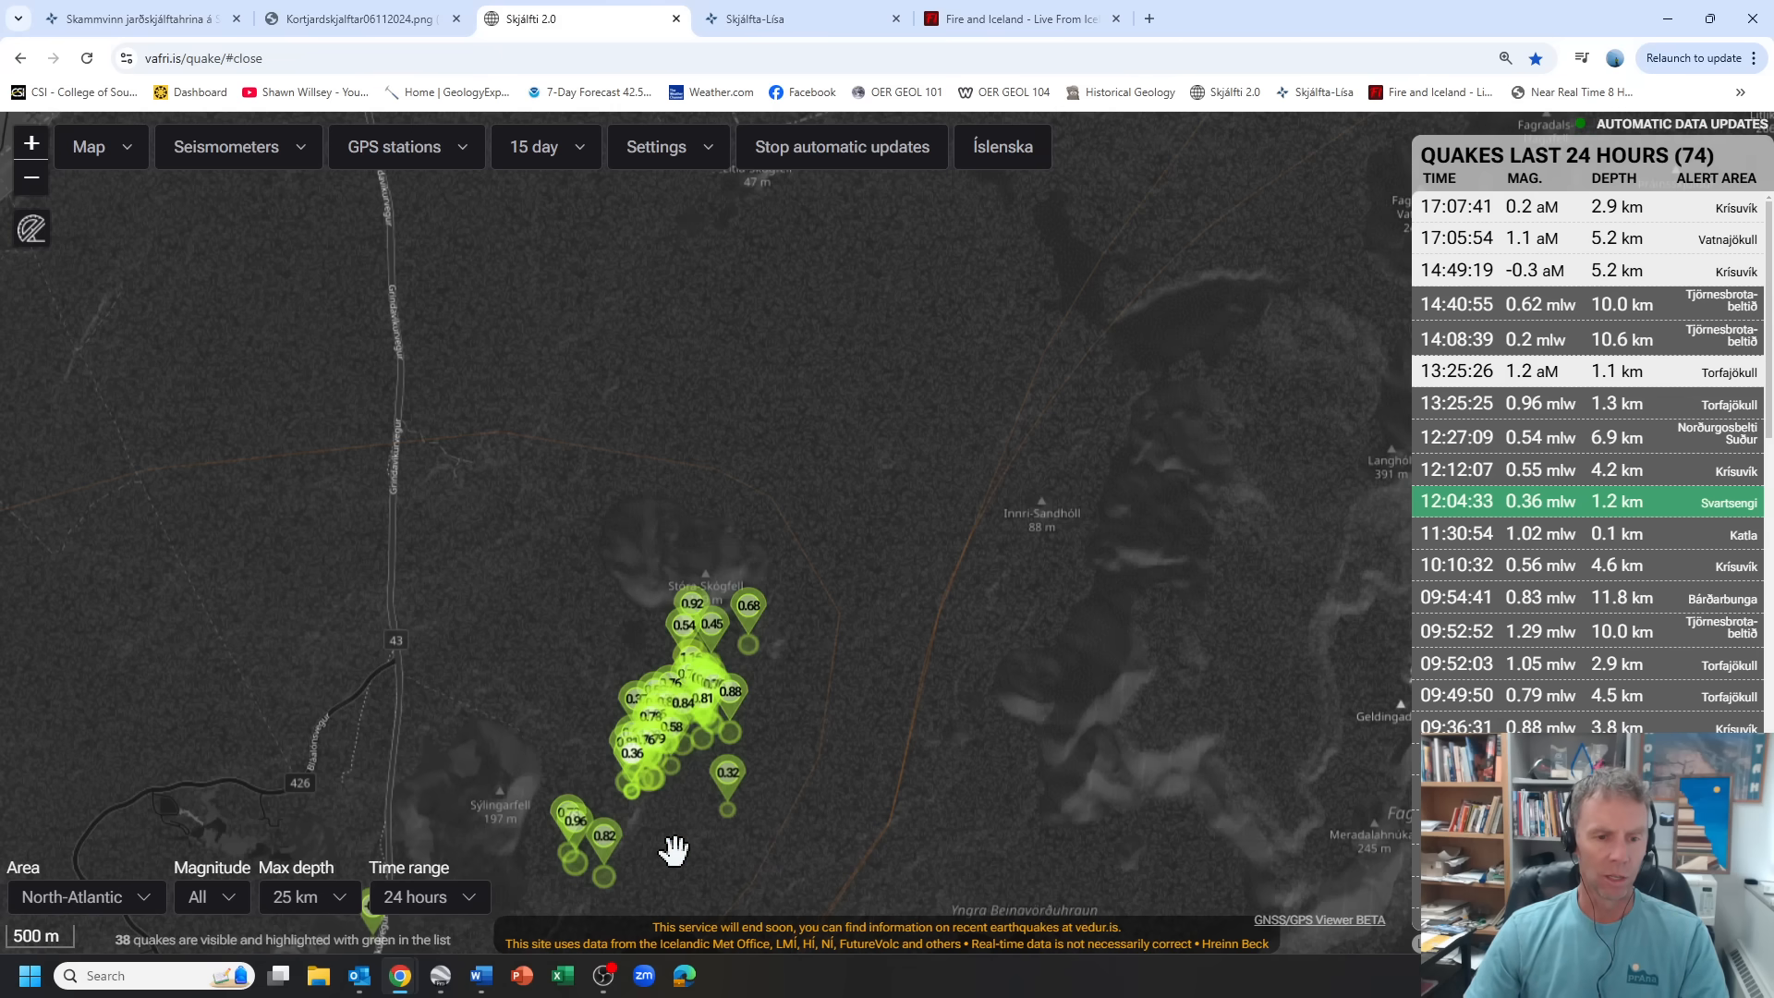
left_click_drag(673, 849, 778, 634)
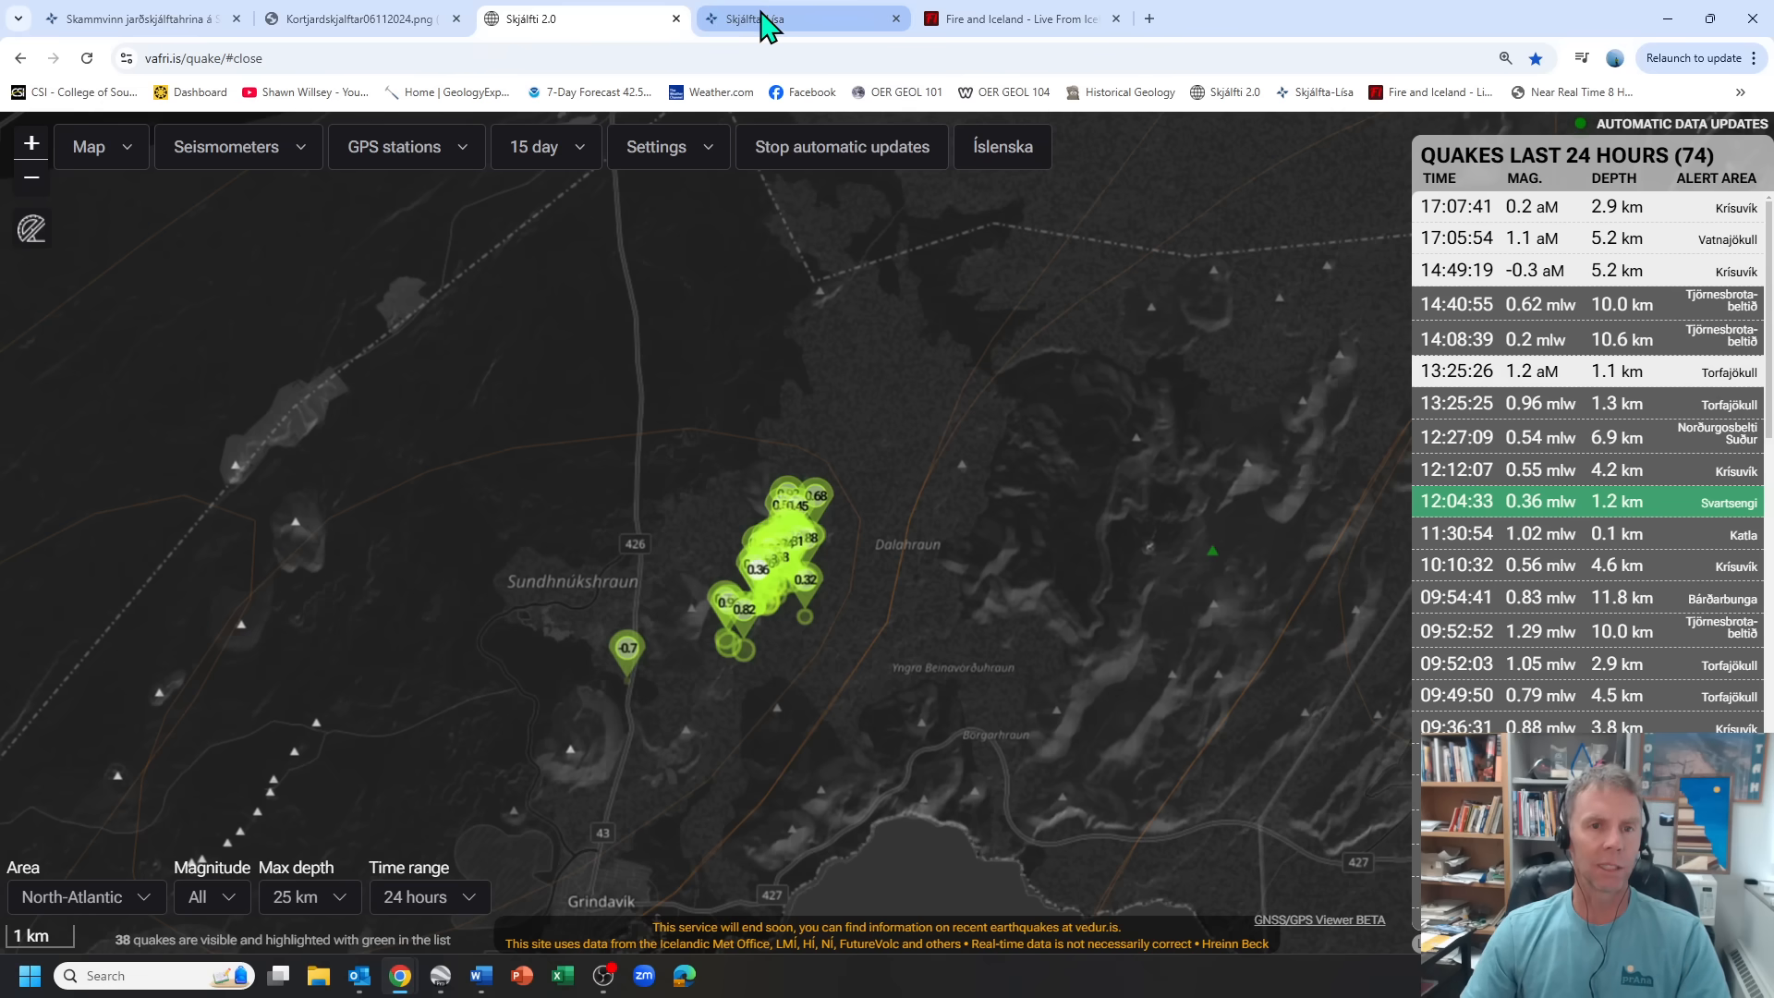
- On Skjálfta-Lísa, pan the map along the line of recent quake dots near Sundhnúkshraun, then return to Skjálfti 2.0
left_click(793, 19)
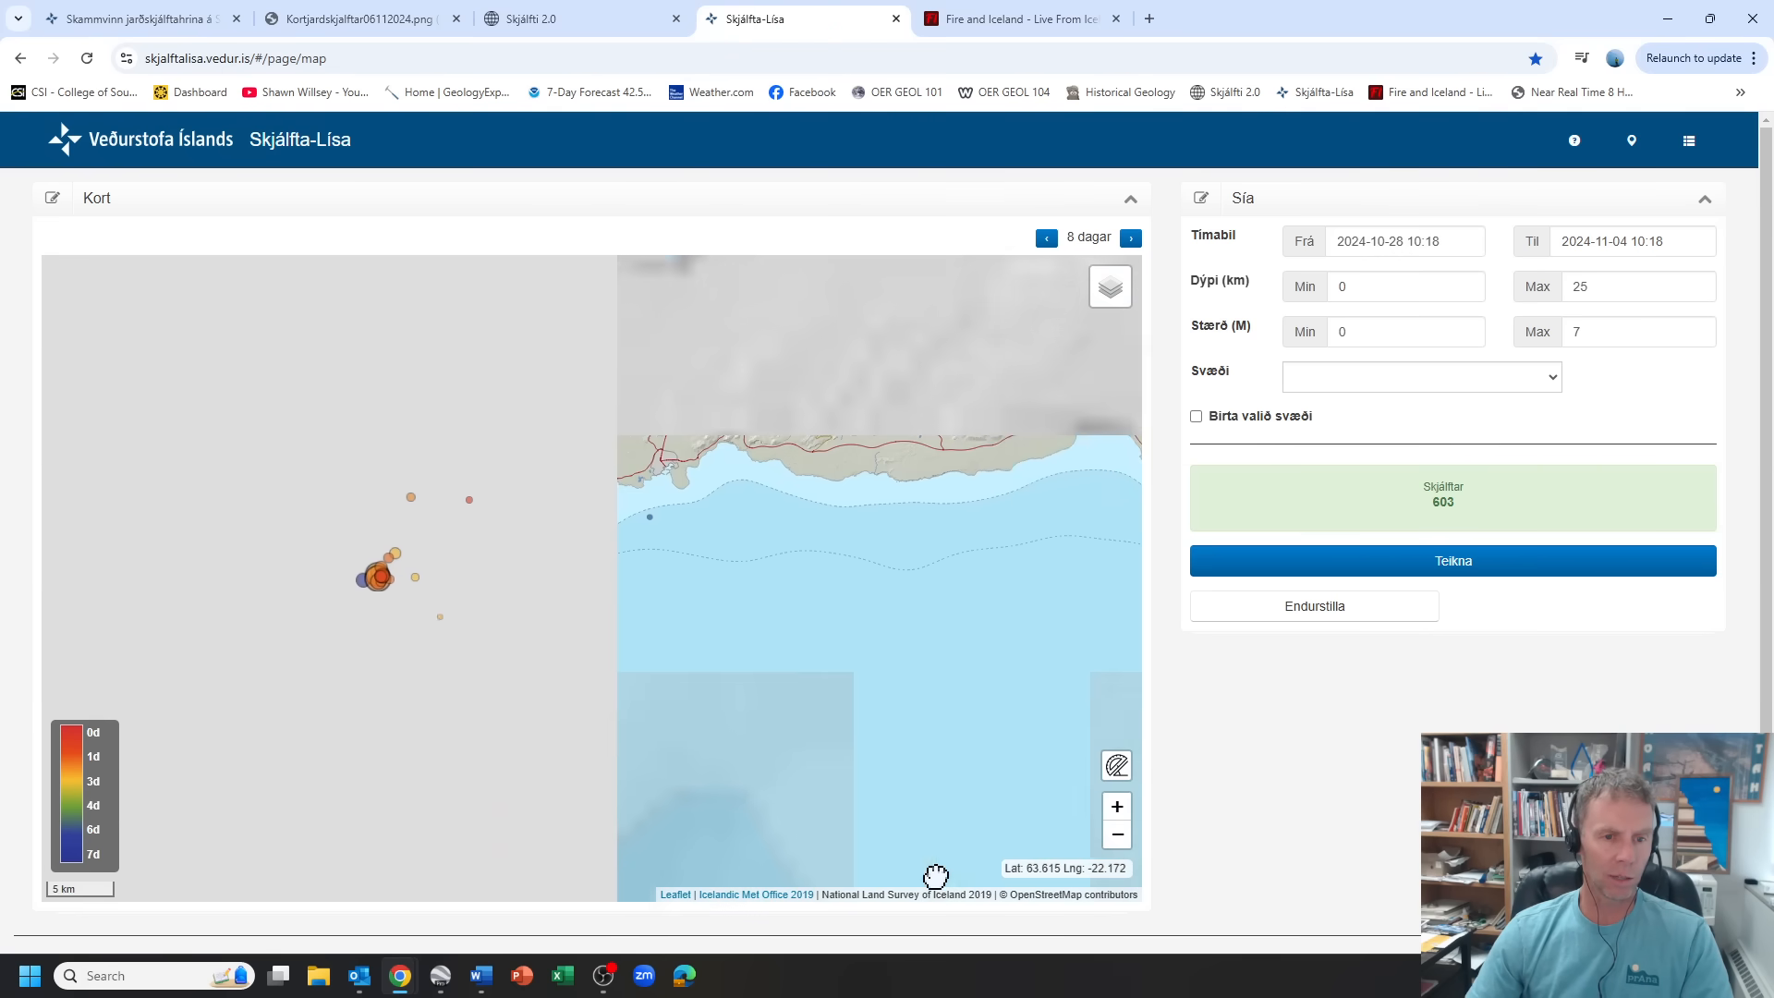
left_click_drag(935, 876, 855, 728)
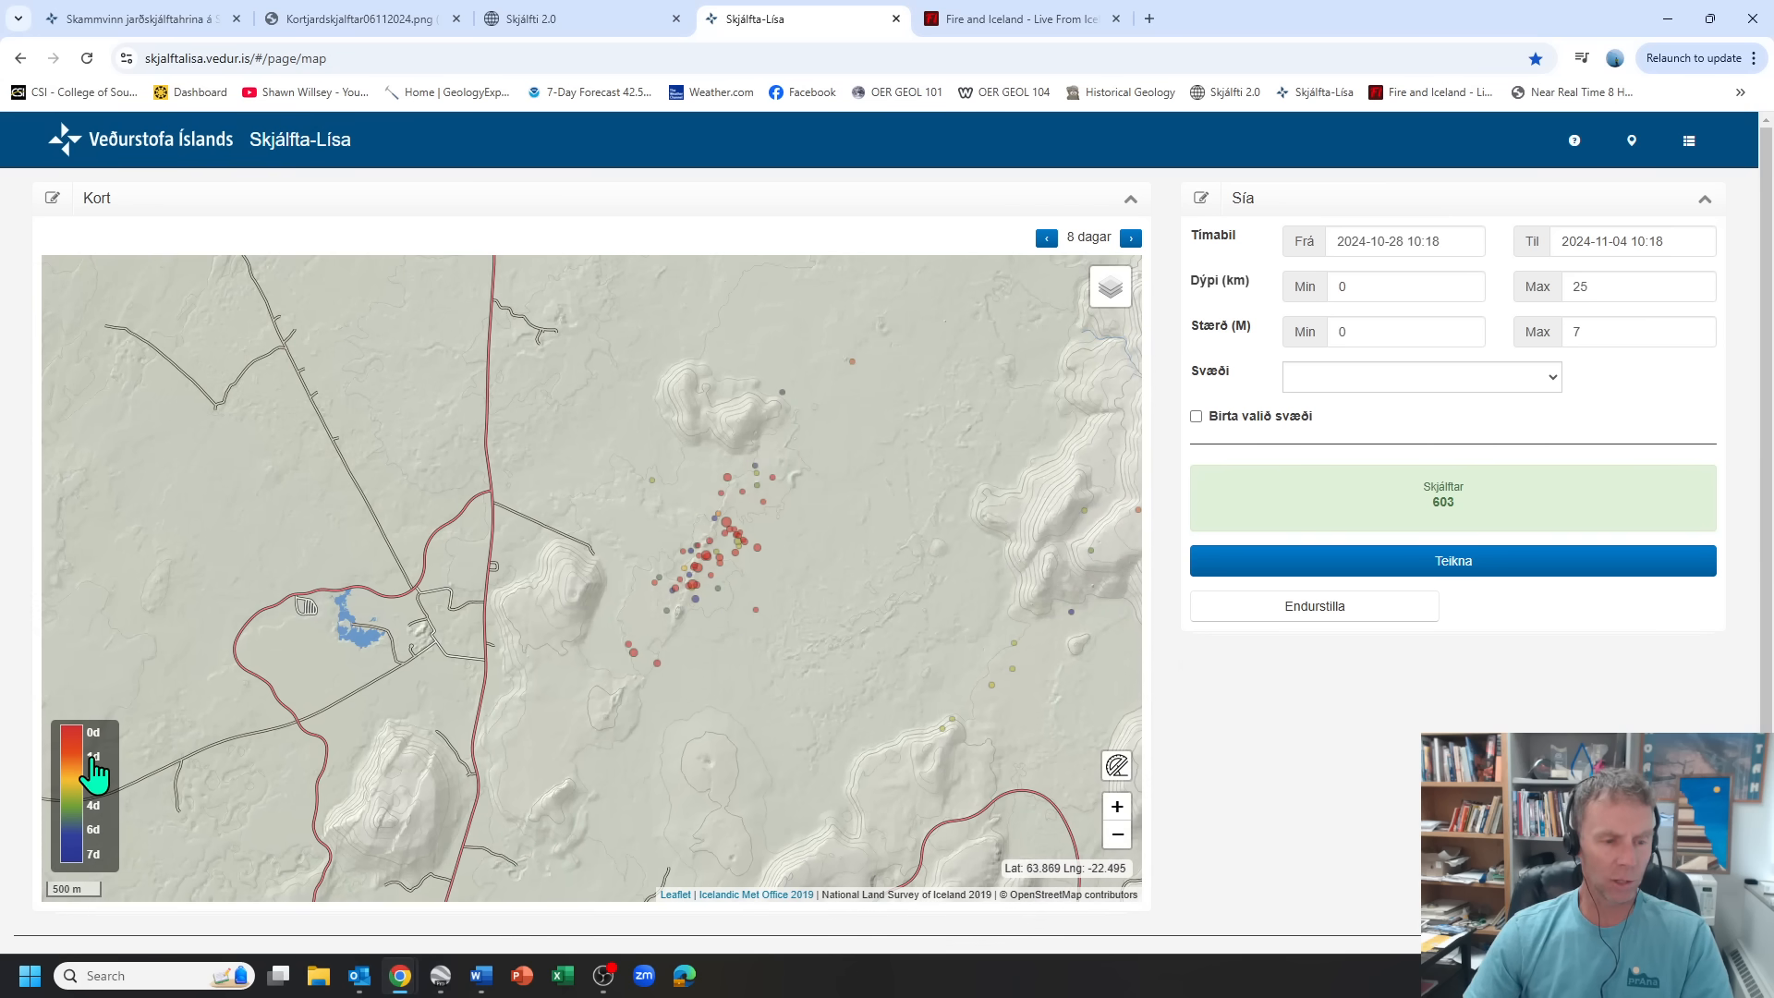
left_click_drag(96, 769, 709, 719)
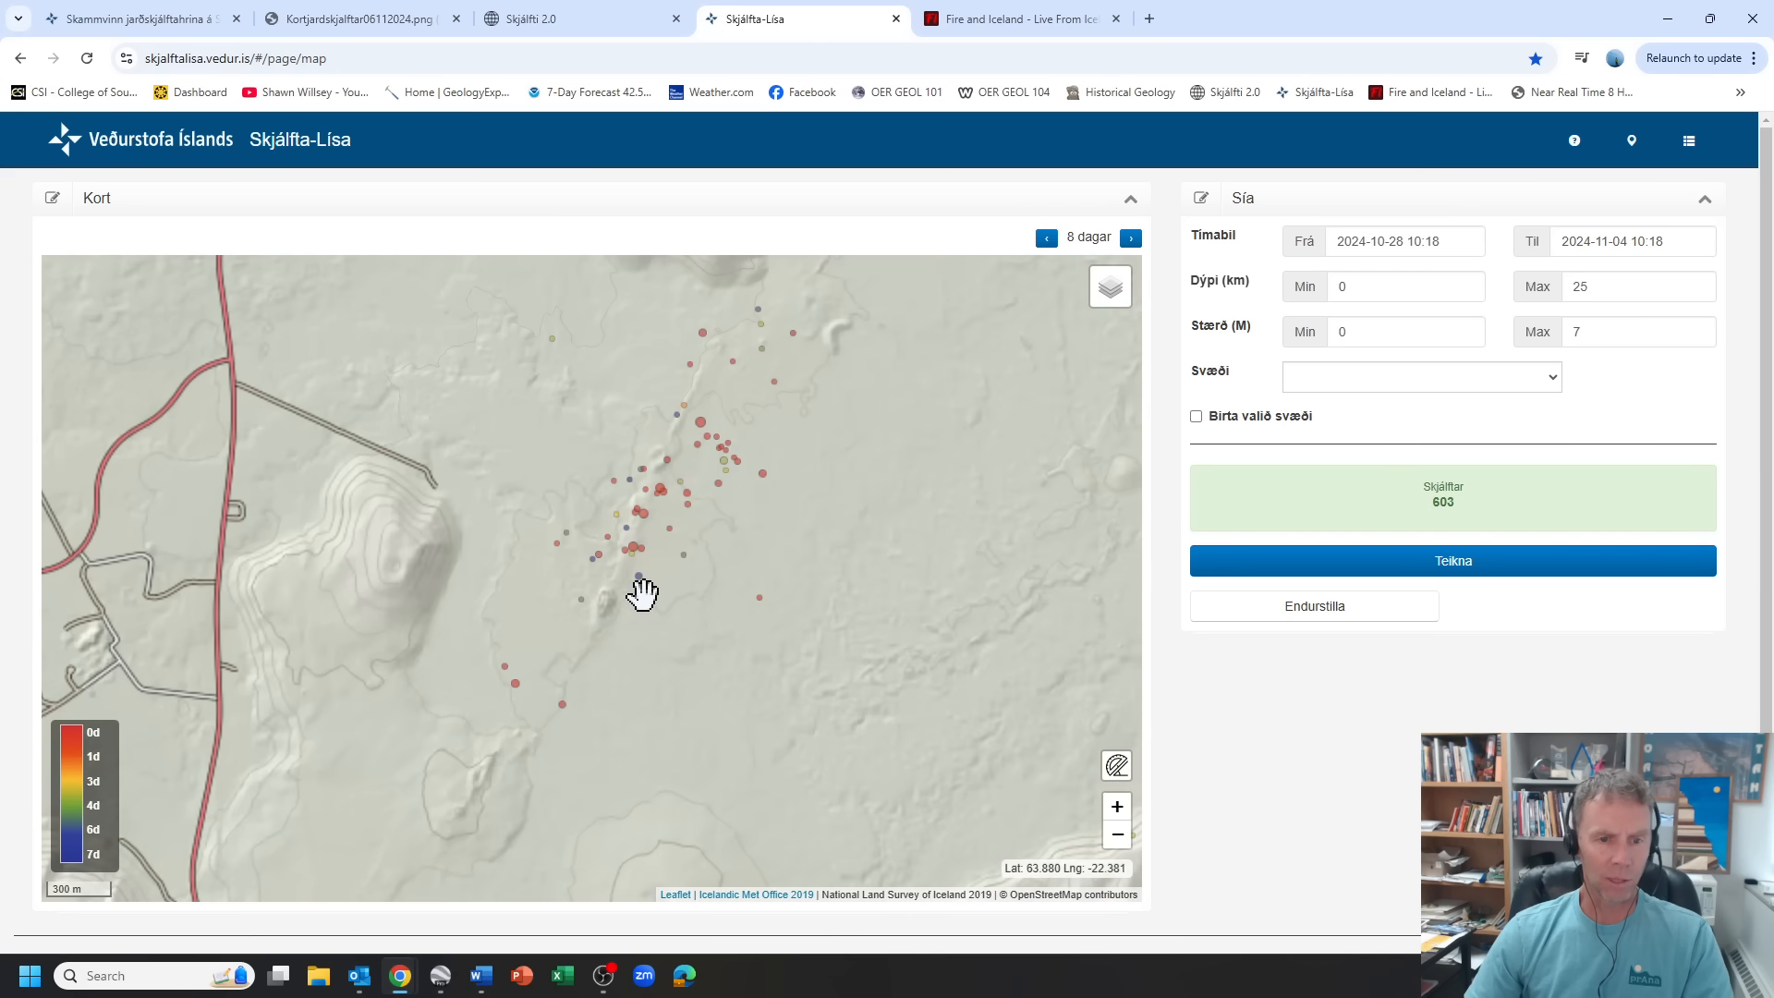
left_click_drag(643, 593, 724, 406)
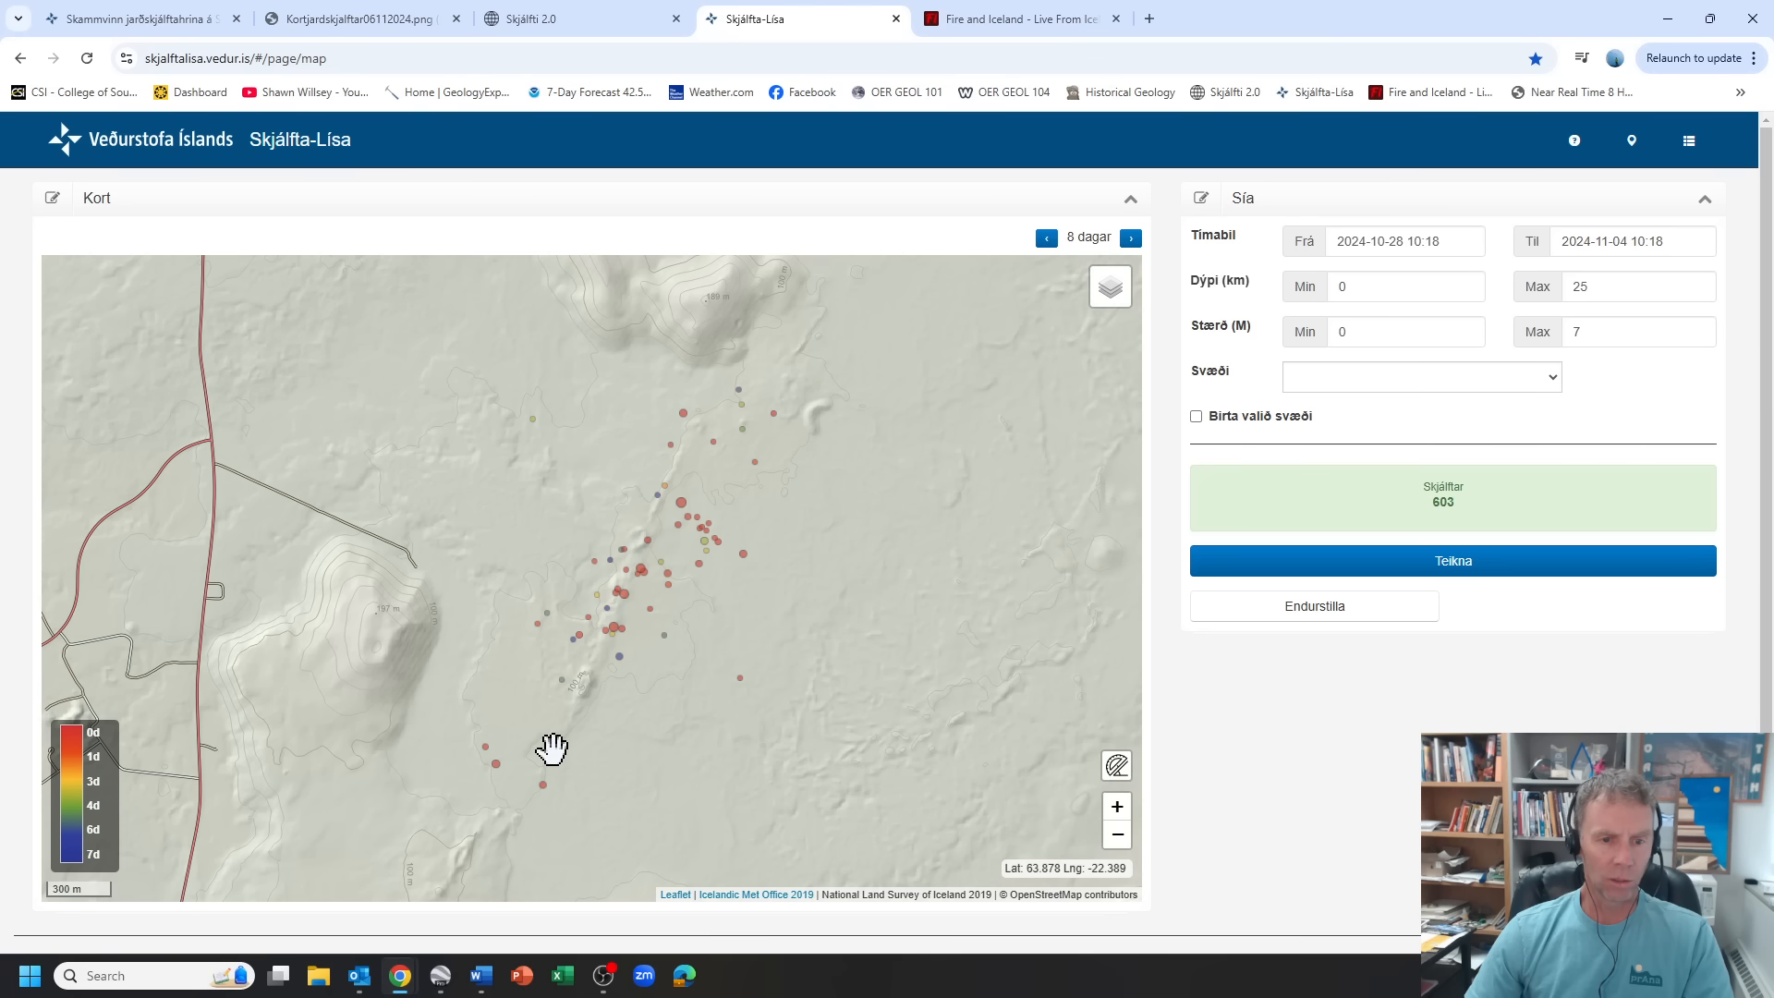
mouse_move(532, 758)
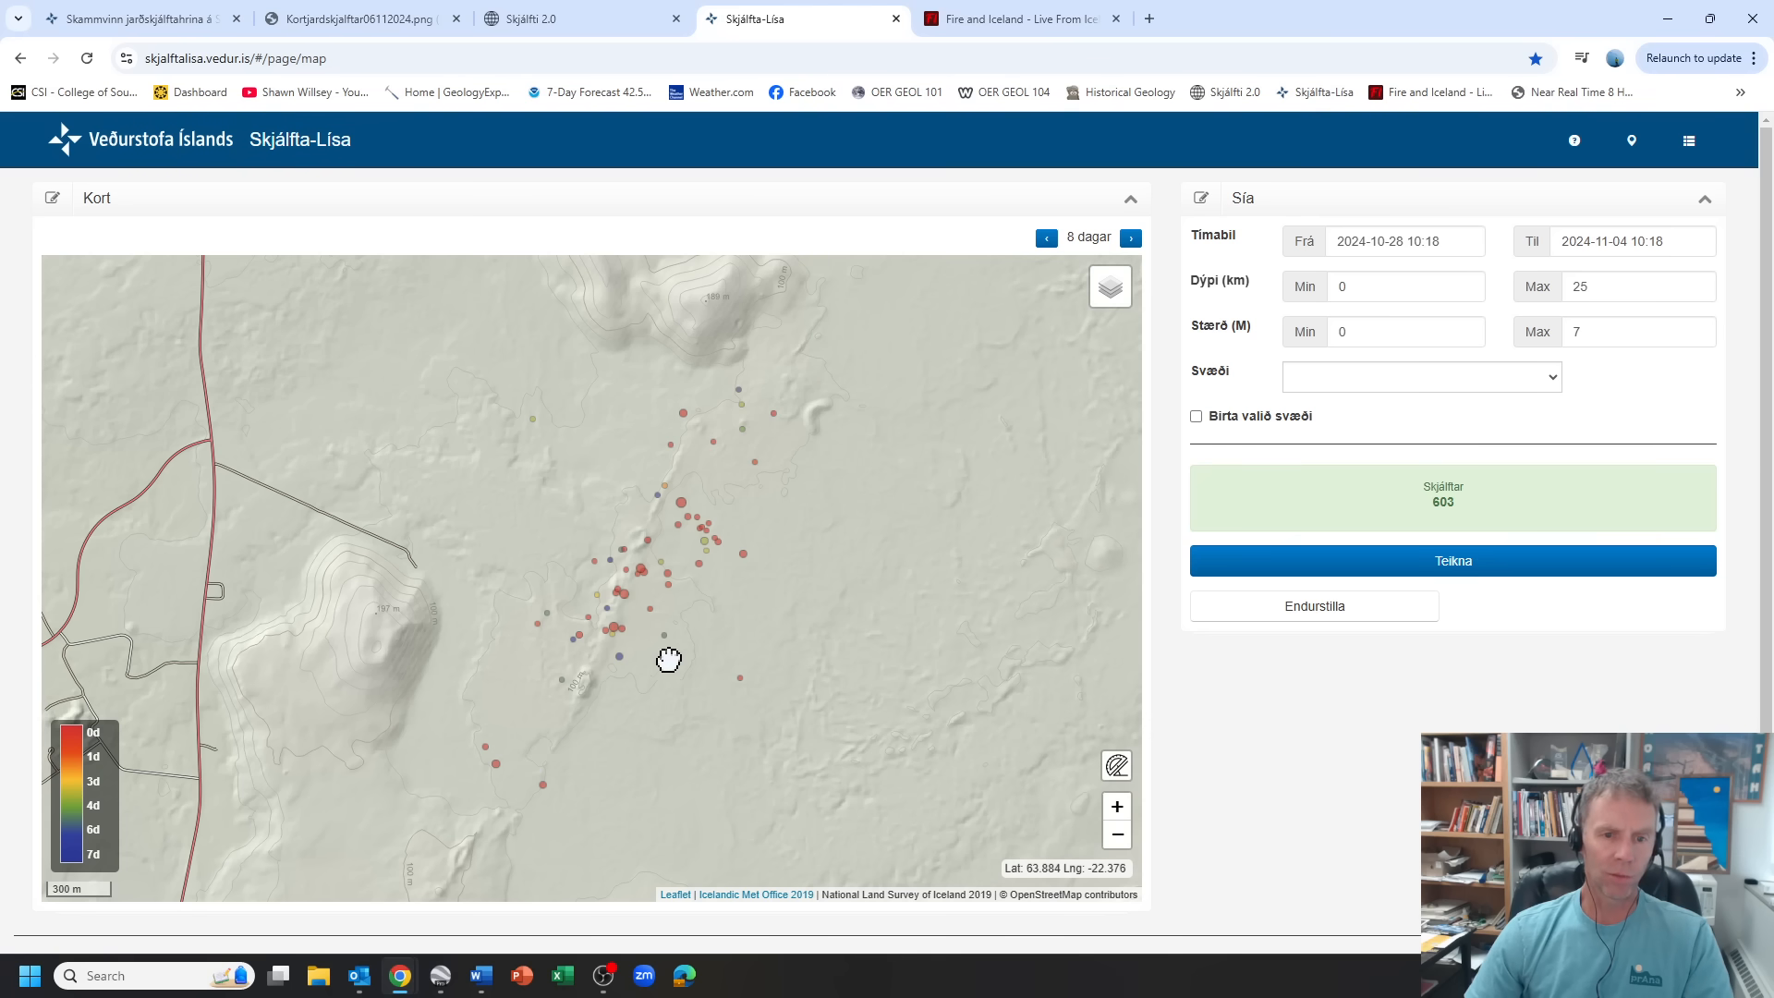
left_click_drag(667, 660, 634, 710)
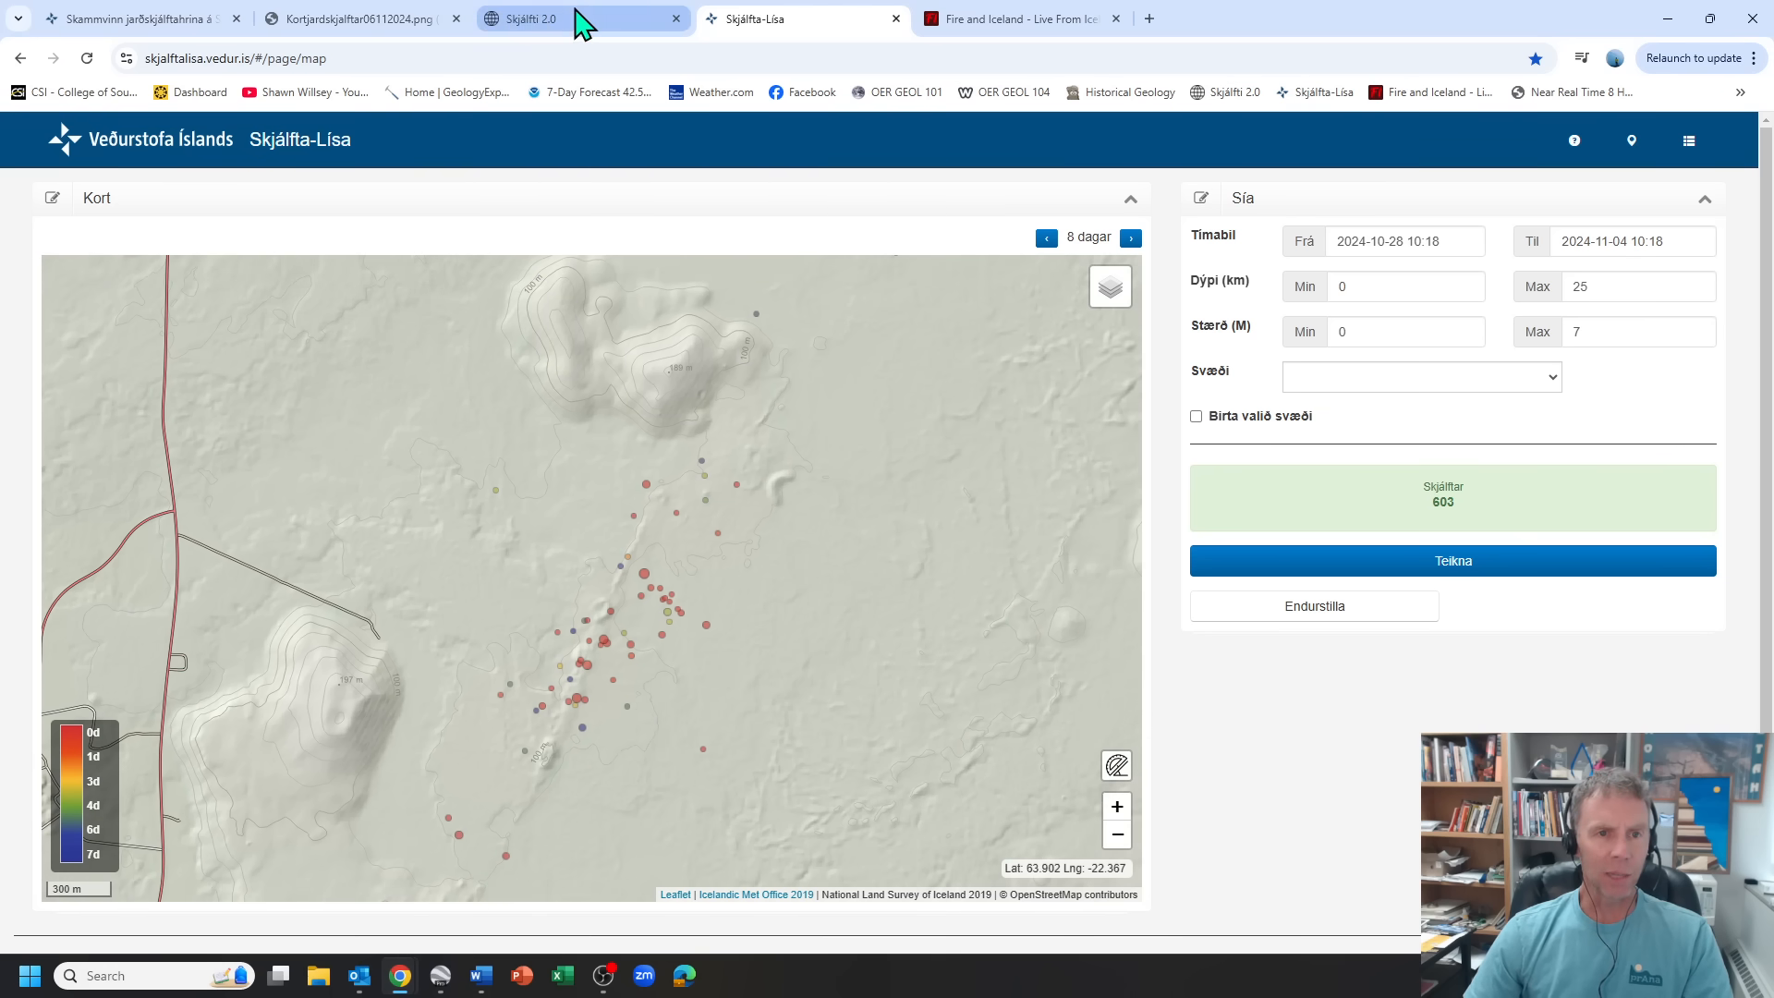
left_click(530, 18)
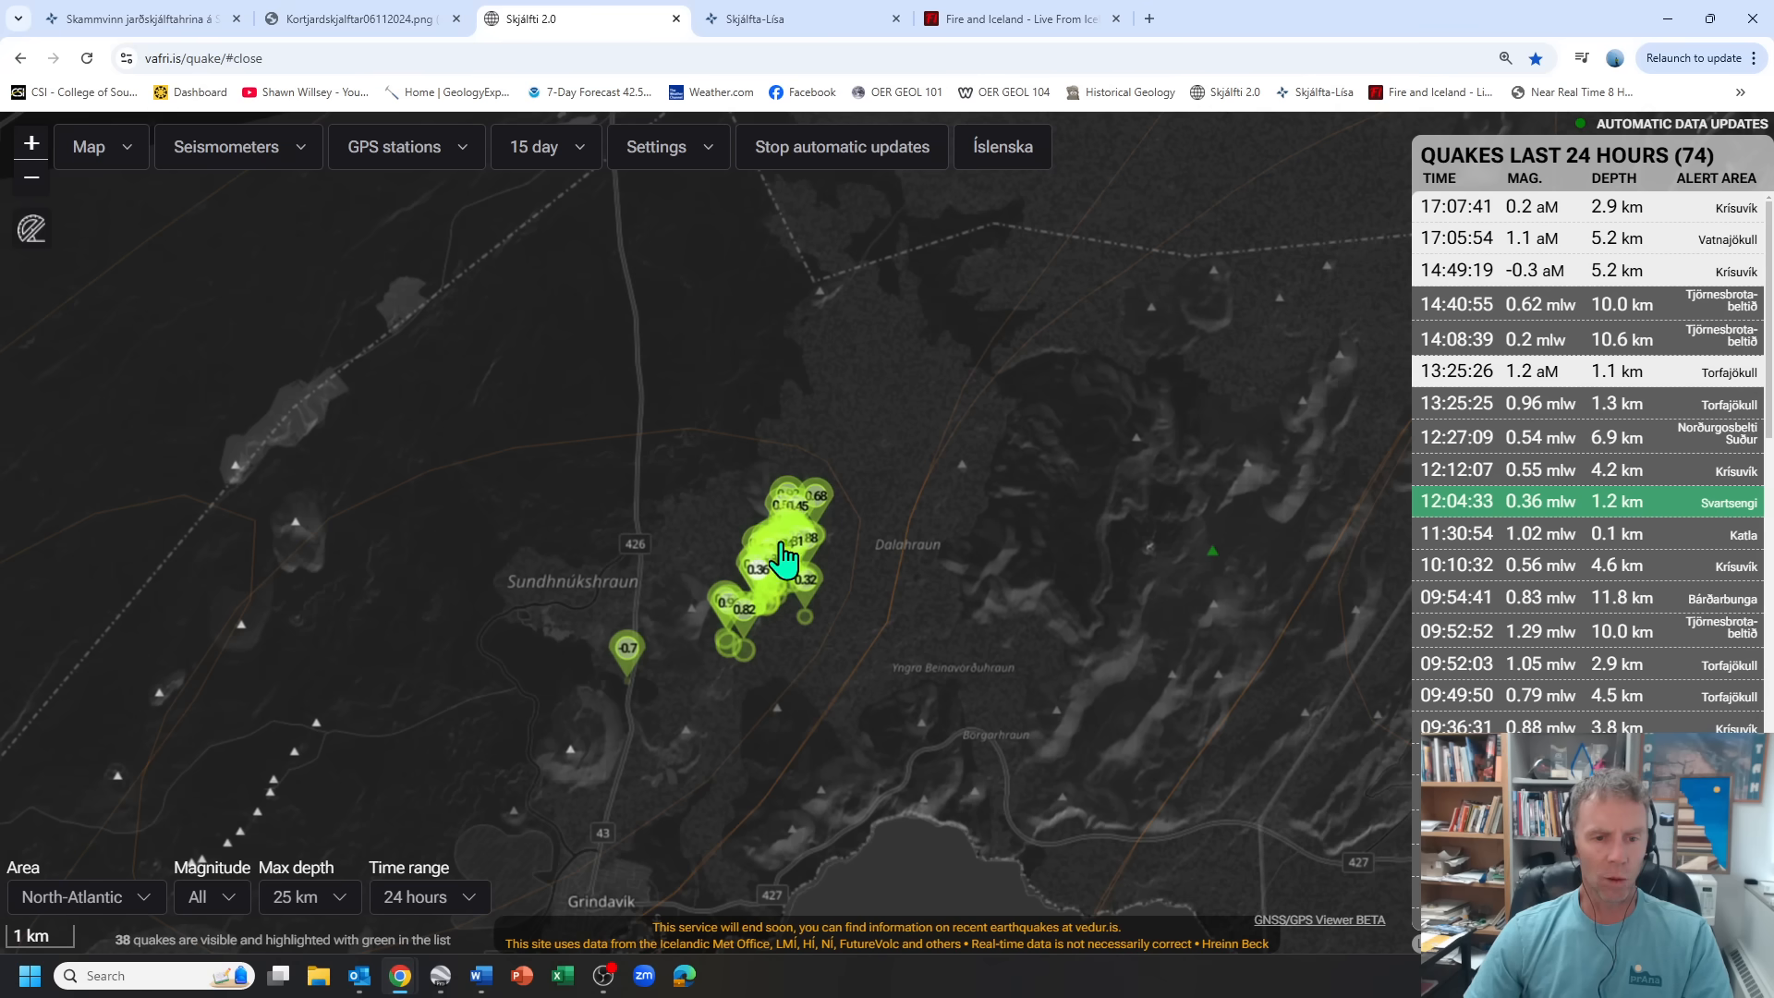
mouse_move(987, 27)
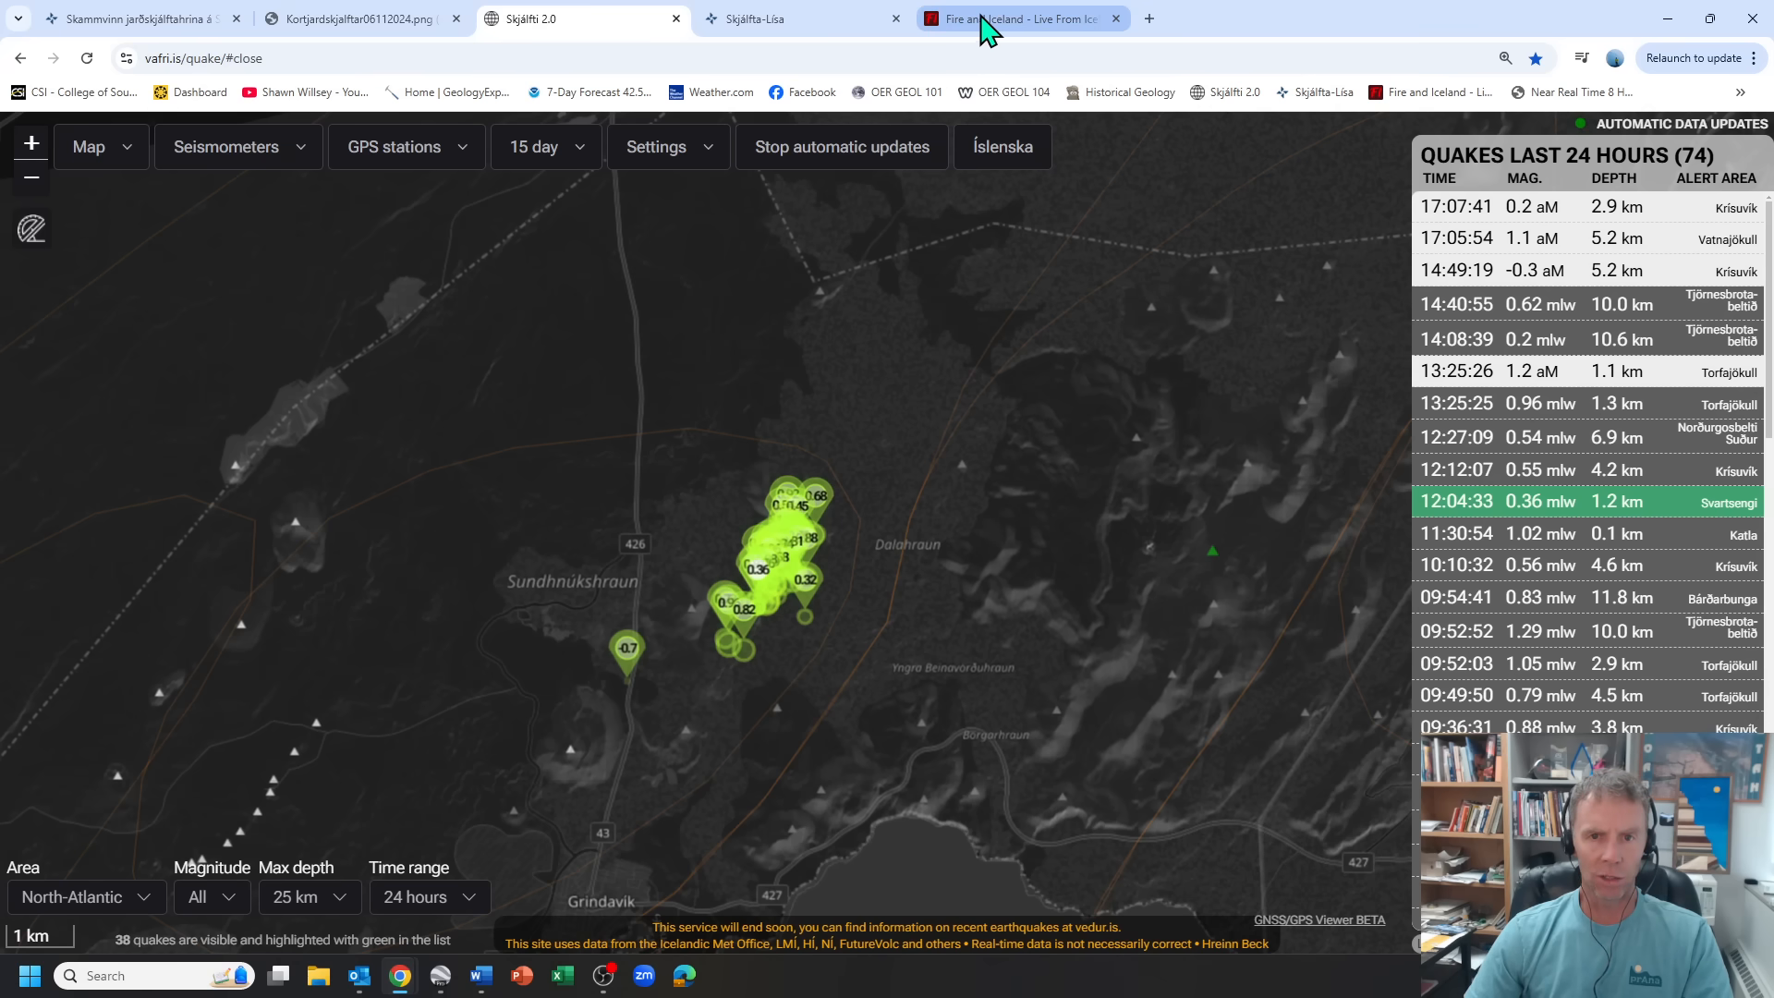
- Rotate the Fire & Iceland 3D quake chart to an overhead view and compare it with the Skjálfti 2.0 cluster map
left_click(1013, 18)
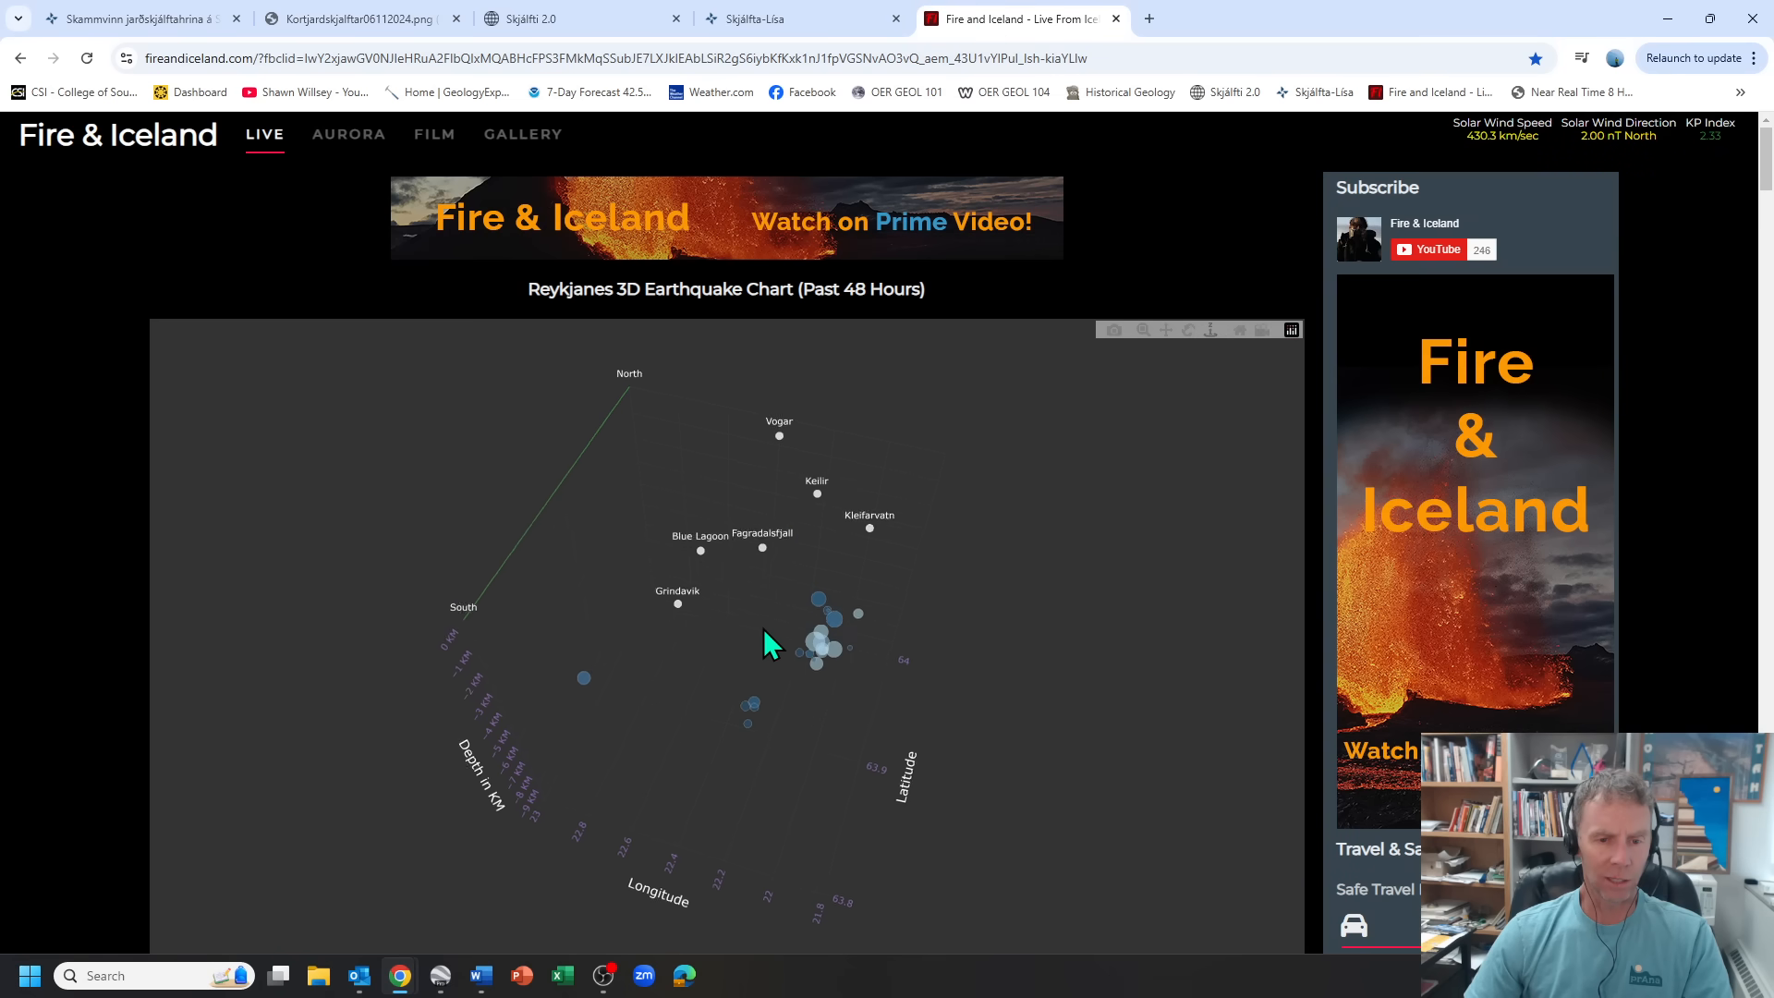
left_click_drag(769, 645, 821, 702)
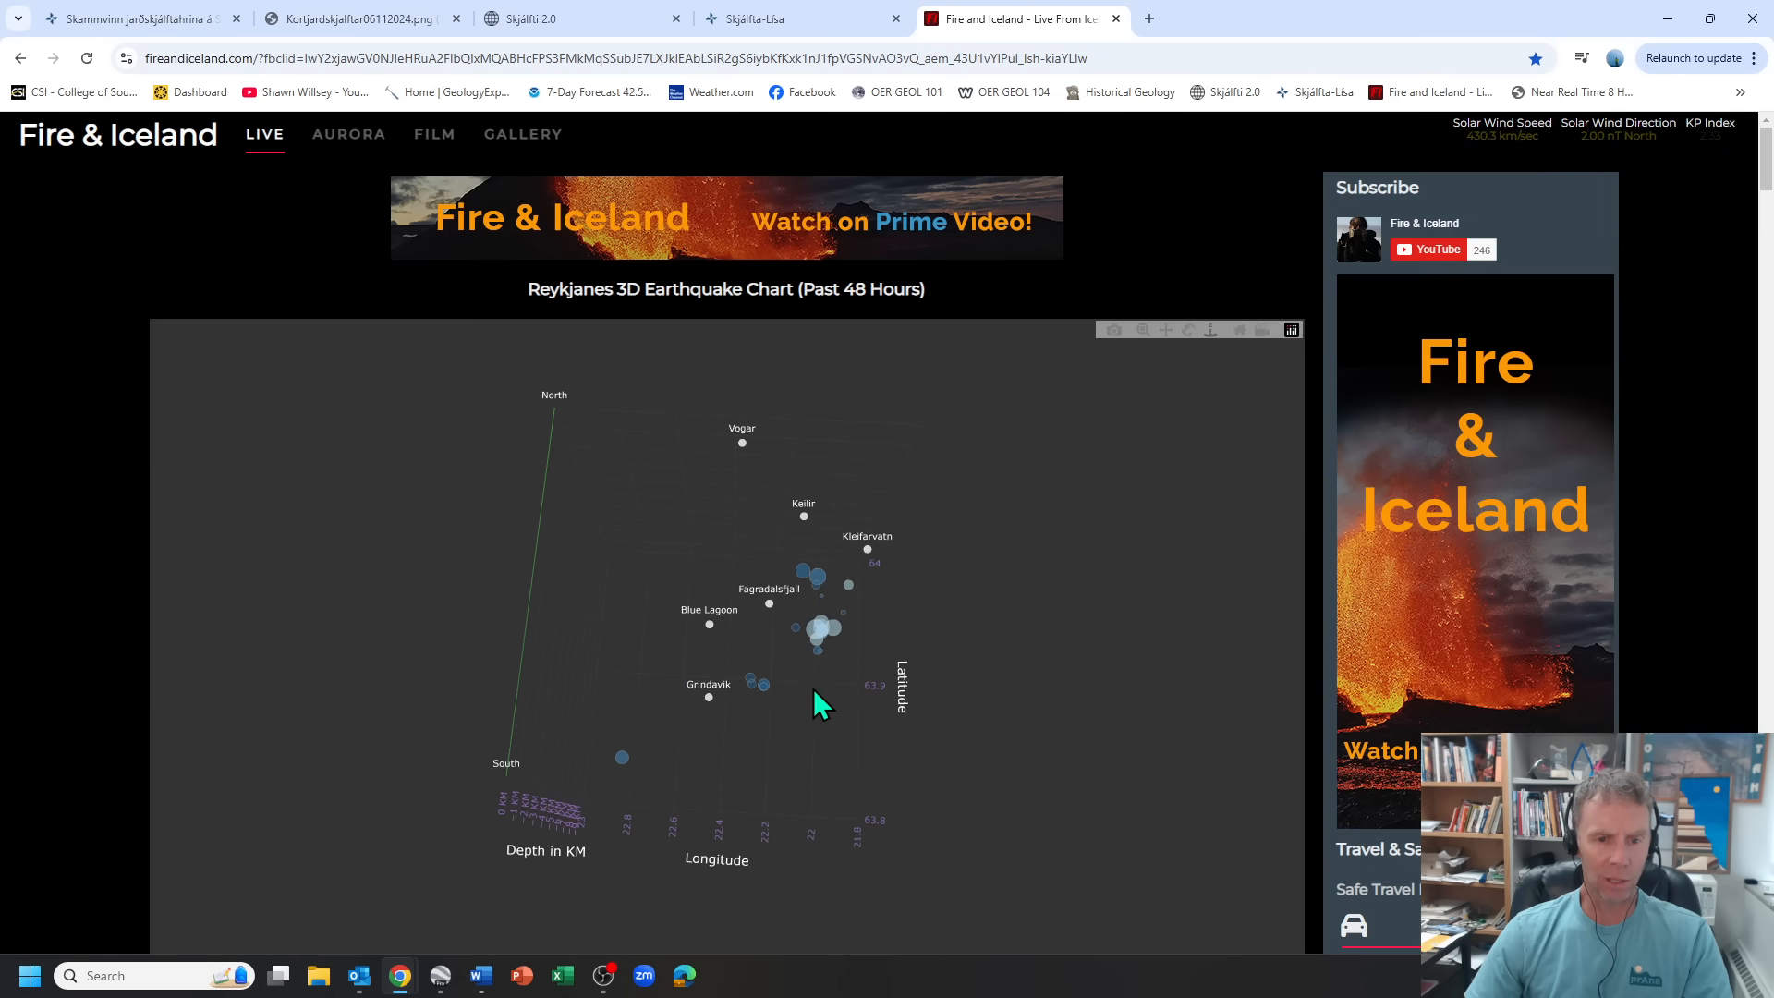
left_click_drag(820, 704, 832, 741)
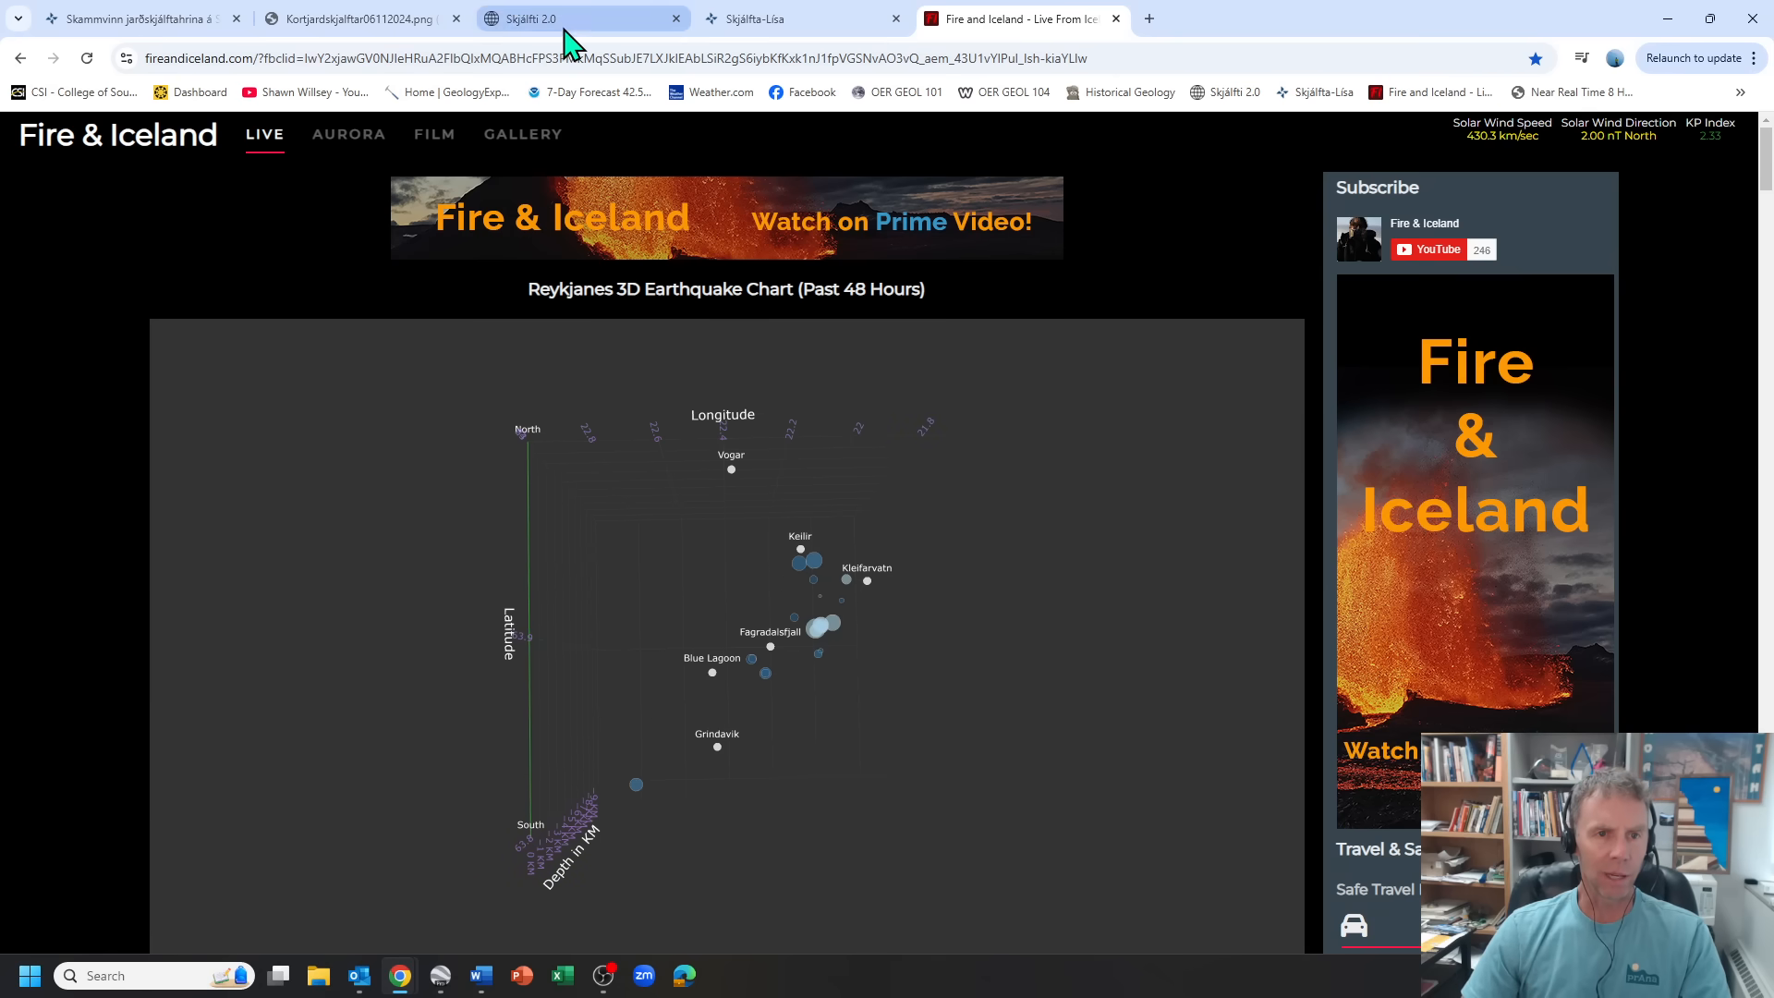
left_click(582, 19)
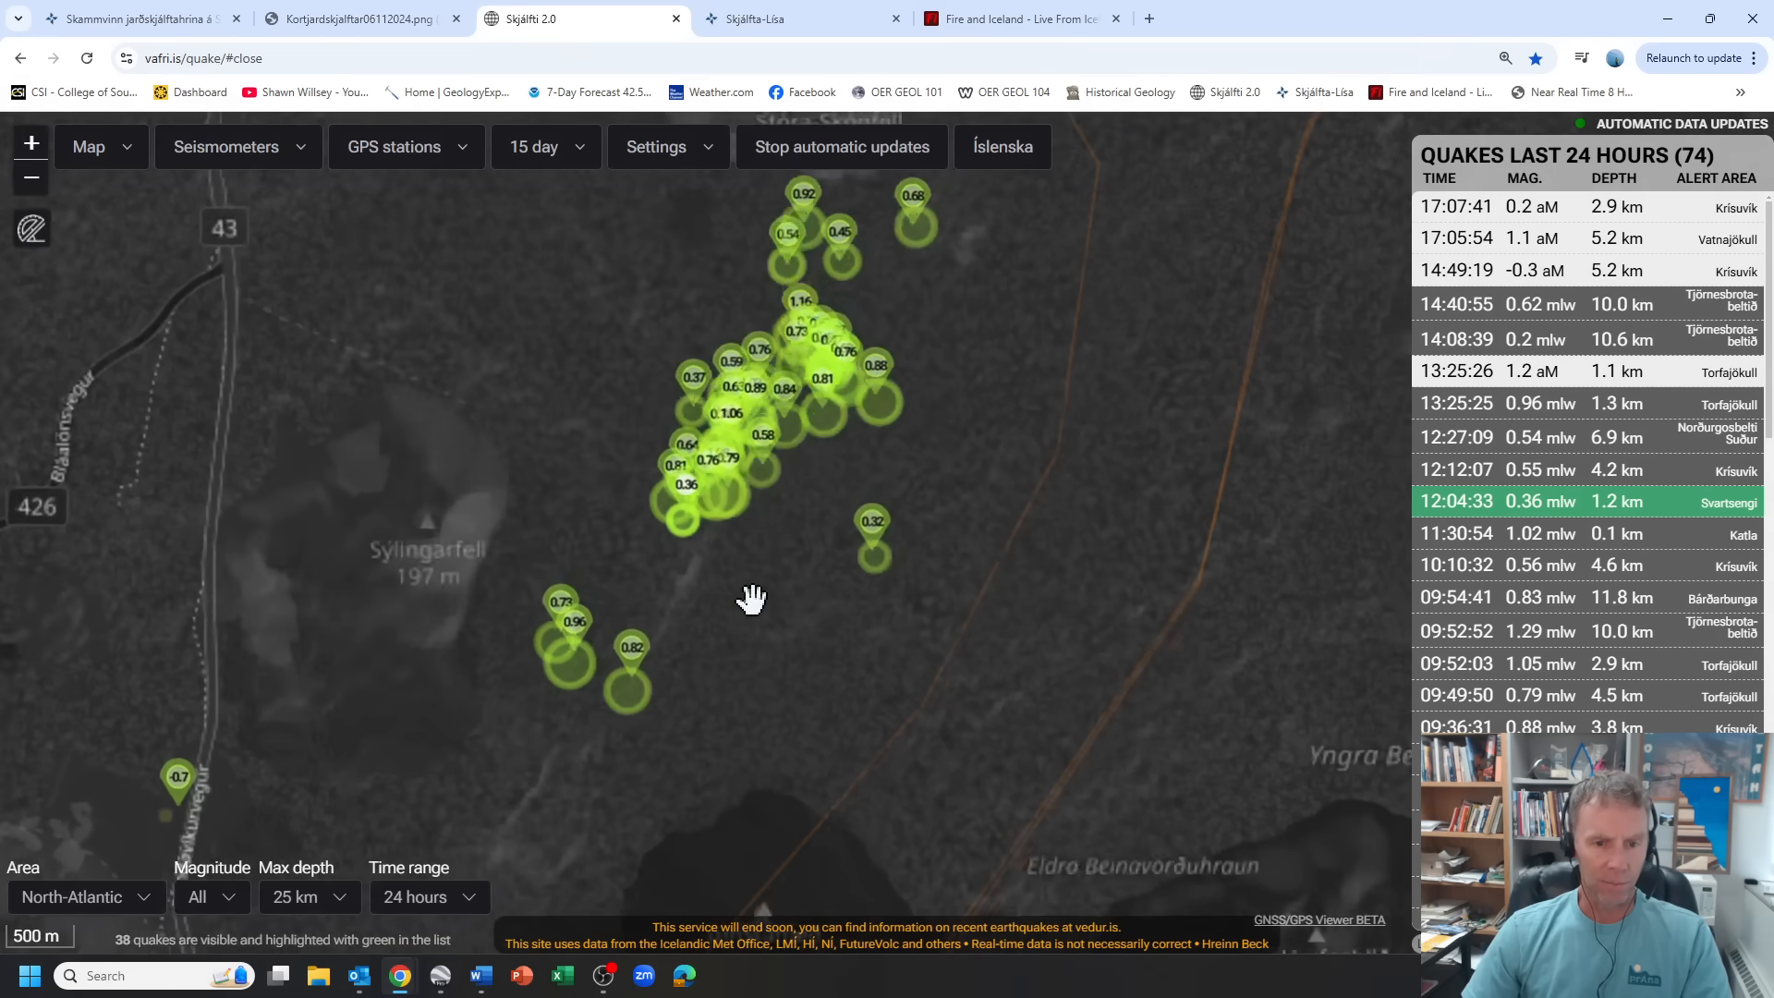
left_click_drag(752, 599, 697, 530)
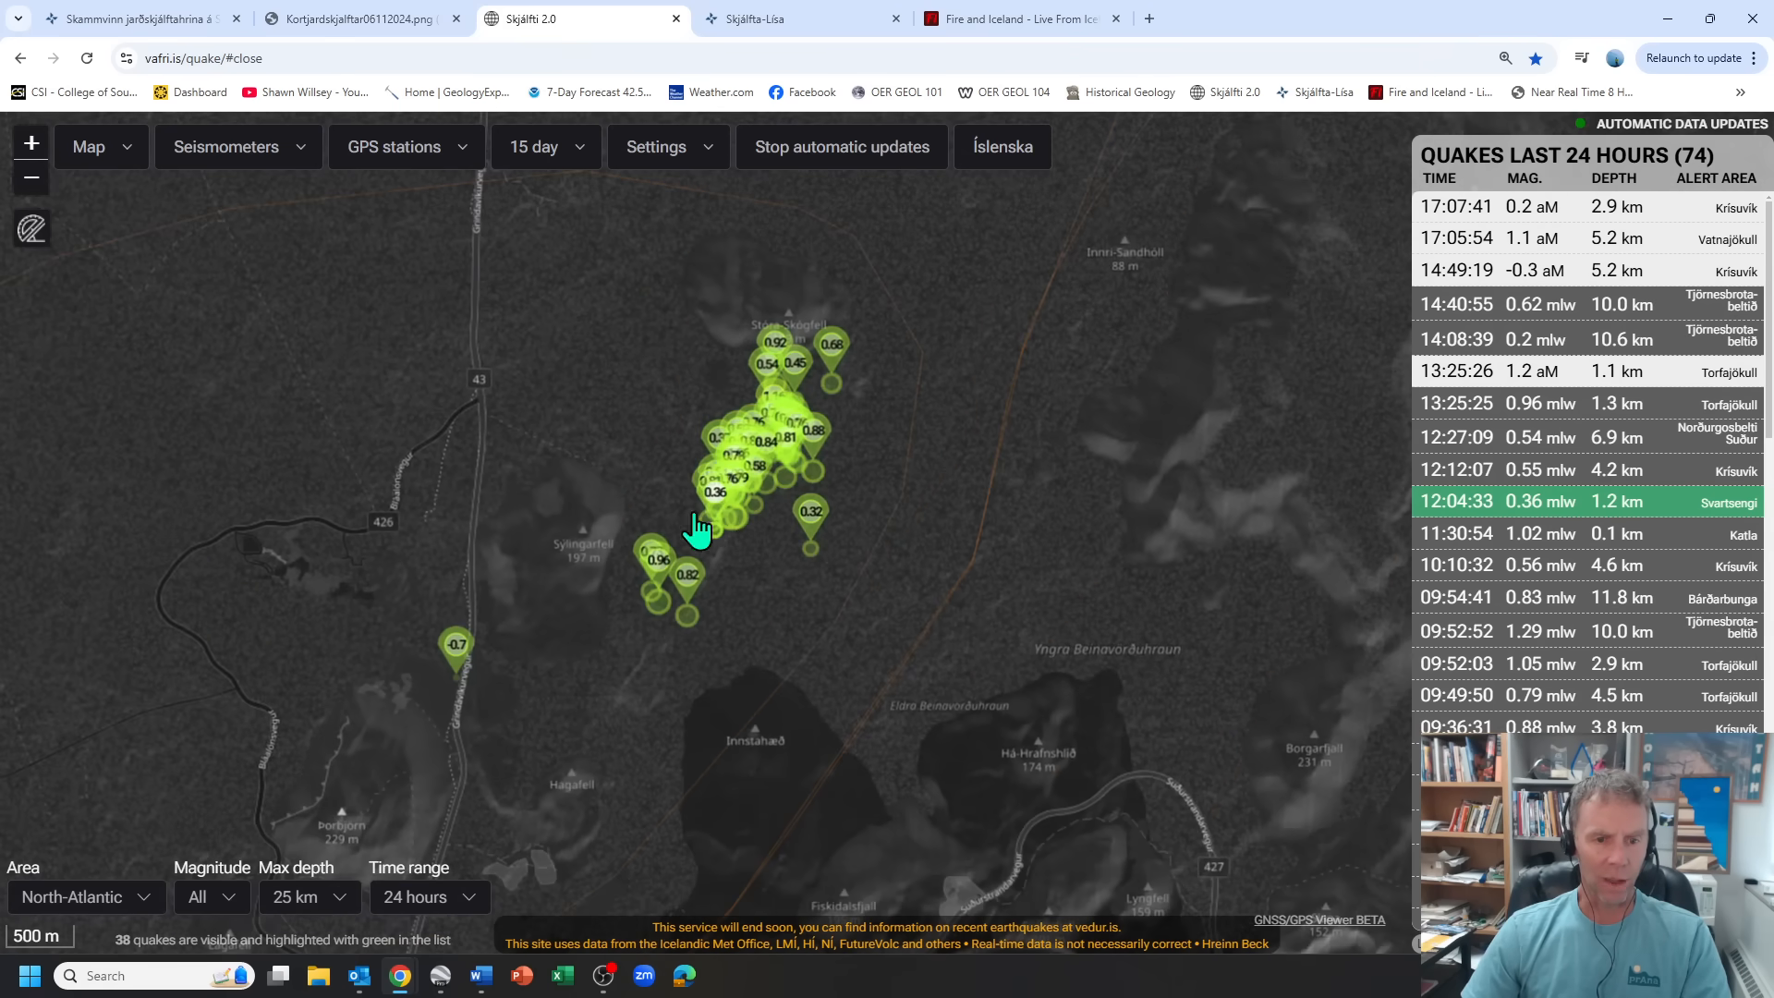
left_click(1013, 19)
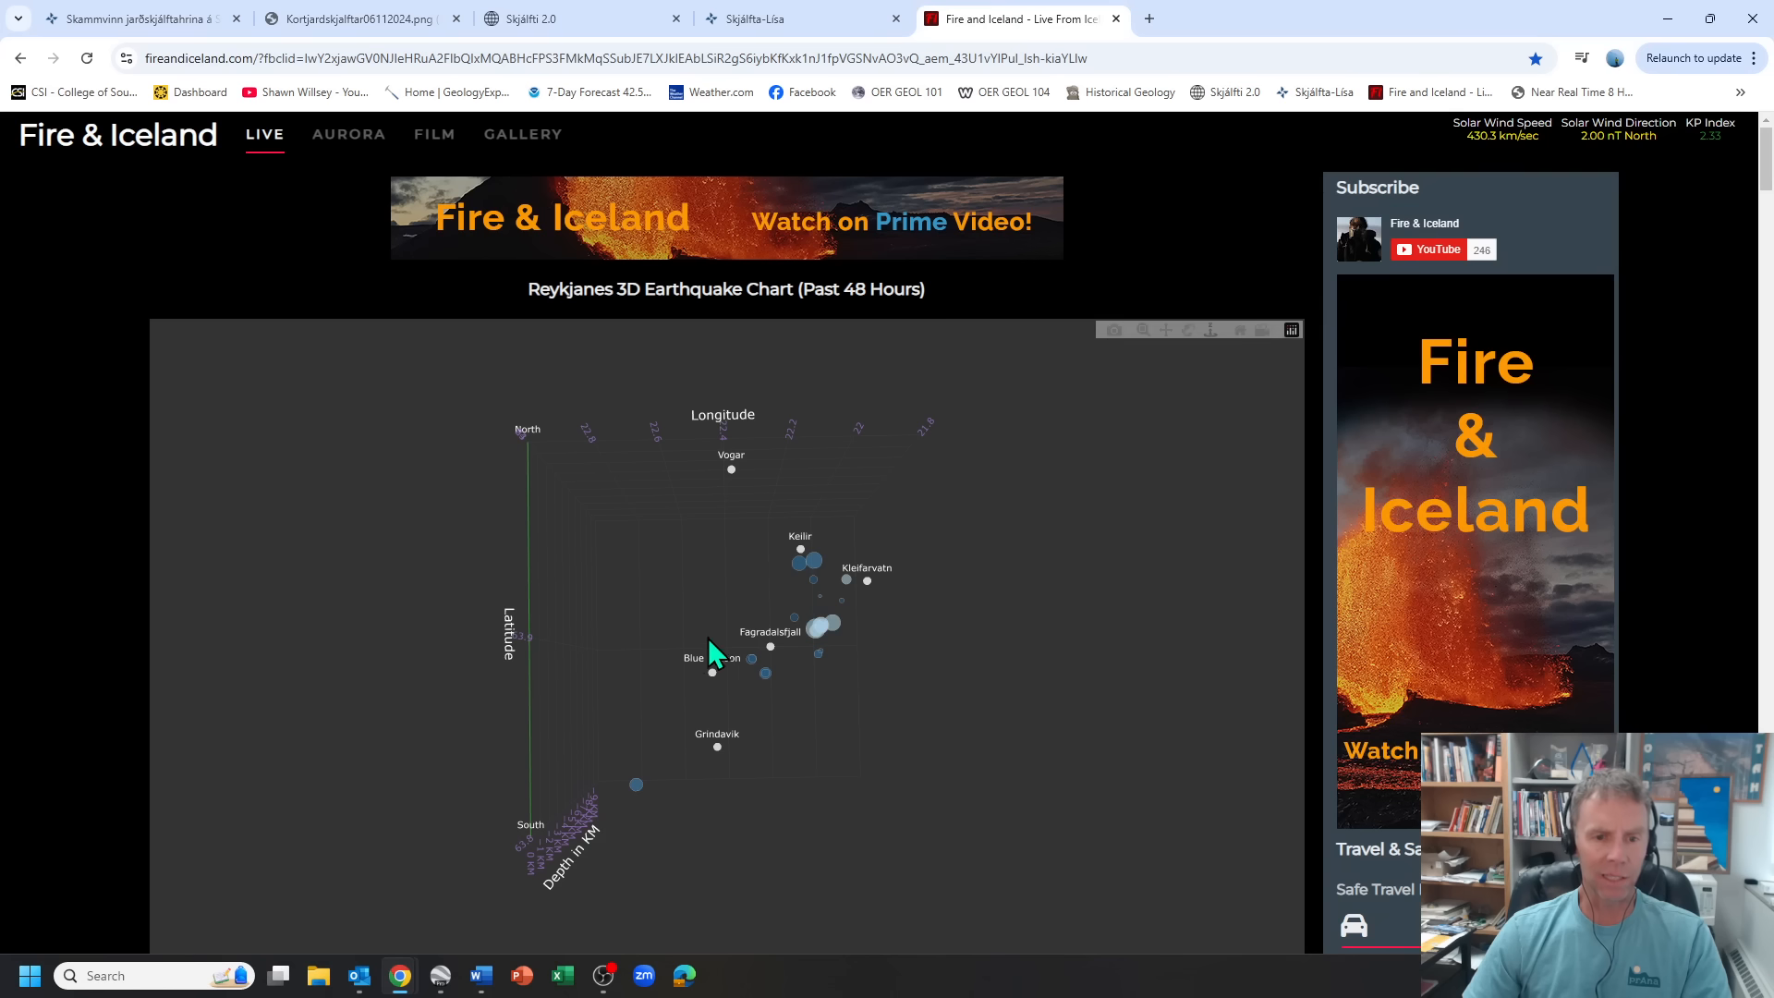
mouse_move(800, 726)
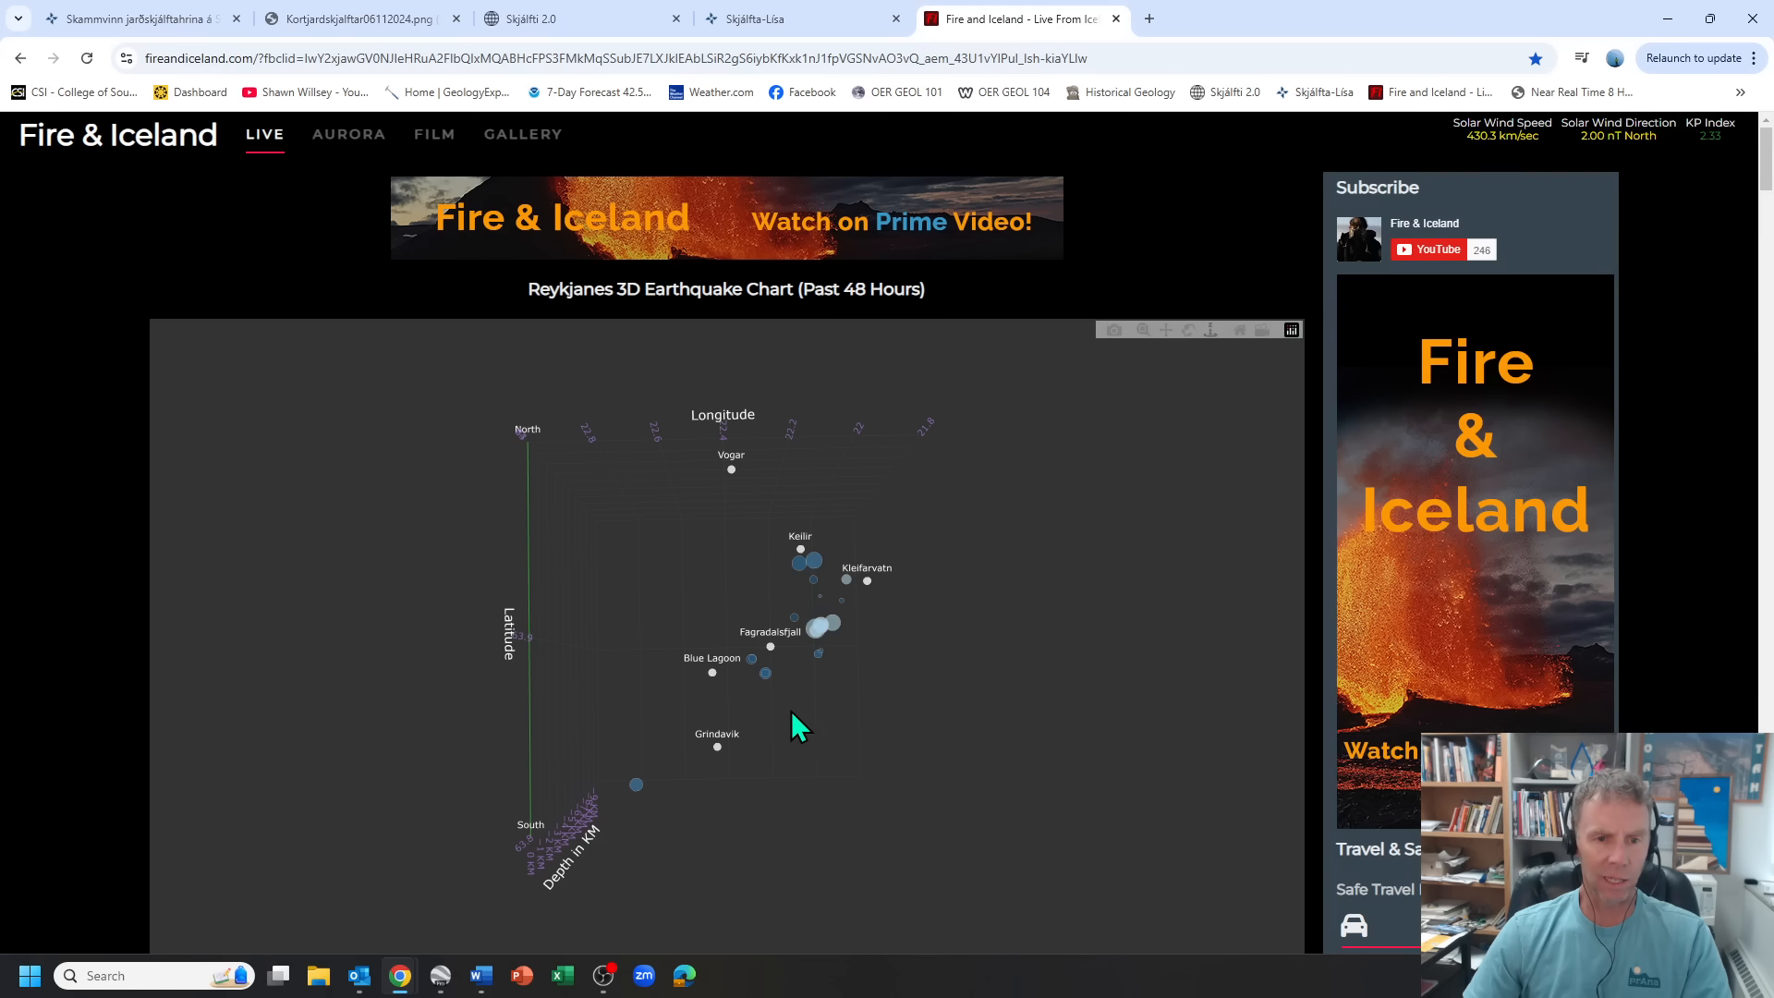
mouse_move(913, 440)
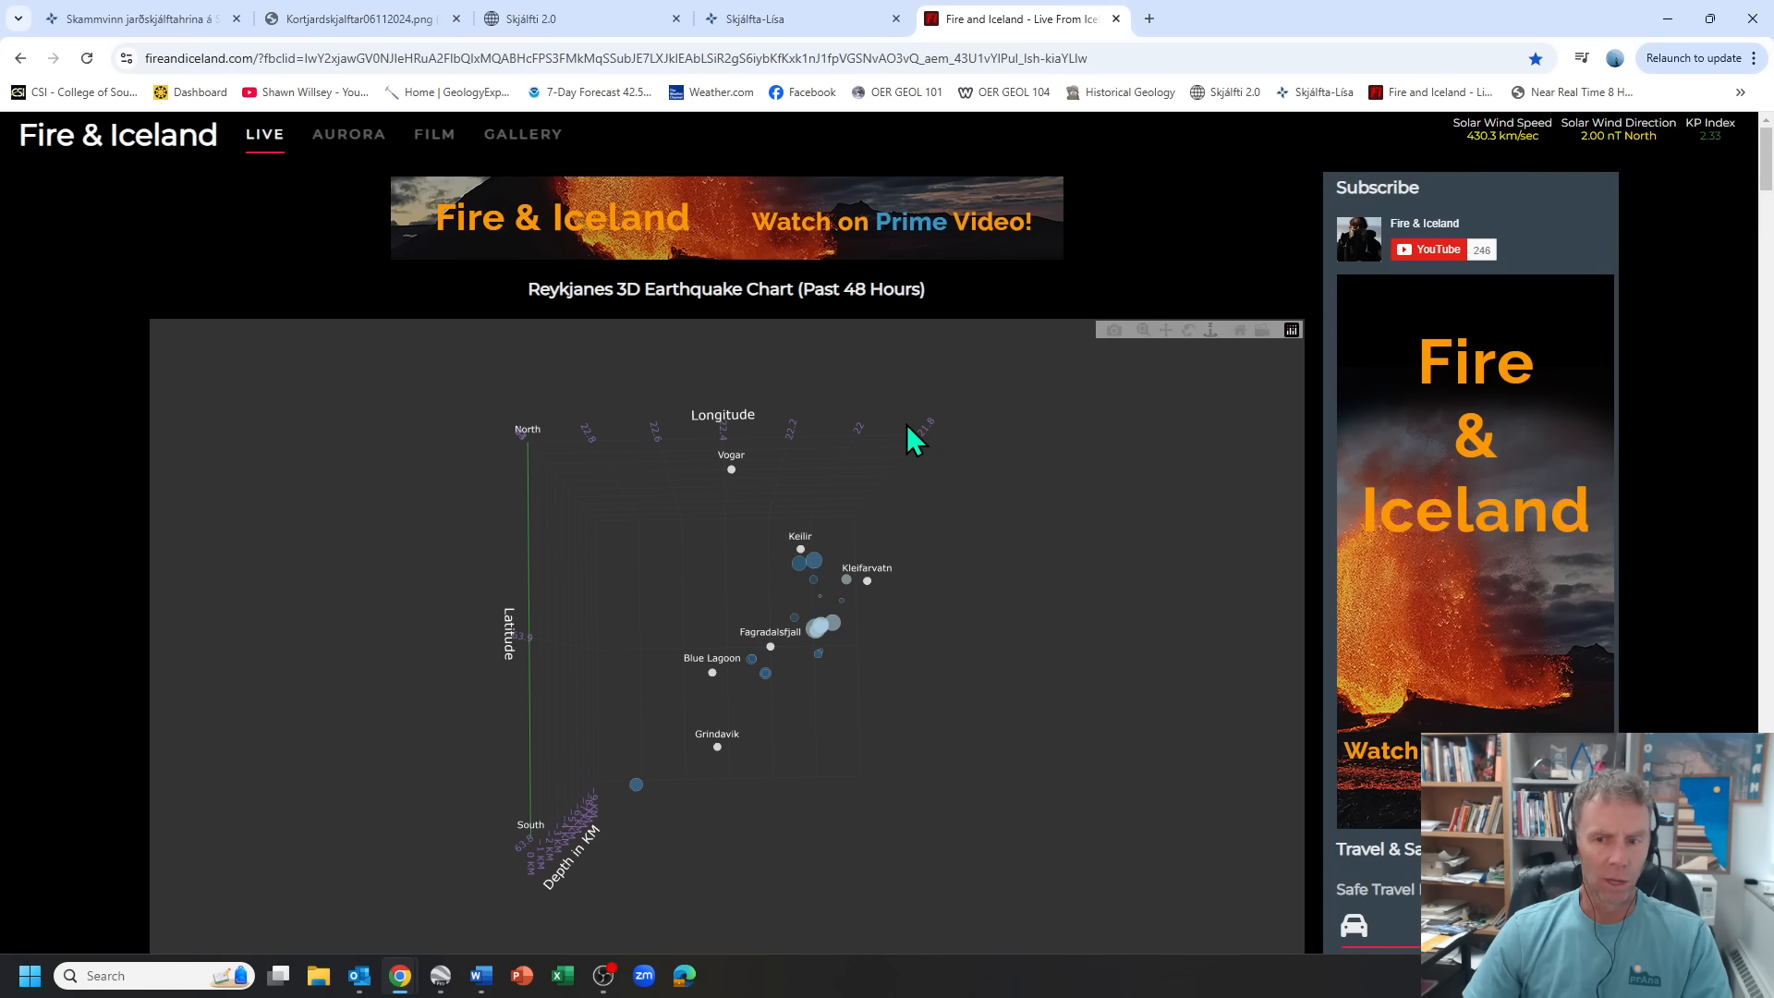
mouse_move(834, 569)
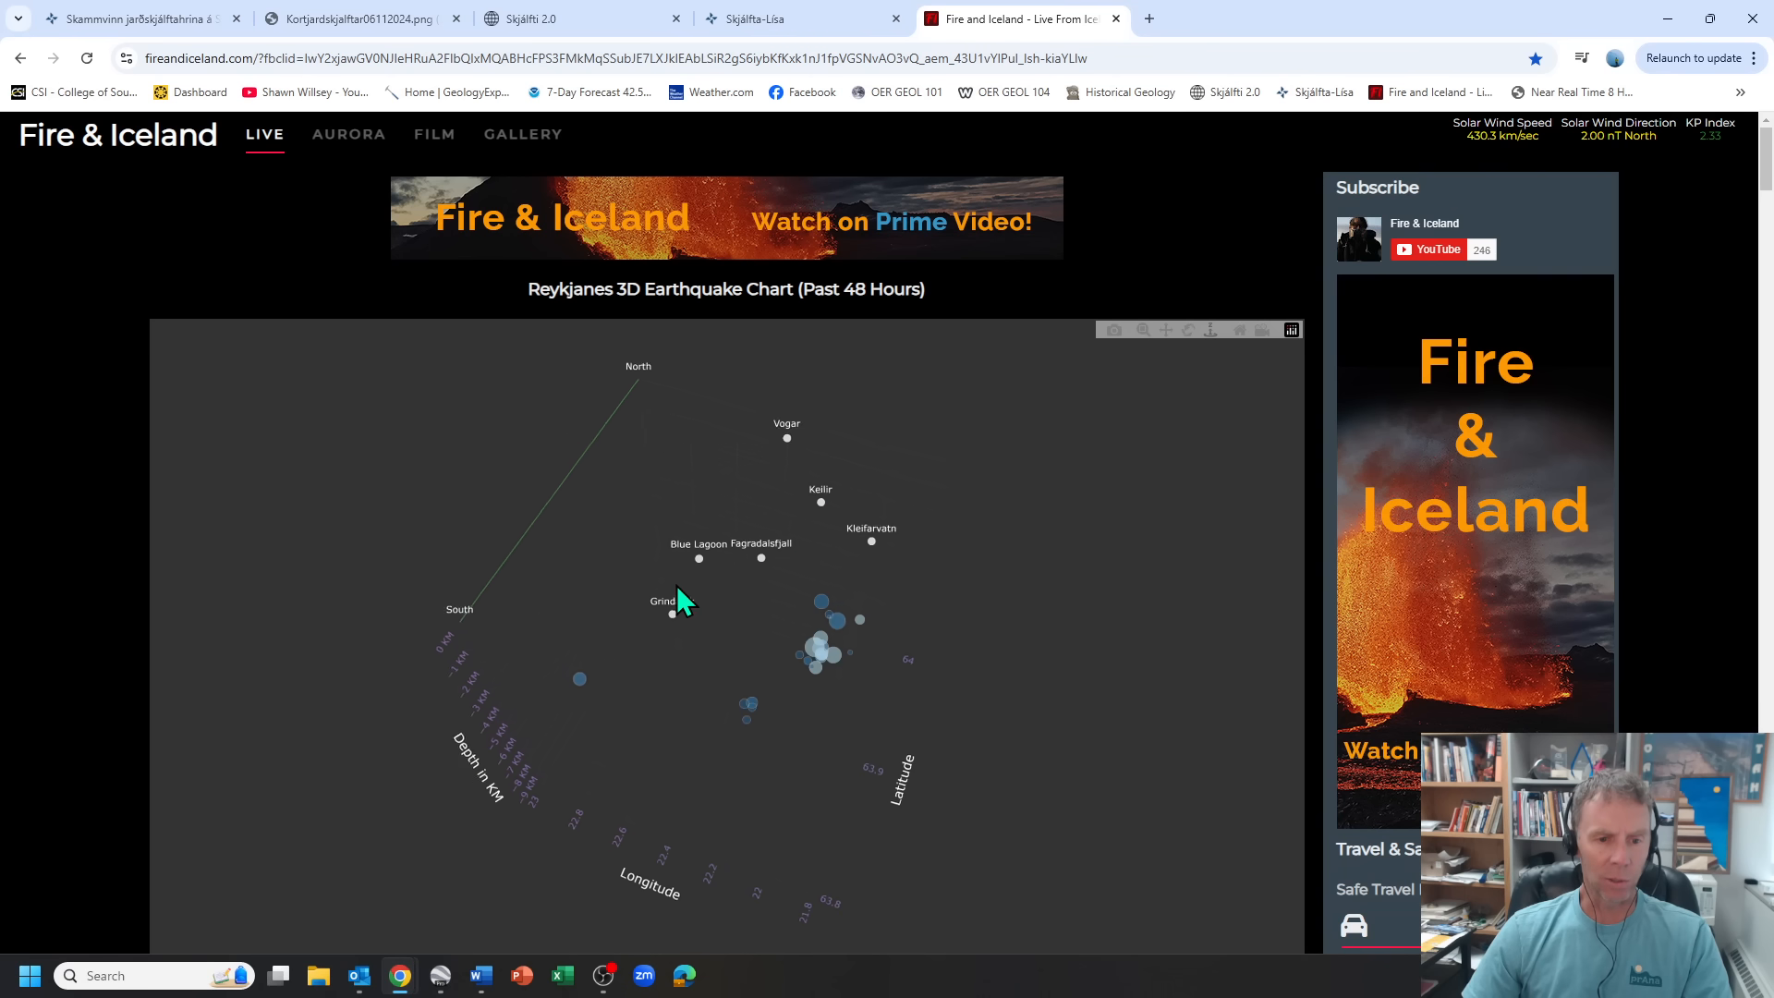
- Turn the 3D chart between overhead, side-on depth and oblique views of the swarm, then scroll on
left_click_drag(678, 606, 730, 734)
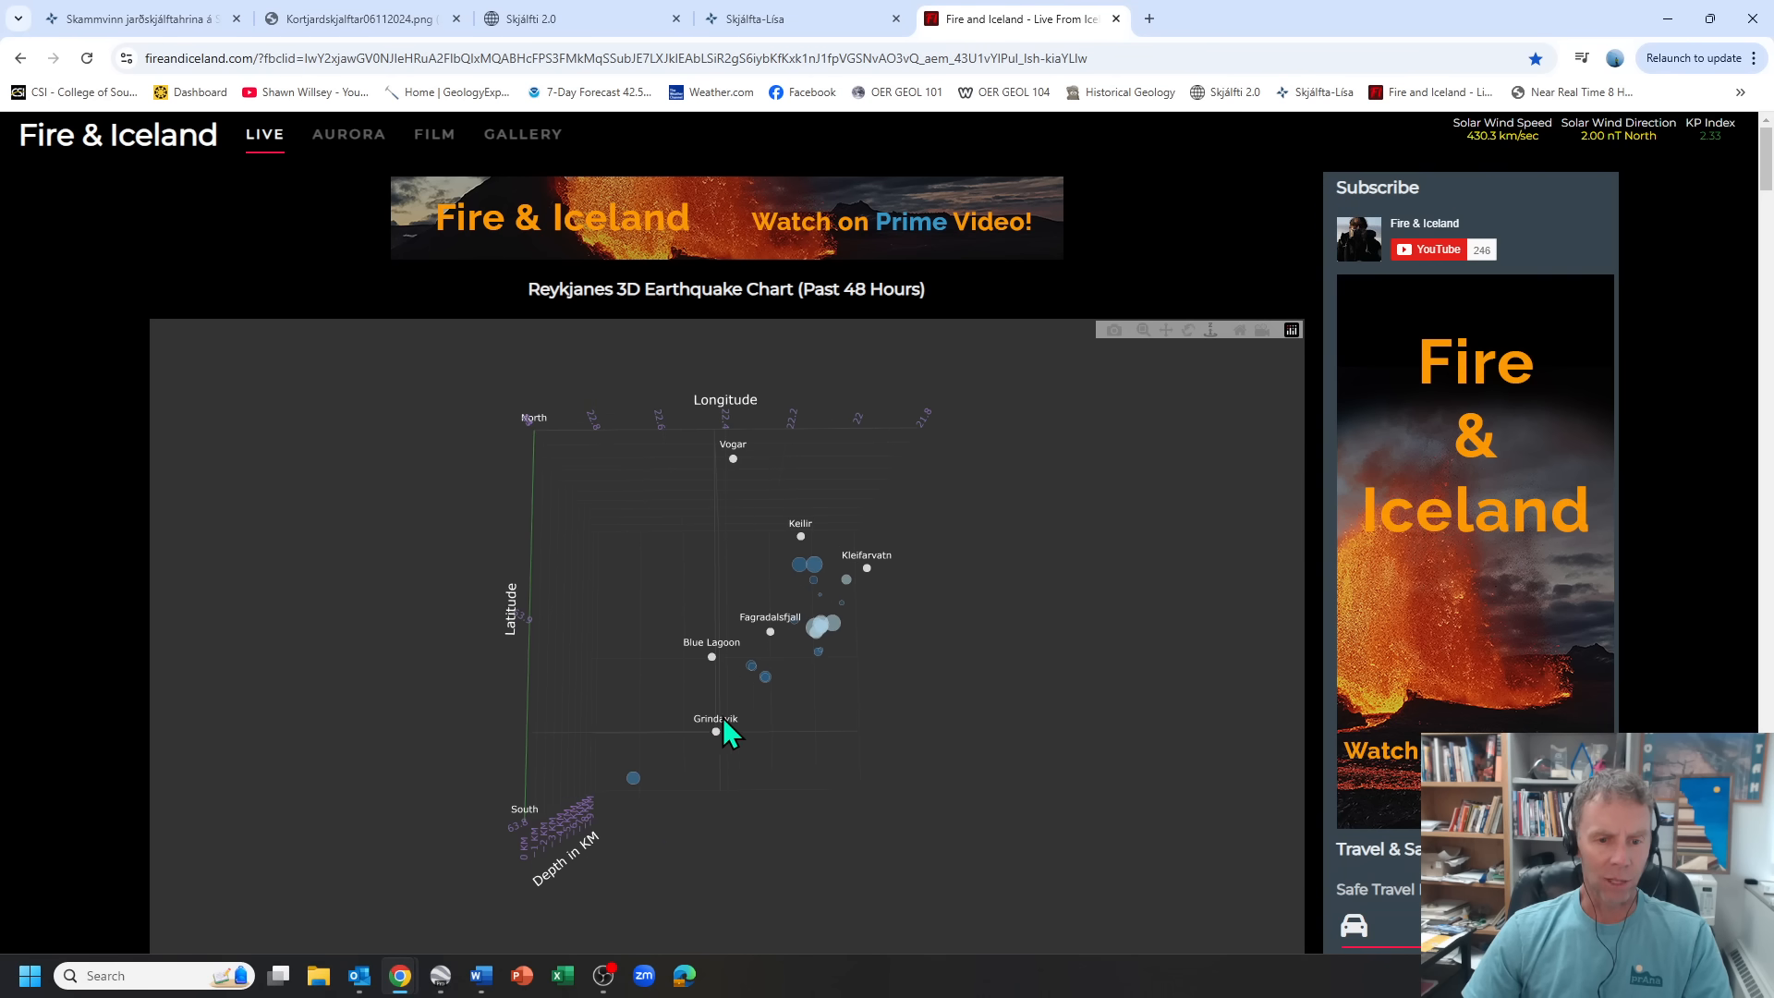
mouse_move(769, 464)
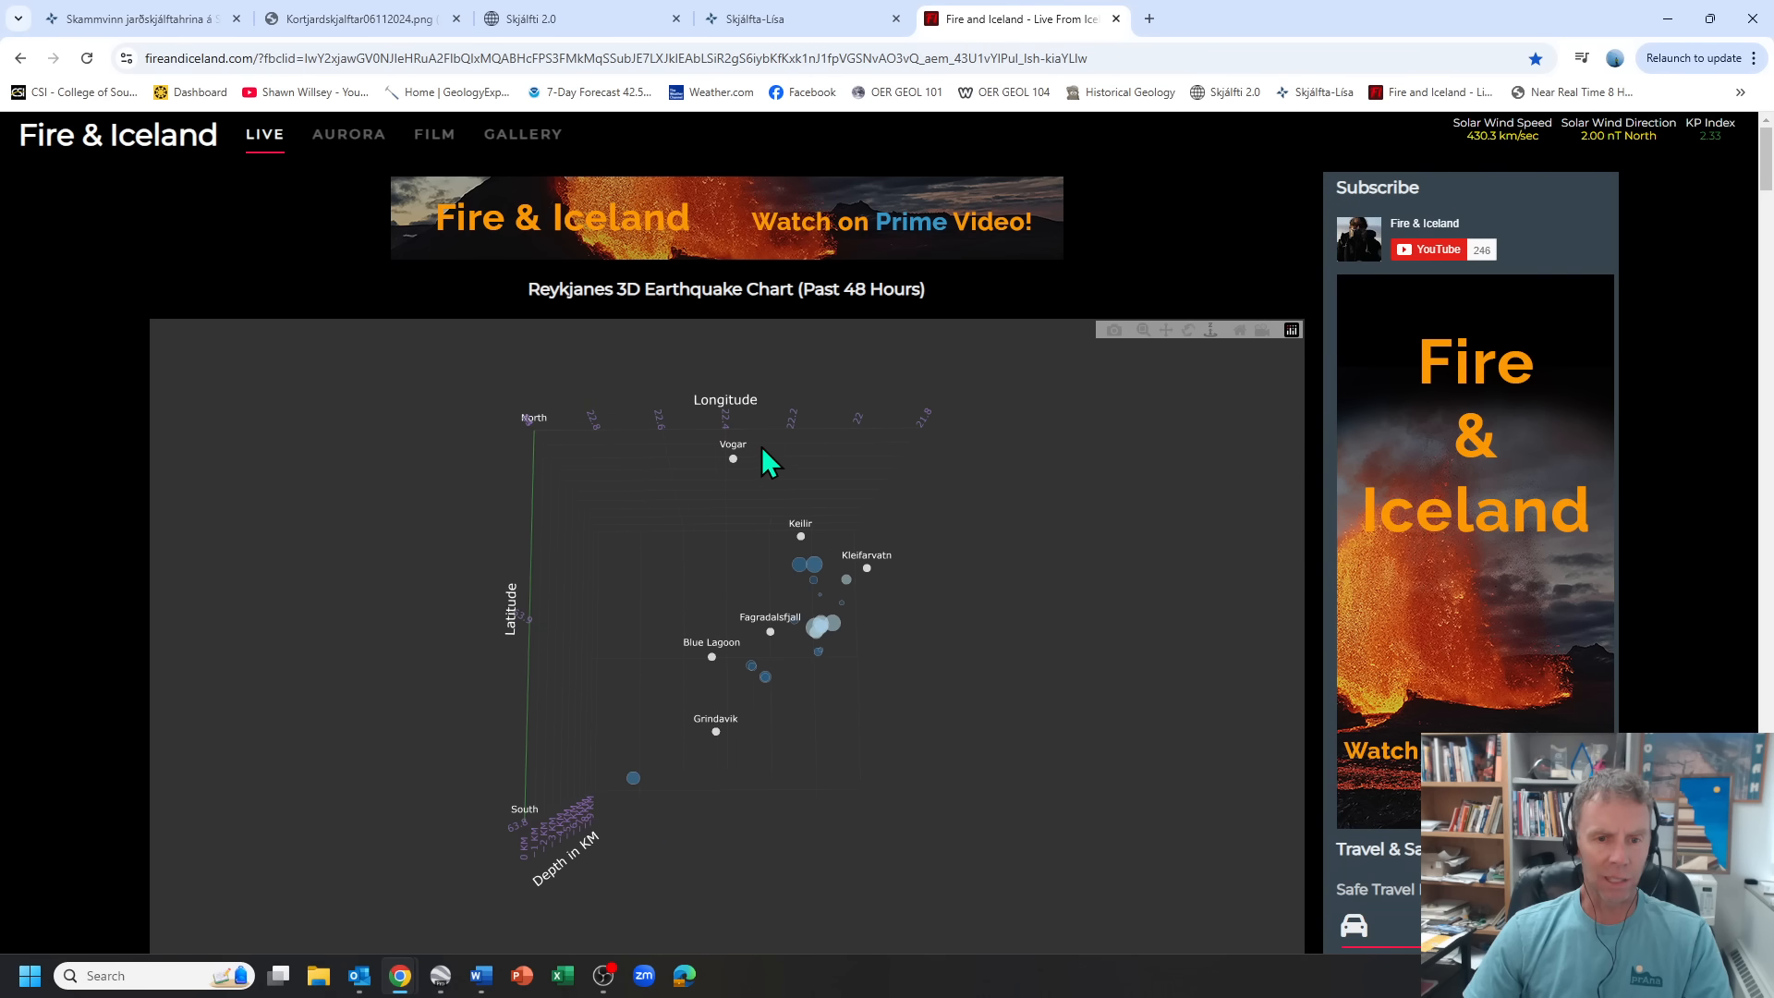
mouse_move(758, 725)
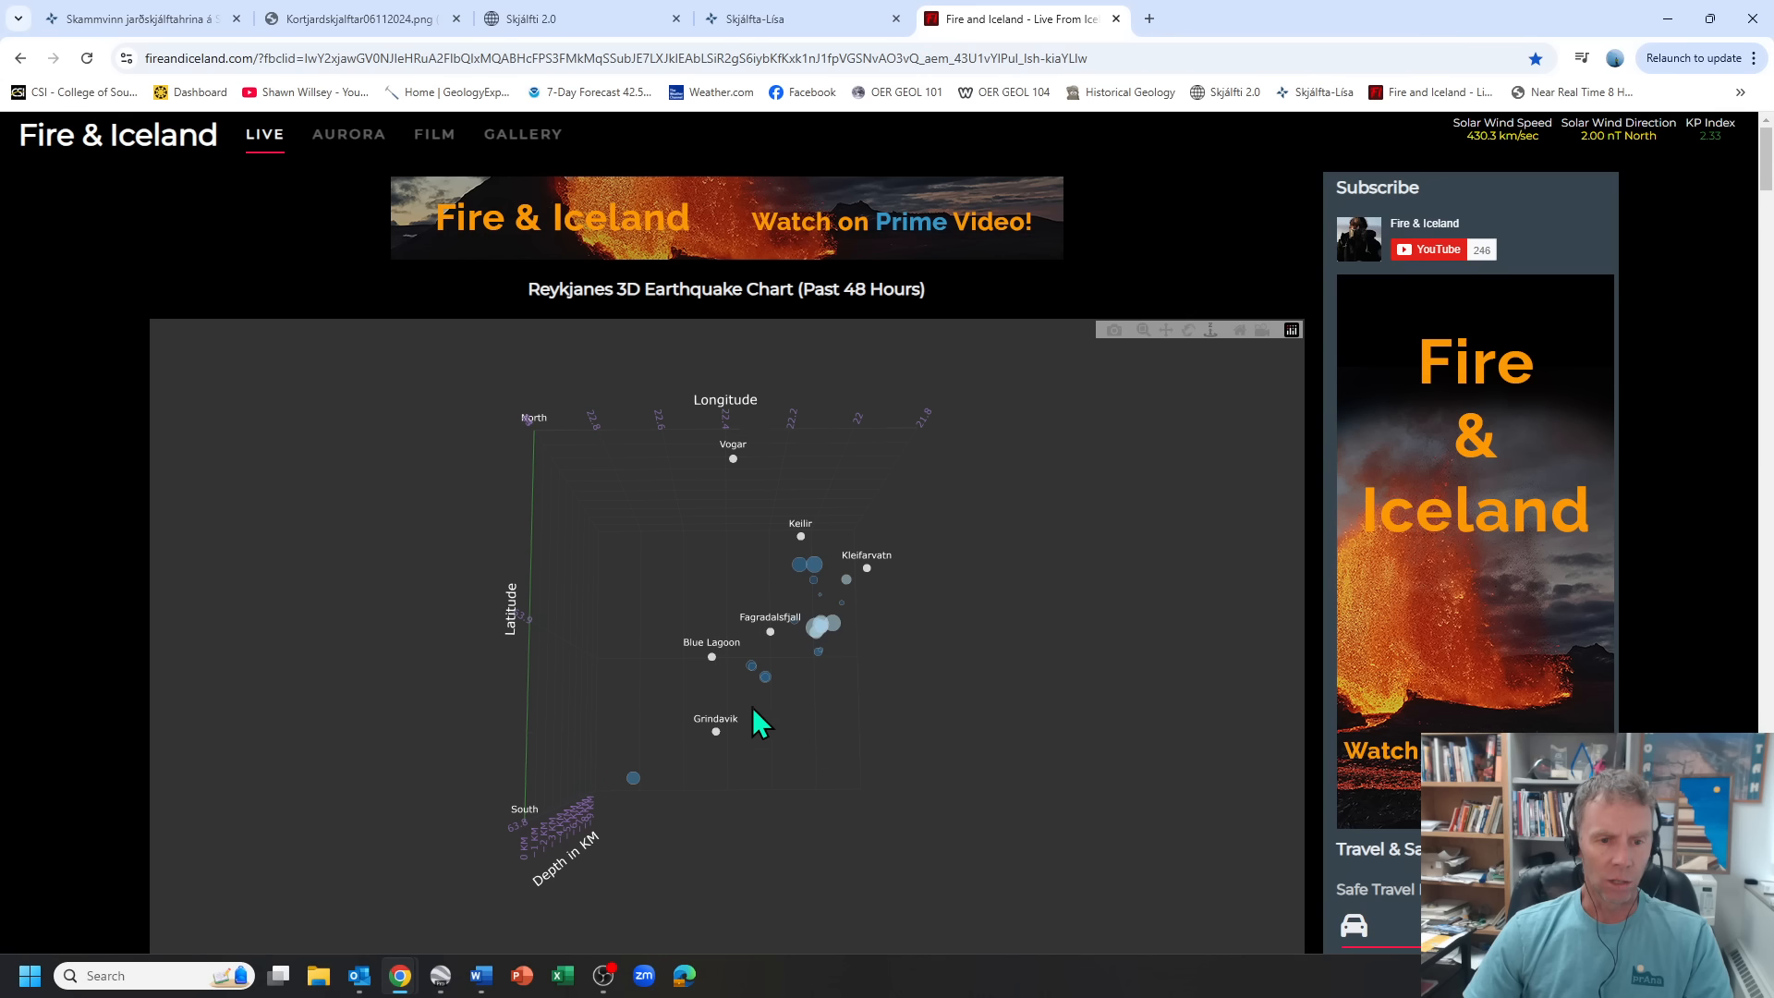
mouse_move(660, 475)
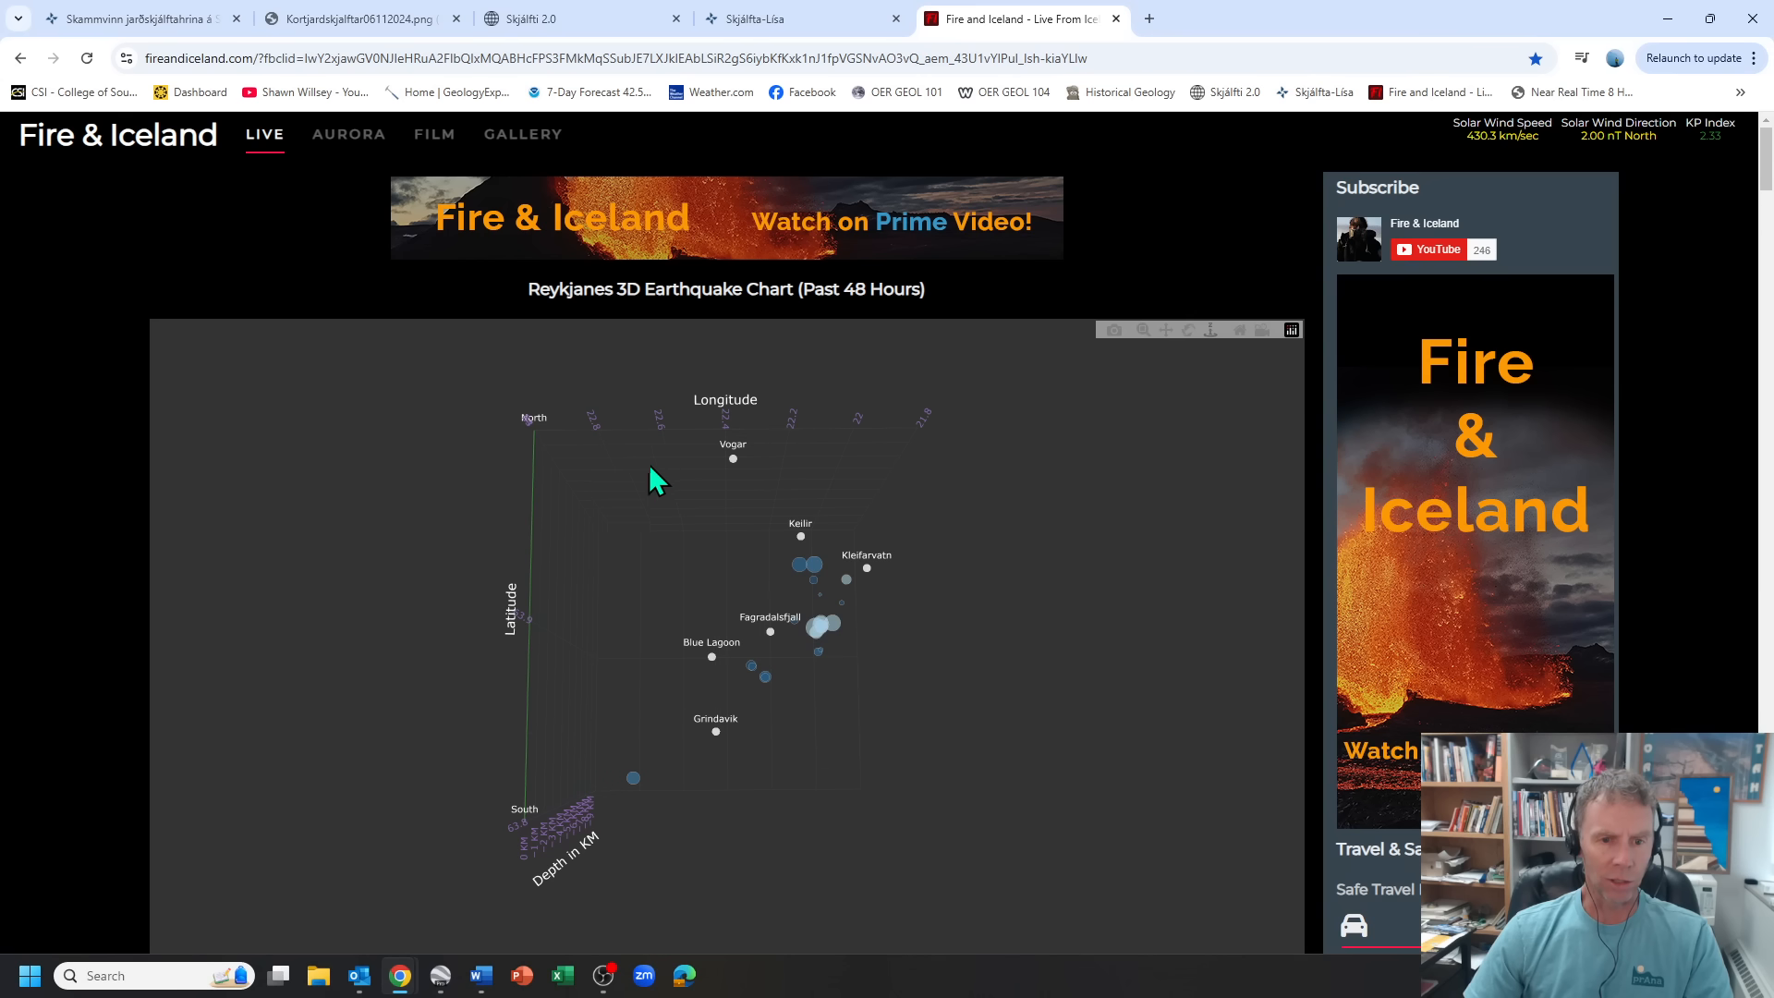
mouse_move(748, 488)
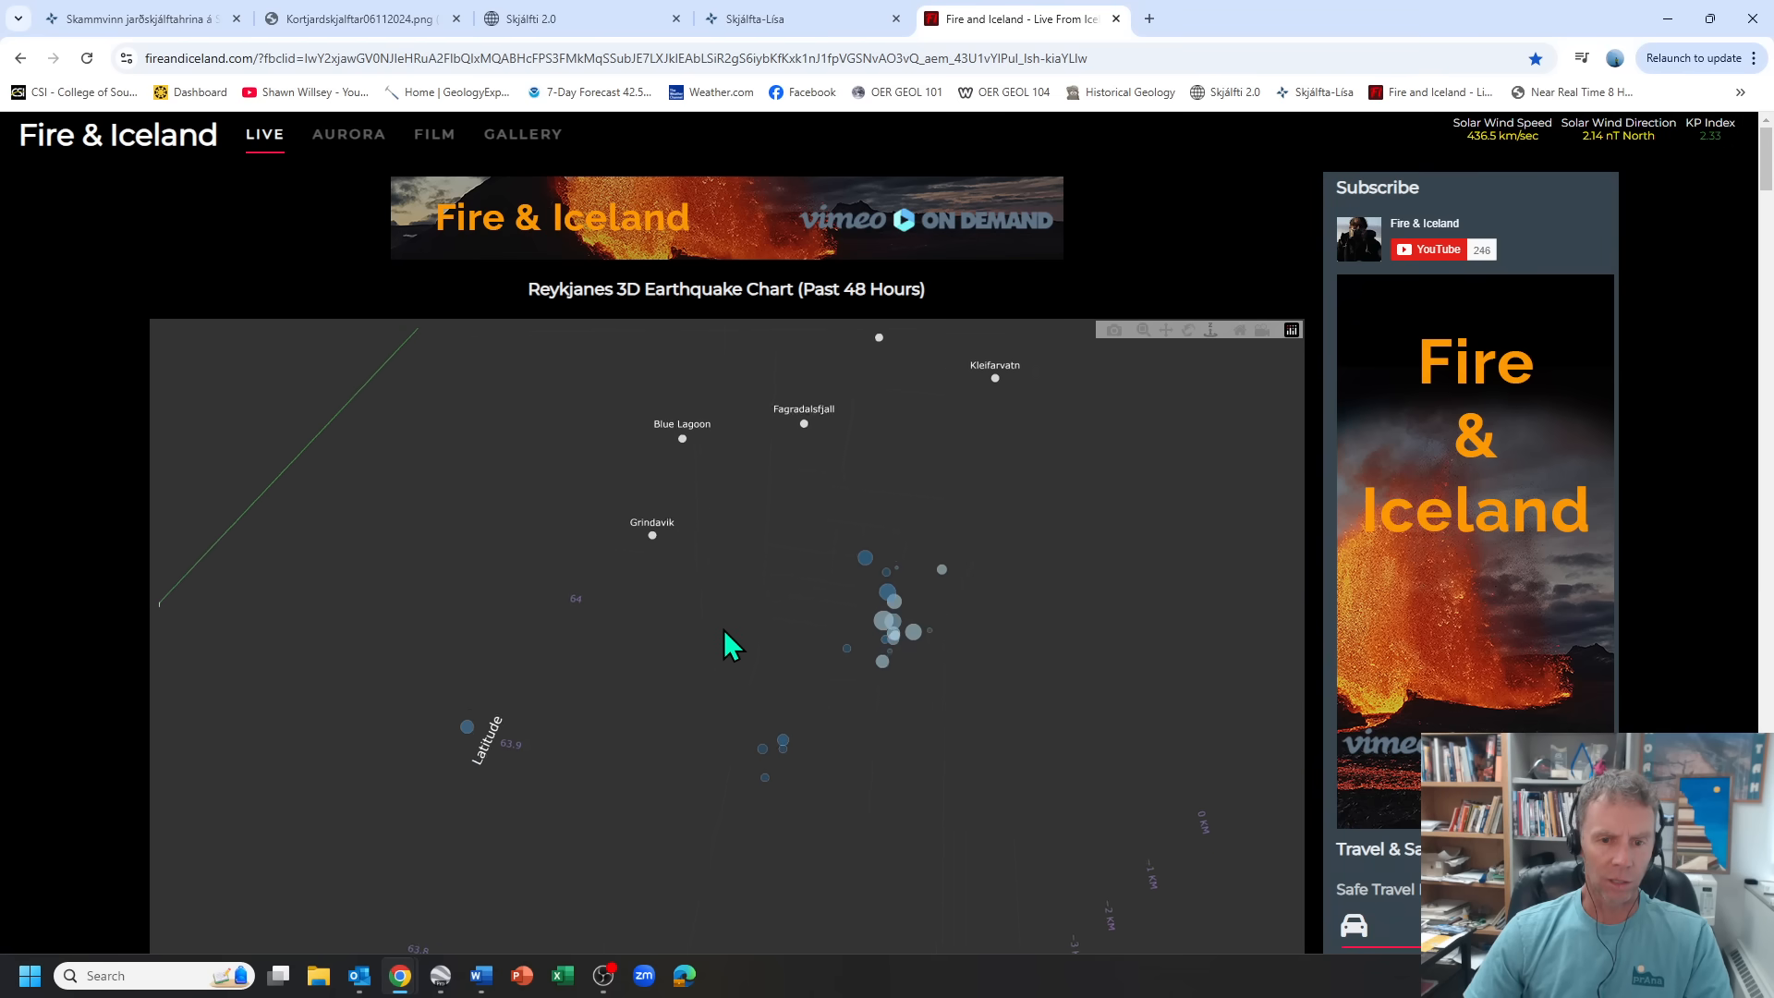
left_click_drag(730, 645, 769, 515)
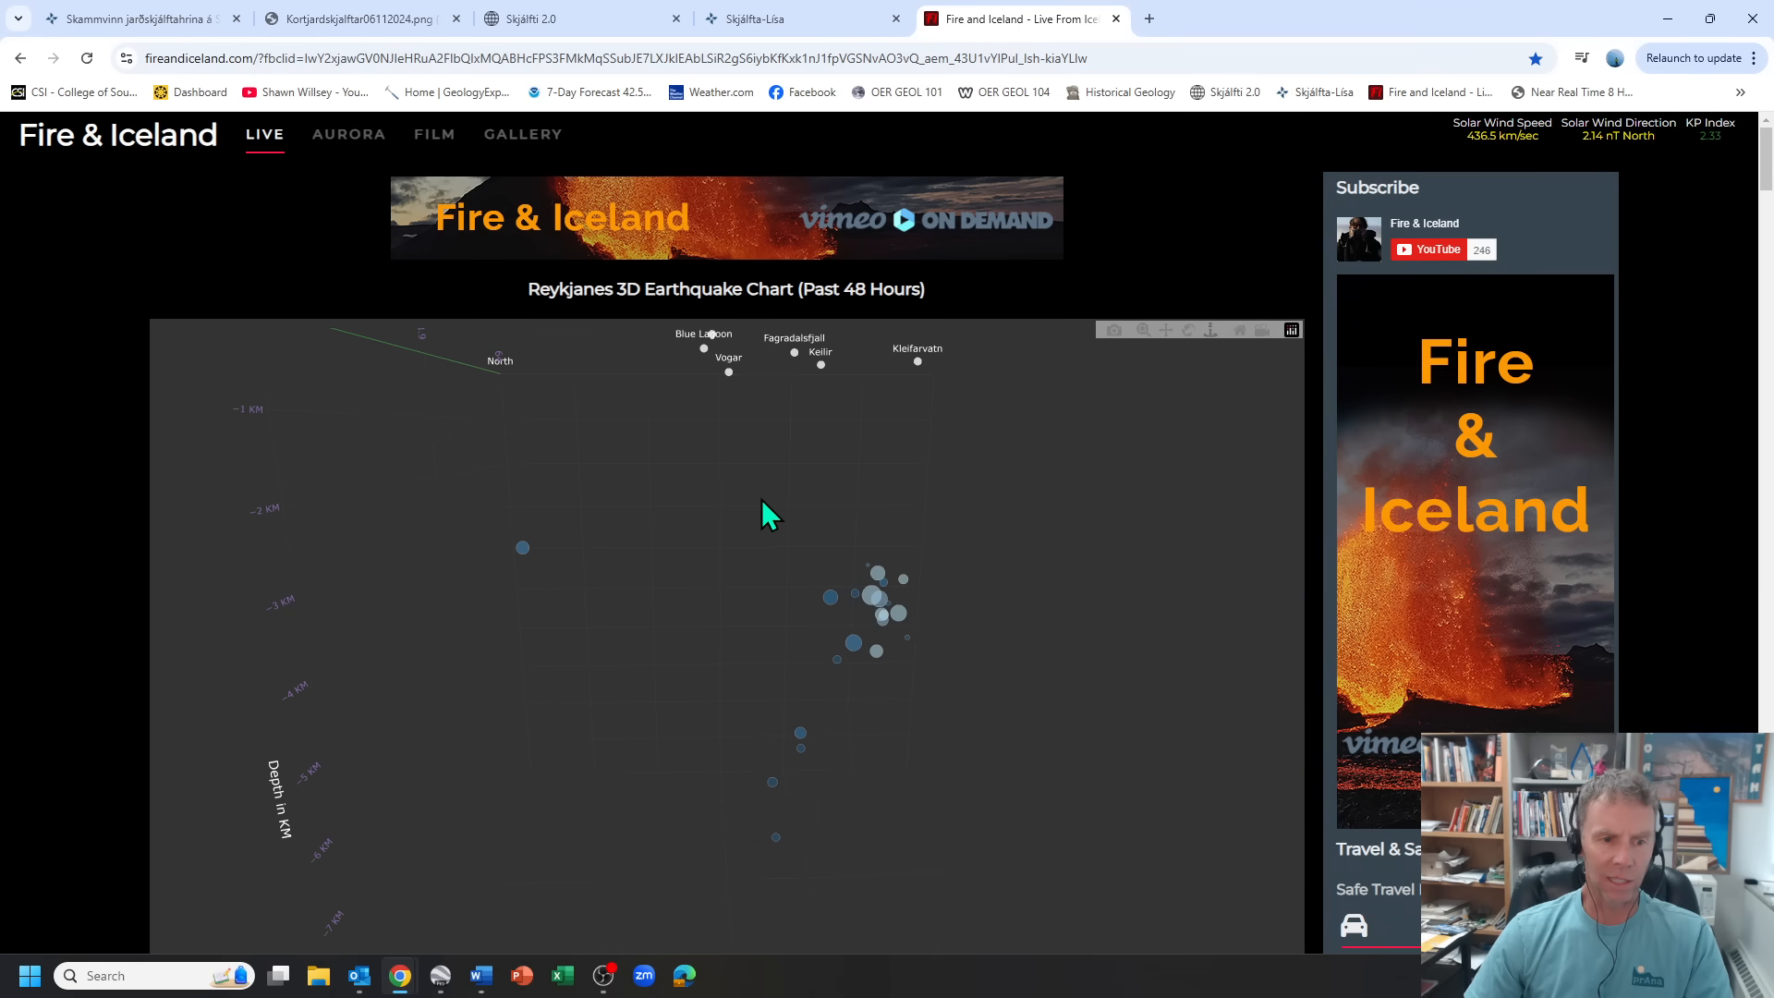
left_click_drag(769, 516, 883, 724)
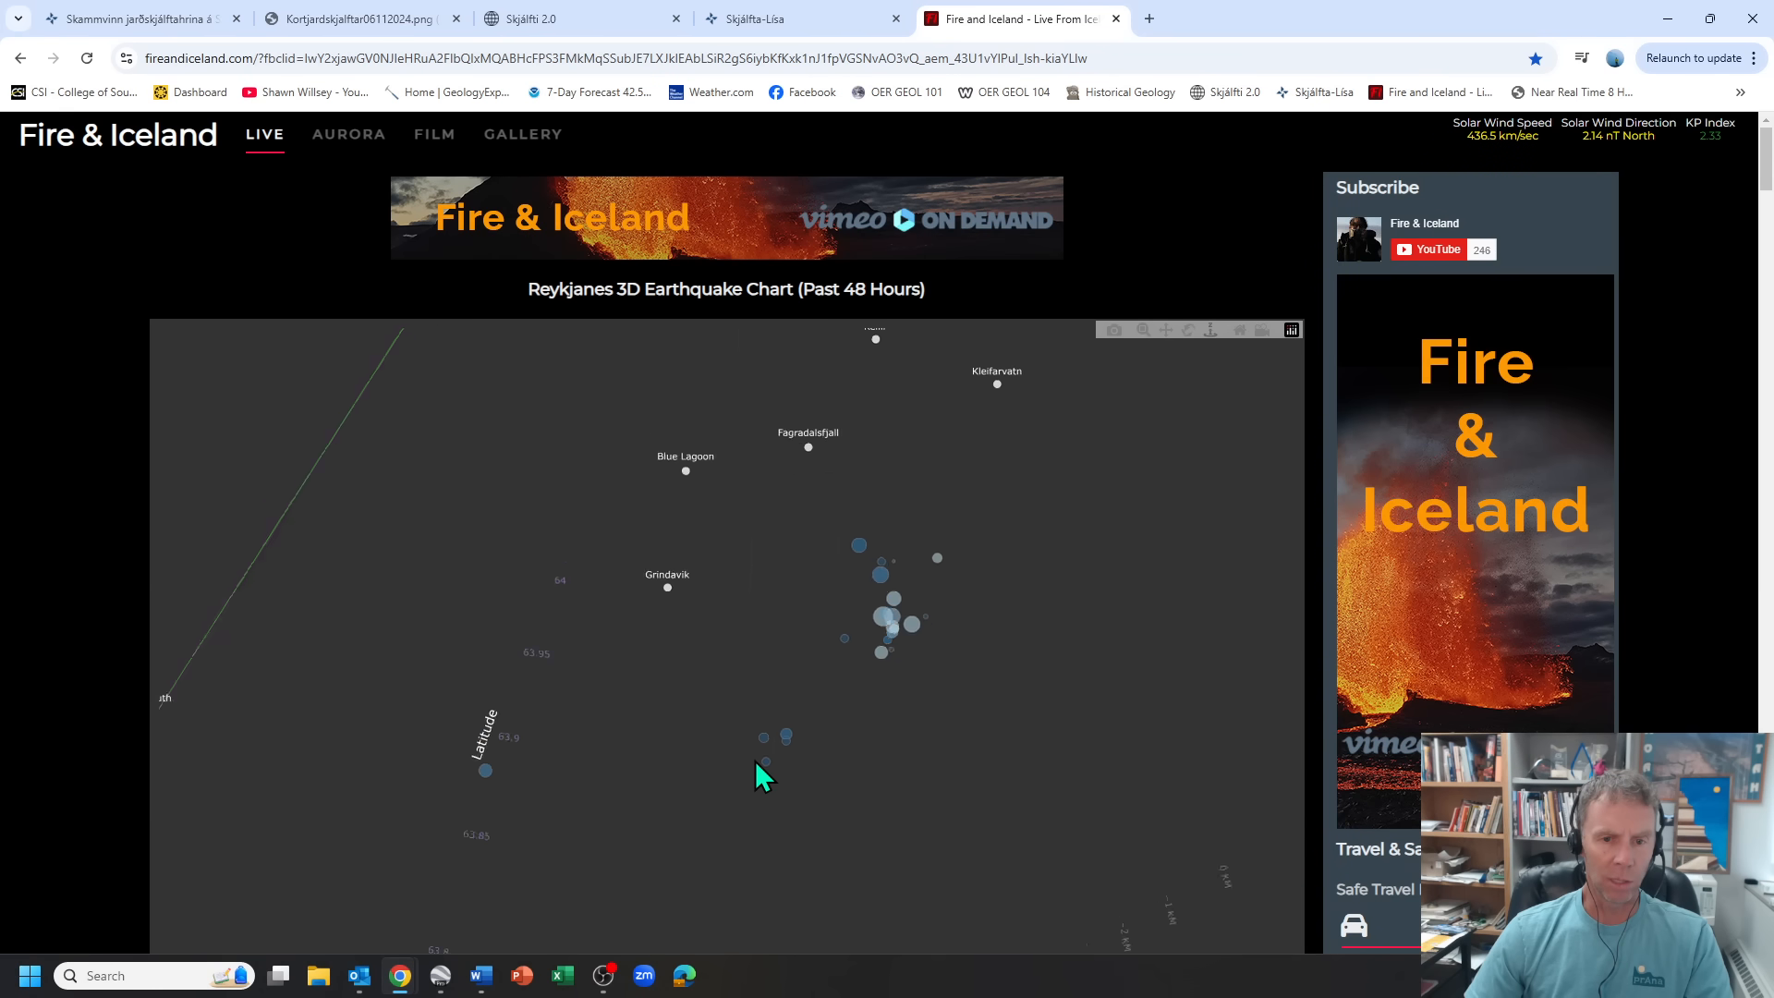
left_click_drag(761, 774, 659, 652)
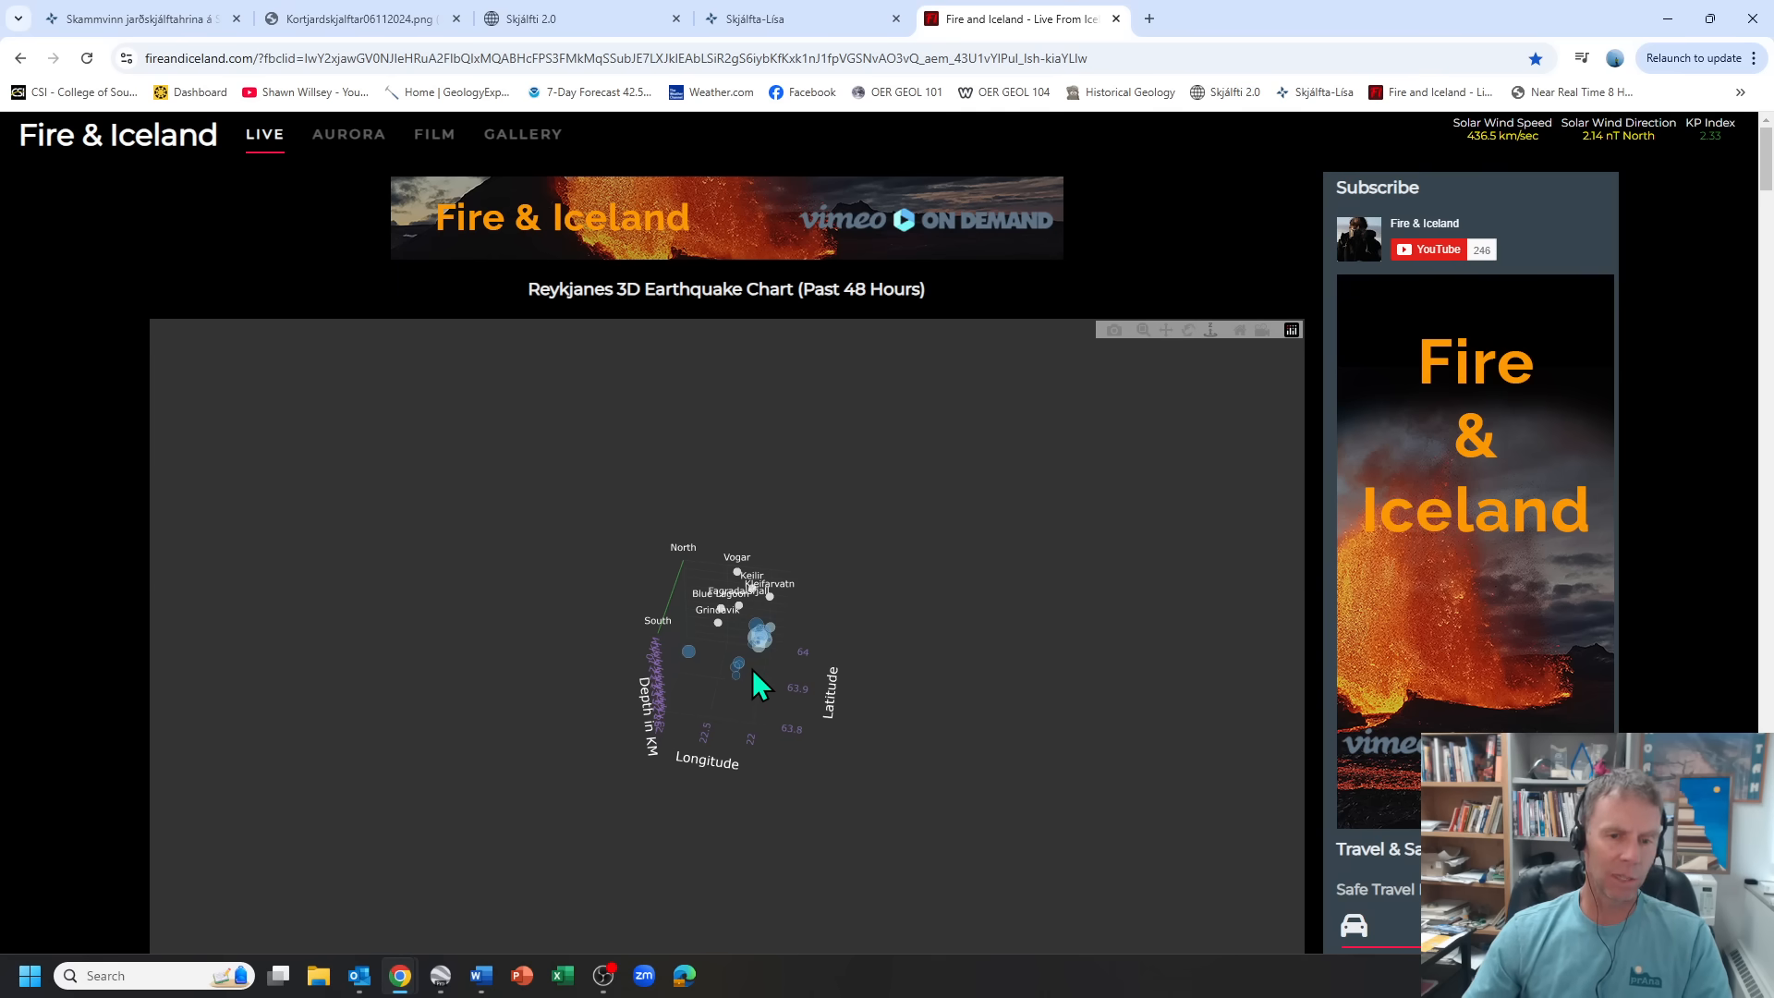
mouse_move(577, 43)
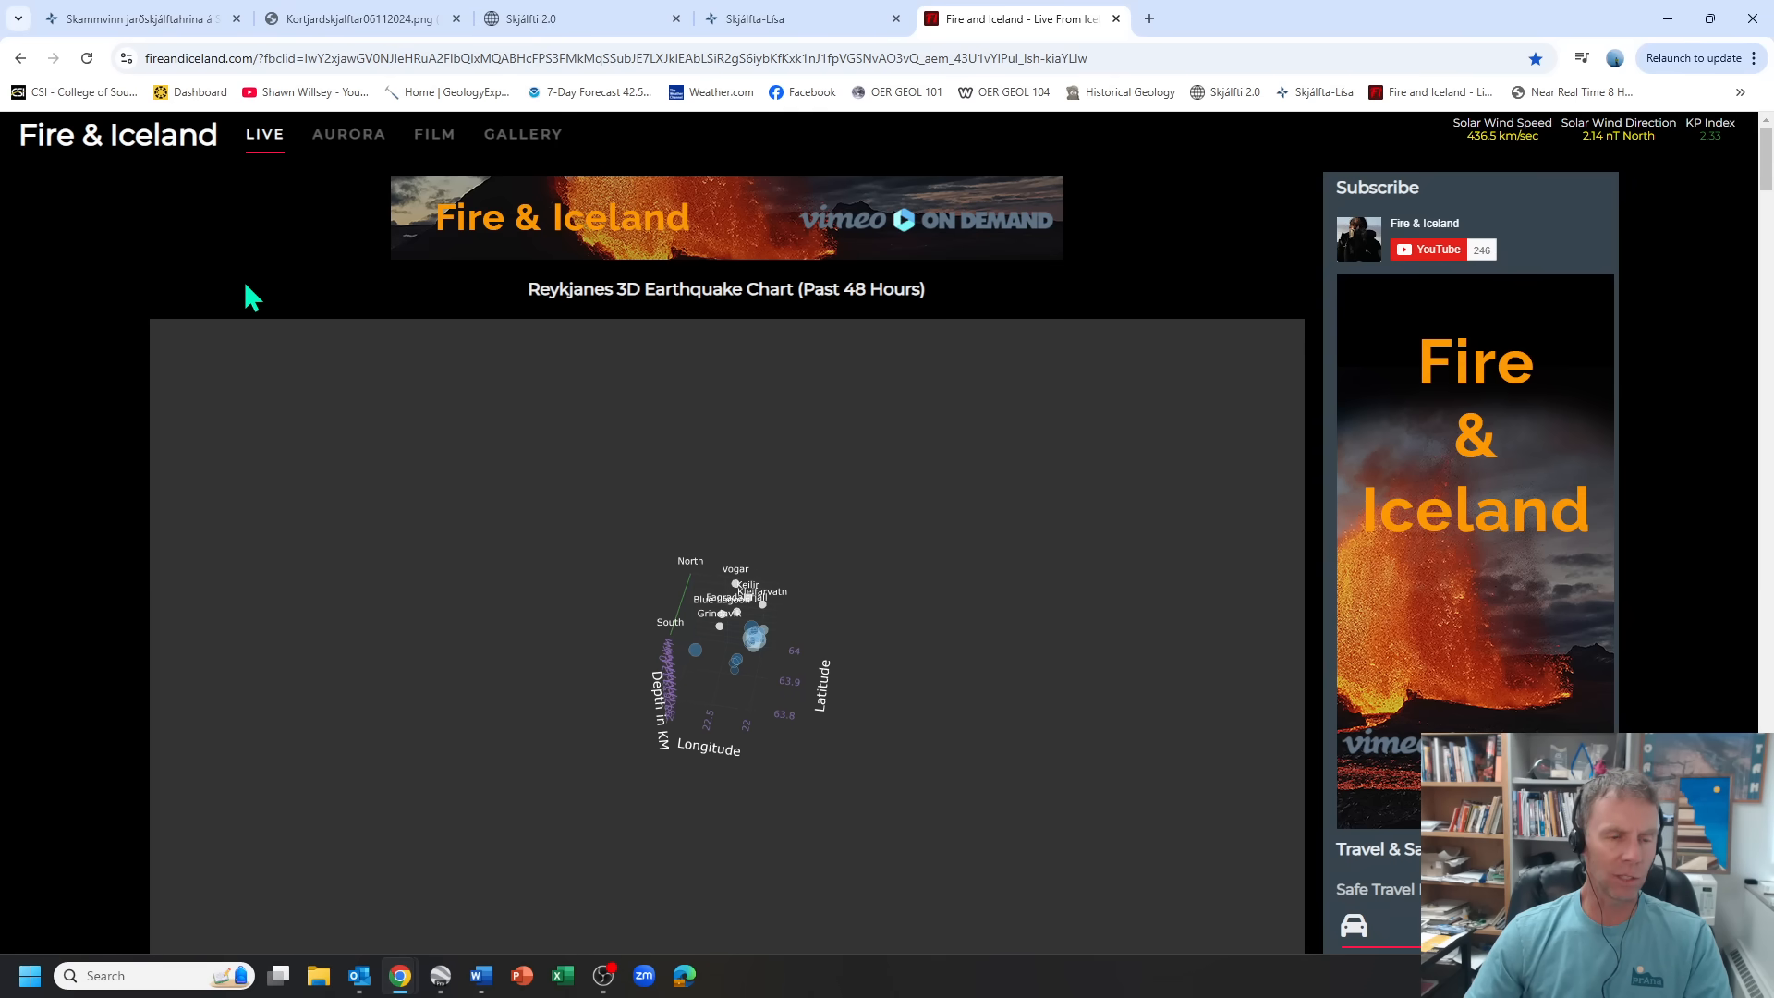
scroll("down", 3)
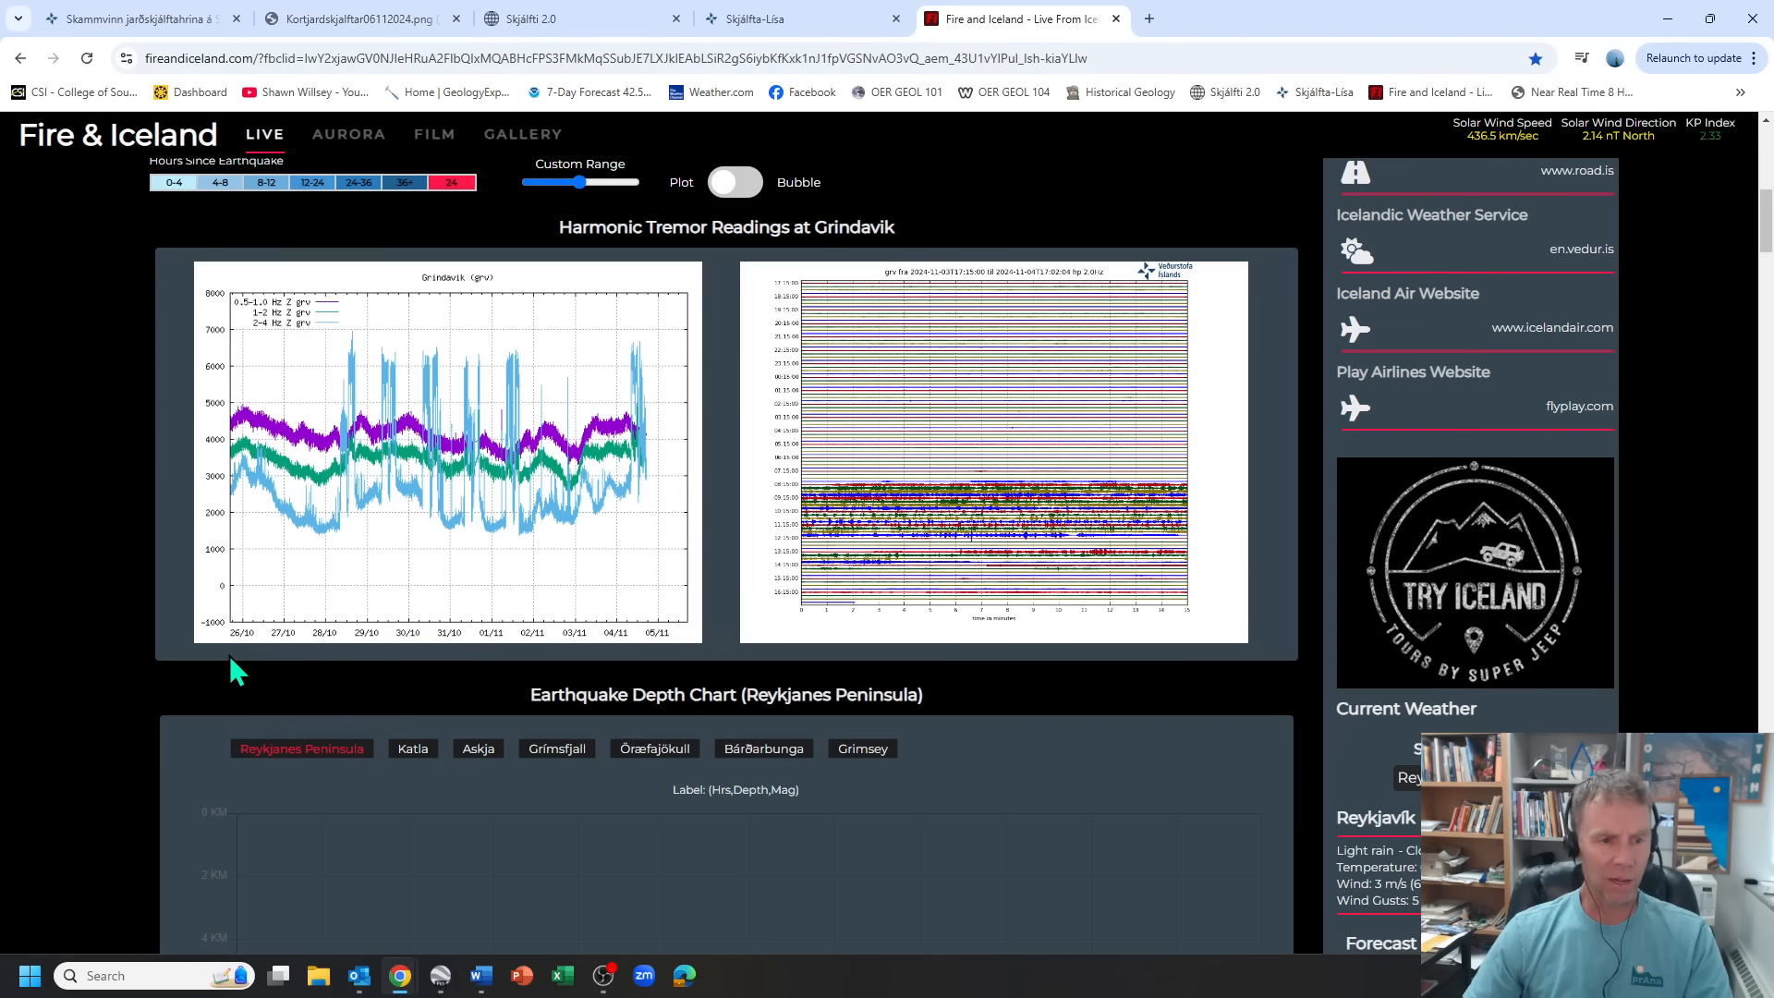
mouse_move(241, 708)
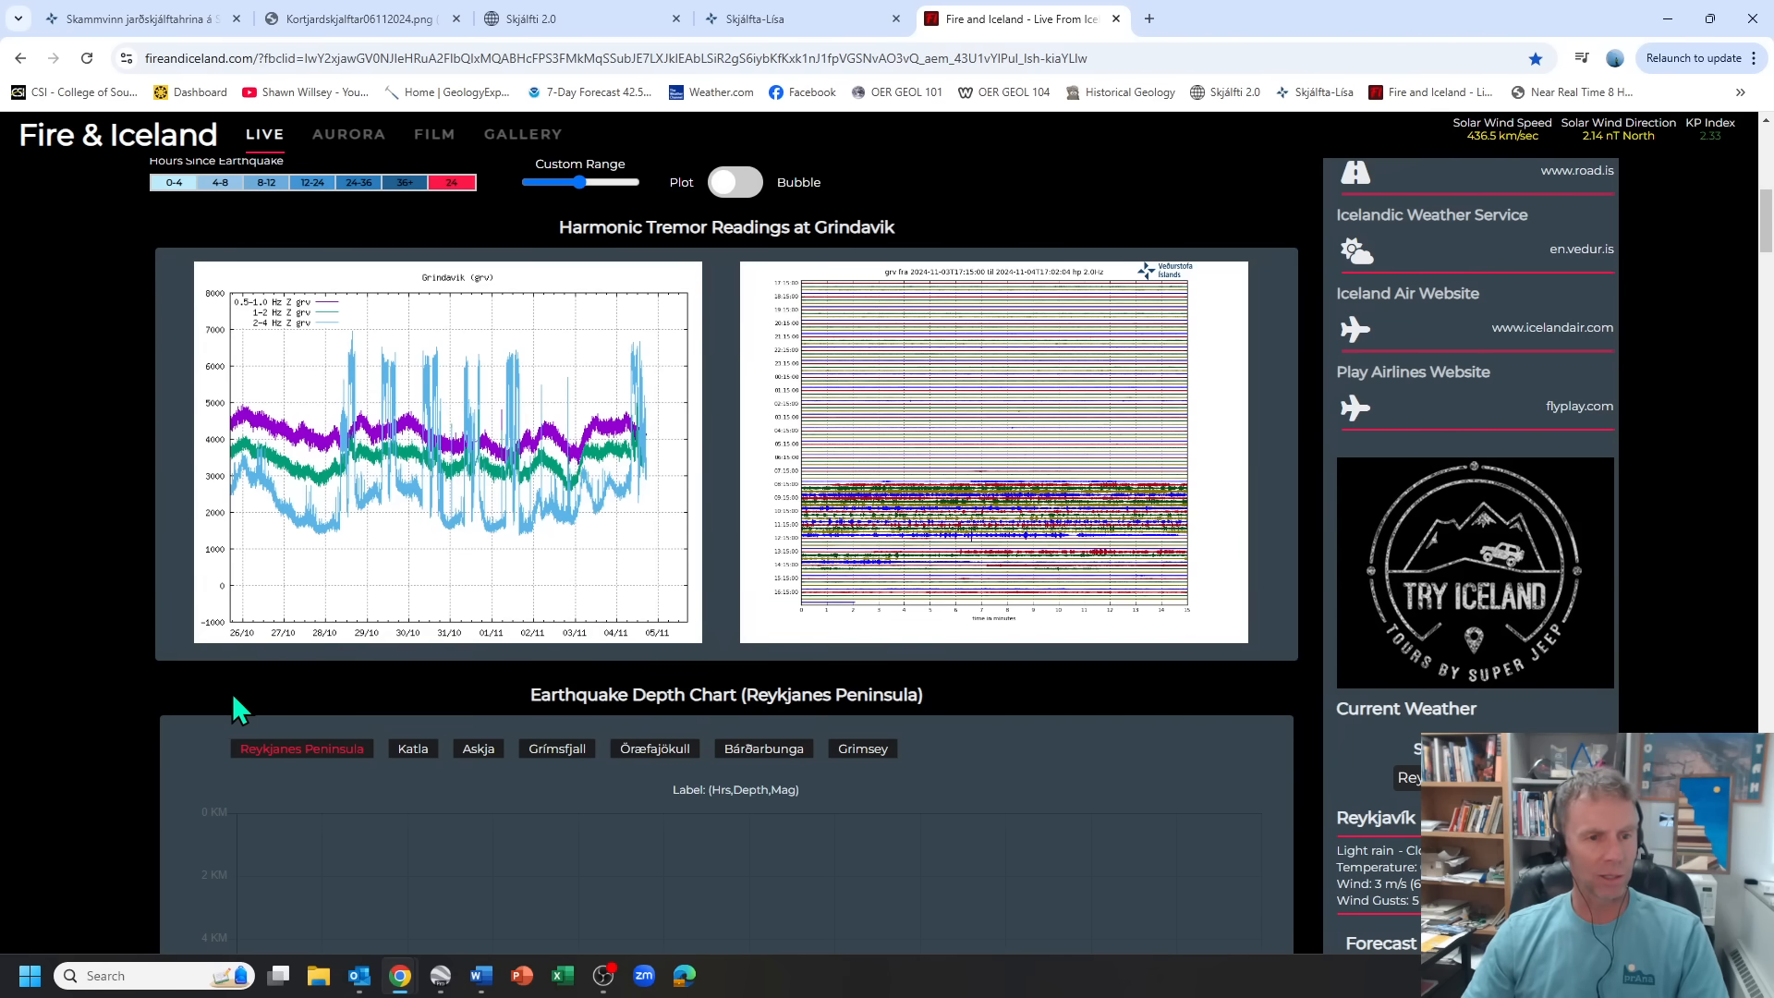
mouse_move(433, 710)
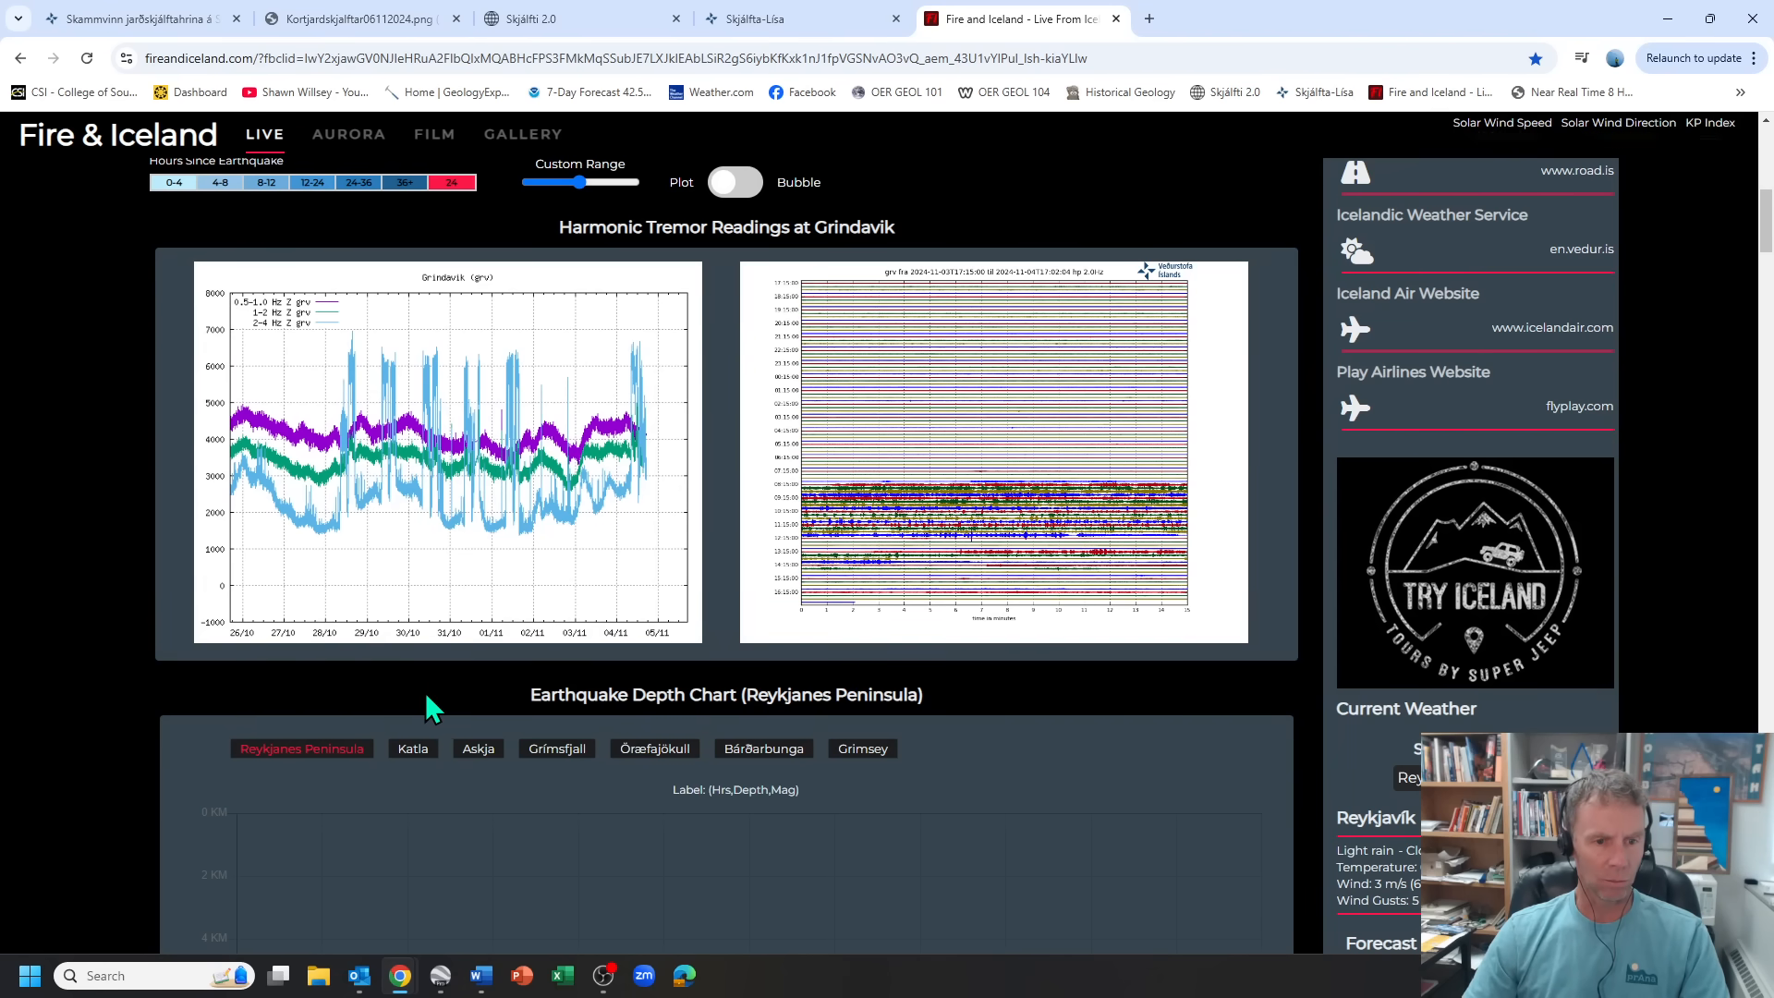
- Scroll to and select the Reykjanes Peninsula depth-versus-hours chart, then switch to the Skjálfta-Lísa map
scroll("down", 3)
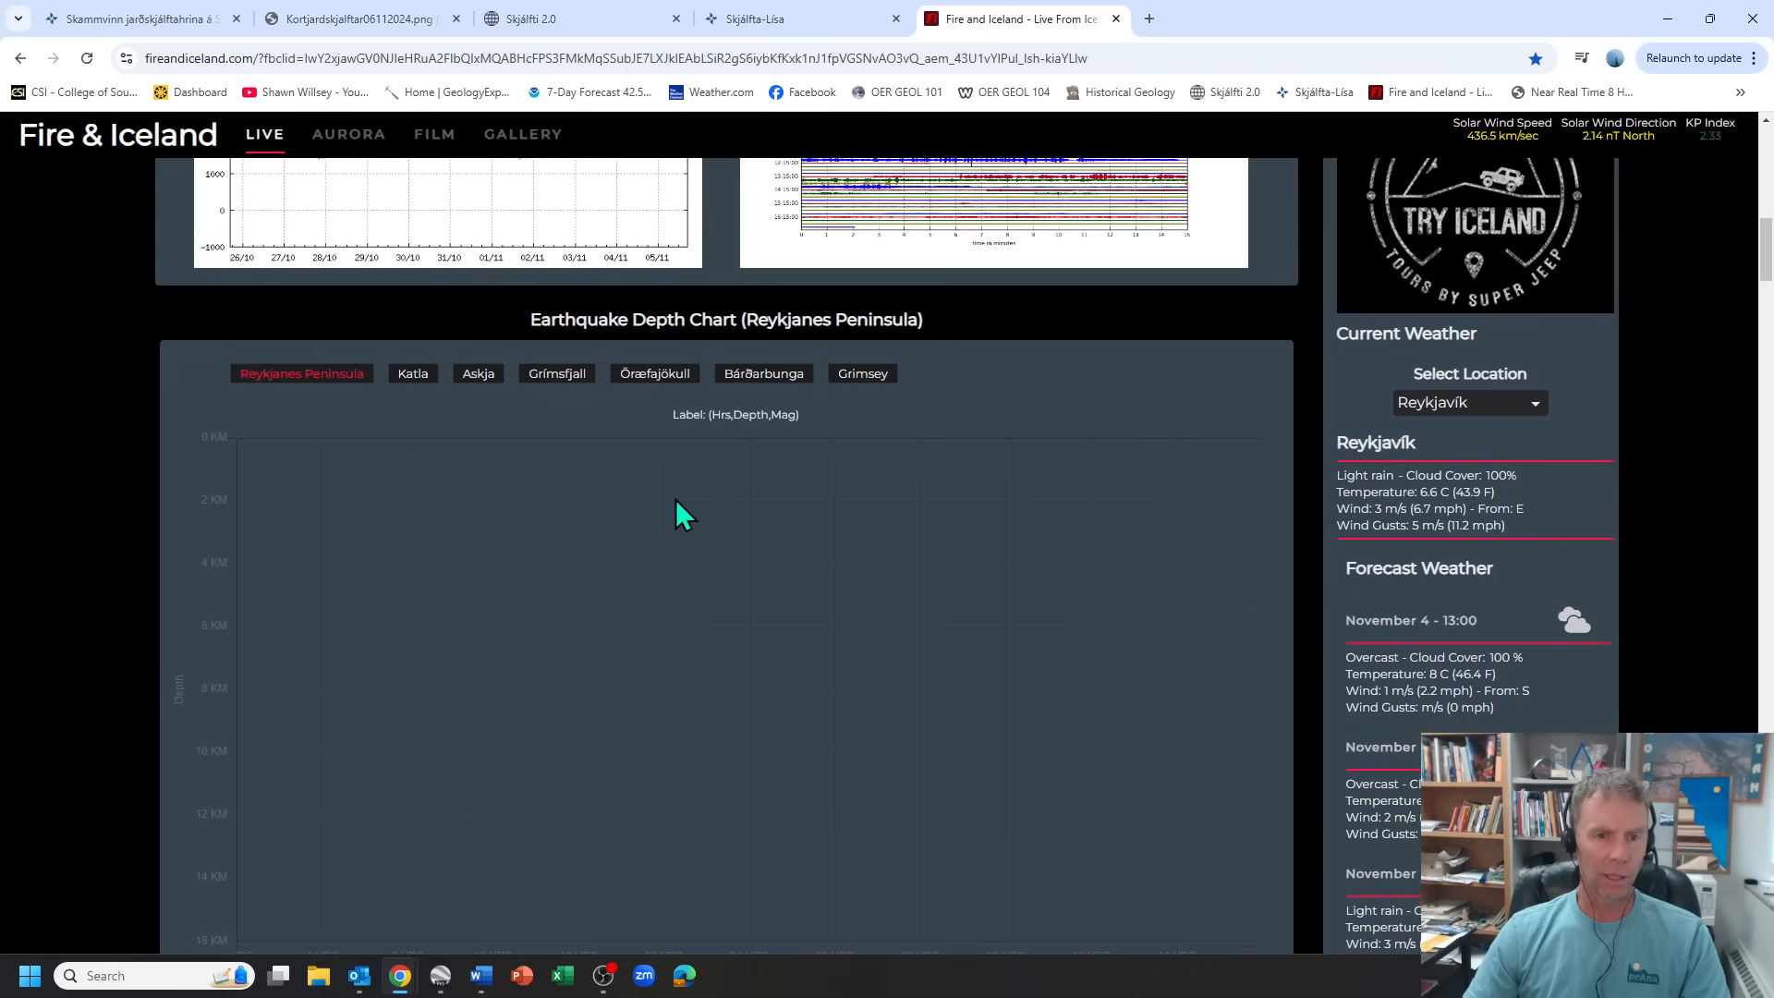
scroll("down", 3)
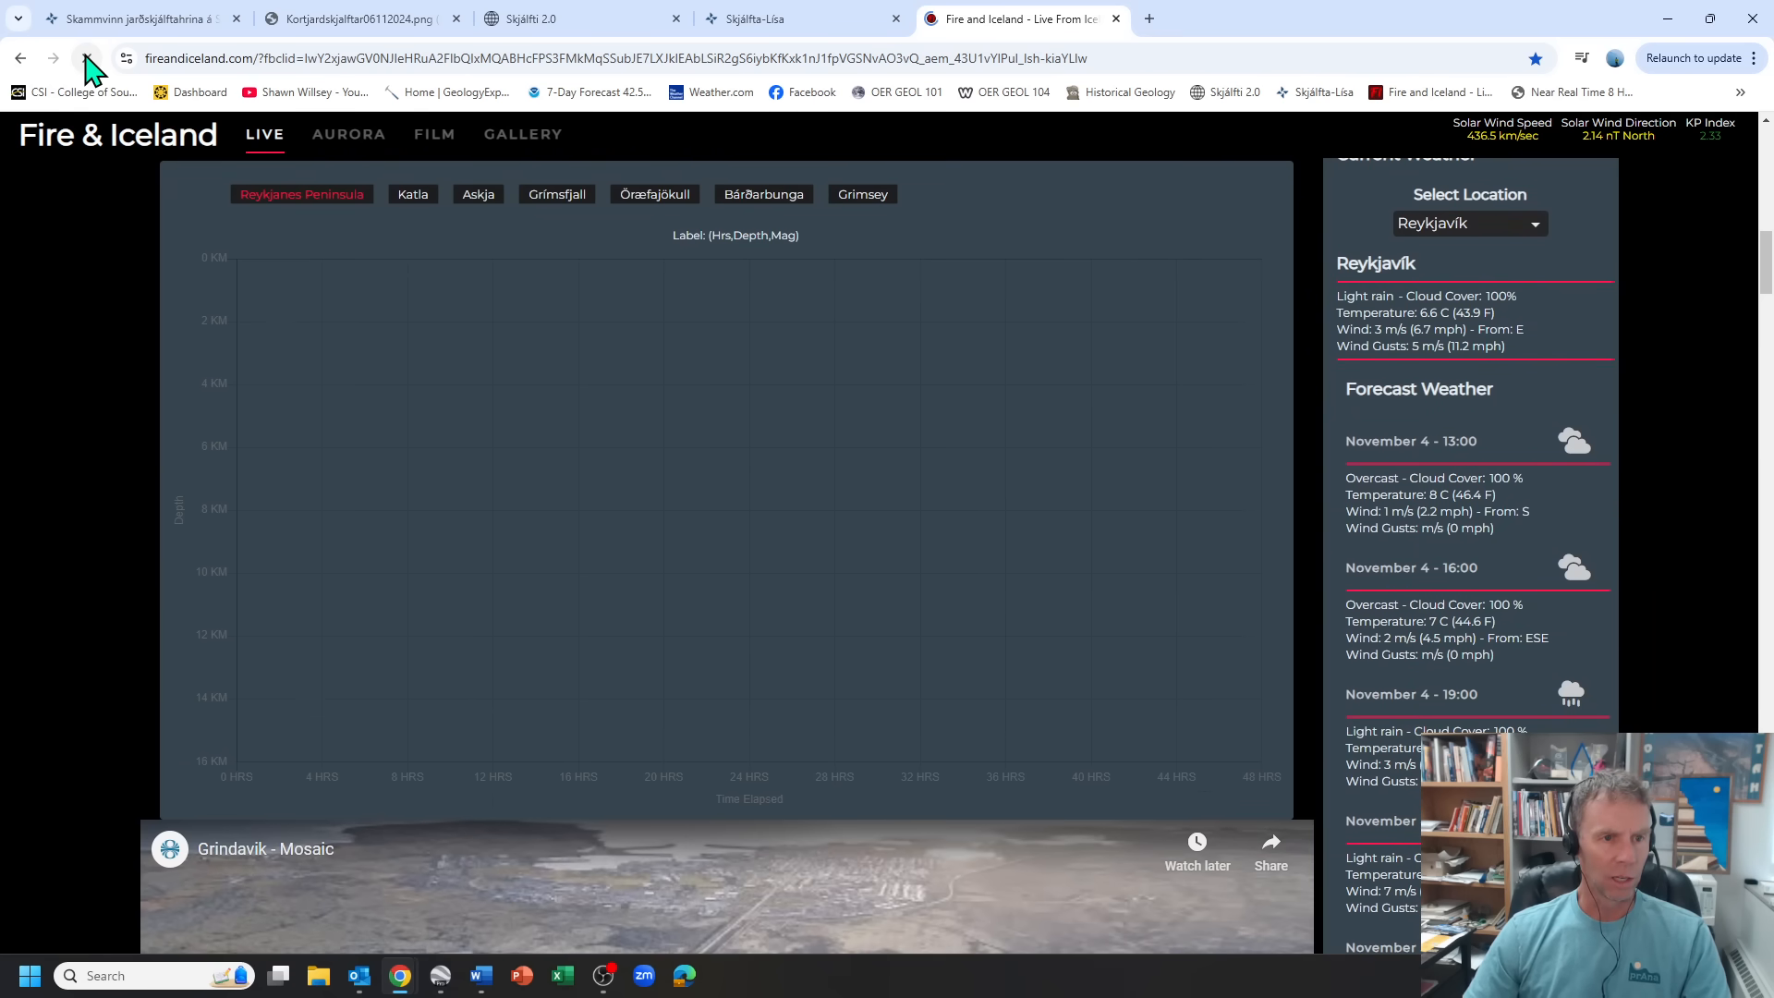
left_click(89, 60)
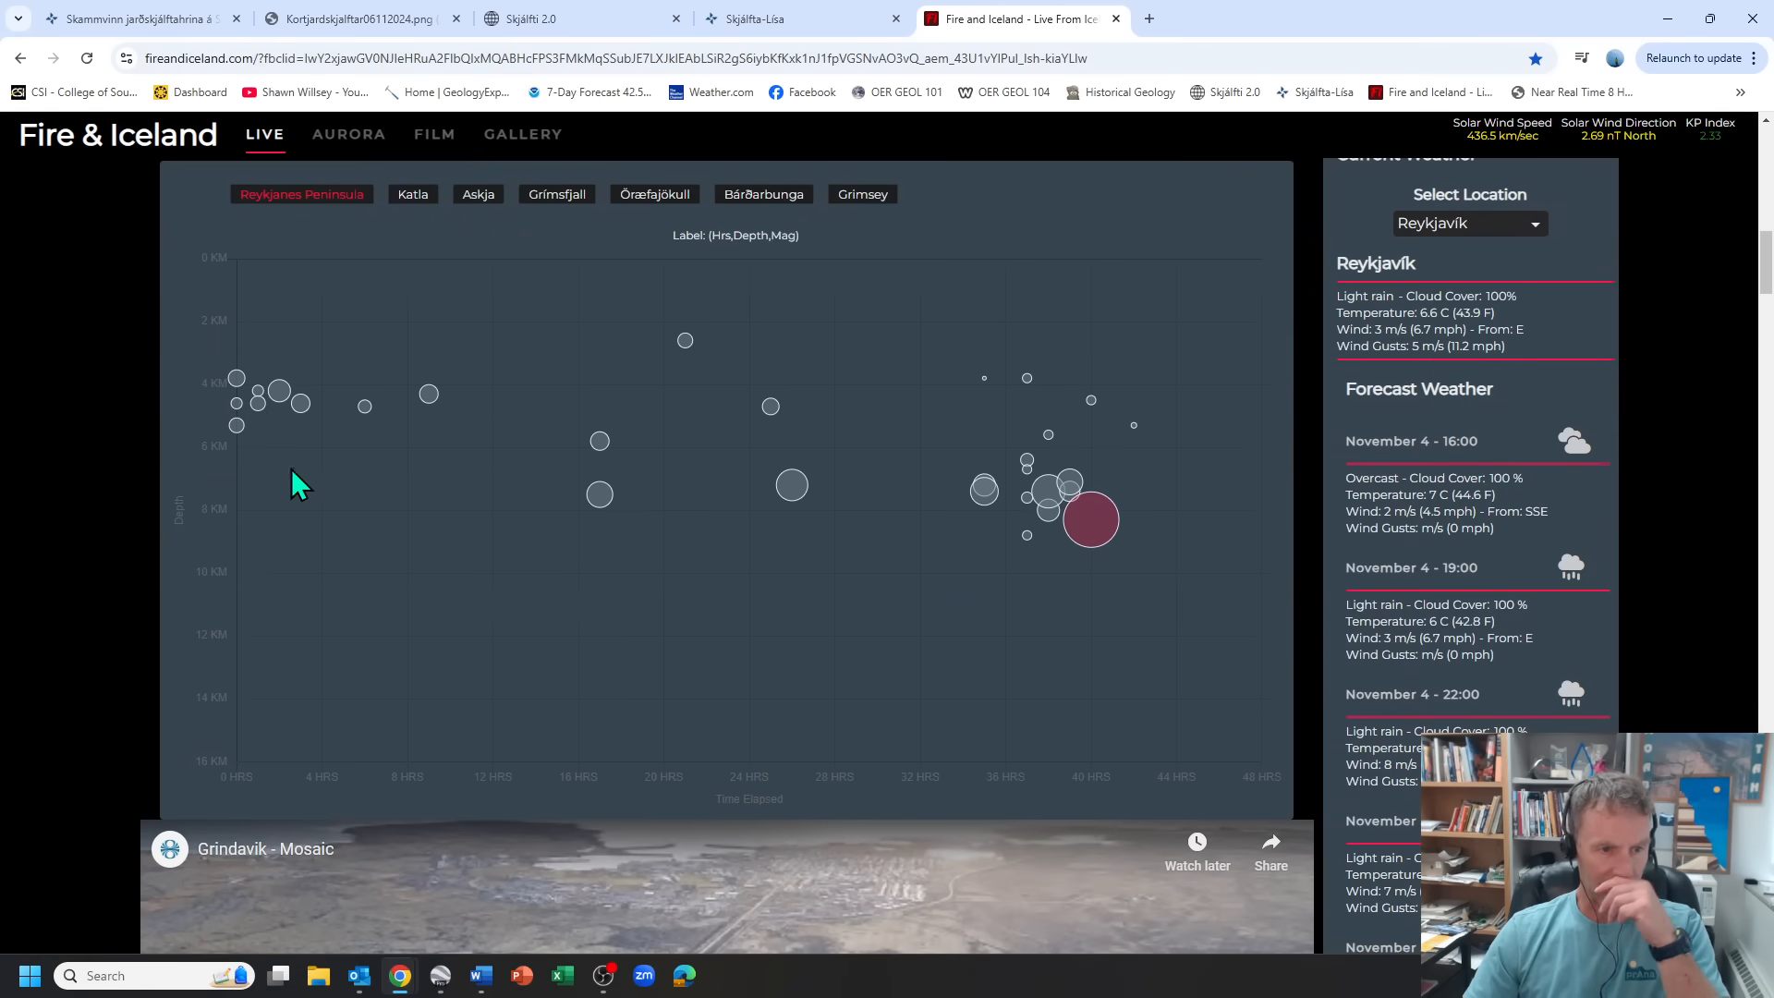
mouse_move(281, 396)
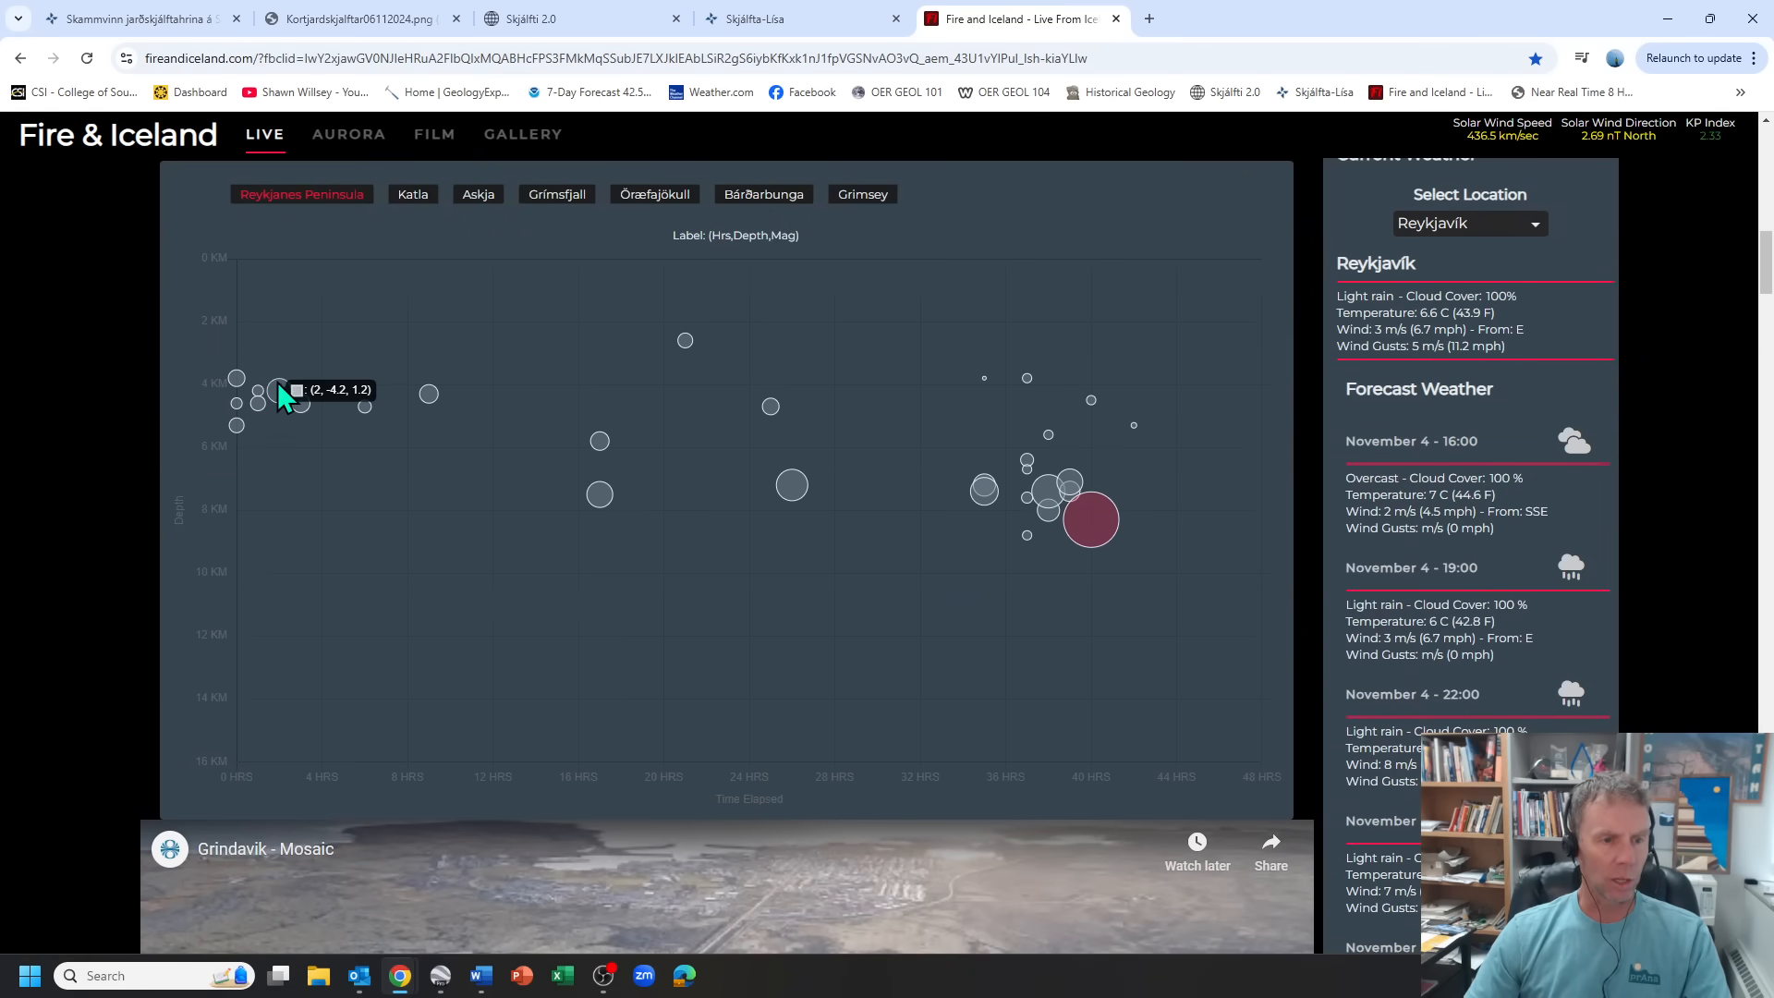
mouse_move(288, 468)
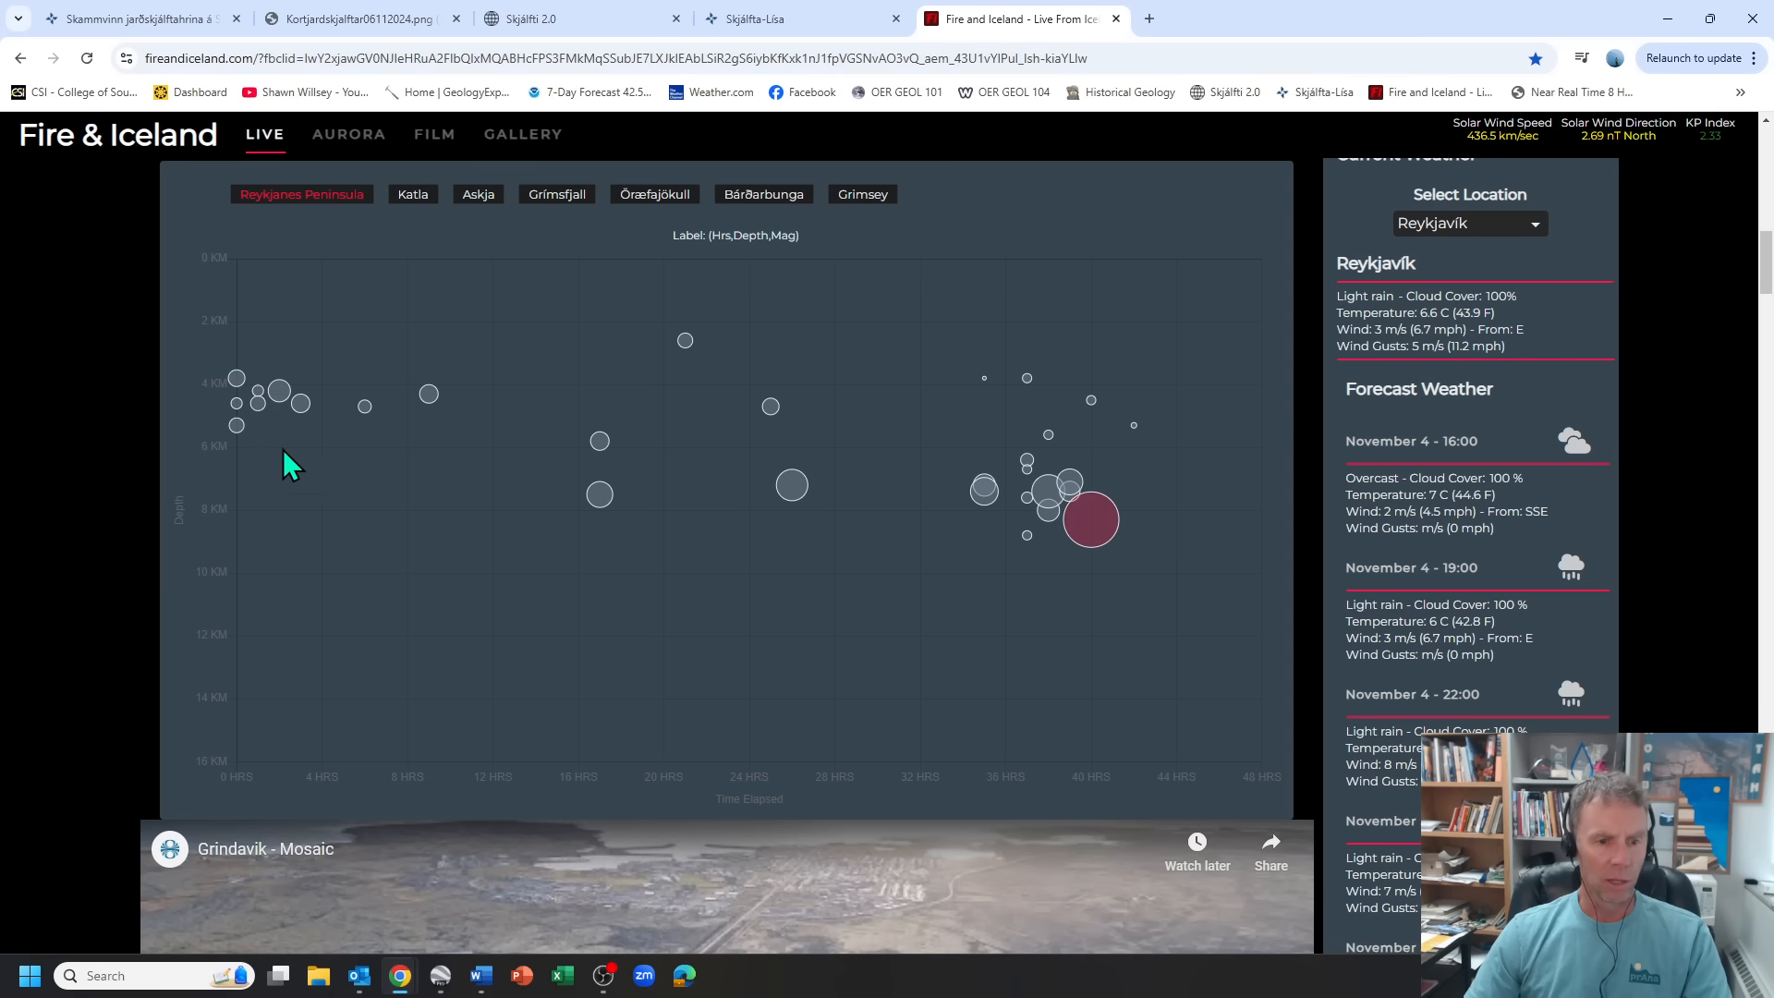
mouse_move(789, 578)
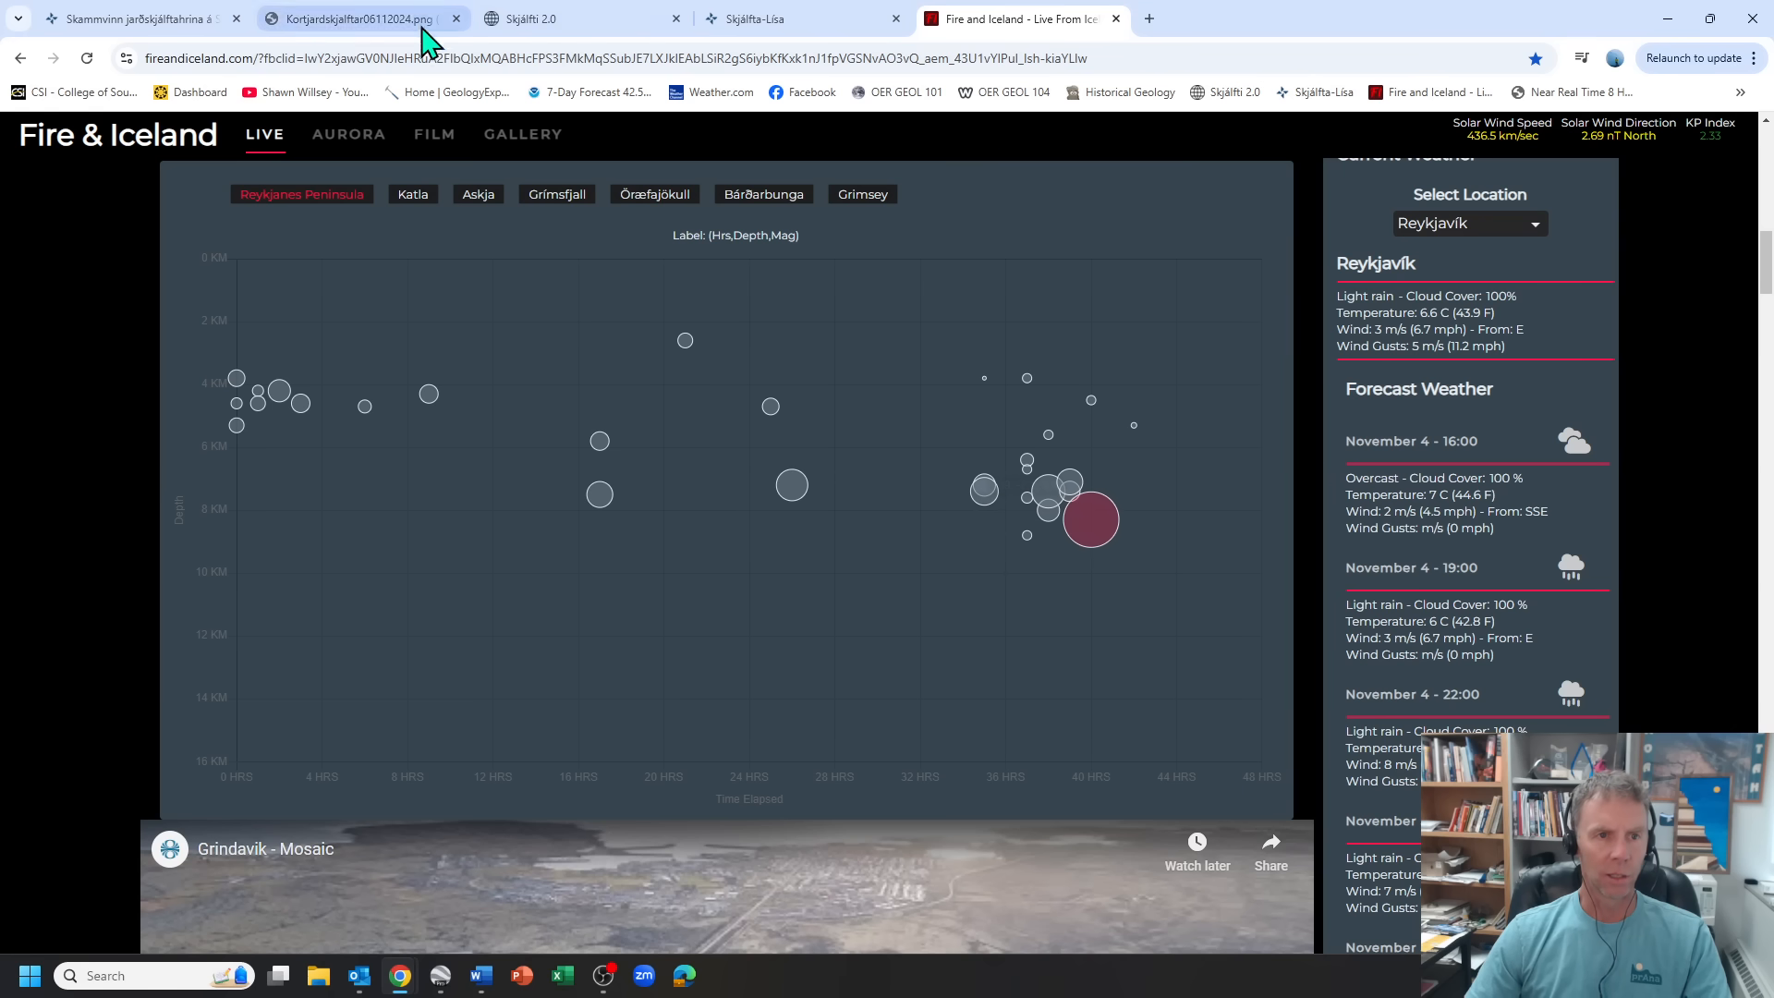
left_click(577, 18)
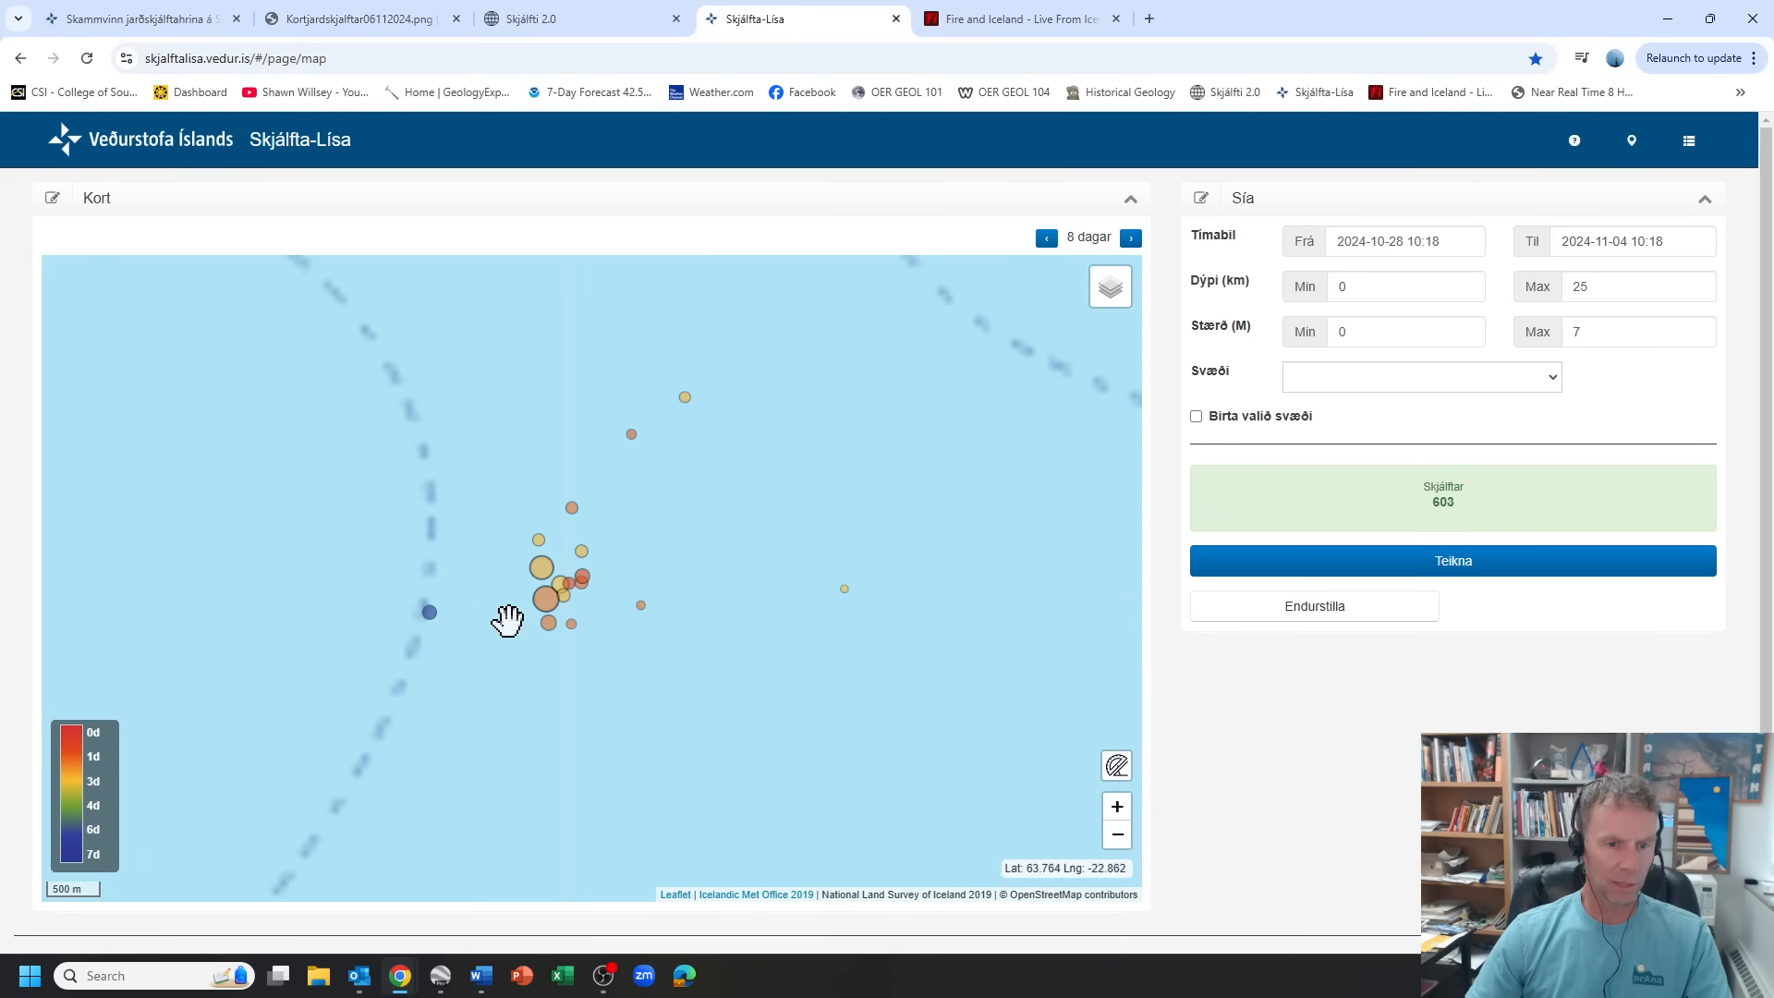
- Inspect the popup for the largest quake in the Skjálfta-Lísa cluster, then return to Fire & Iceland
left_click(547, 597)
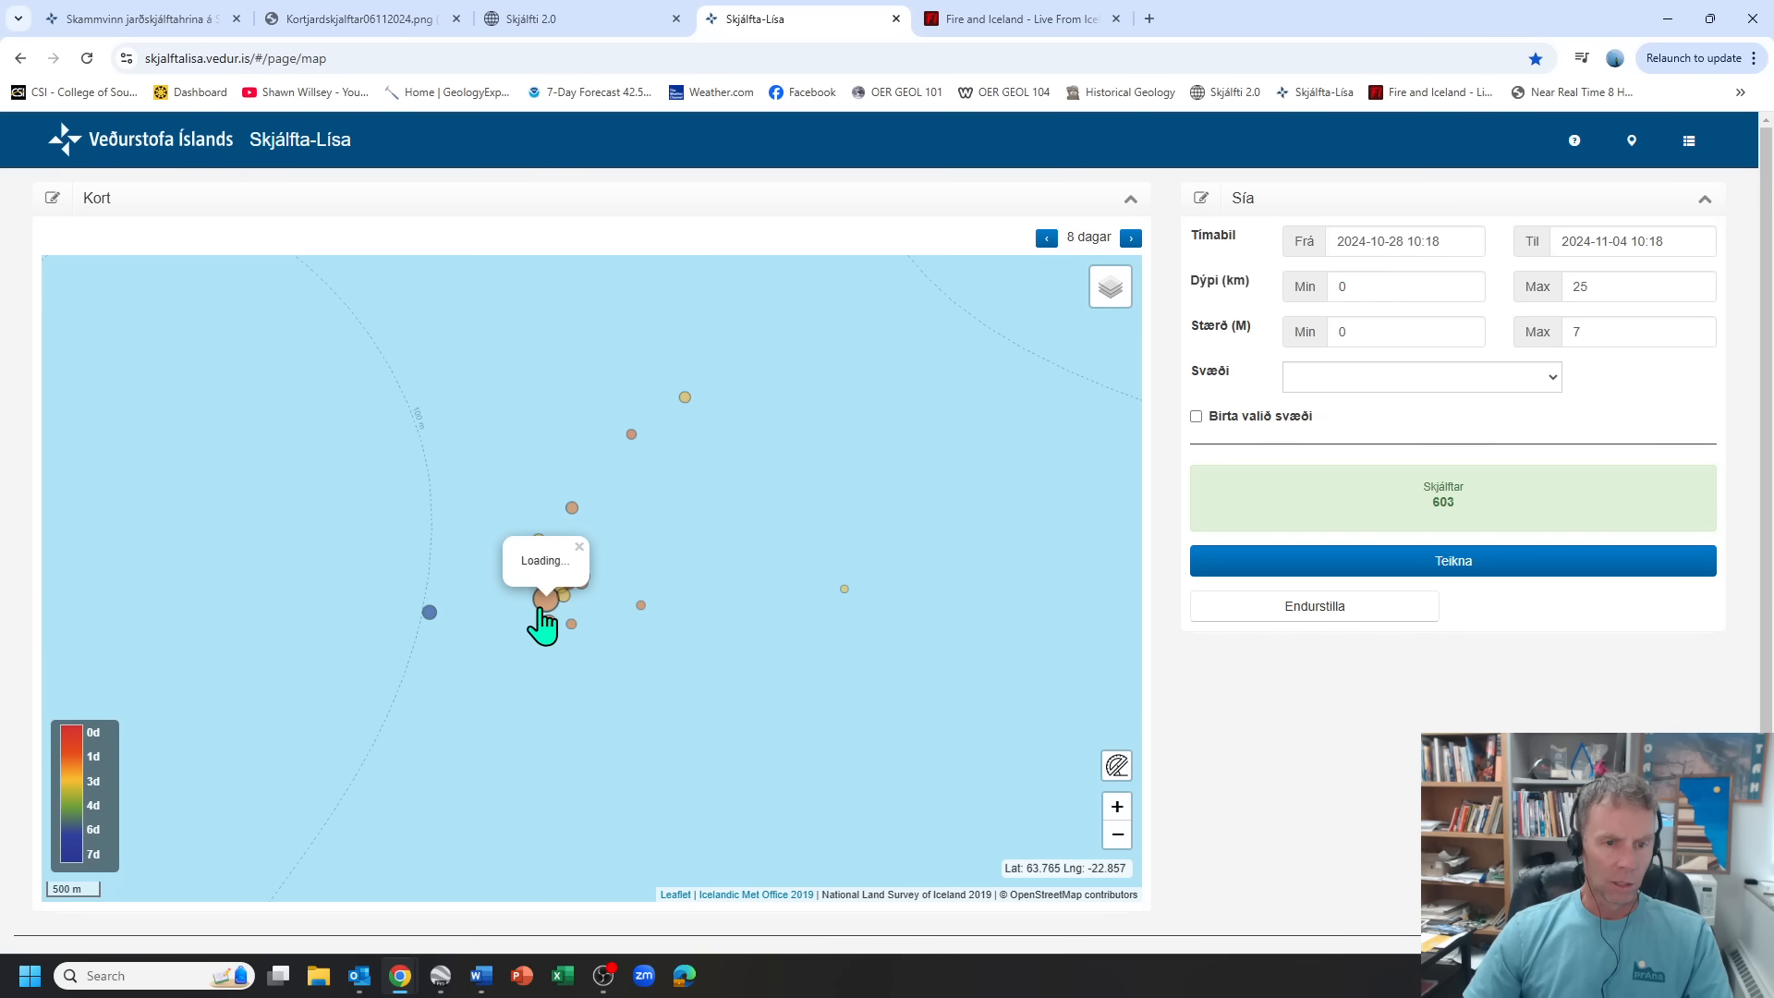
left_click(545, 597)
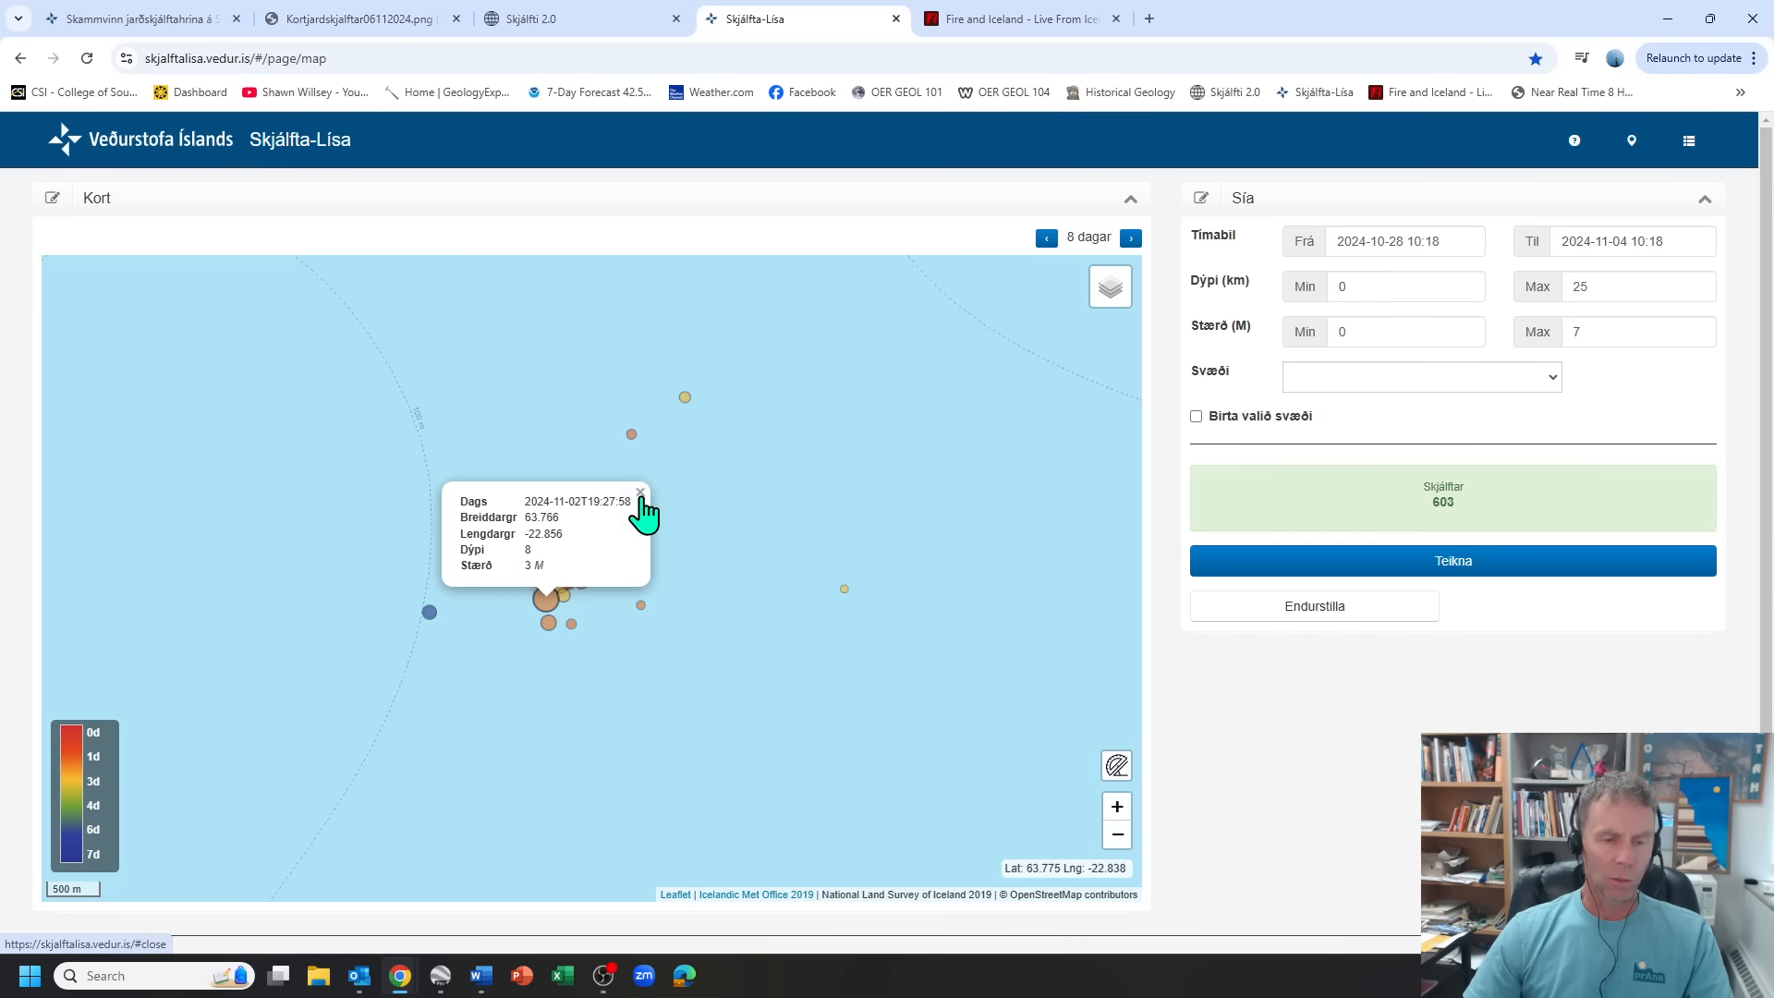
left_click(1014, 18)
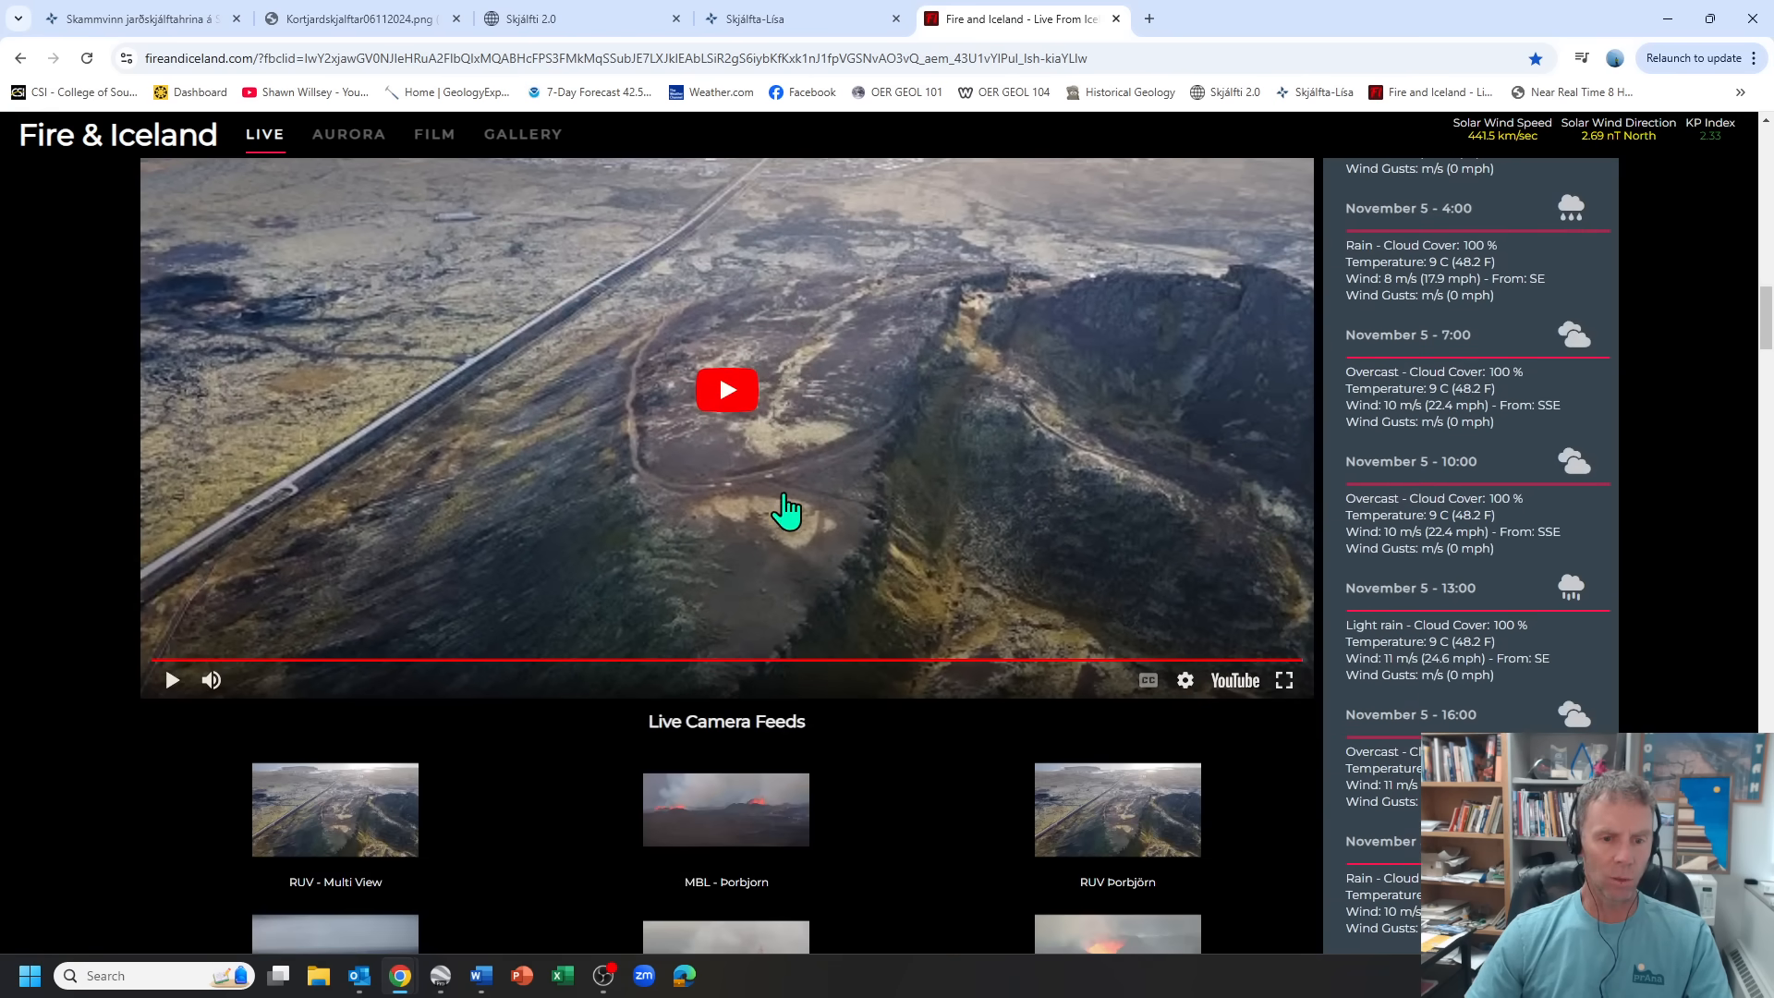
- Scroll to the last-24-hours earthquake map, center it on the Sundhnúkur cluster, and continue to Detailed Earthquake Data
scroll("down", 3)
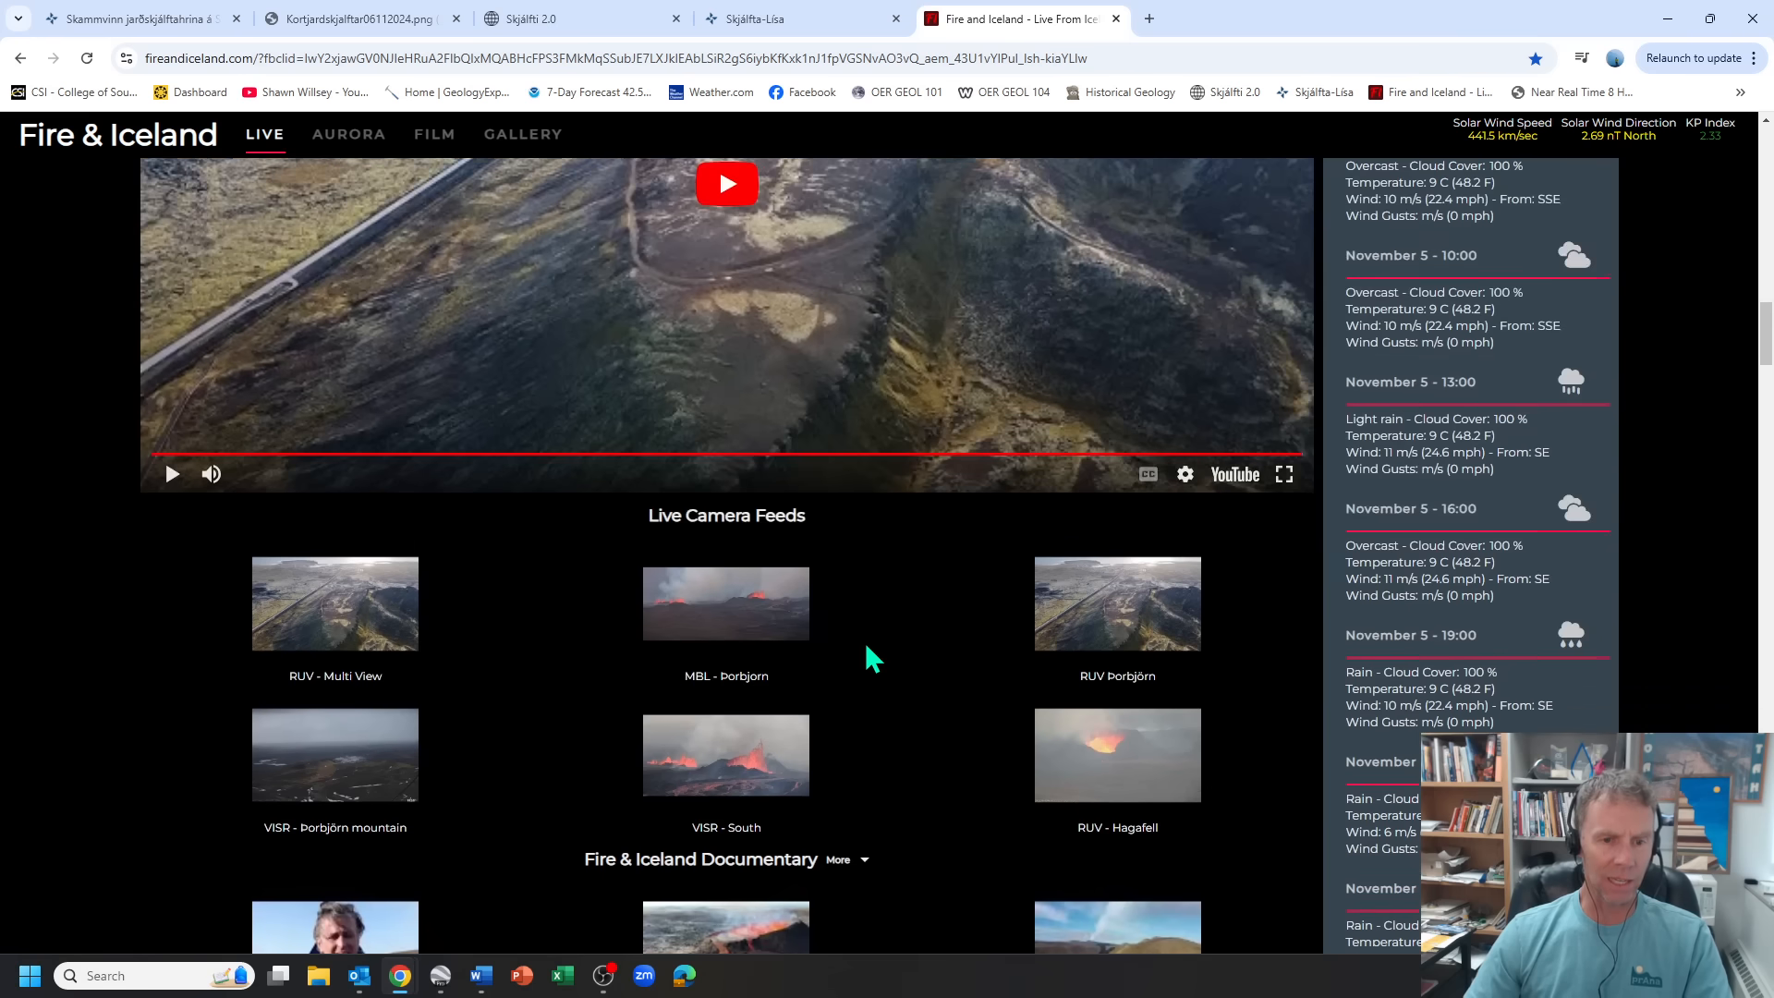
scroll("down", 3)
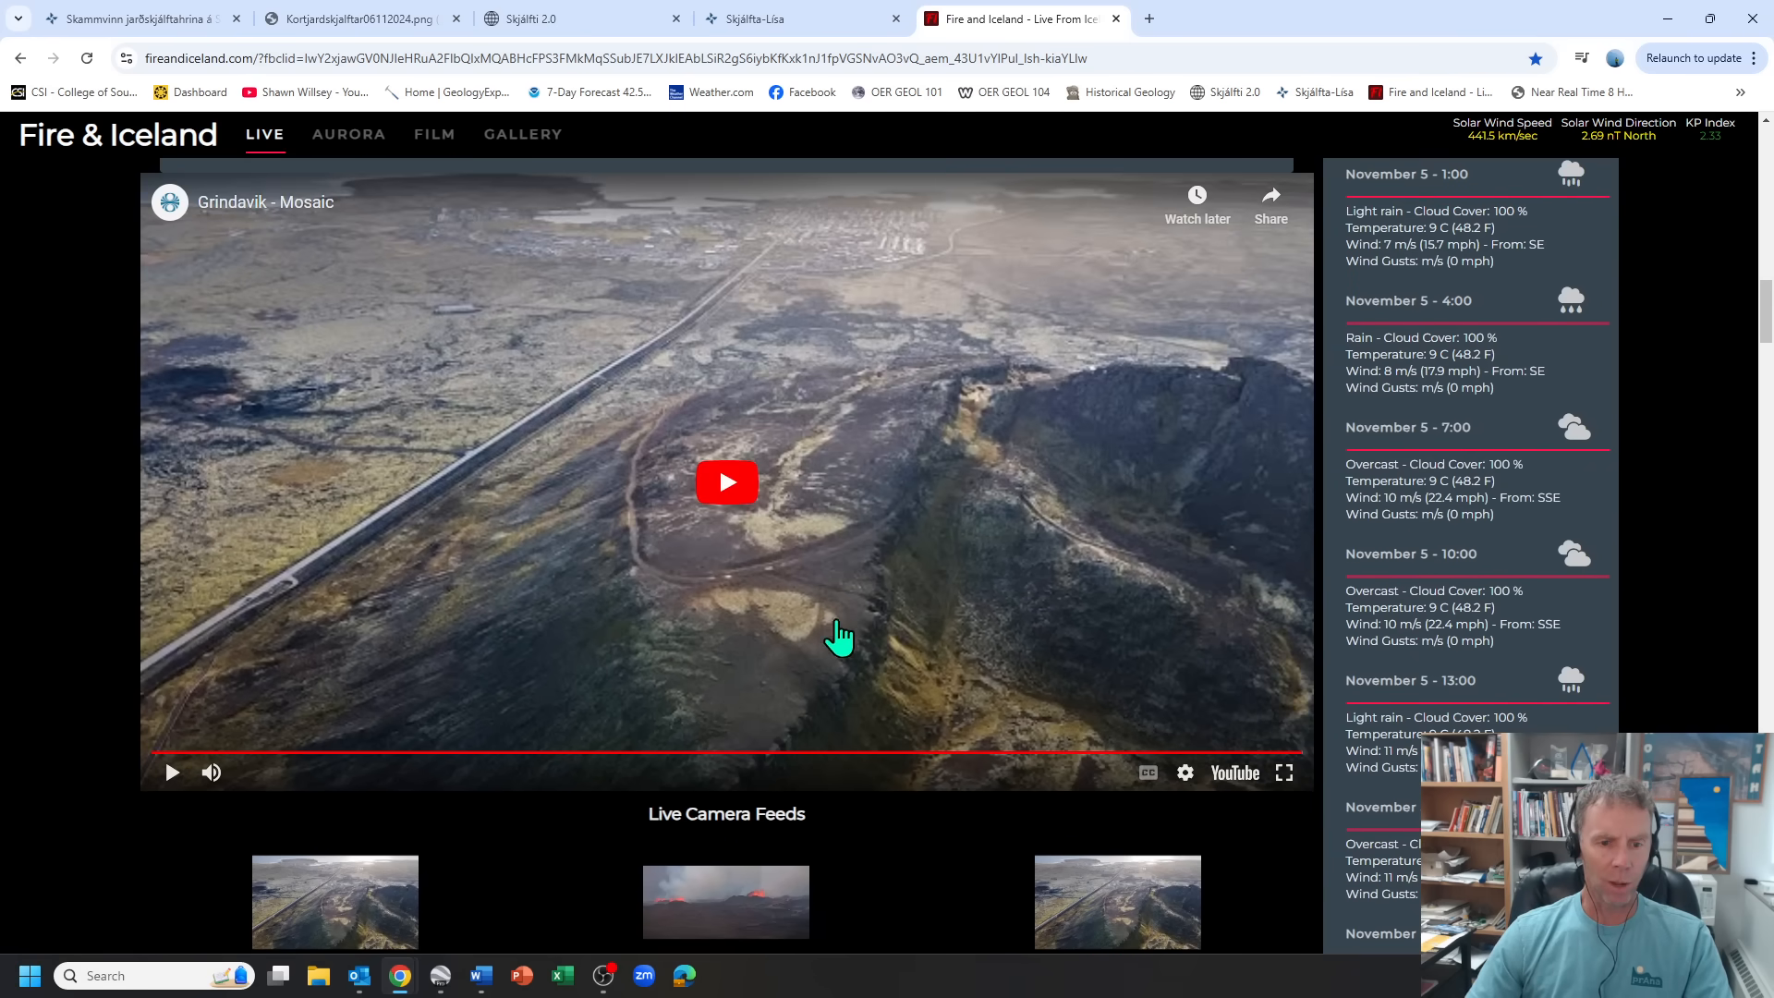
scroll("down", 3)
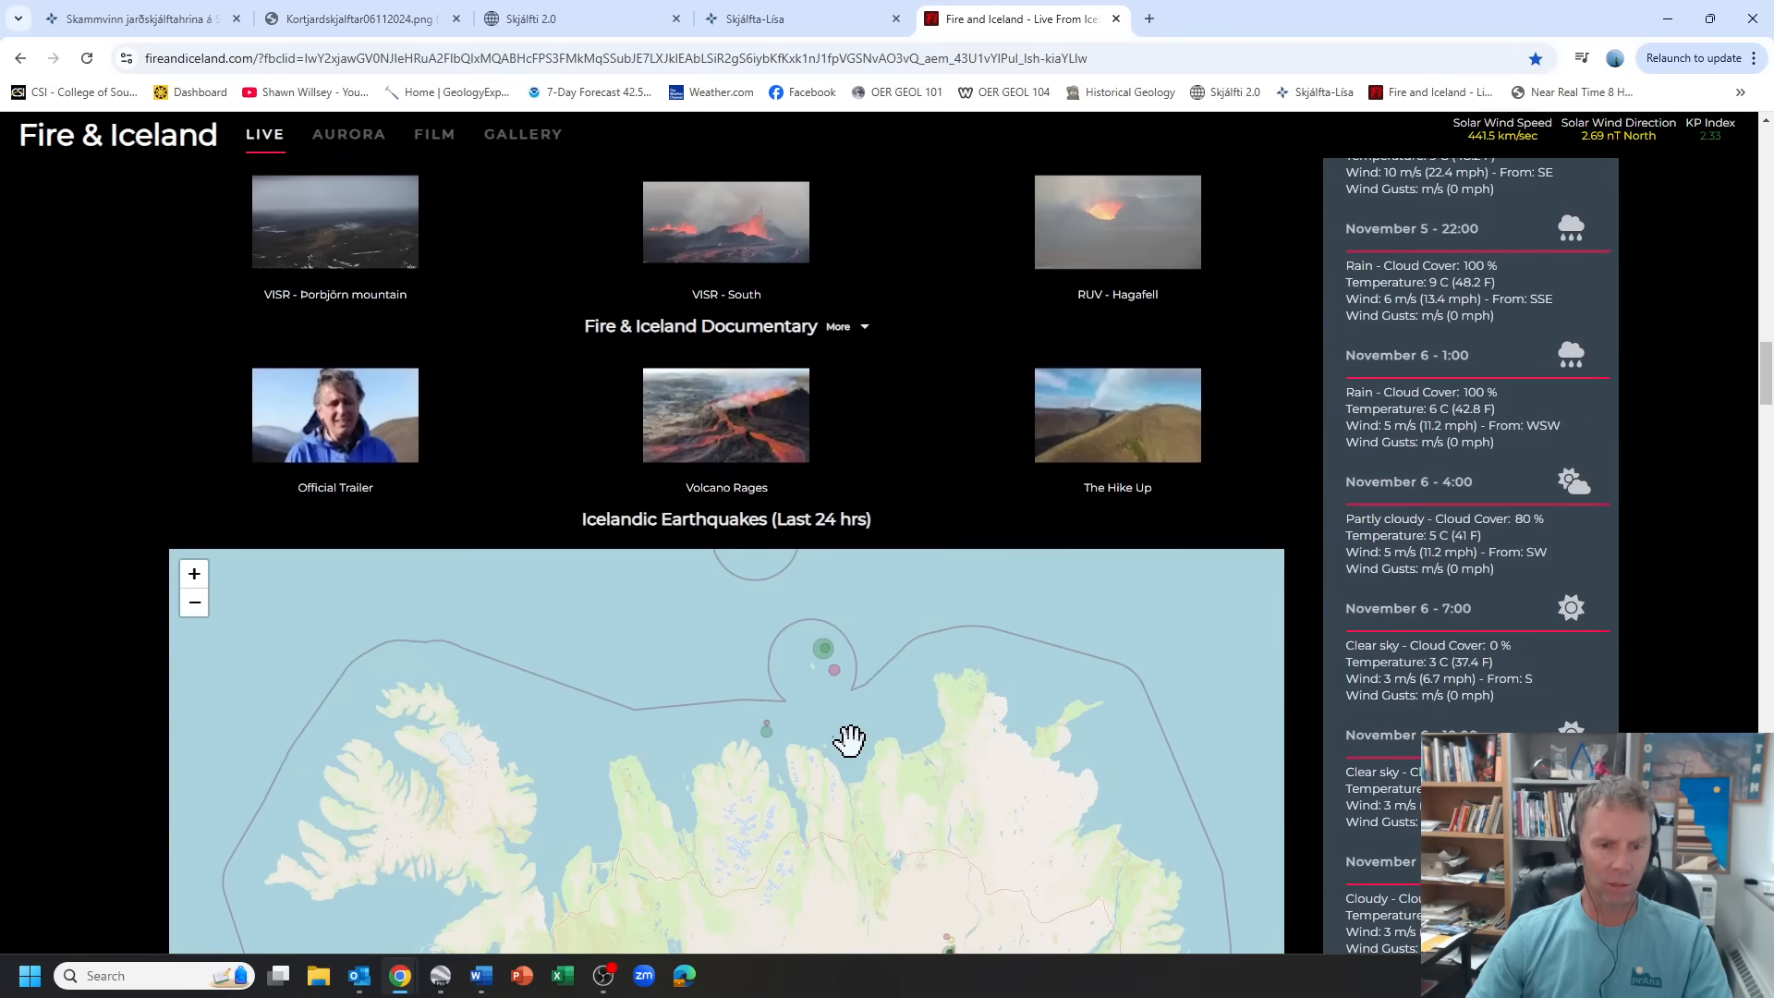
scroll("down", 3)
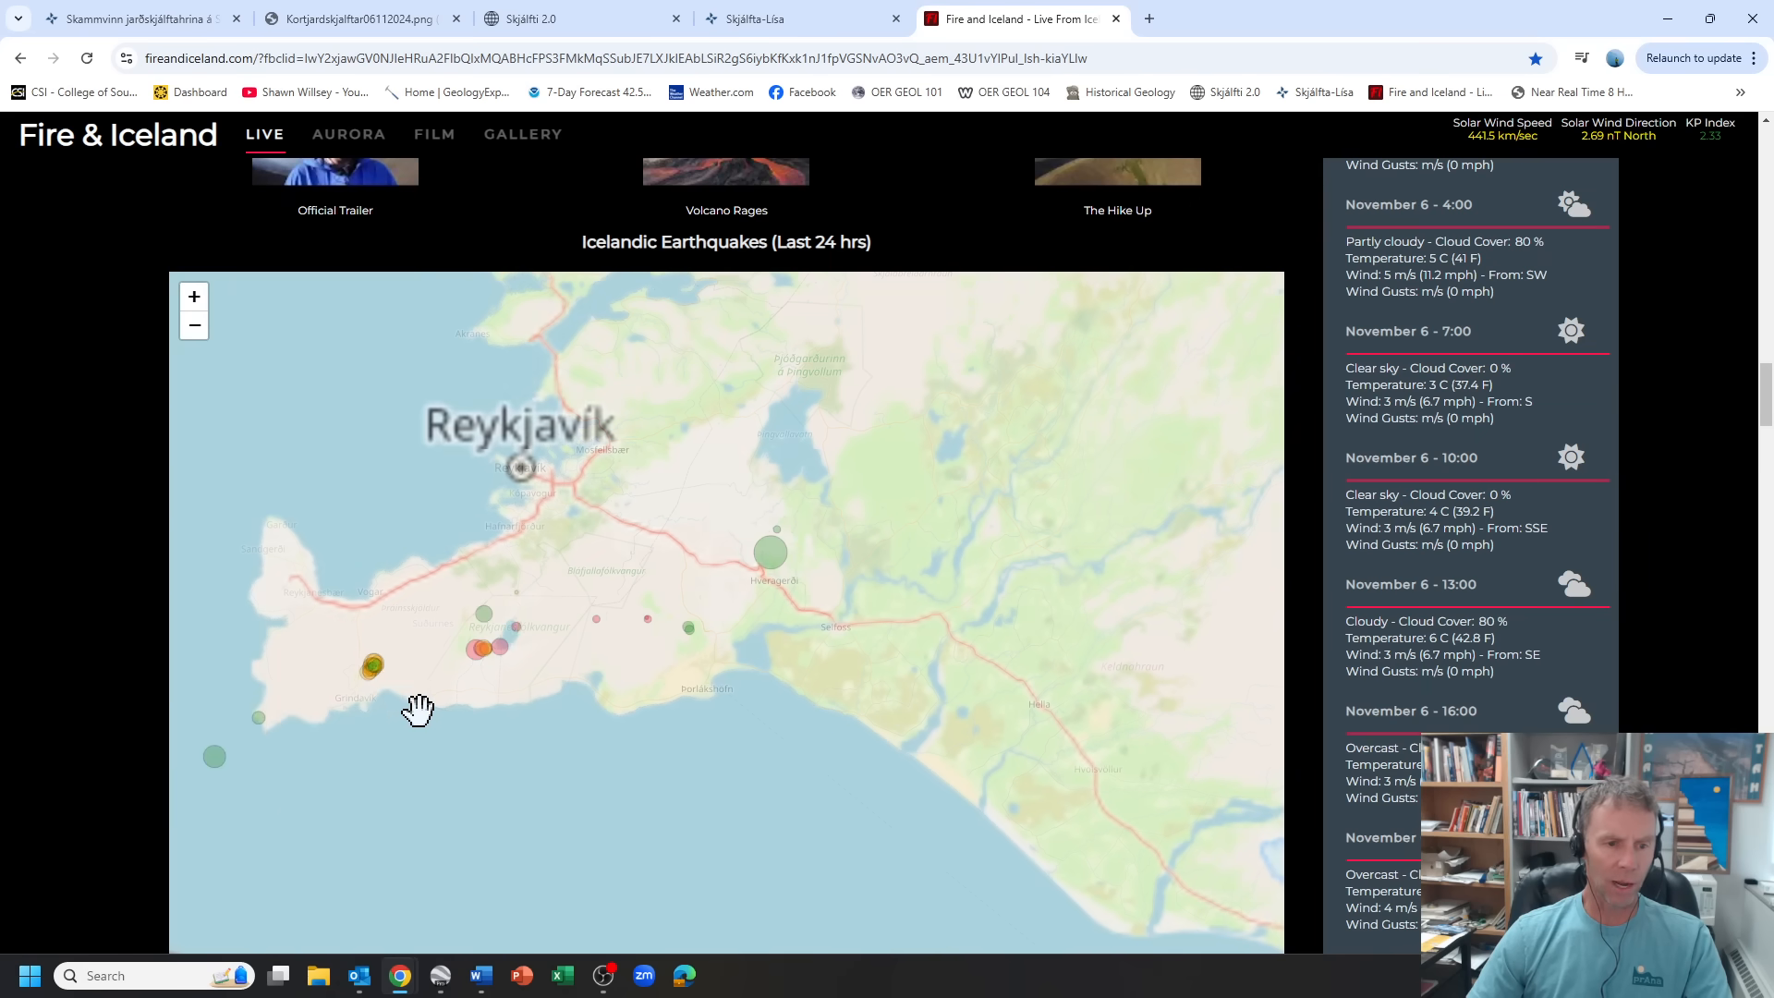
left_click_drag(420, 710, 664, 724)
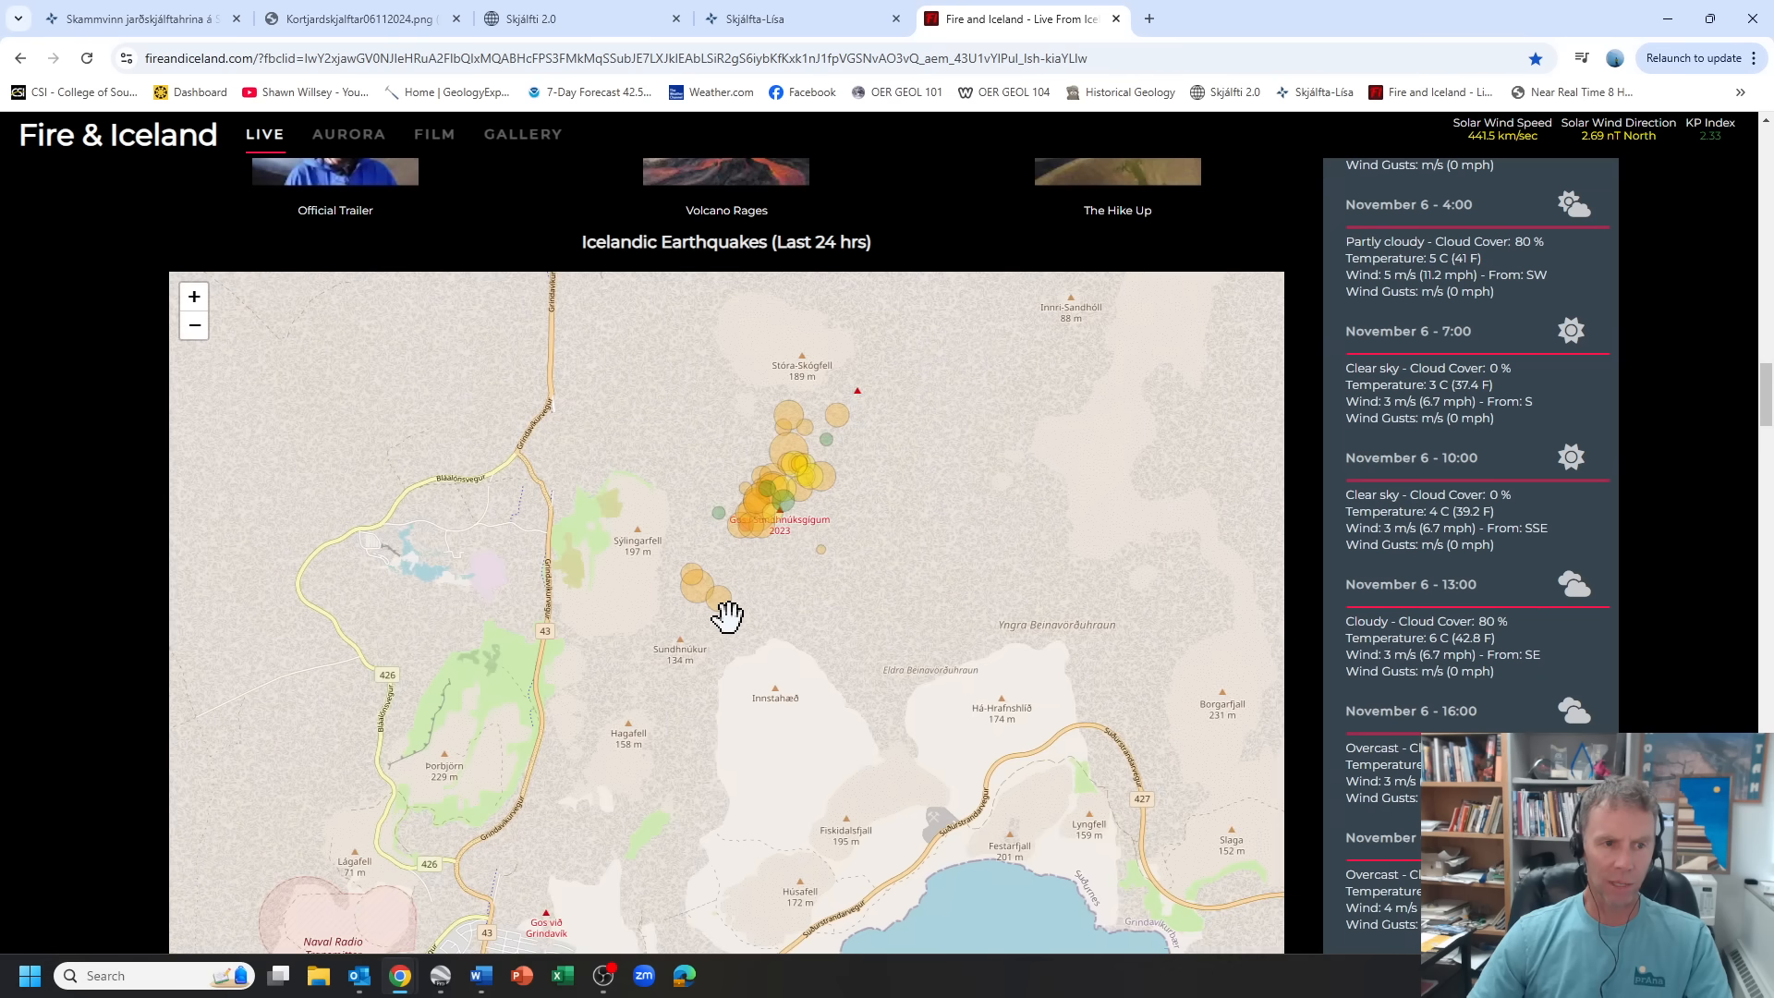
mouse_move(748, 603)
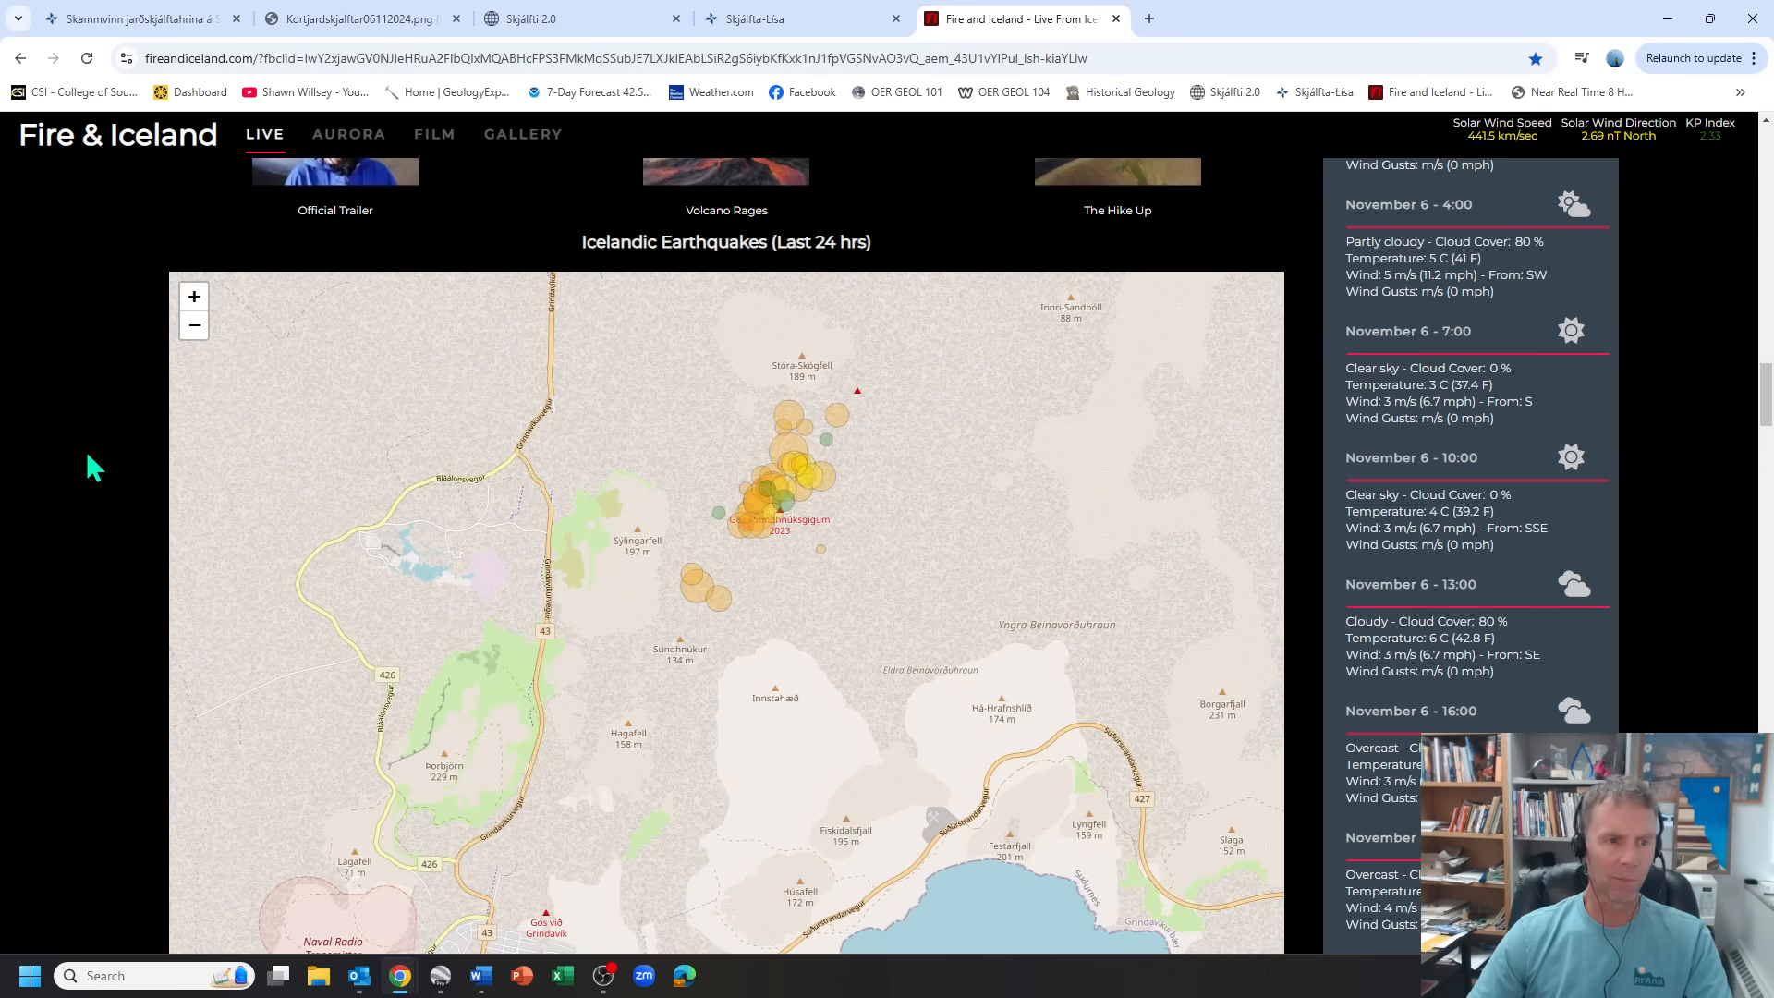
scroll("down", 3)
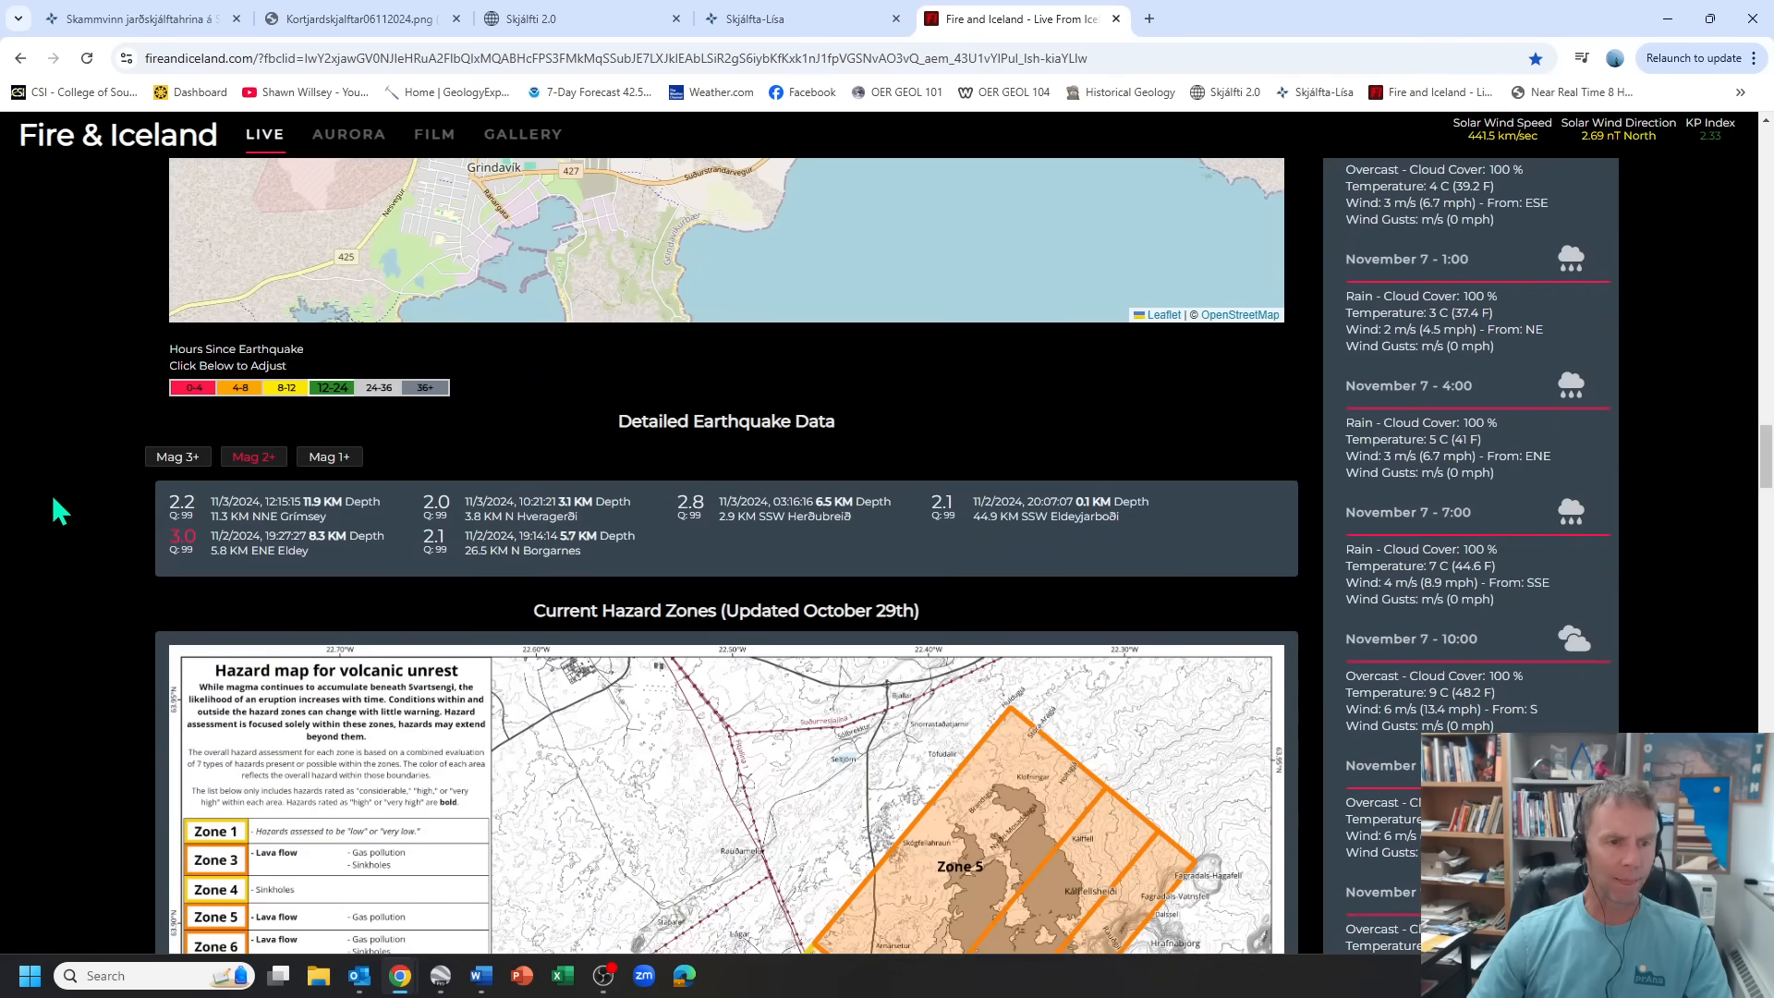
mouse_move(159, 640)
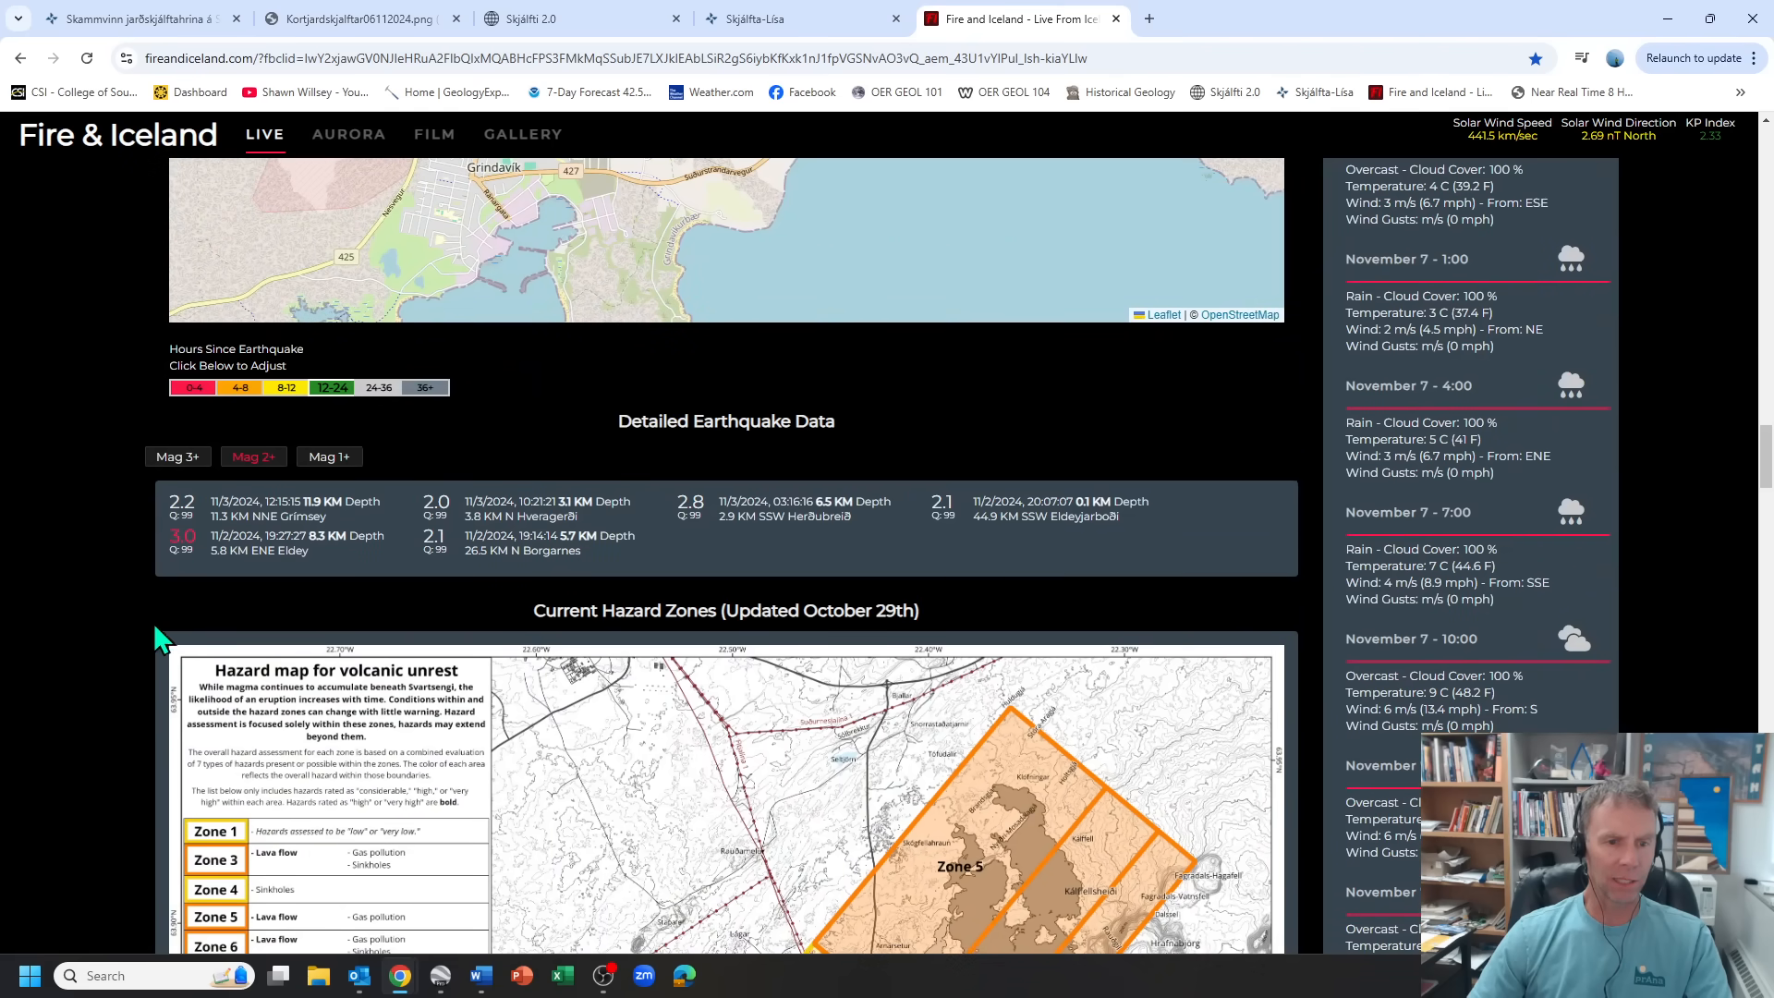
scroll("down", 3)
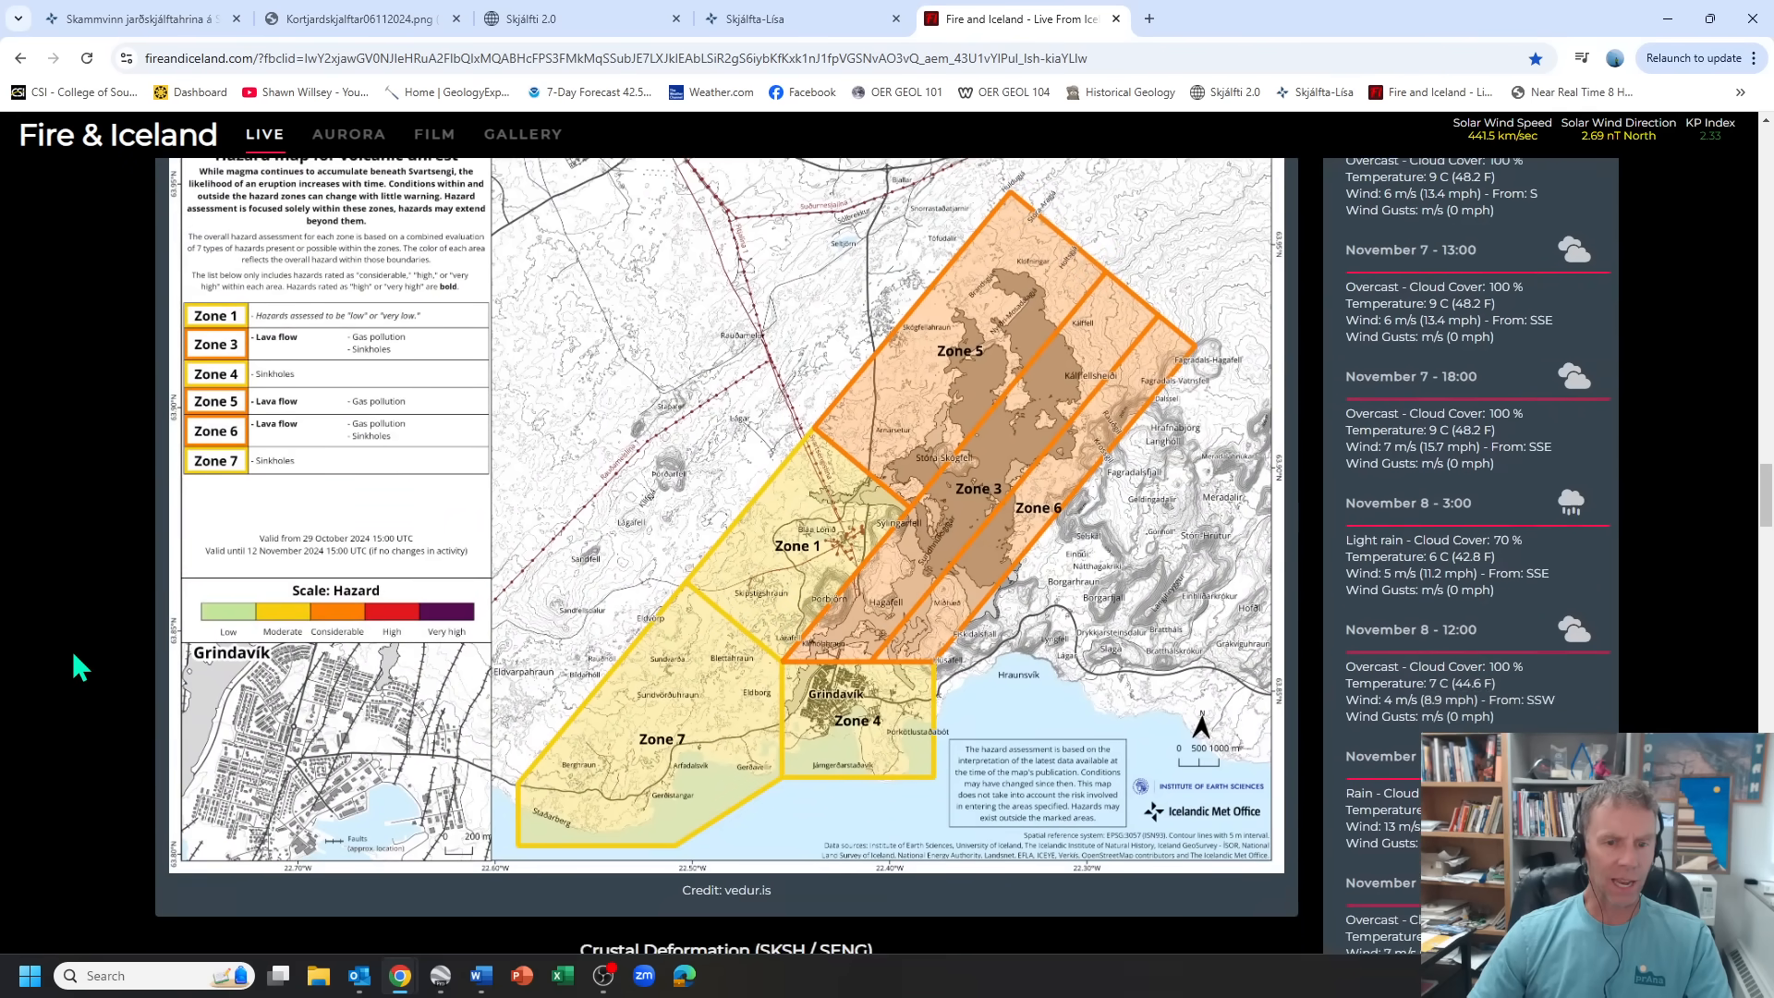
scroll("down", 3)
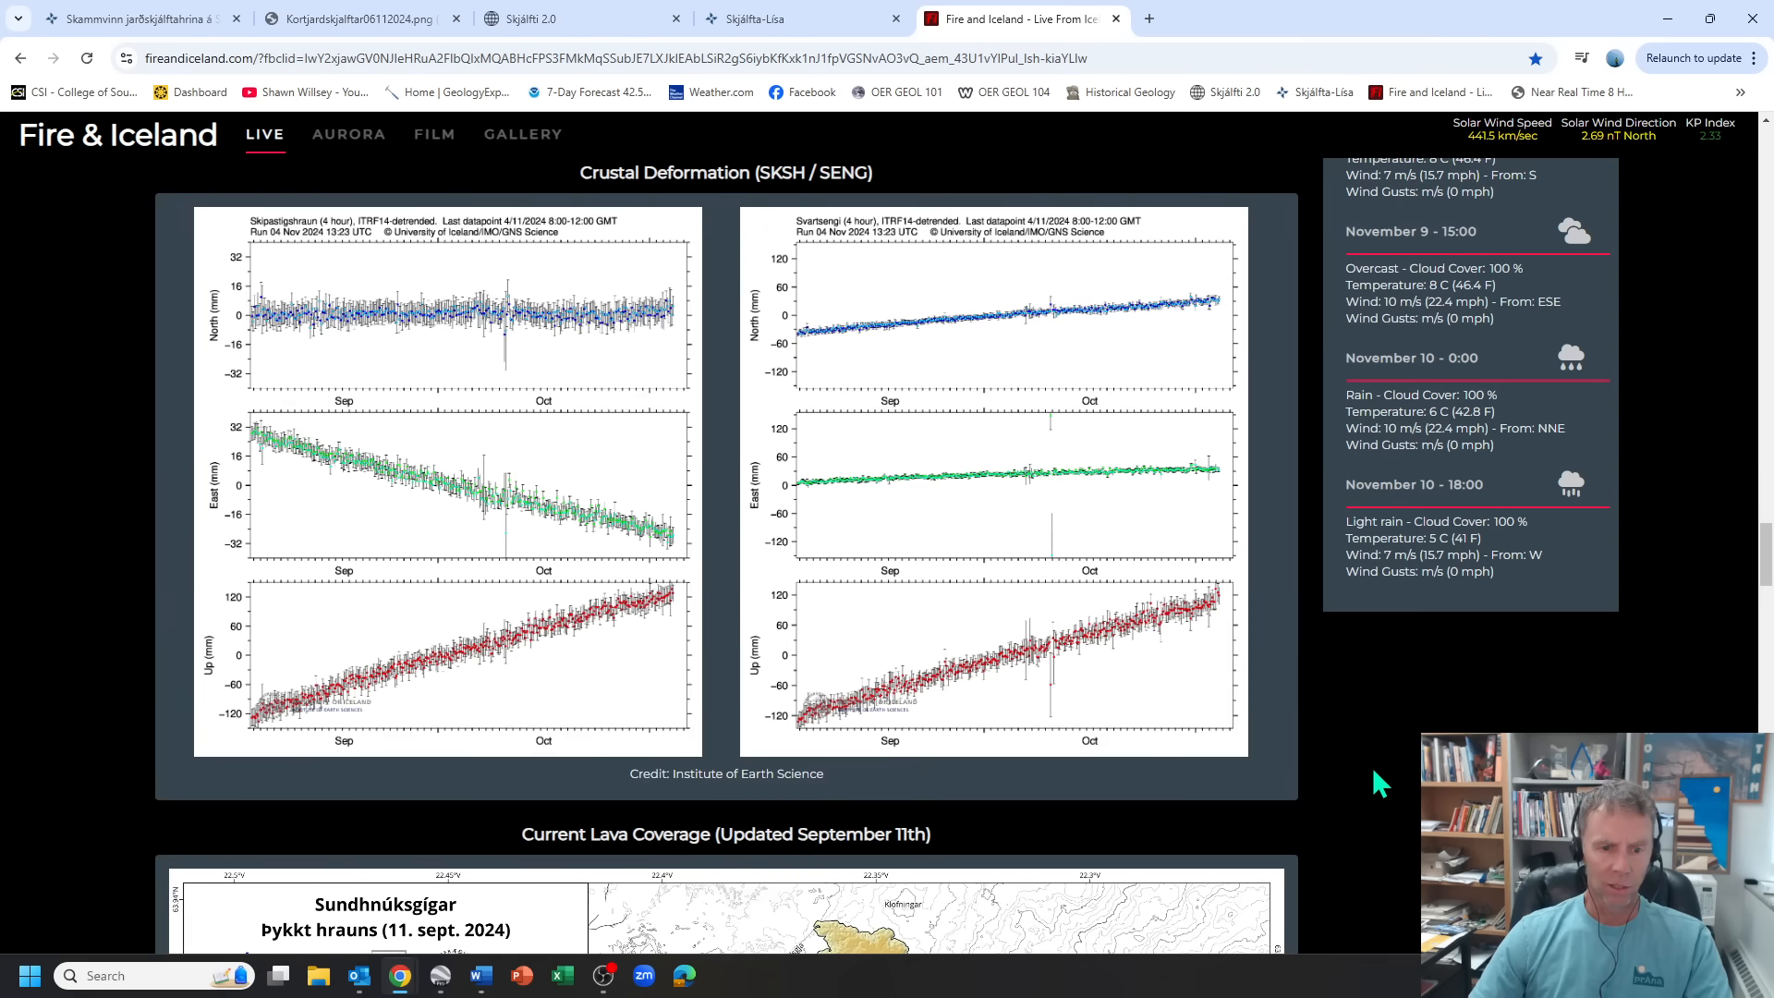
scroll("down", 3)
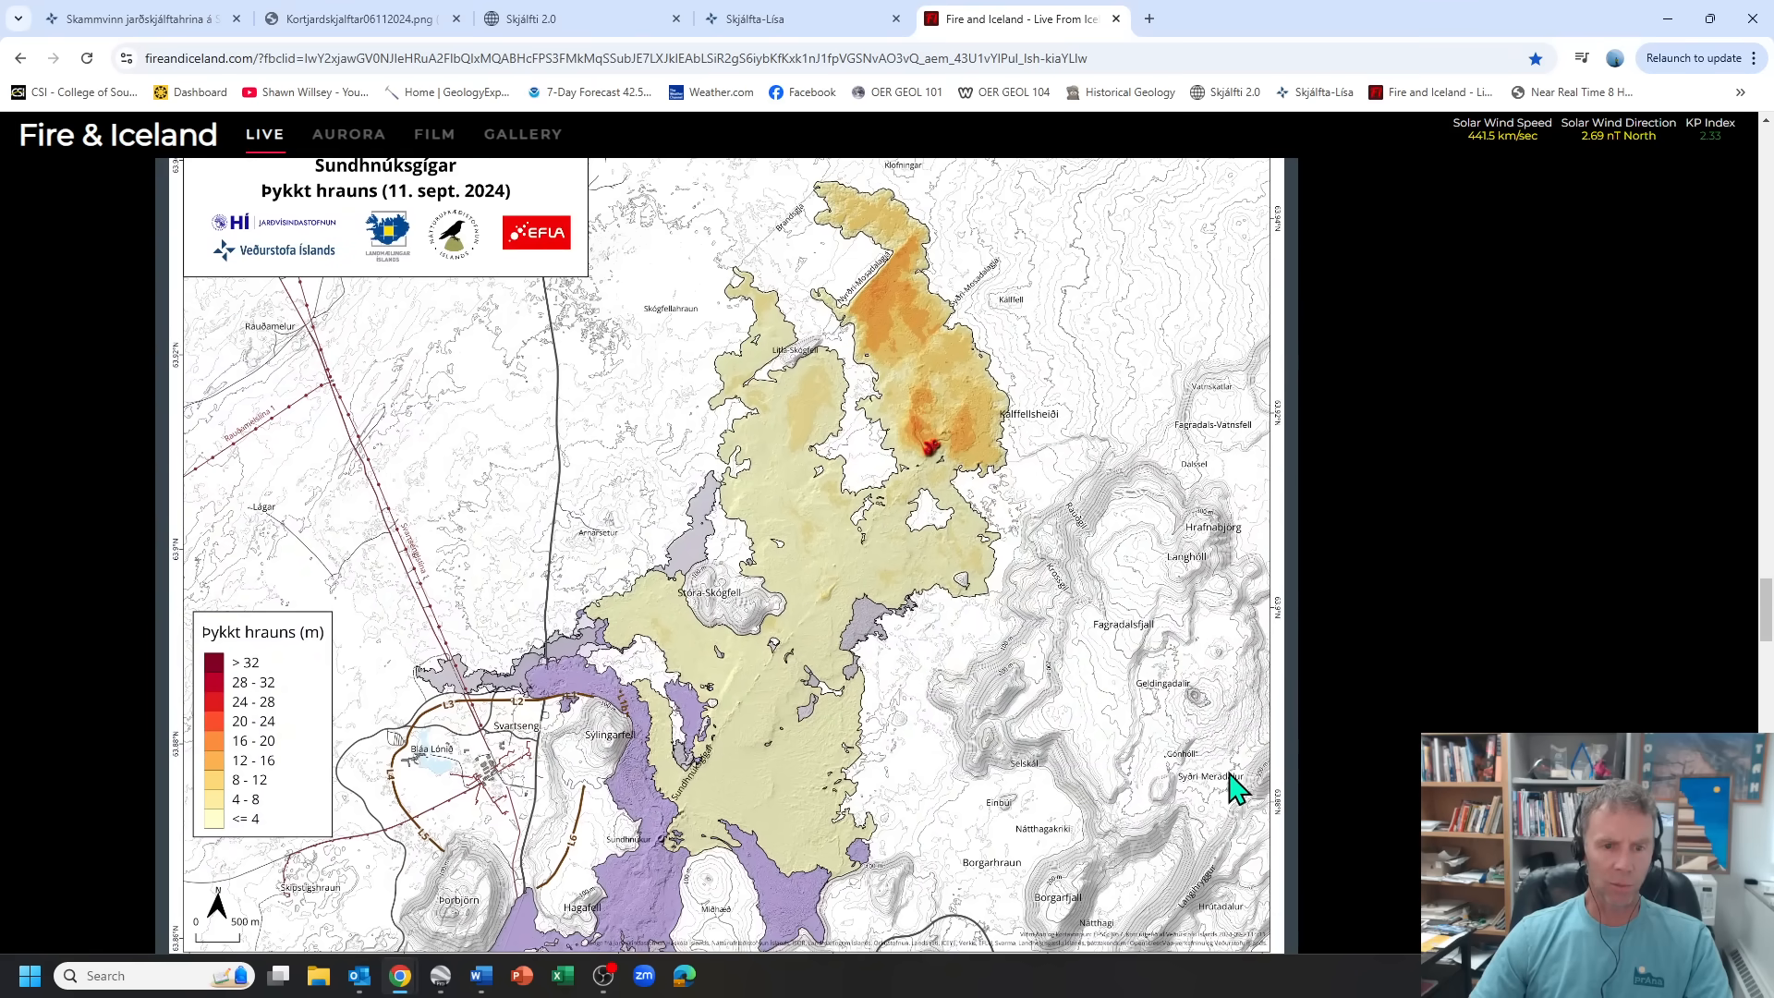
mouse_move(889, 436)
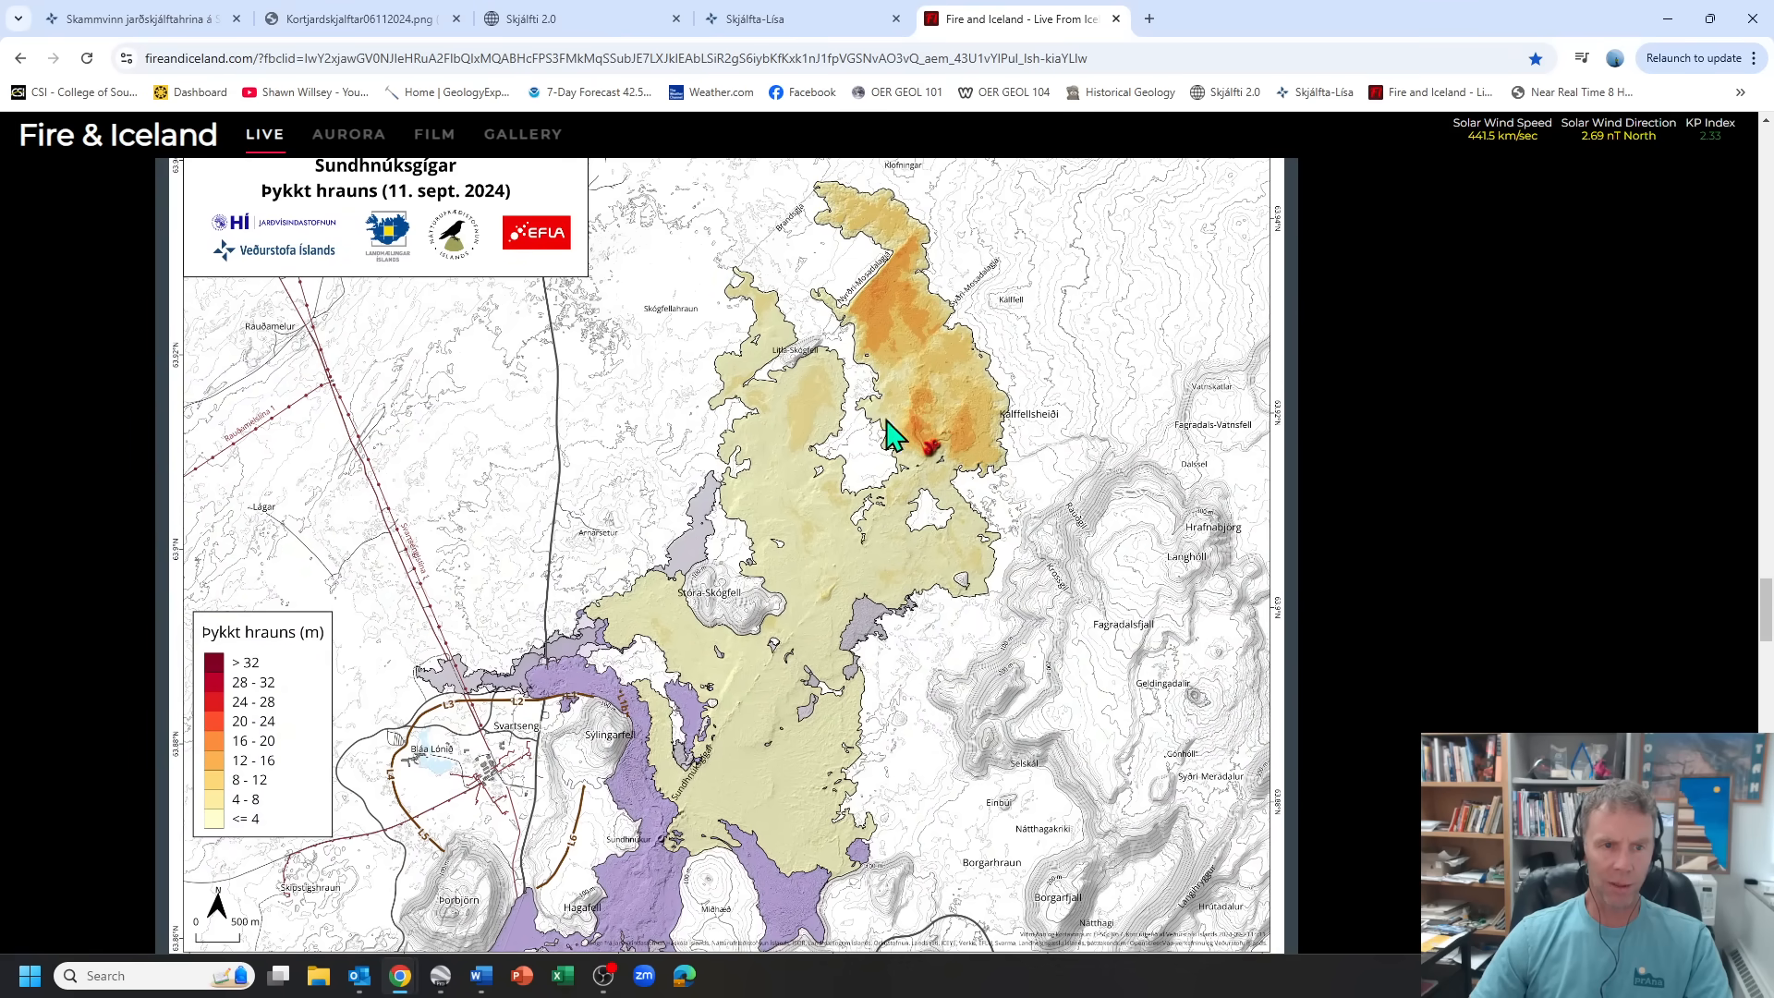
scroll("down", 3)
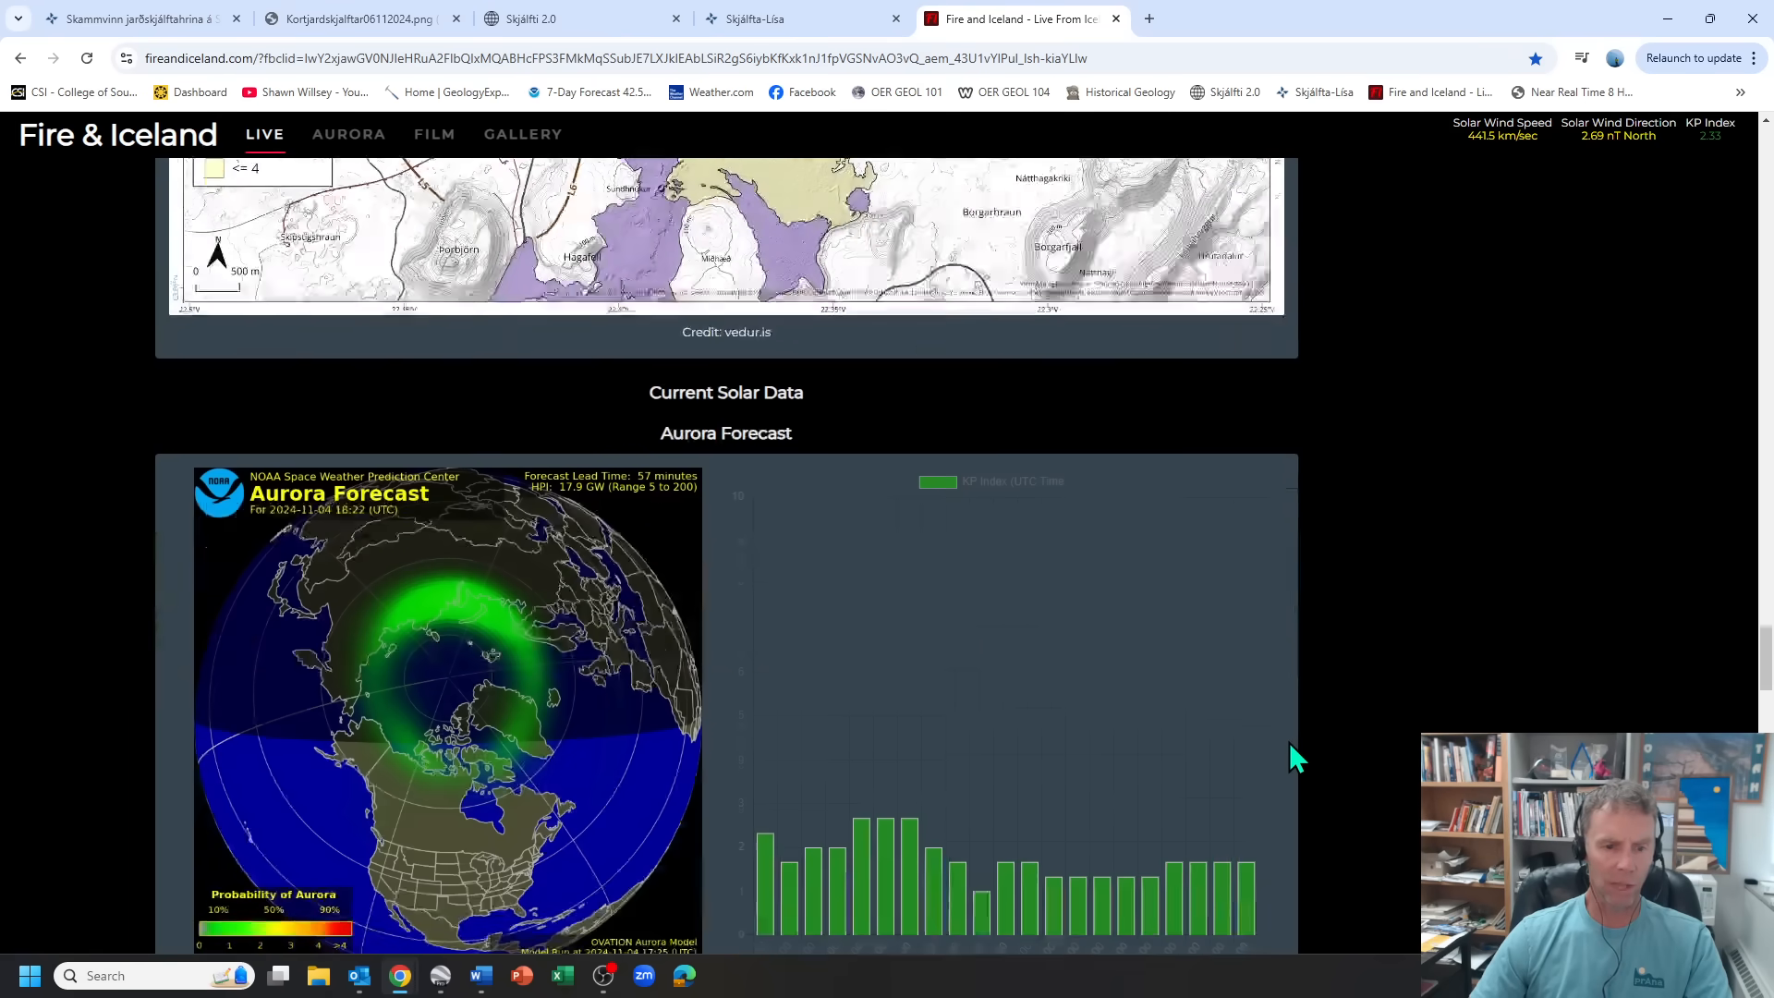
scroll("down", 3)
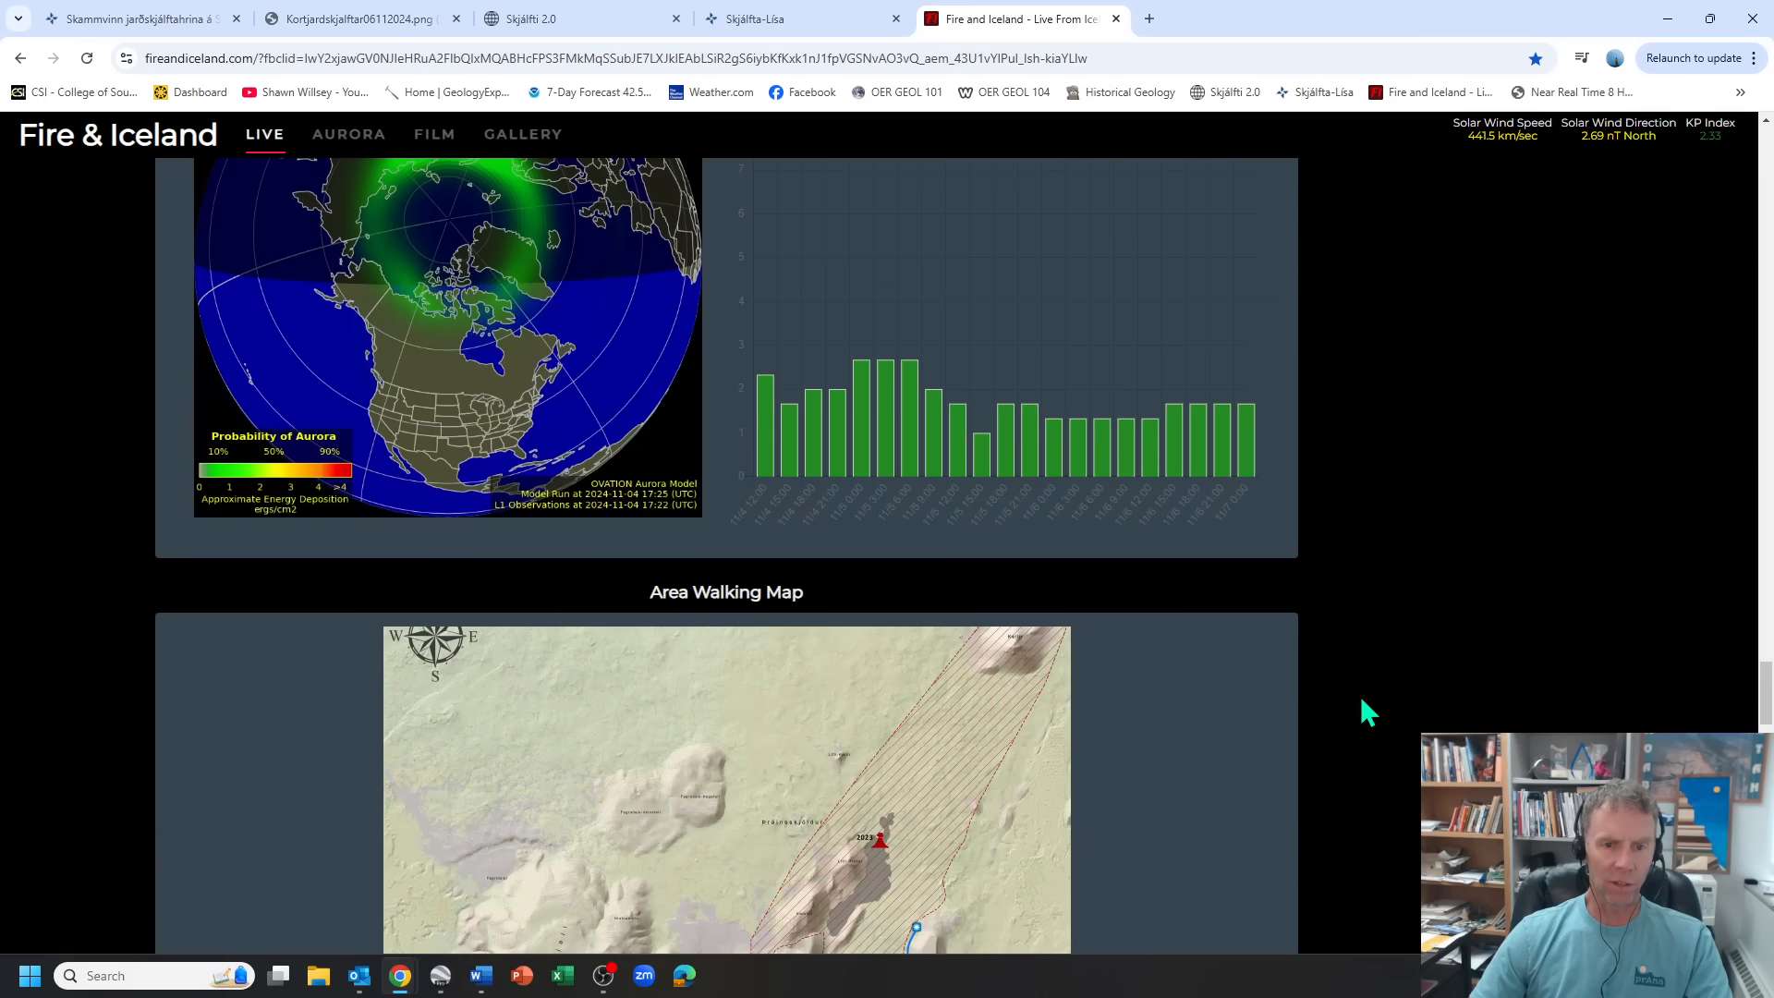
scroll("down", 3)
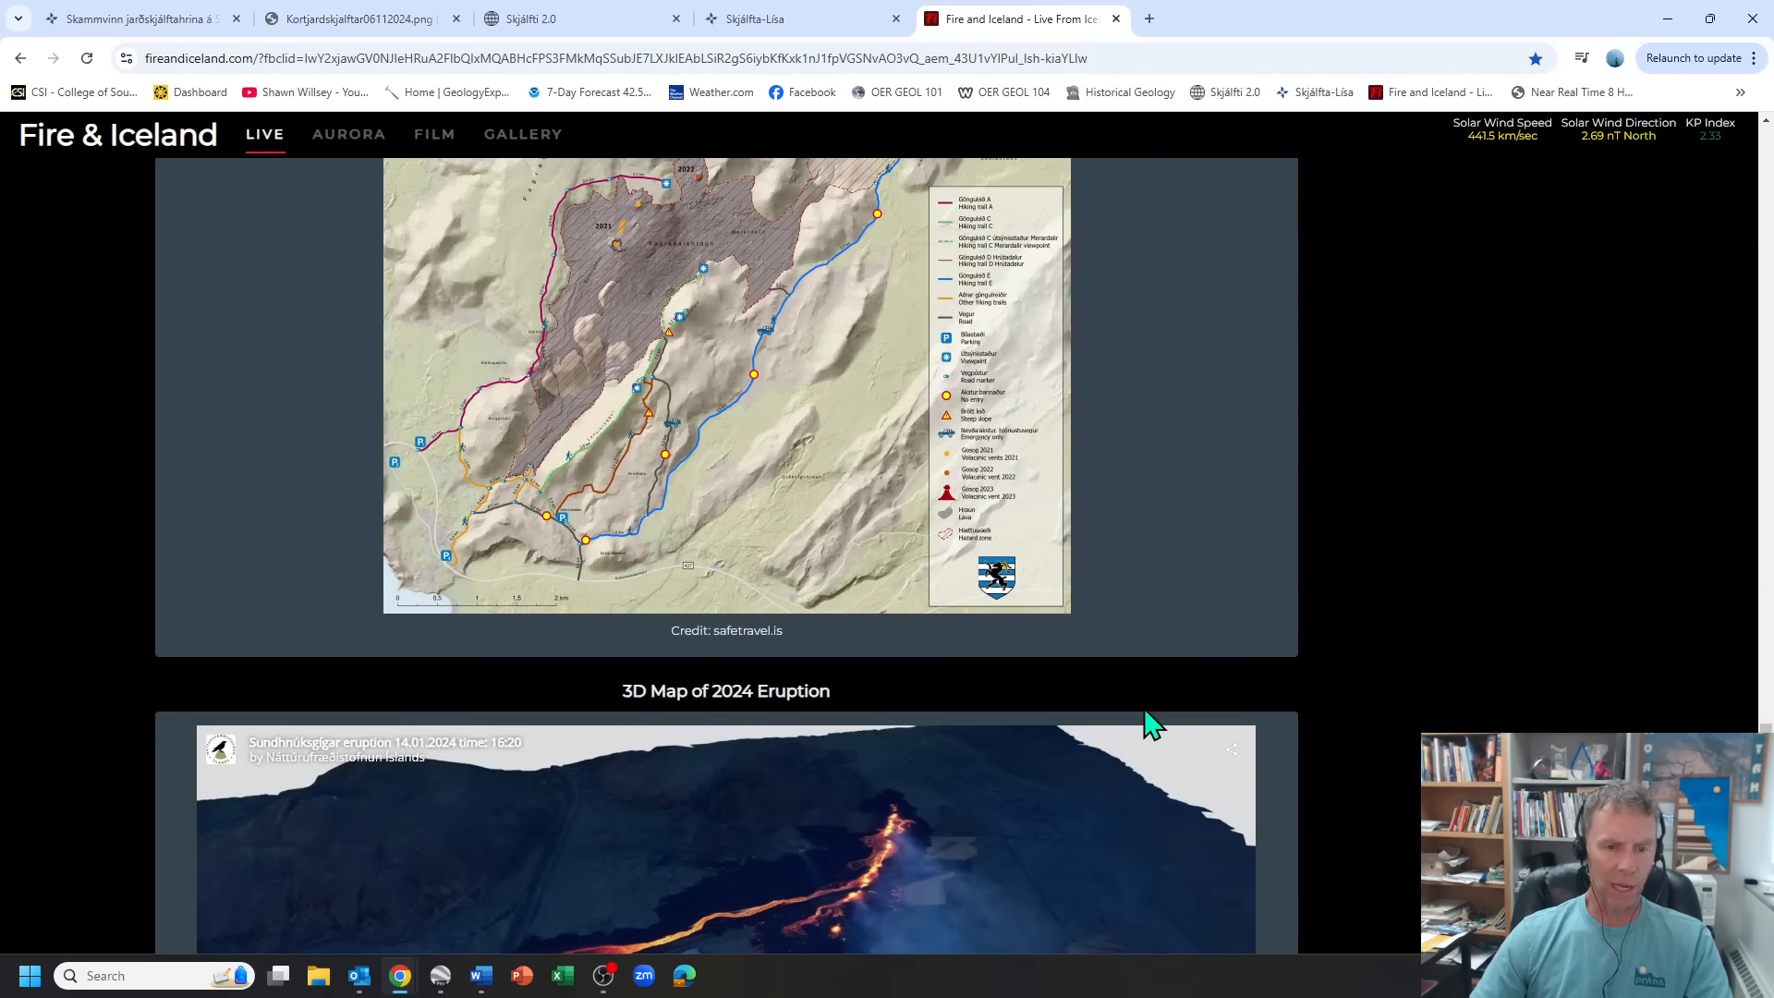
scroll("down", 3)
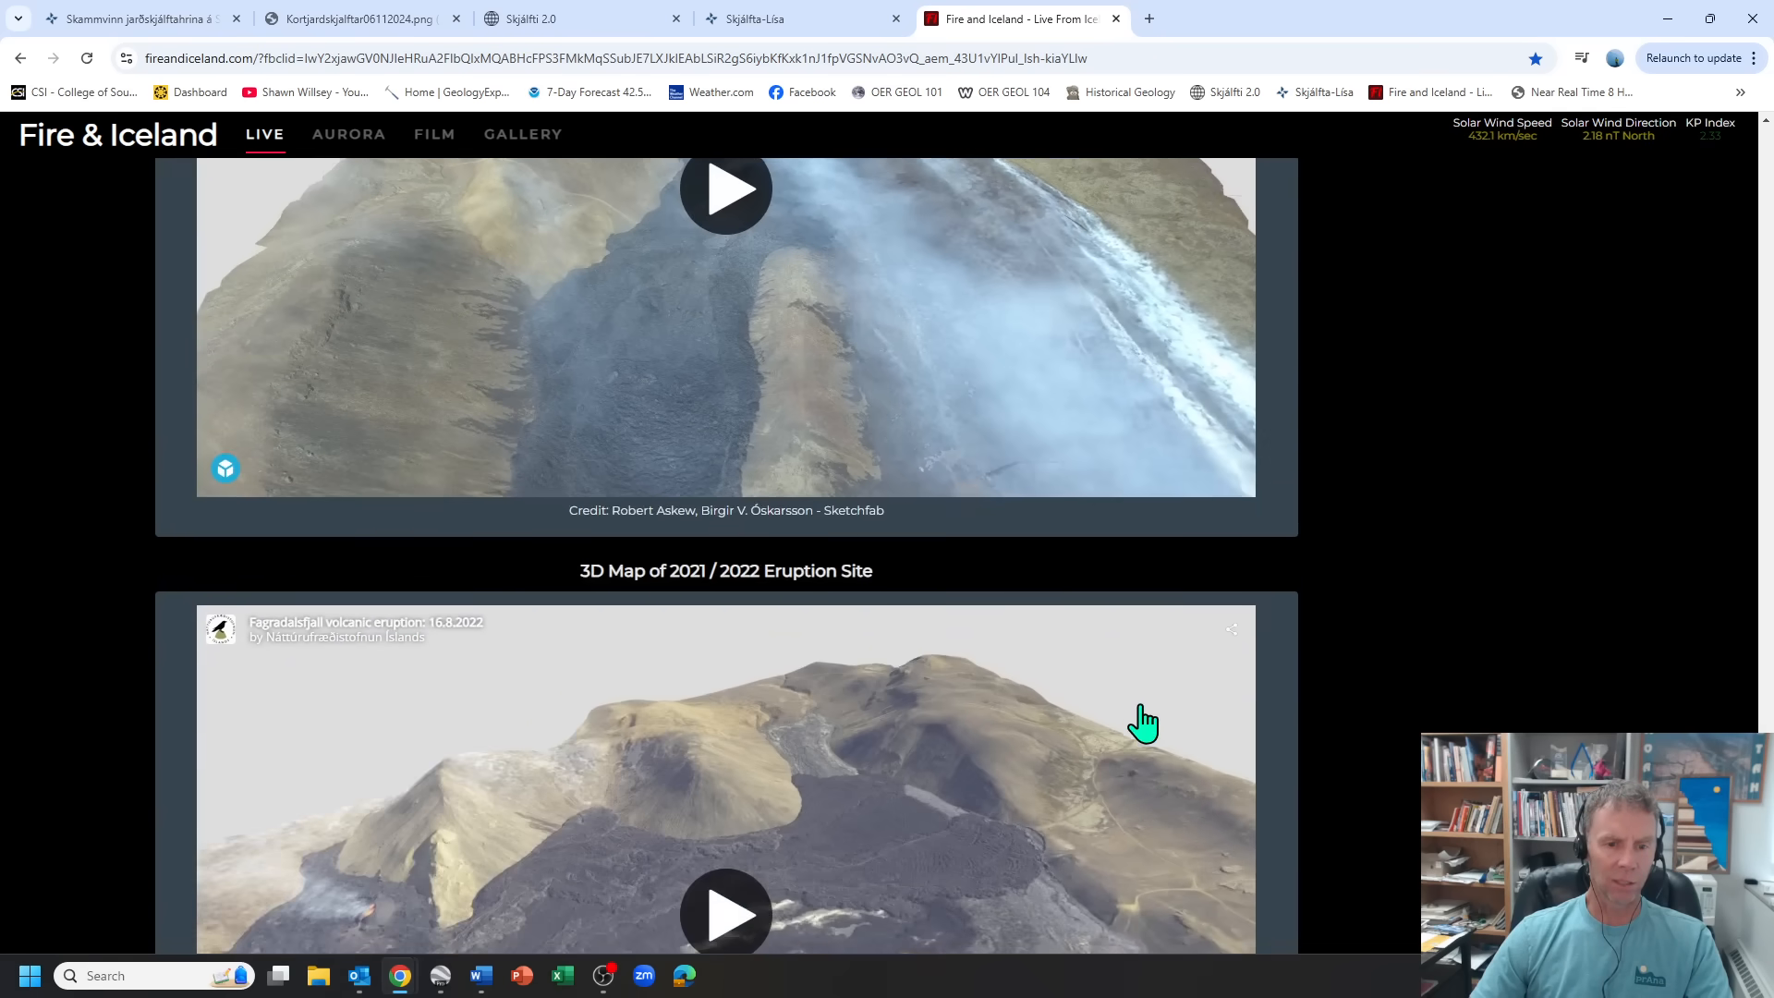
scroll("down", 3)
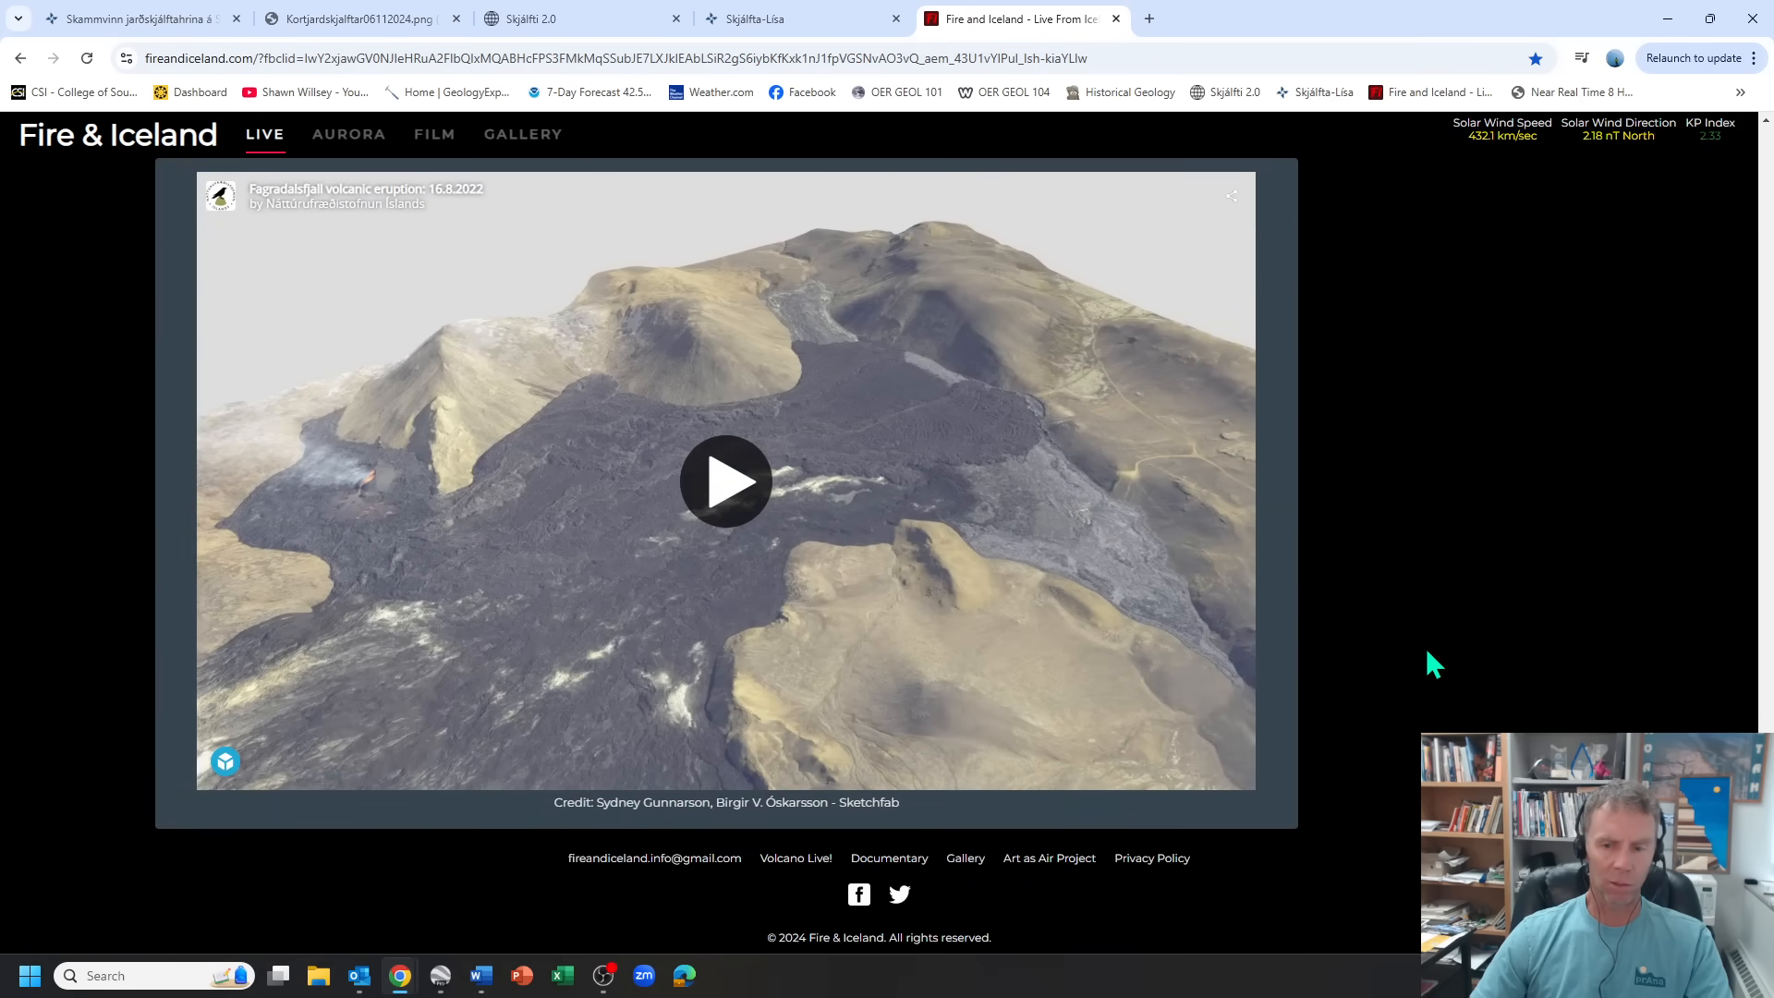
scroll("down", 3)
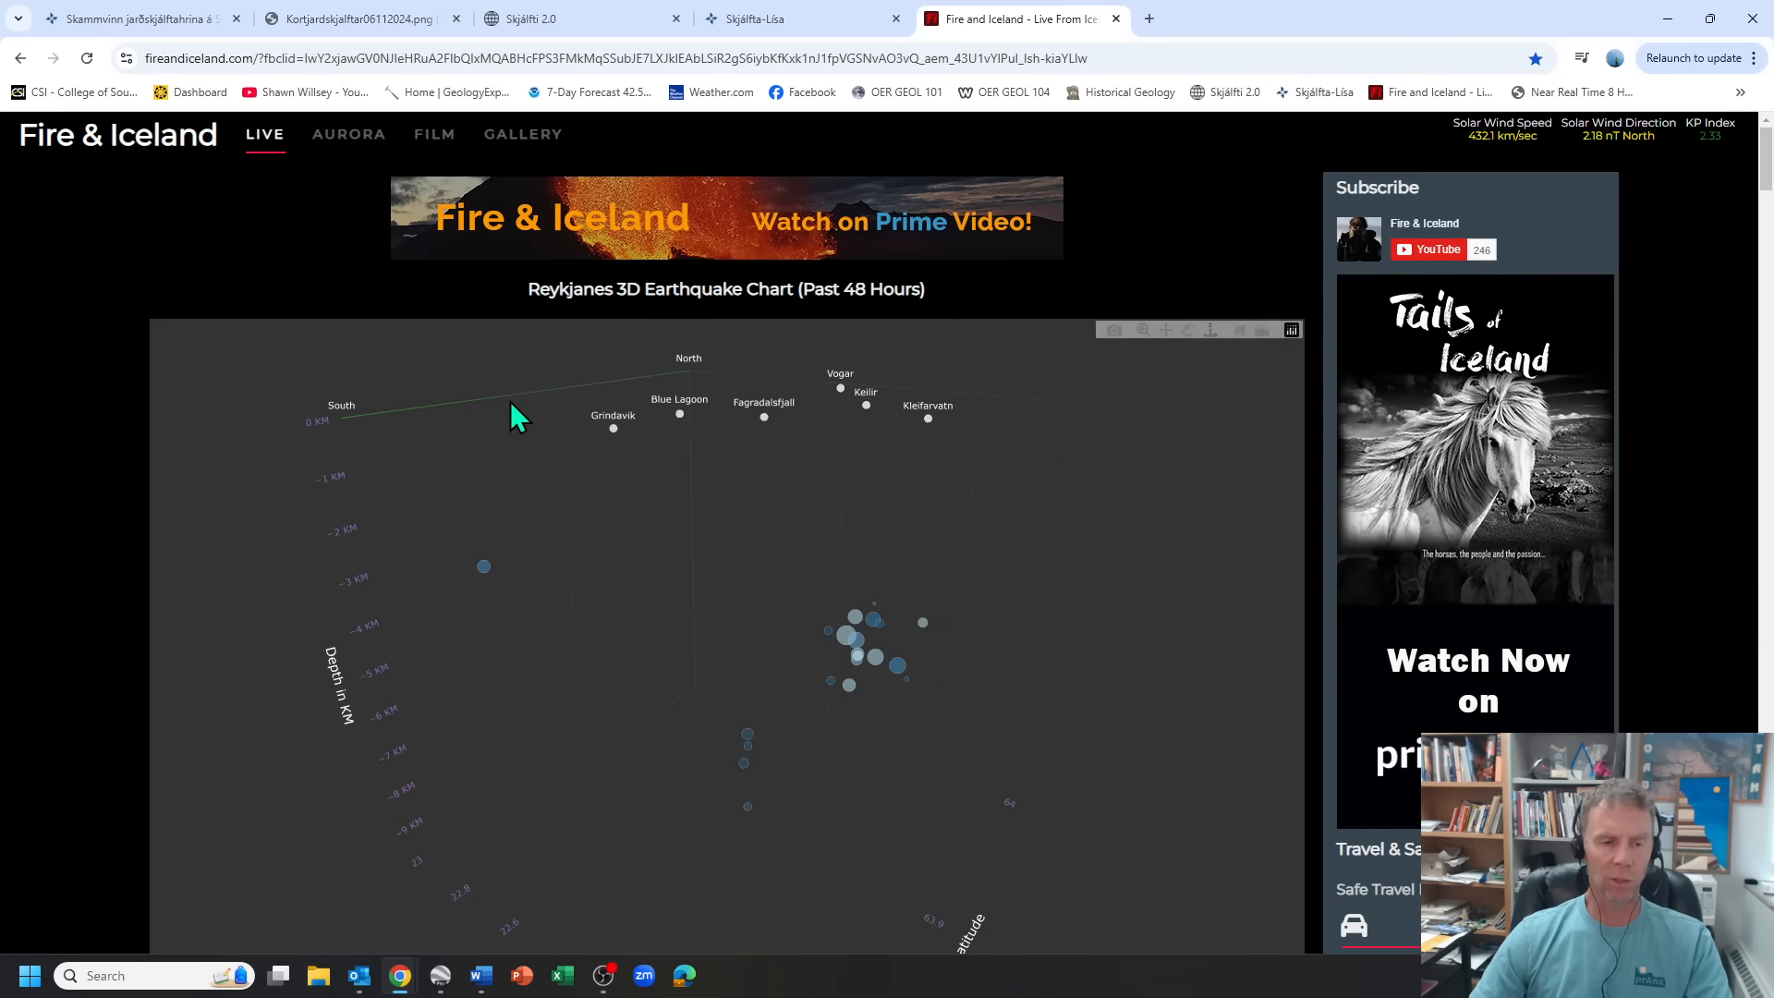
- Rotate the Reykjanes 3D chart to an oblique view looking down on the swarm among the labeled towns
left_click_drag(516, 415, 725, 741)
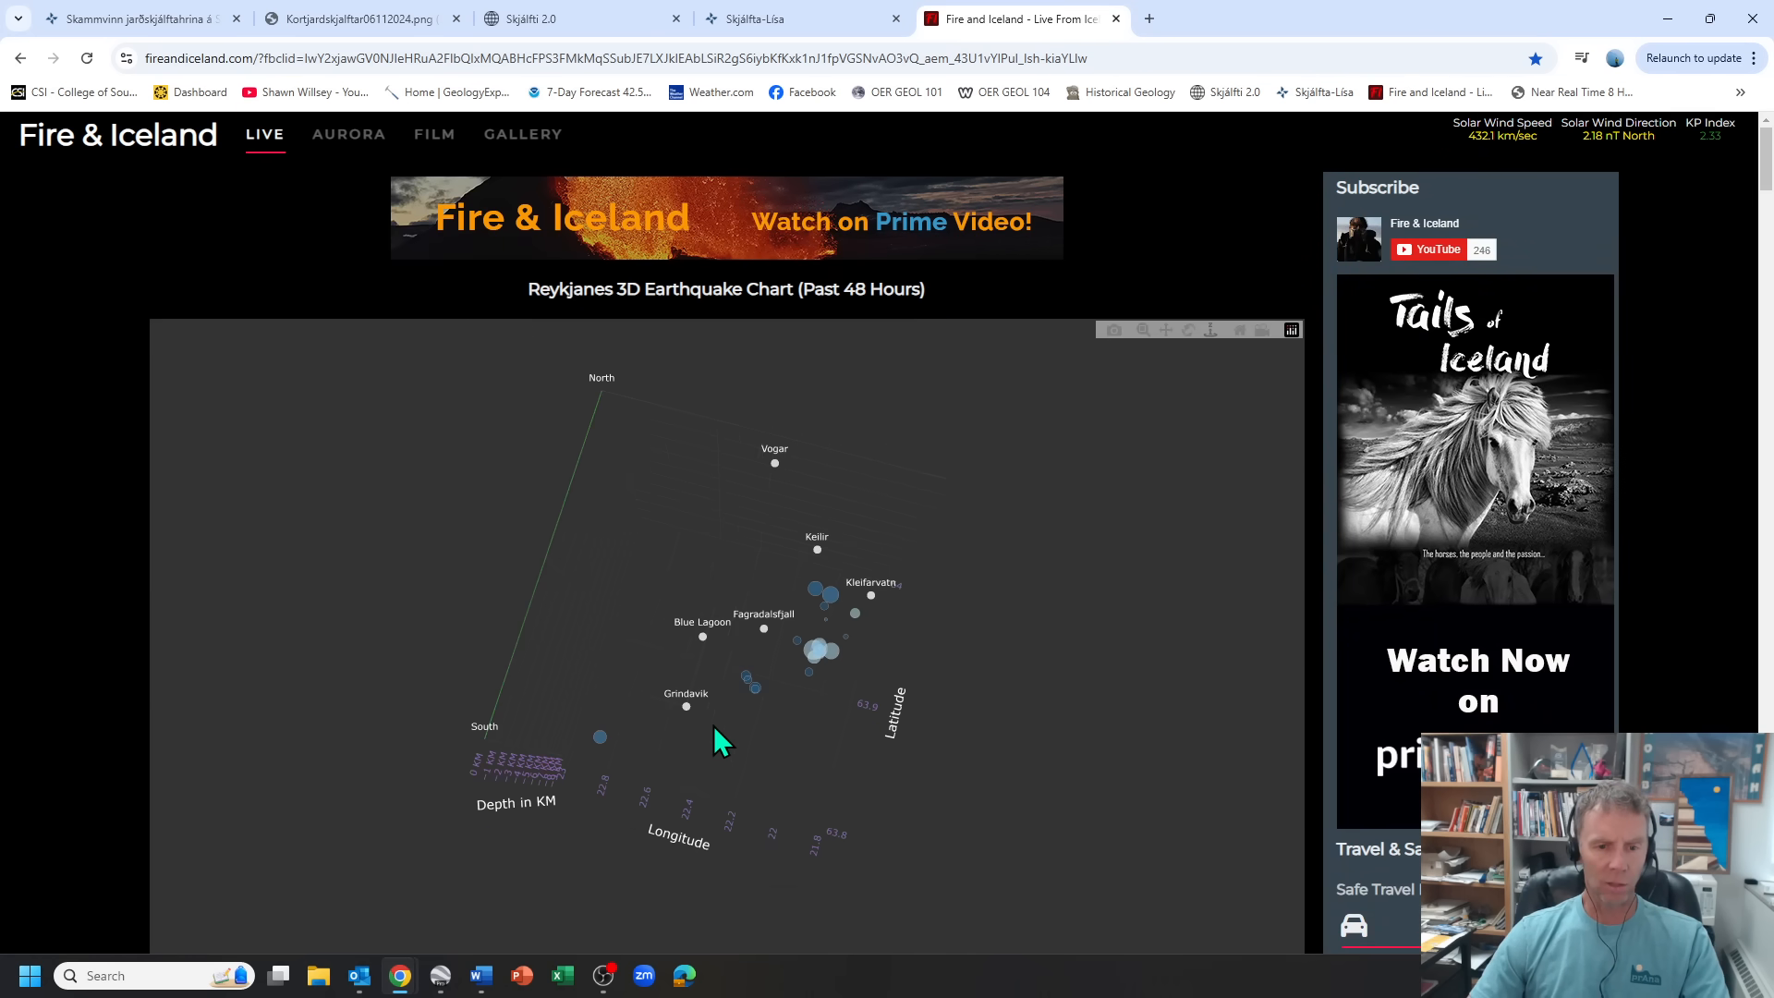